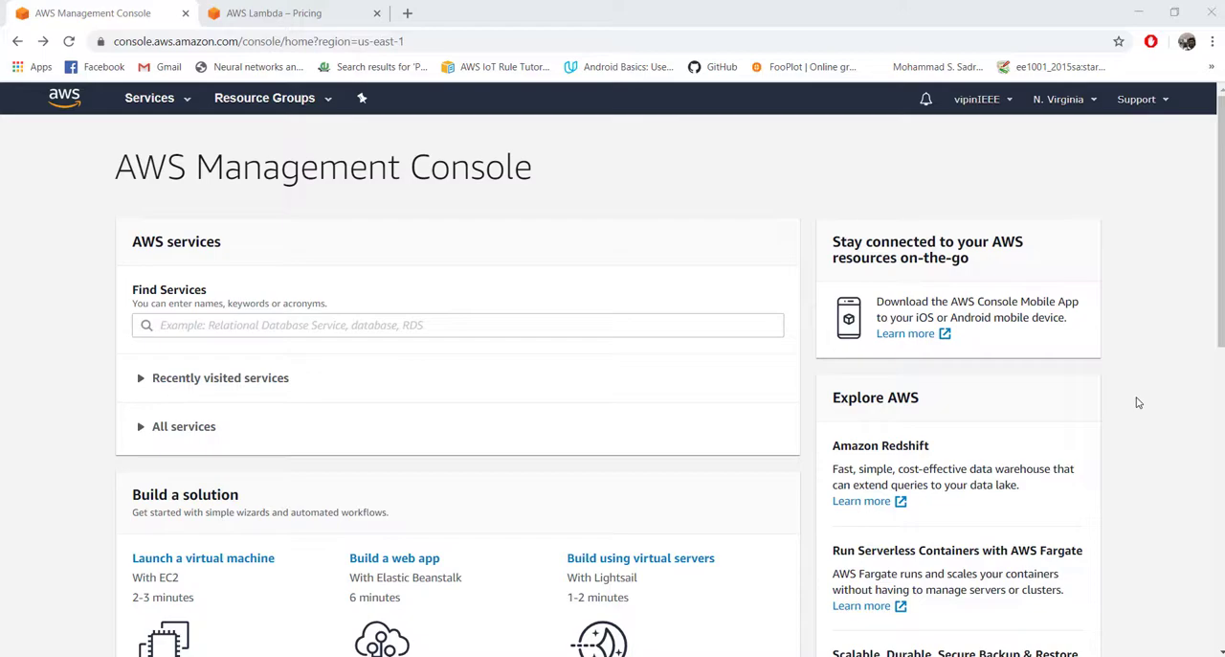
{"action": "mouse_move", "coordinate": [379, 398]}
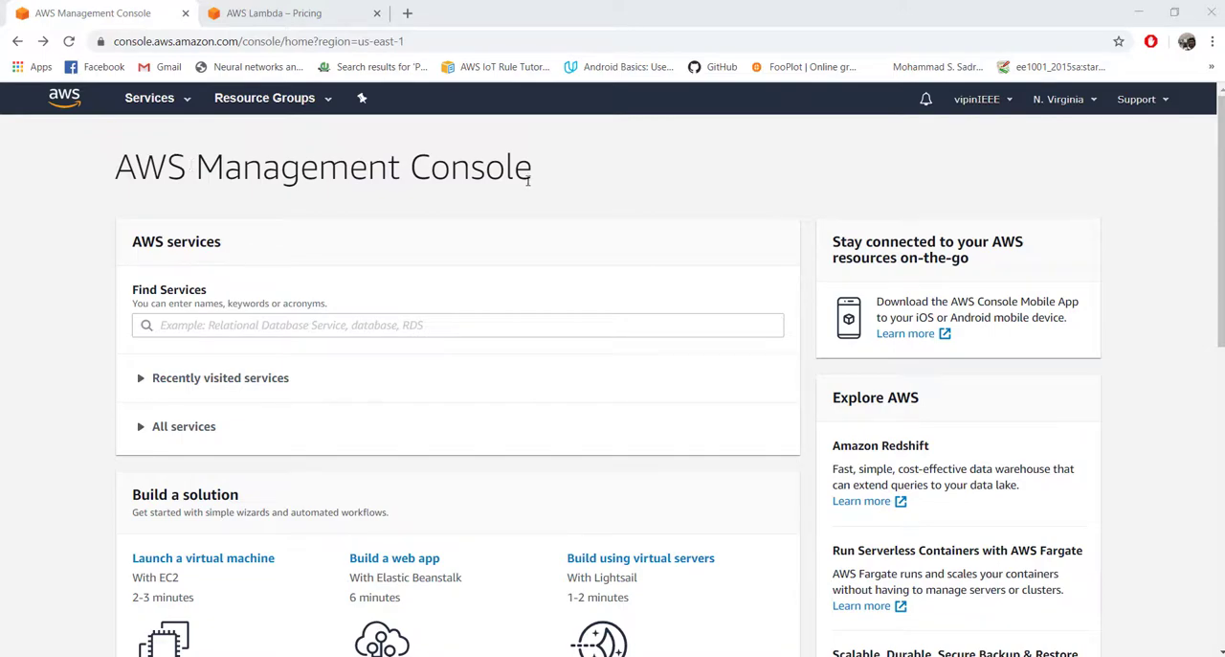
Step: Search the AWS services for 'Lambda' and go to the Lambda functions list
{"action": "left_click", "coordinate": [456, 326]}
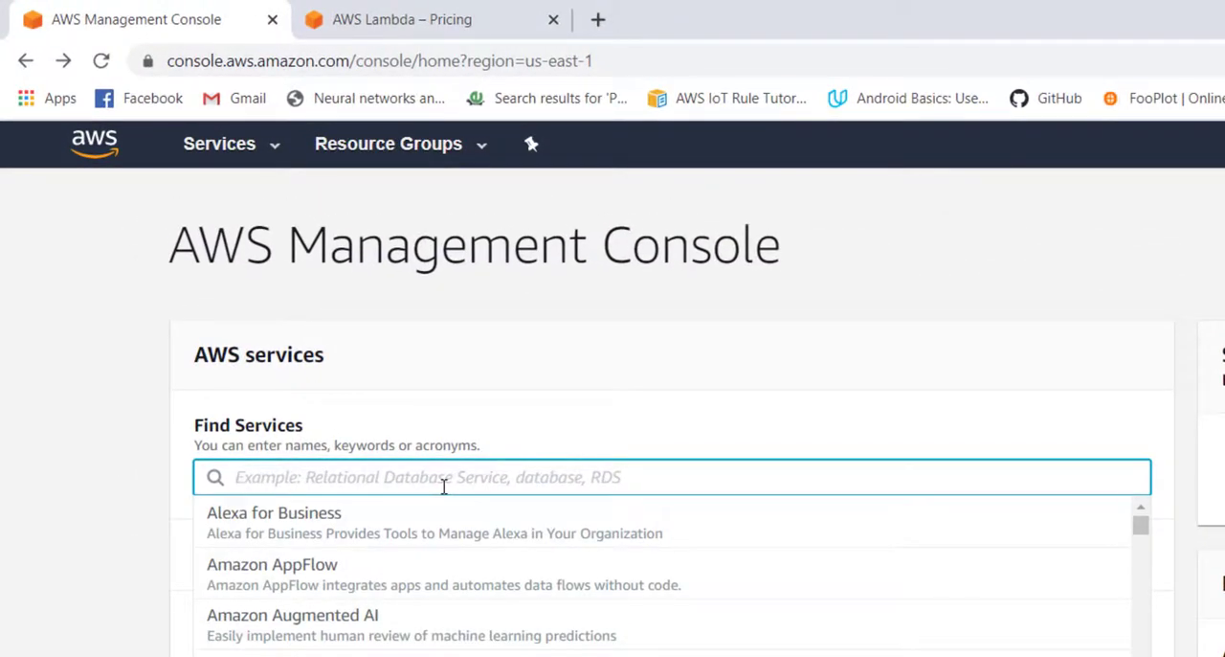
{"action": "type", "text": "Lambda"}
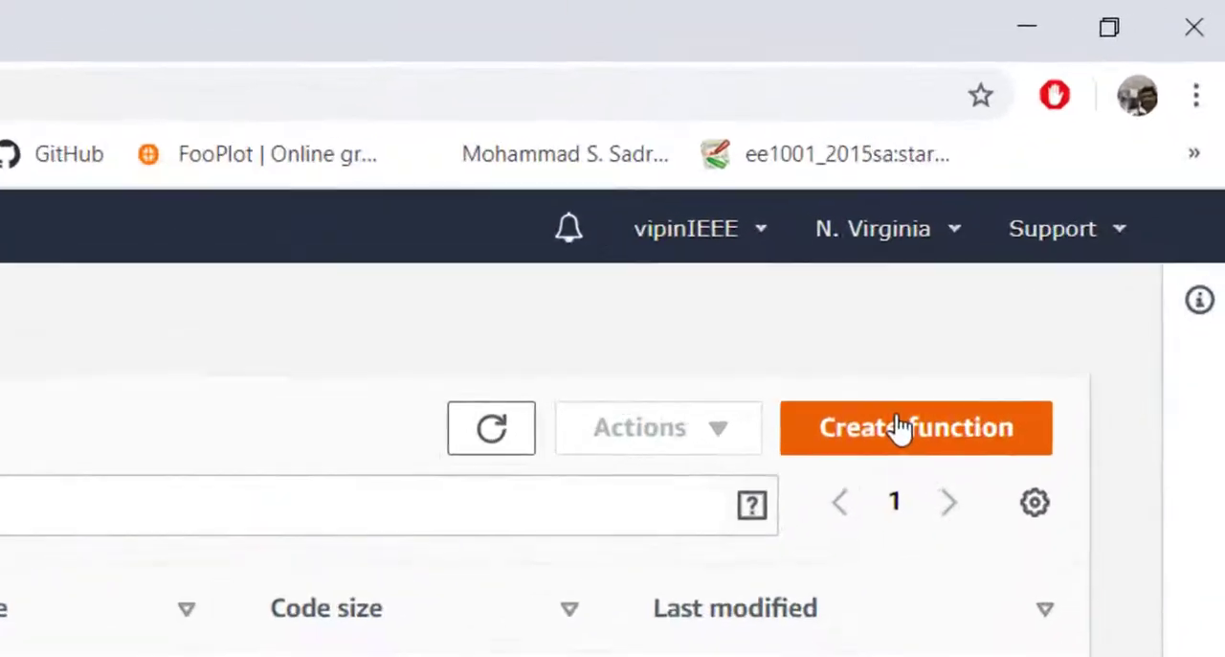
Step: Create function 'myFunction' from scratch with Python 3.8 and a new basic execution role
{"action": "left_click", "coordinate": [915, 427]}
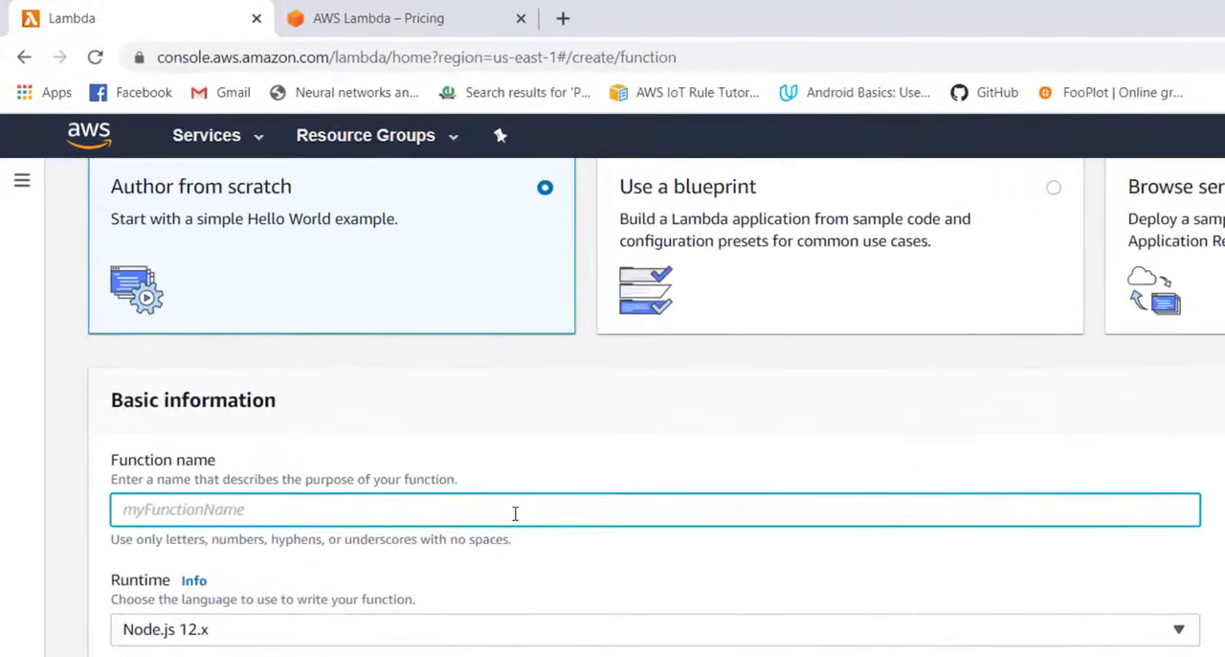
{"action": "type", "text": "myFunction"}
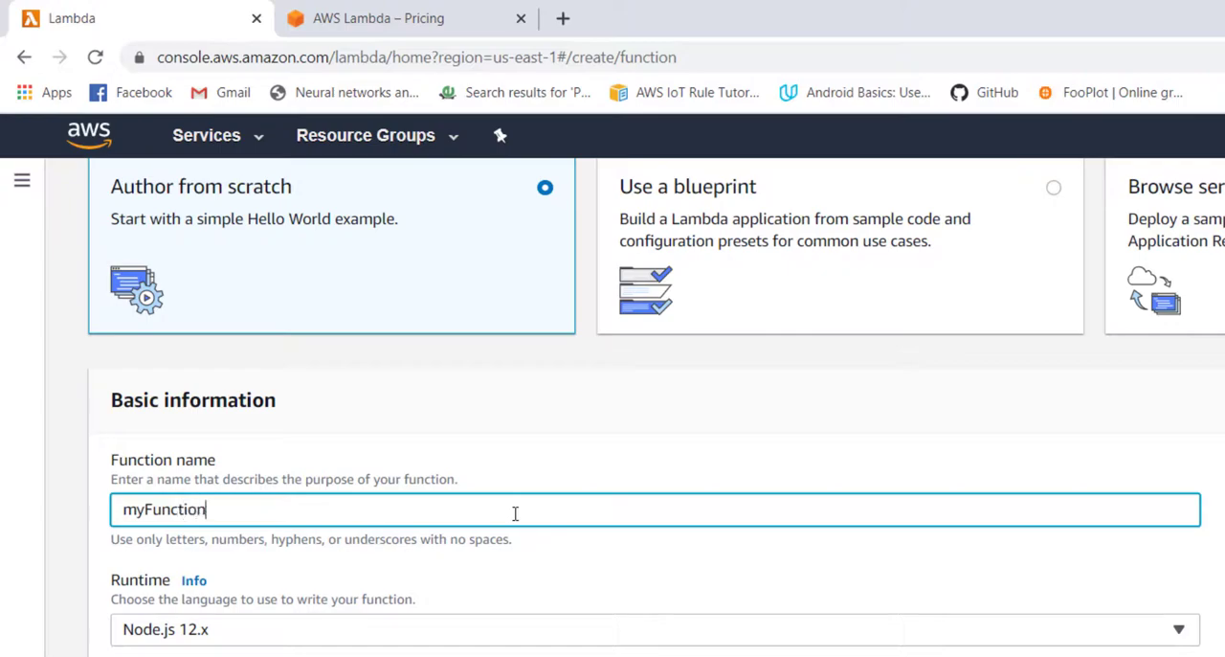
{"action": "scroll", "scroll_direction": "down", "scroll_amount": 3}
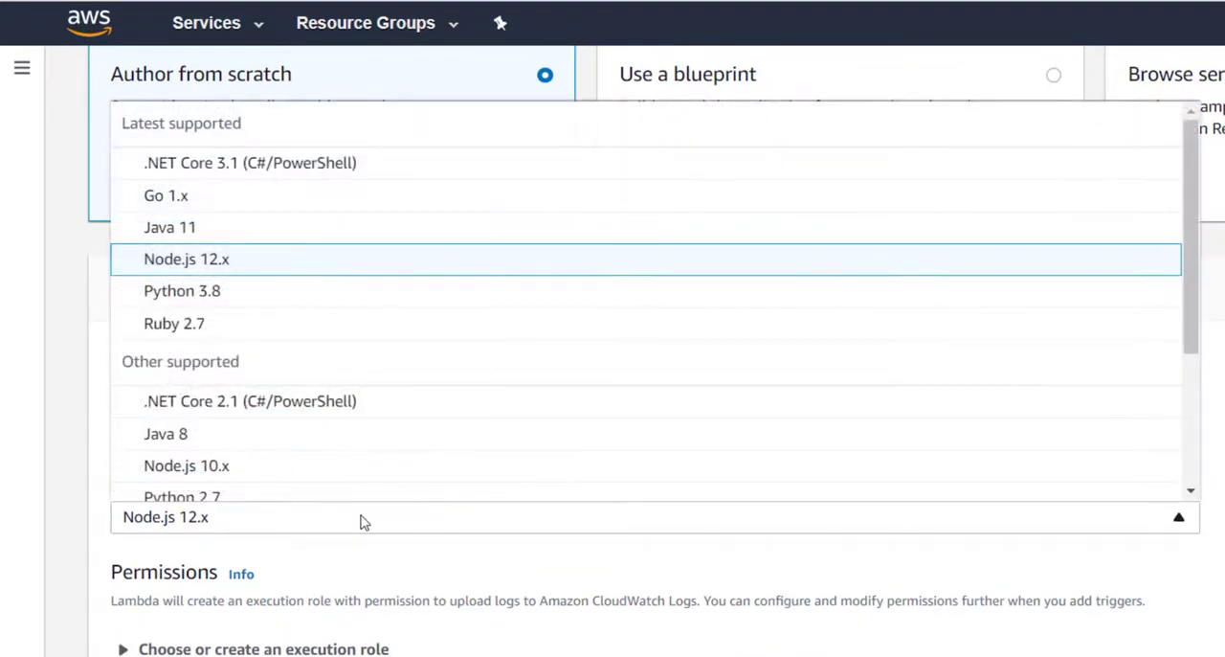
{"action": "left_click", "coordinate": [182, 291]}
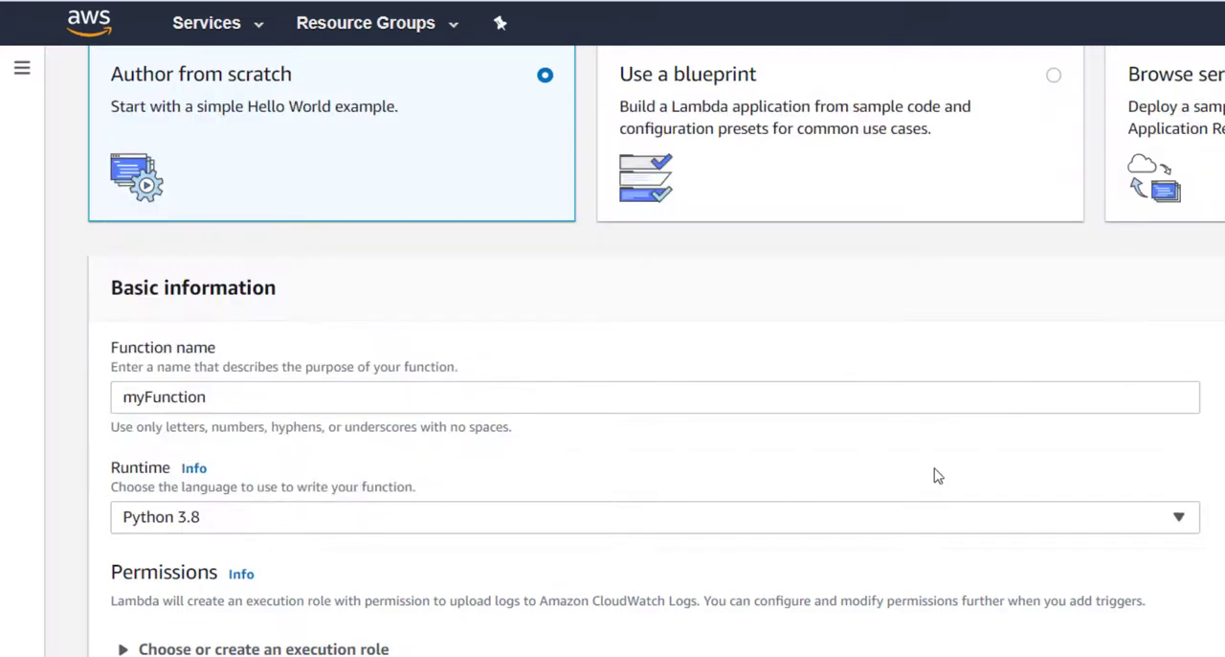
{"action": "mouse_move", "coordinate": [635, 478]}
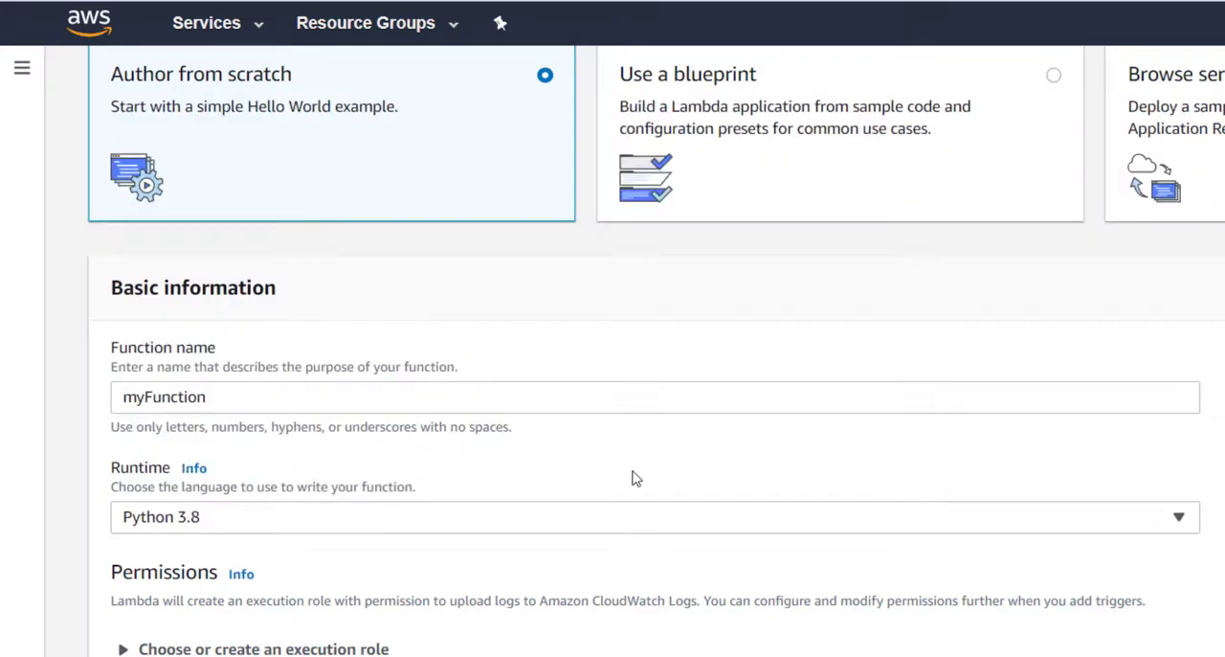
{"action": "scroll", "scroll_direction": "down", "scroll_amount": 3}
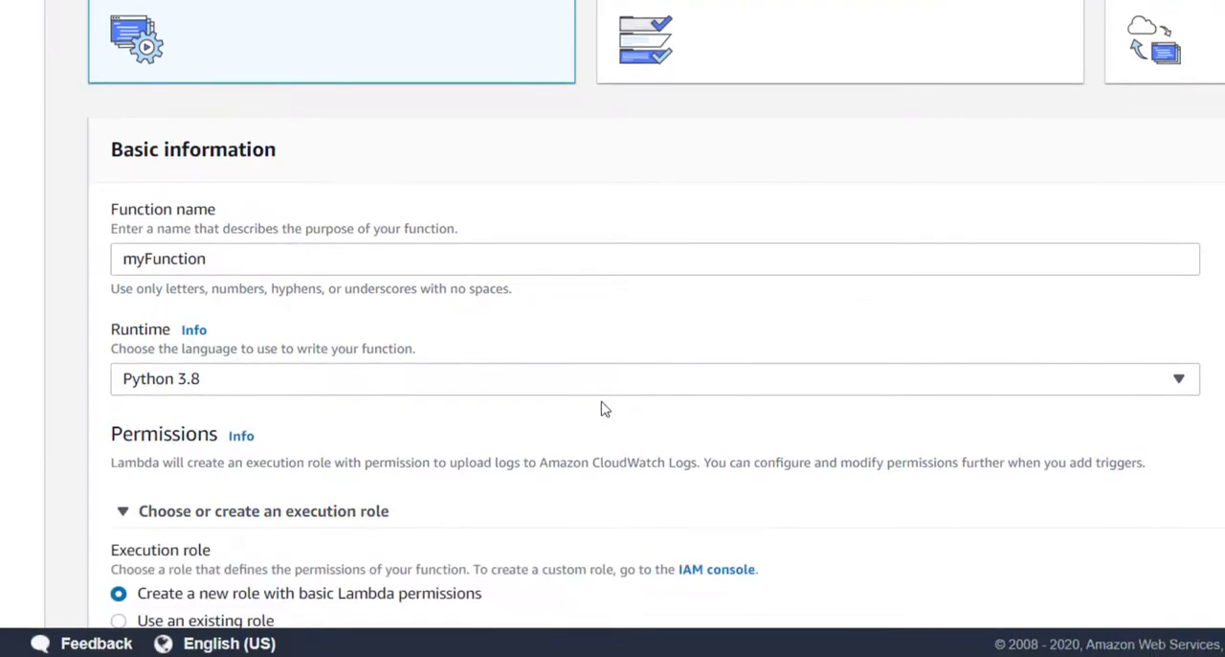
{"action": "scroll", "scroll_direction": "down", "scroll_amount": 3}
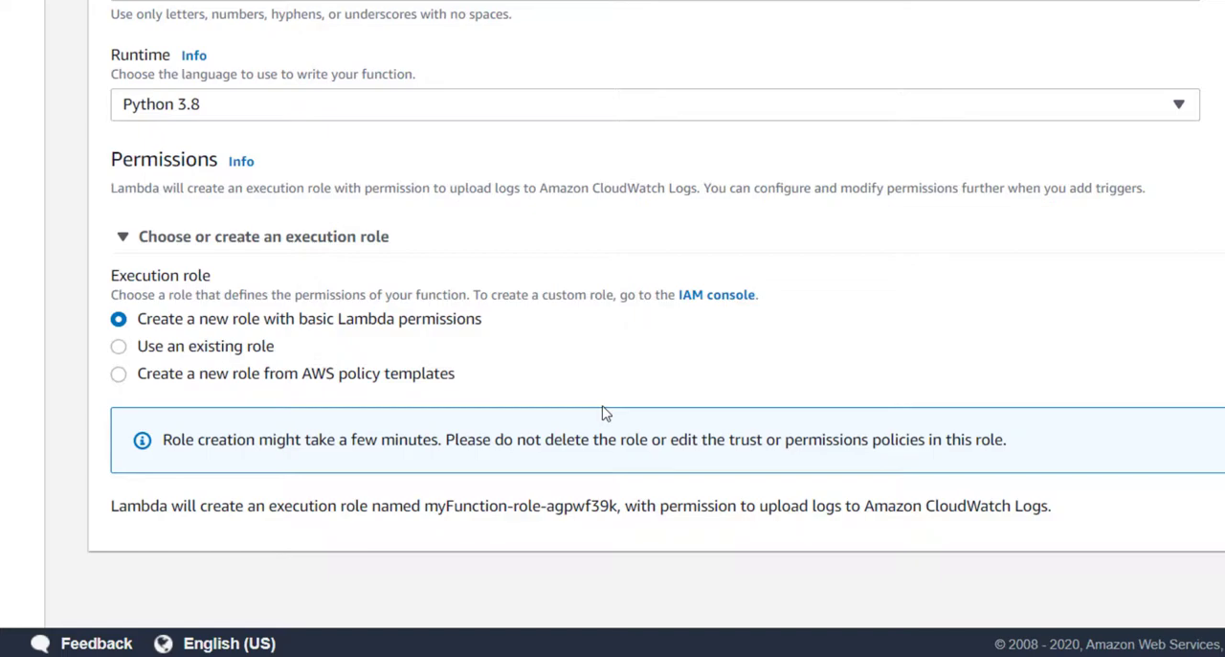
{"action": "scroll", "scroll_direction": "up", "scroll_amount": 3}
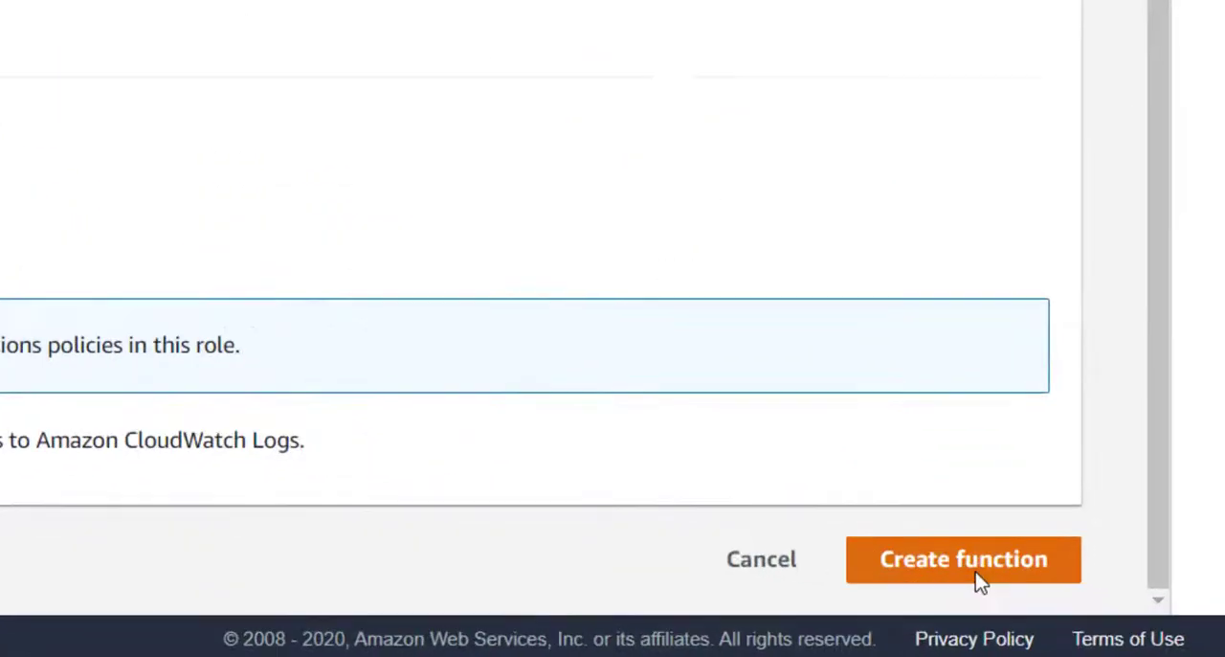
{"action": "left_click", "coordinate": [963, 559]}
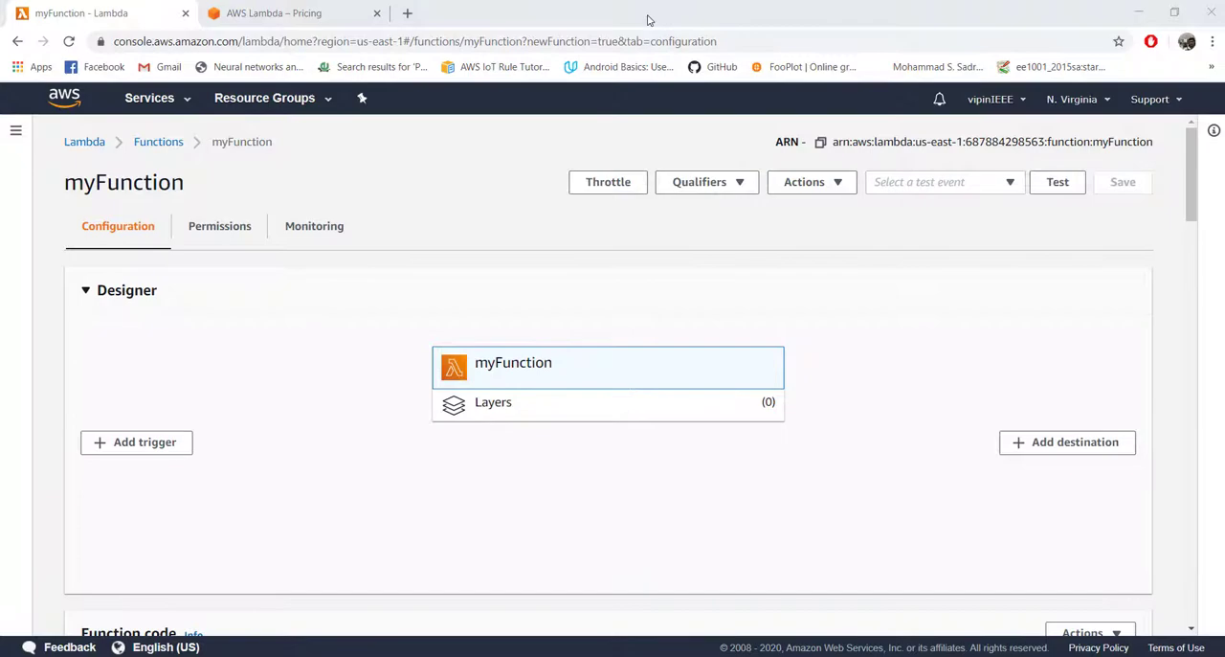
{"action": "mouse_move", "coordinate": [739, 94]}
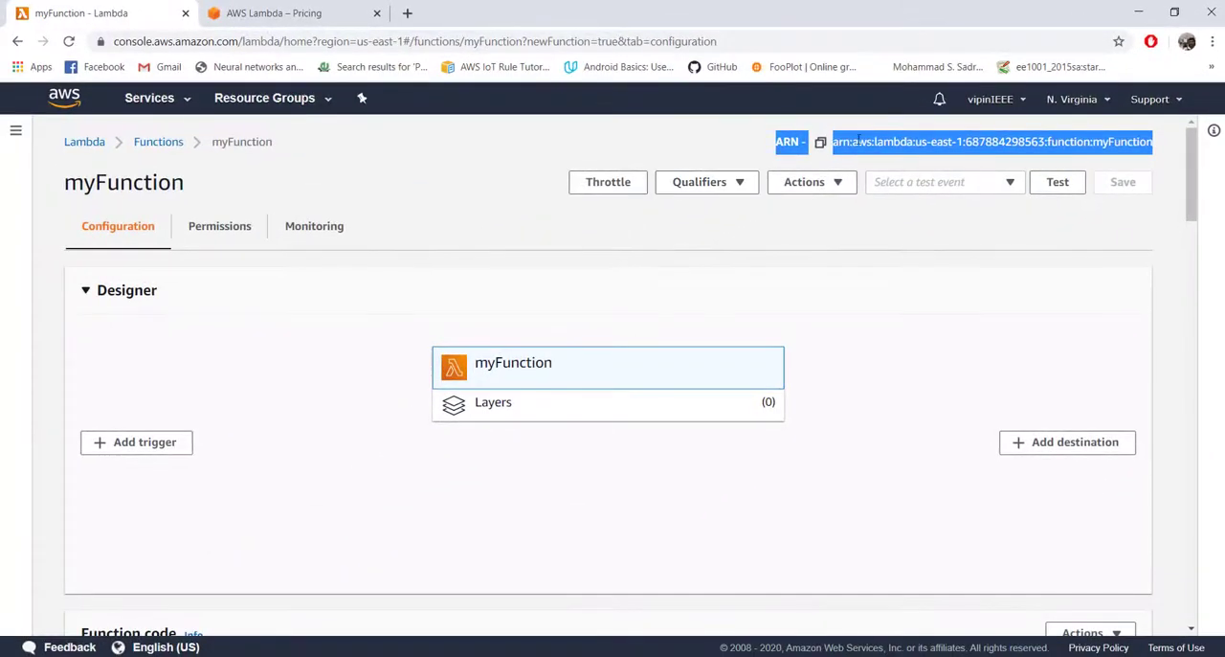
{"action": "mouse_move", "coordinate": [946, 173]}
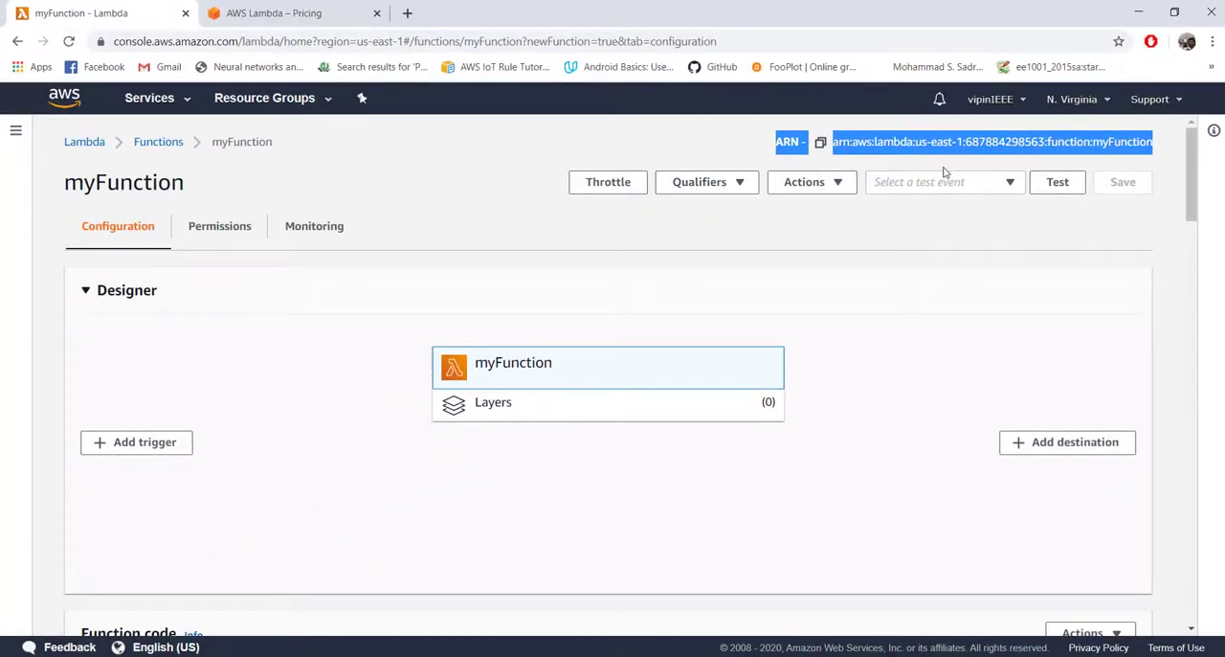
{"action": "mouse_move", "coordinate": [756, 283]}
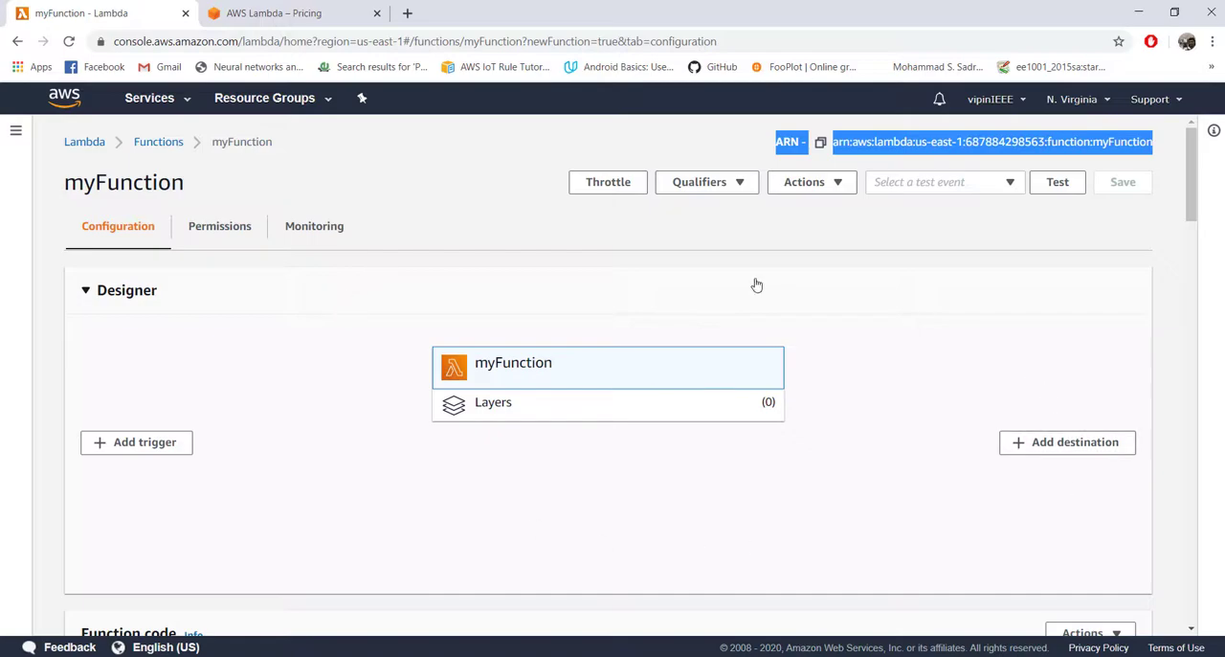
{"action": "mouse_move", "coordinate": [565, 348]}
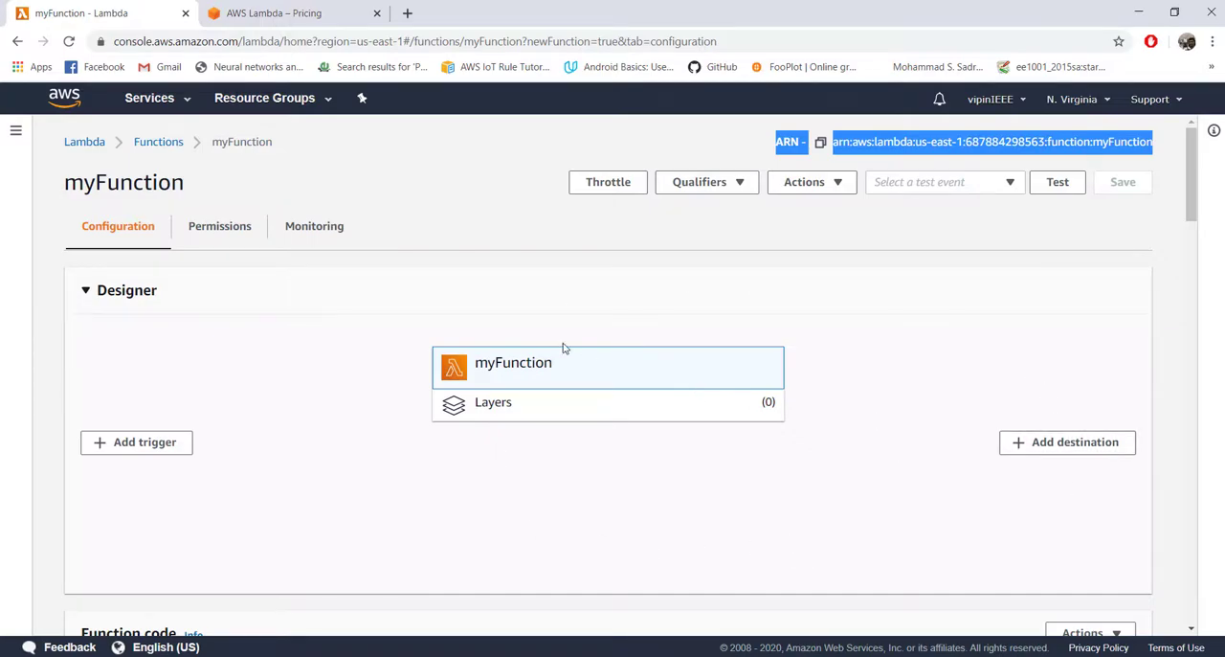
{"action": "mouse_move", "coordinate": [493, 402]}
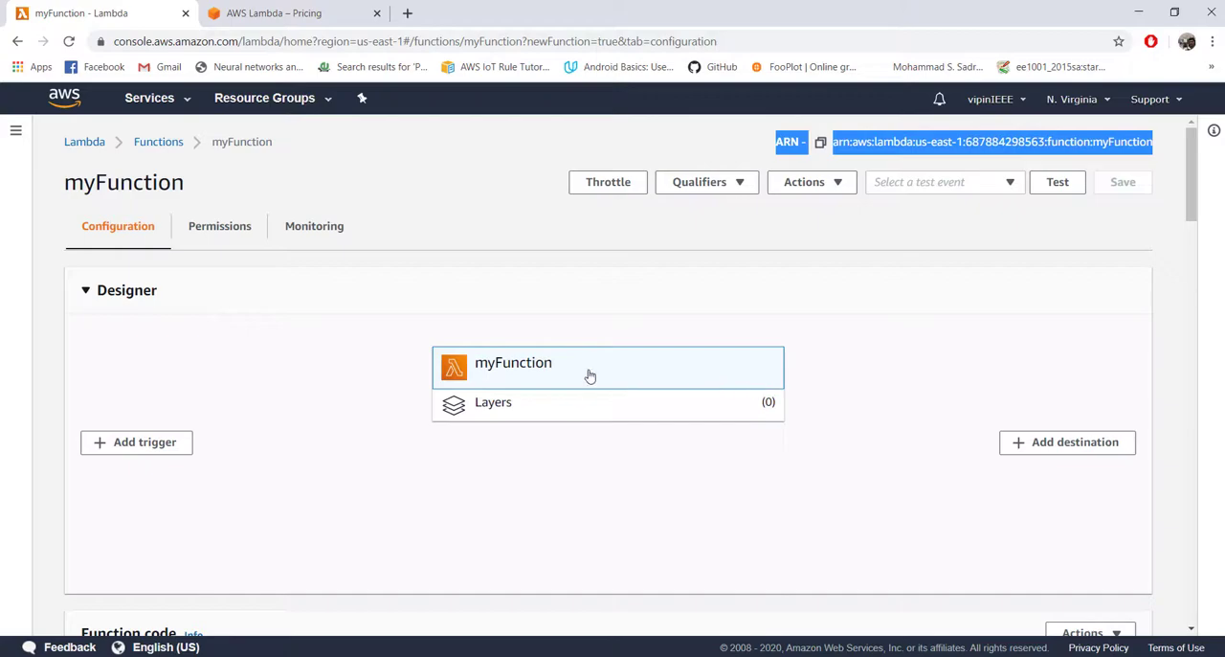
{"action": "mouse_move", "coordinate": [1079, 432]}
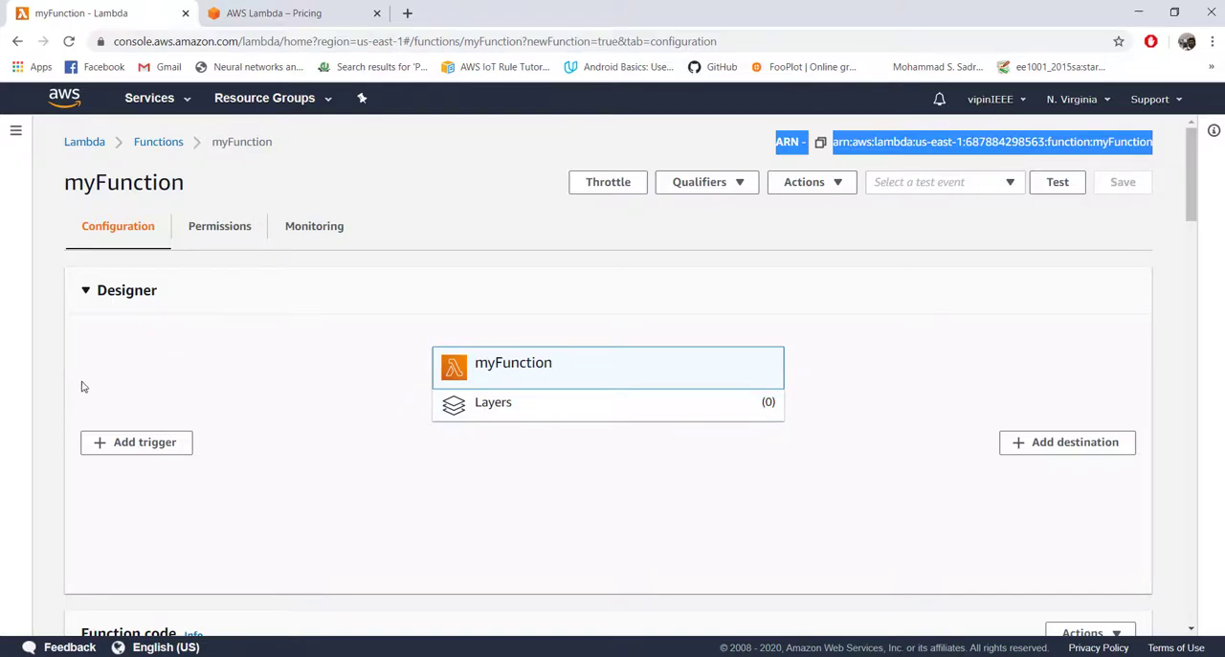
{"action": "mouse_move", "coordinate": [161, 467]}
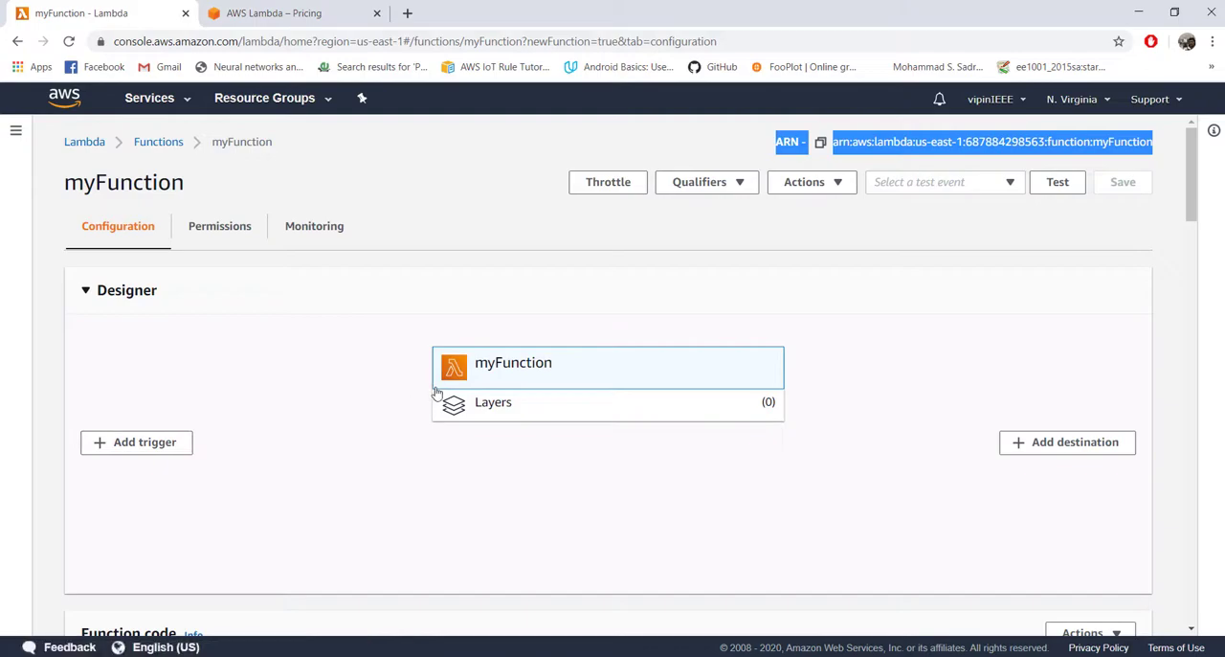
{"action": "mouse_move", "coordinate": [1099, 428]}
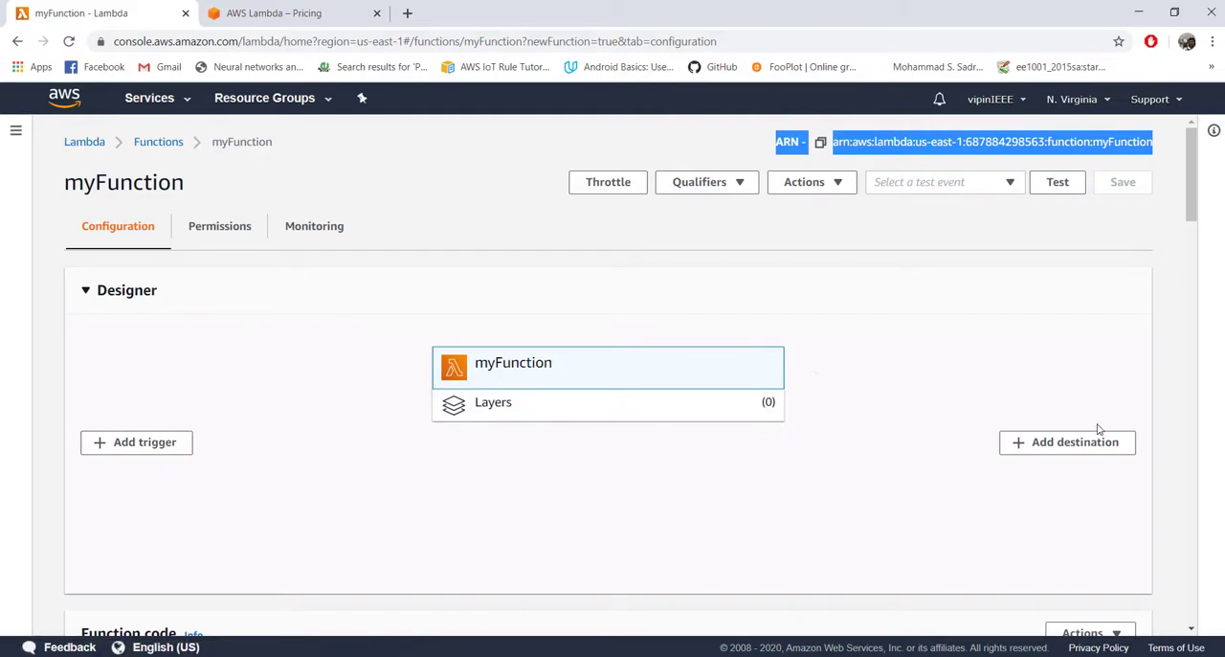
{"action": "mouse_move", "coordinate": [653, 360]}
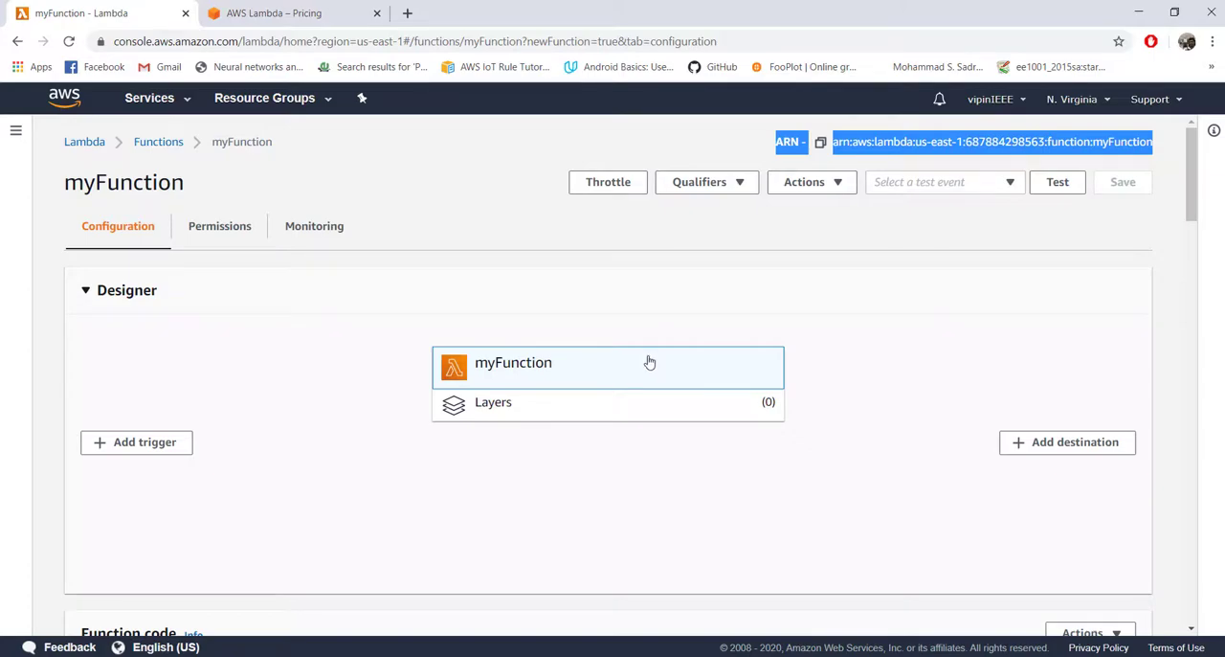
Step: Bring the lambda_function.py handler code into view and show the code upload options
{"action": "scroll", "scroll_direction": "down", "scroll_amount": 3}
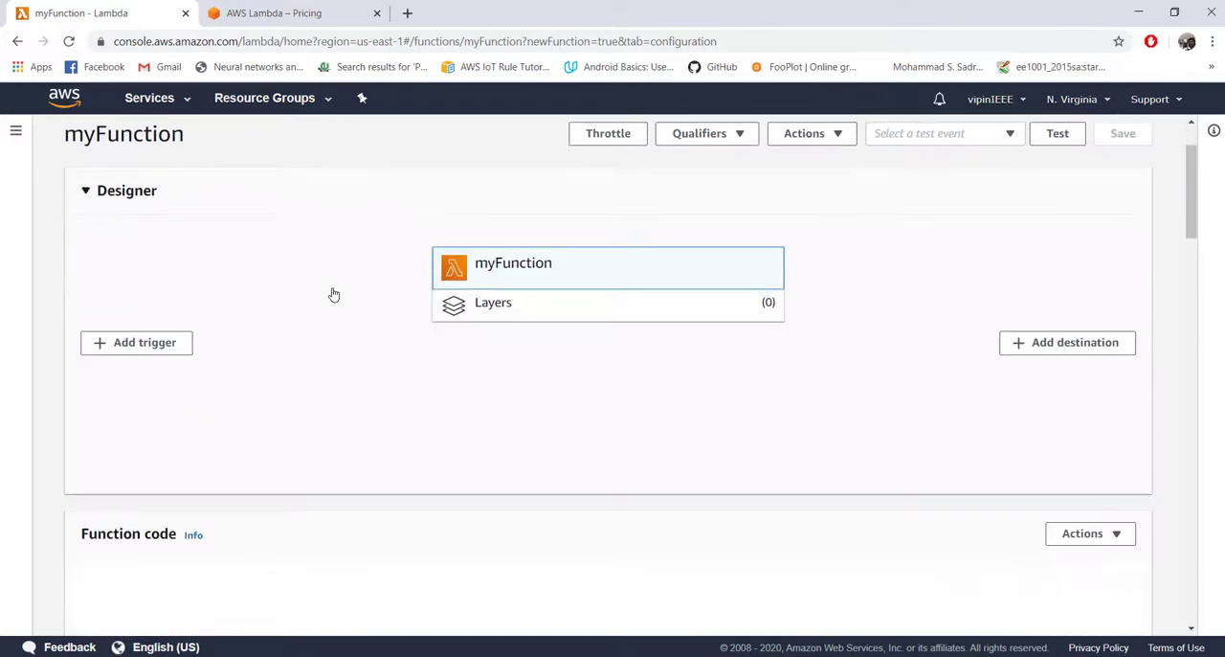
{"action": "scroll", "scroll_direction": "down", "scroll_amount": 3}
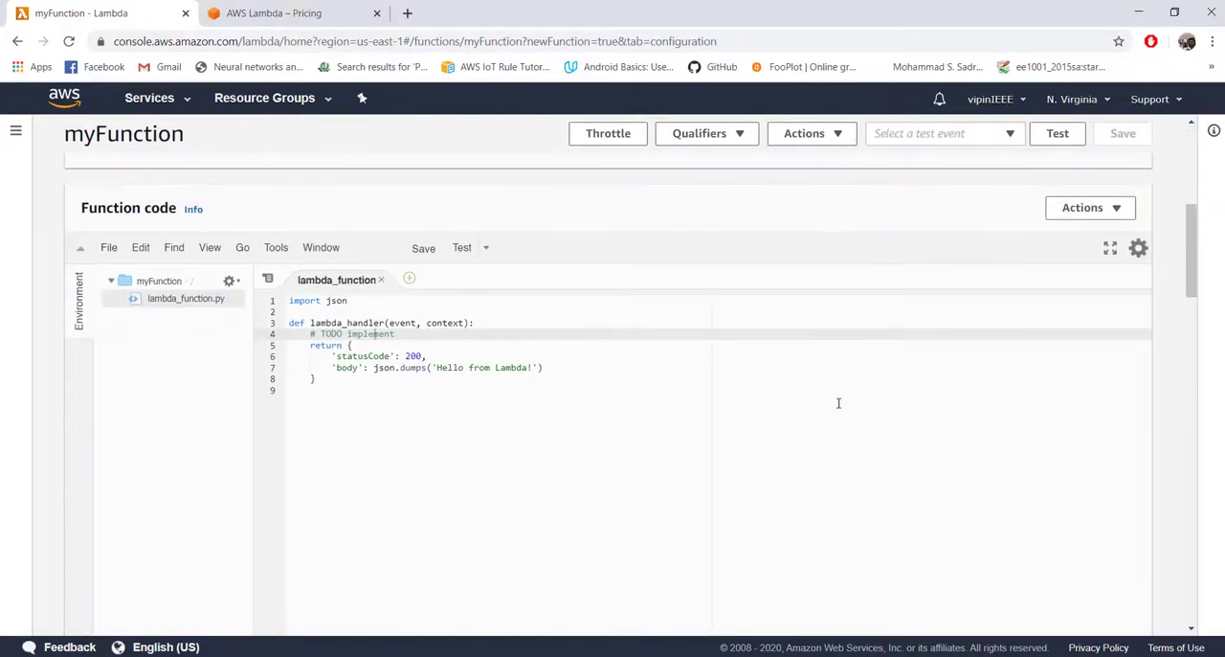
{"action": "mouse_move", "coordinate": [387, 521]}
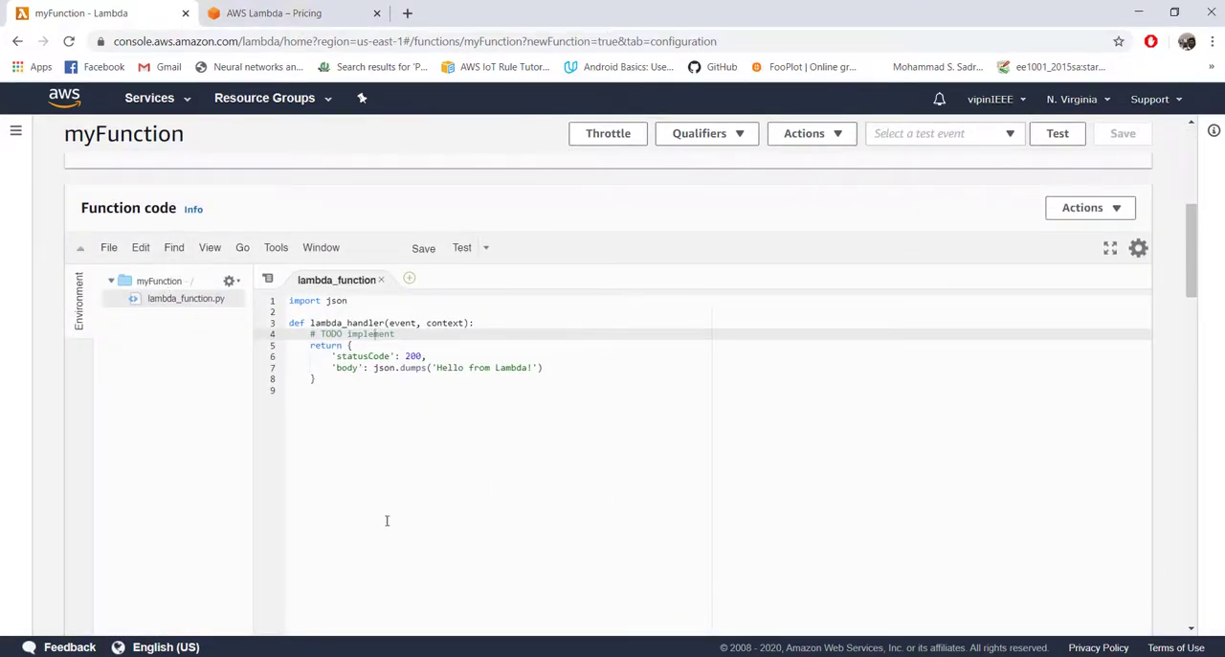
{"action": "mouse_move", "coordinate": [632, 358]}
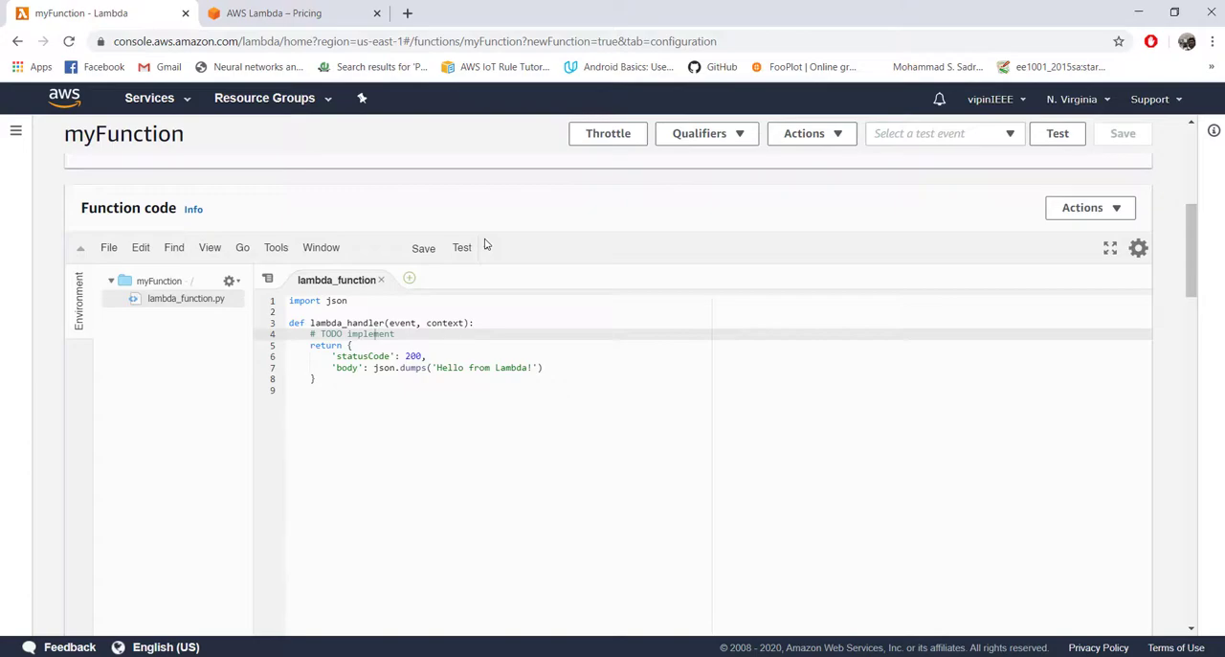
{"action": "mouse_move", "coordinate": [907, 467]}
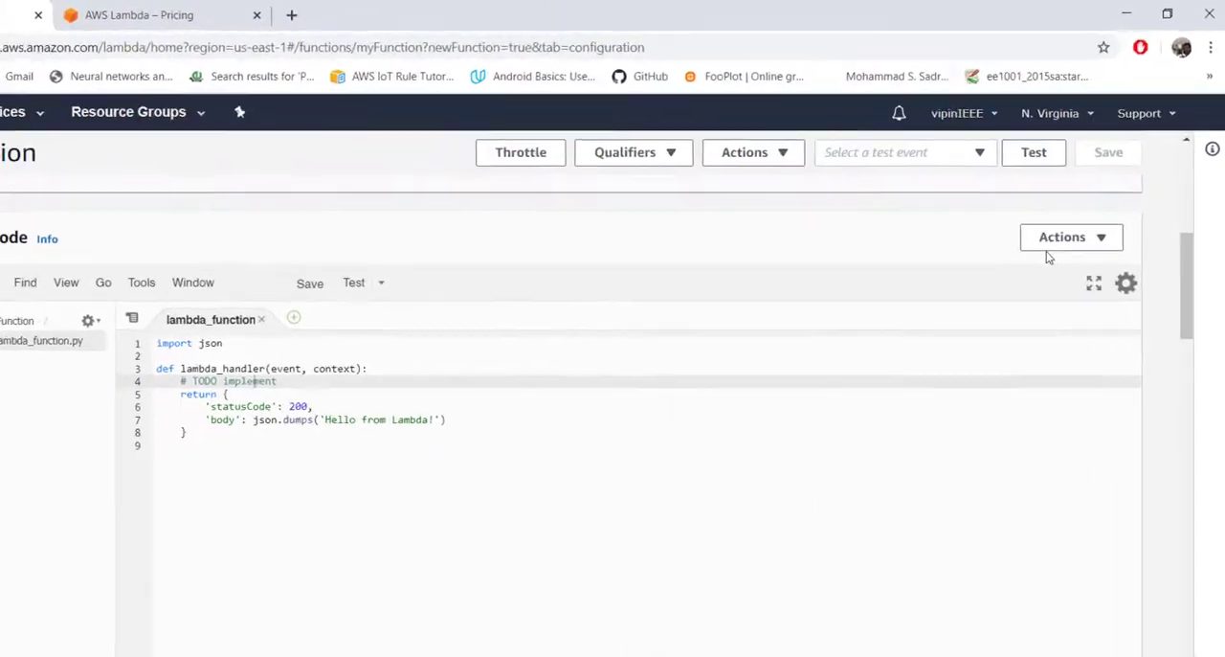
{"action": "left_click", "coordinate": [1060, 237]}
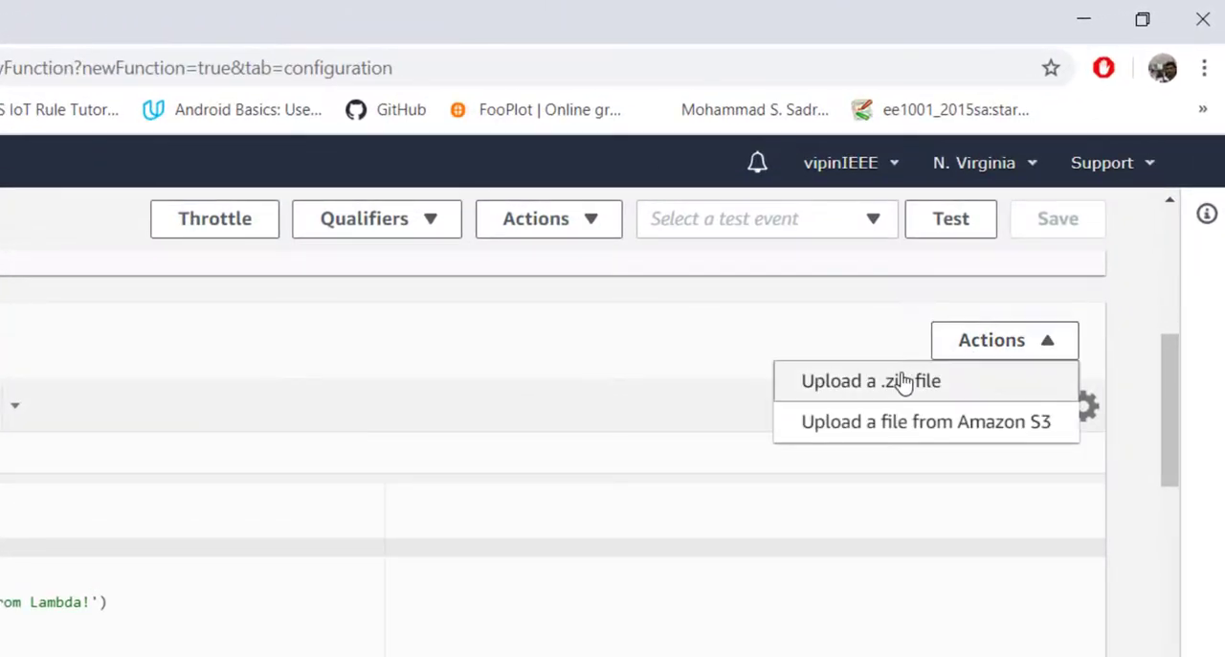
{"action": "mouse_move", "coordinate": [858, 385]}
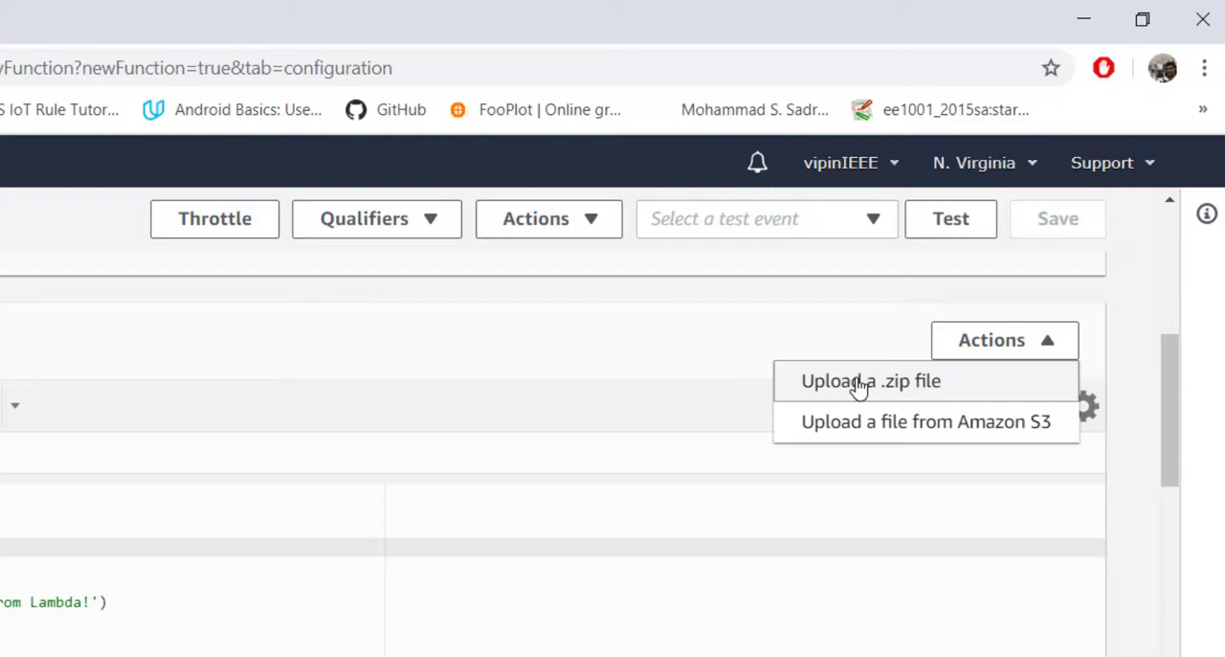
{"action": "mouse_move", "coordinate": [942, 421]}
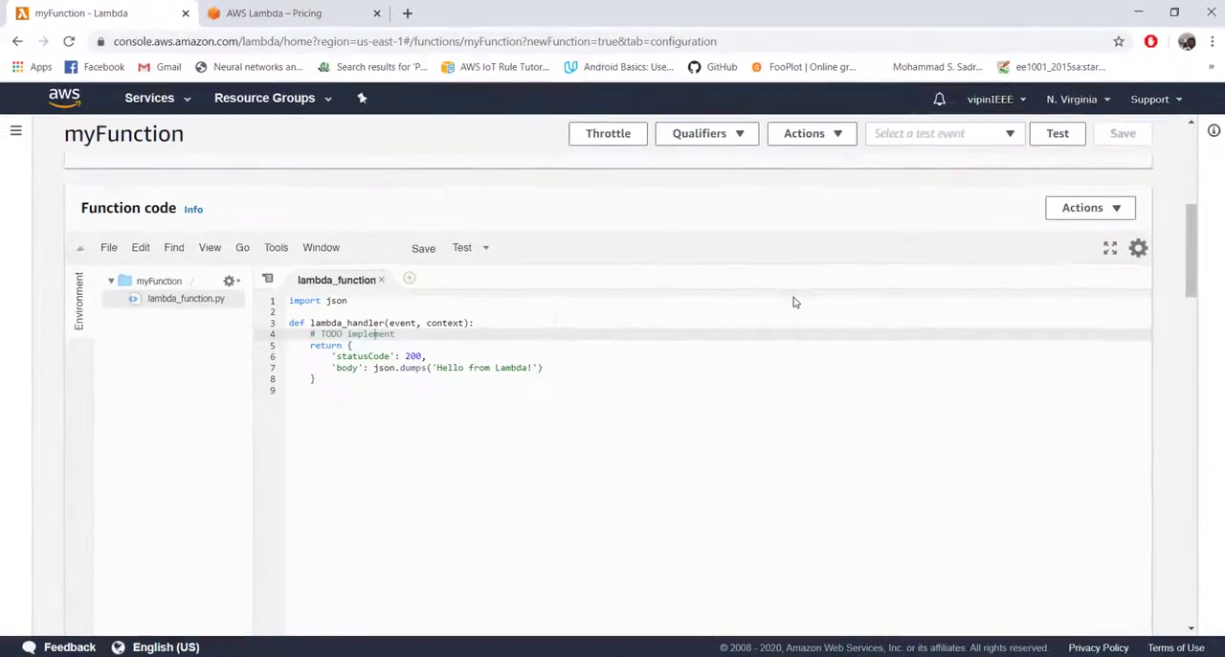
{"action": "mouse_move", "coordinate": [701, 458]}
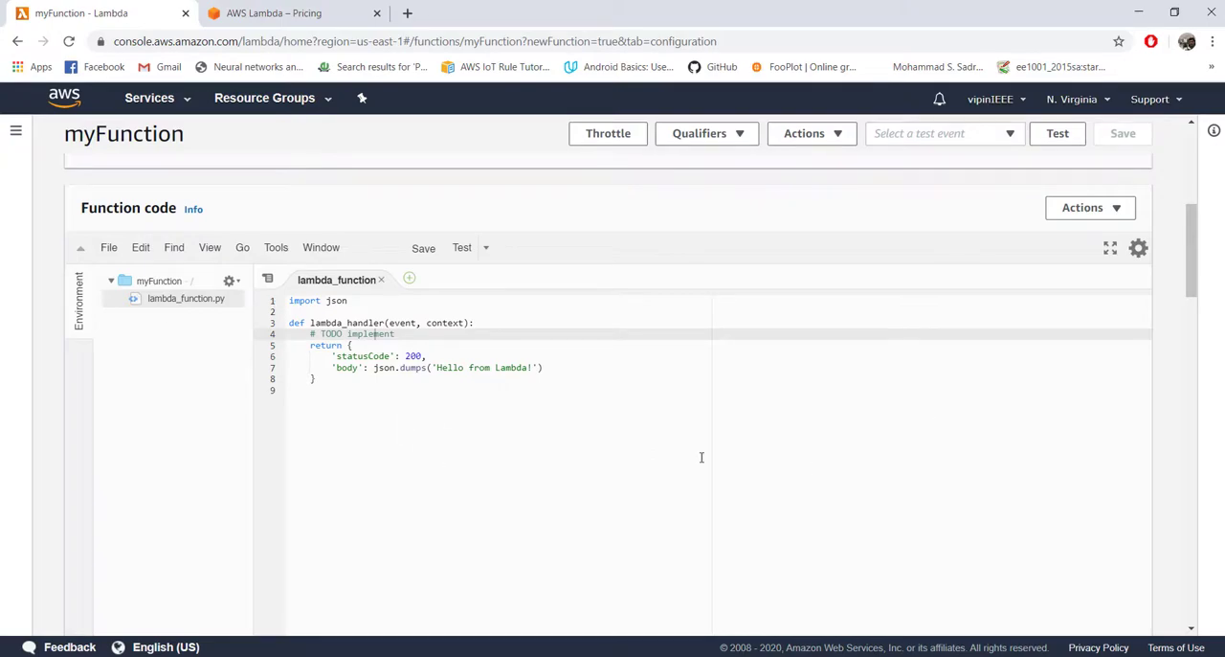
{"action": "mouse_move", "coordinate": [834, 419]}
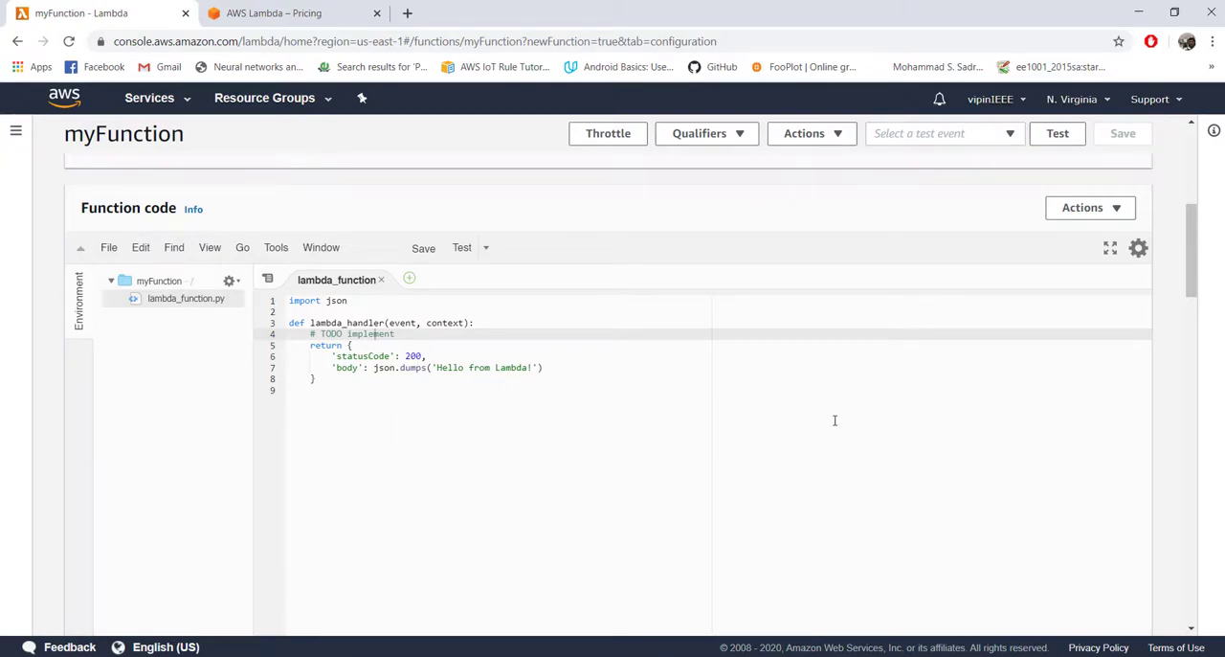
Step: Scroll past Environment variables and Tags to Basic settings: Python 3.8, 128 MB, 3 sec
{"action": "scroll", "scroll_direction": "down", "scroll_amount": 3}
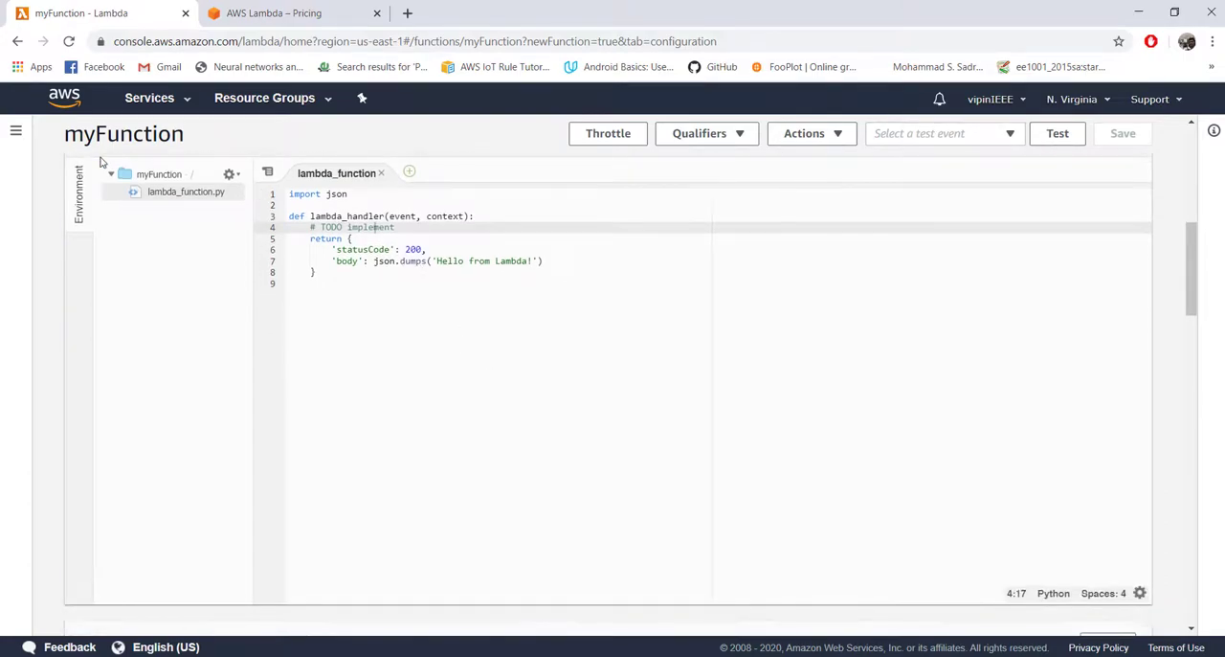
{"action": "scroll", "scroll_direction": "down", "scroll_amount": 3}
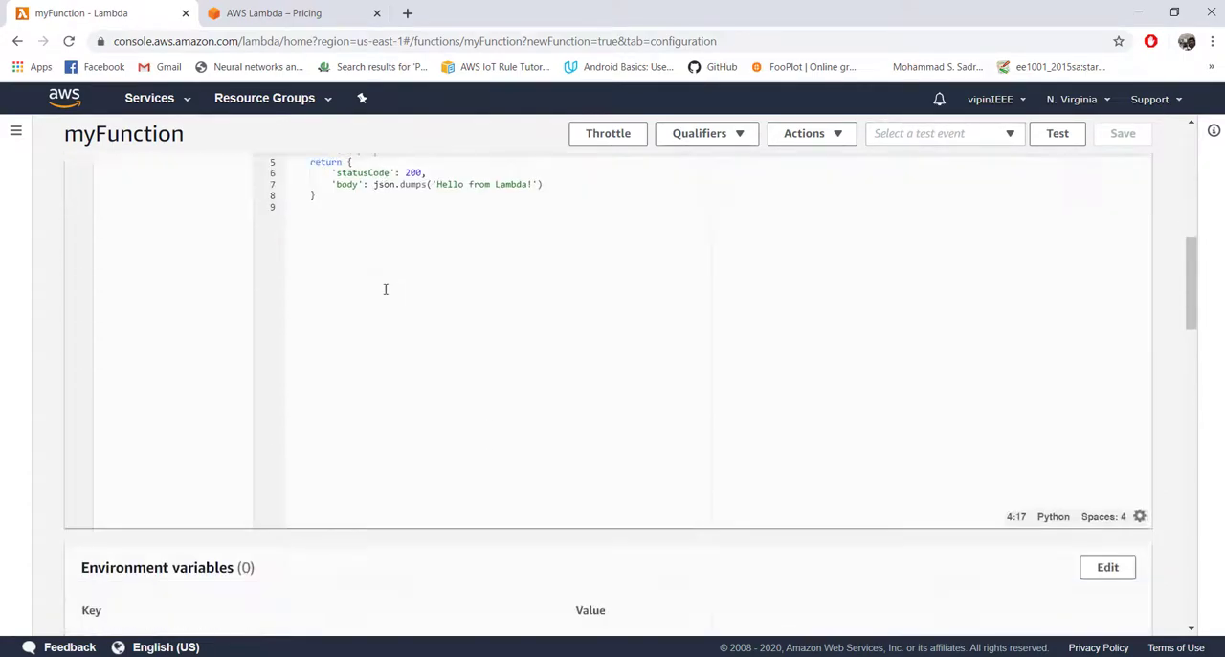
{"action": "scroll", "scroll_direction": "down", "scroll_amount": 3}
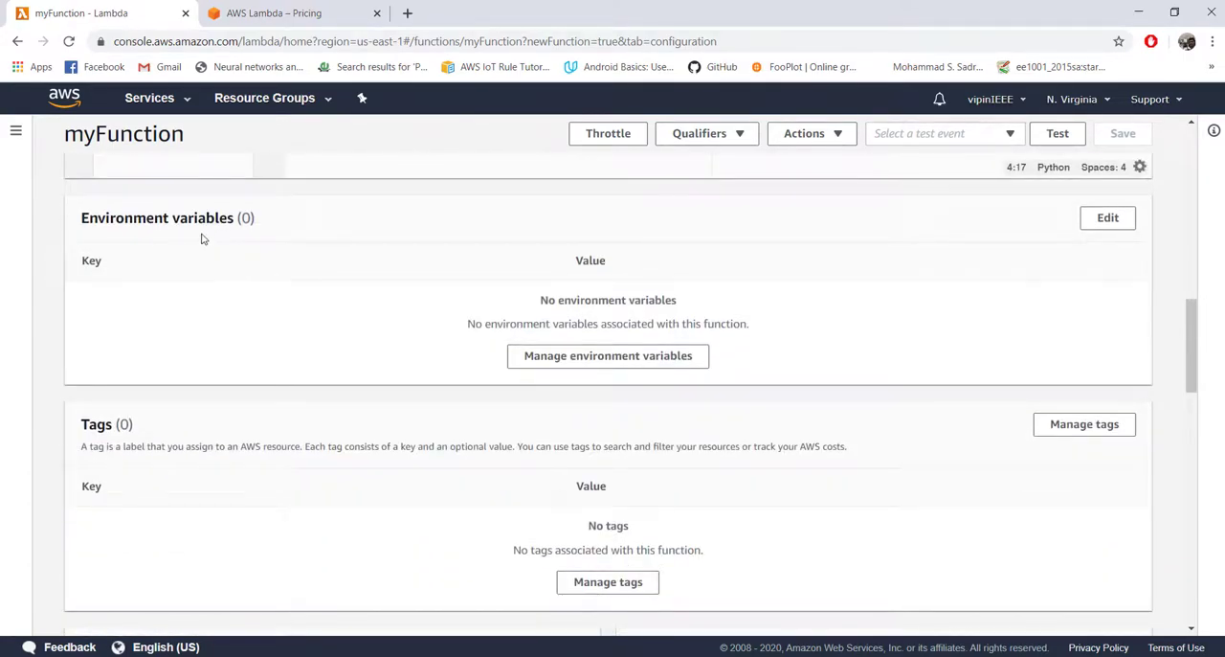
{"action": "mouse_move", "coordinate": [731, 314]}
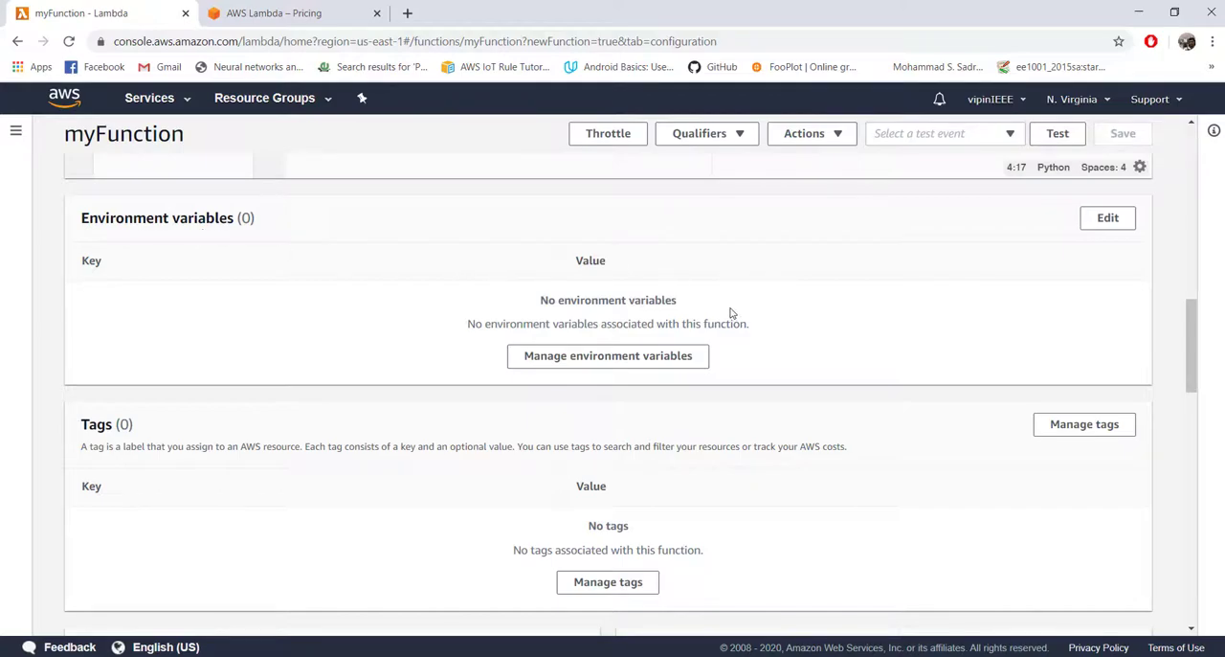
{"action": "mouse_move", "coordinate": [643, 306]}
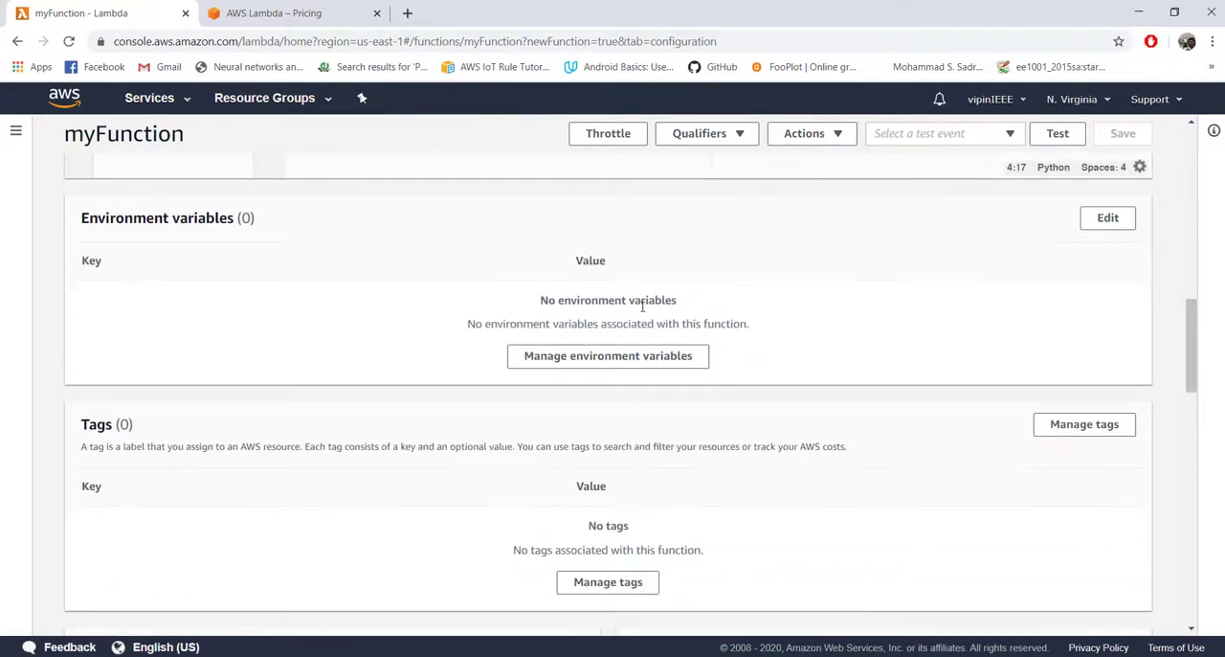
{"action": "scroll", "scroll_direction": "down", "scroll_amount": 3}
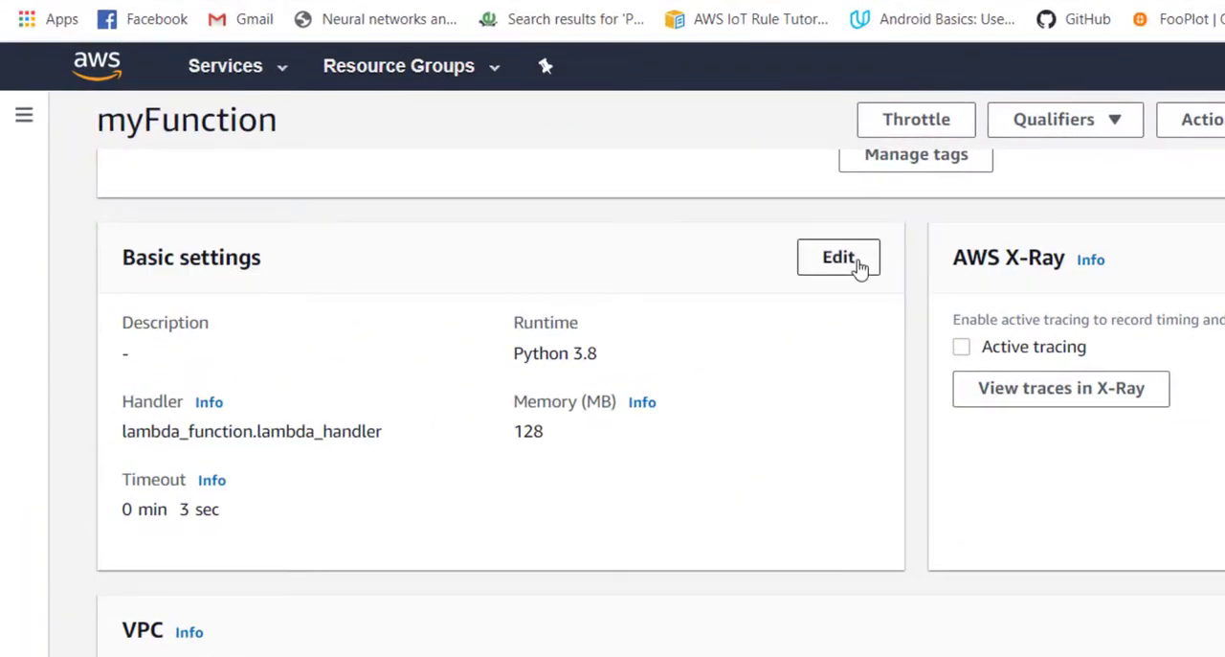
Step: Start editing myFunction's basic settings and highlight the 128 MB memory value
{"action": "left_click", "coordinate": [838, 257]}
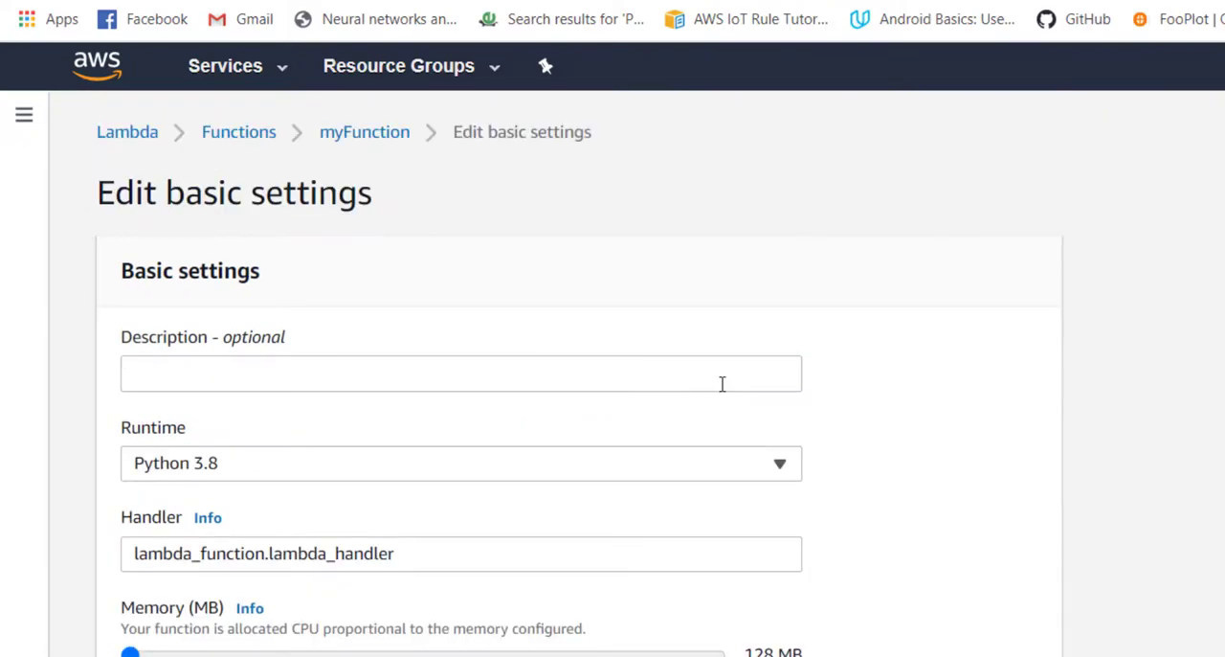
{"action": "mouse_move", "coordinate": [228, 474]}
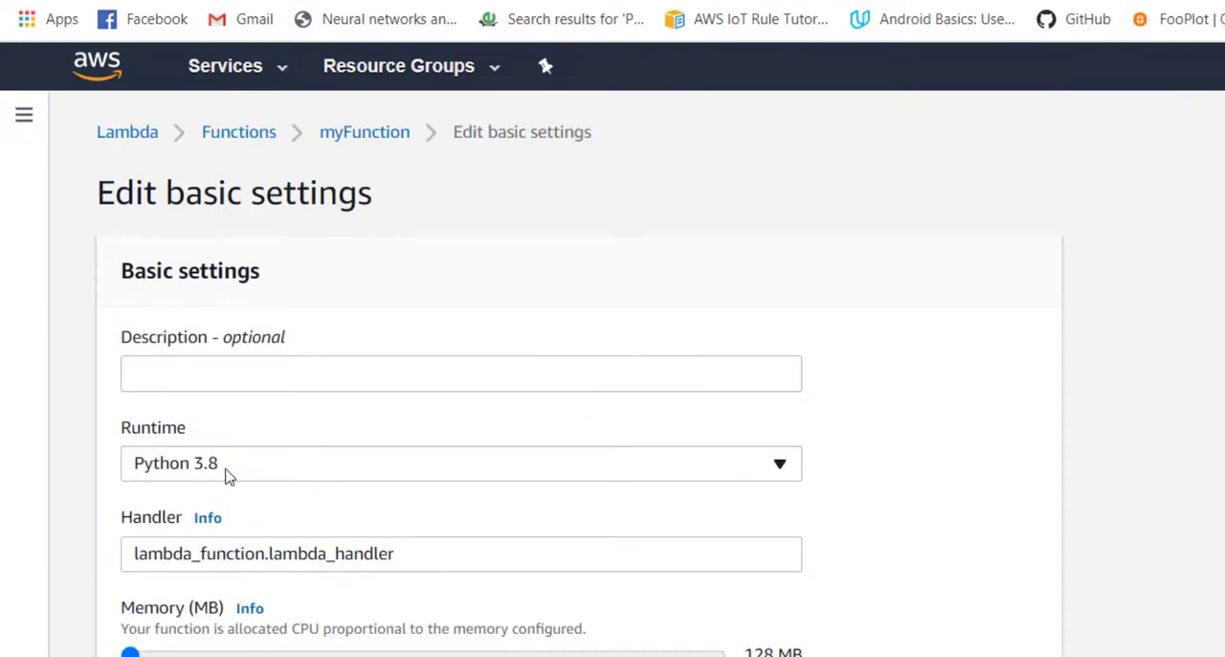
{"action": "scroll", "scroll_direction": "down", "scroll_amount": 3}
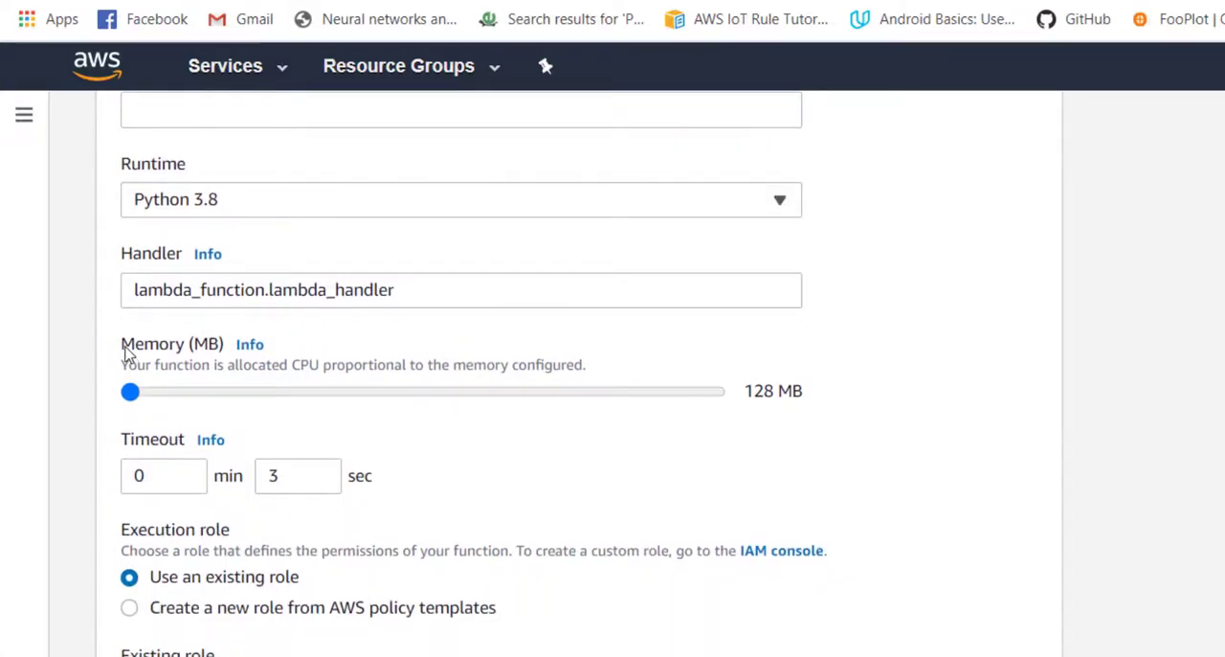
{"action": "mouse_move", "coordinate": [107, 360]}
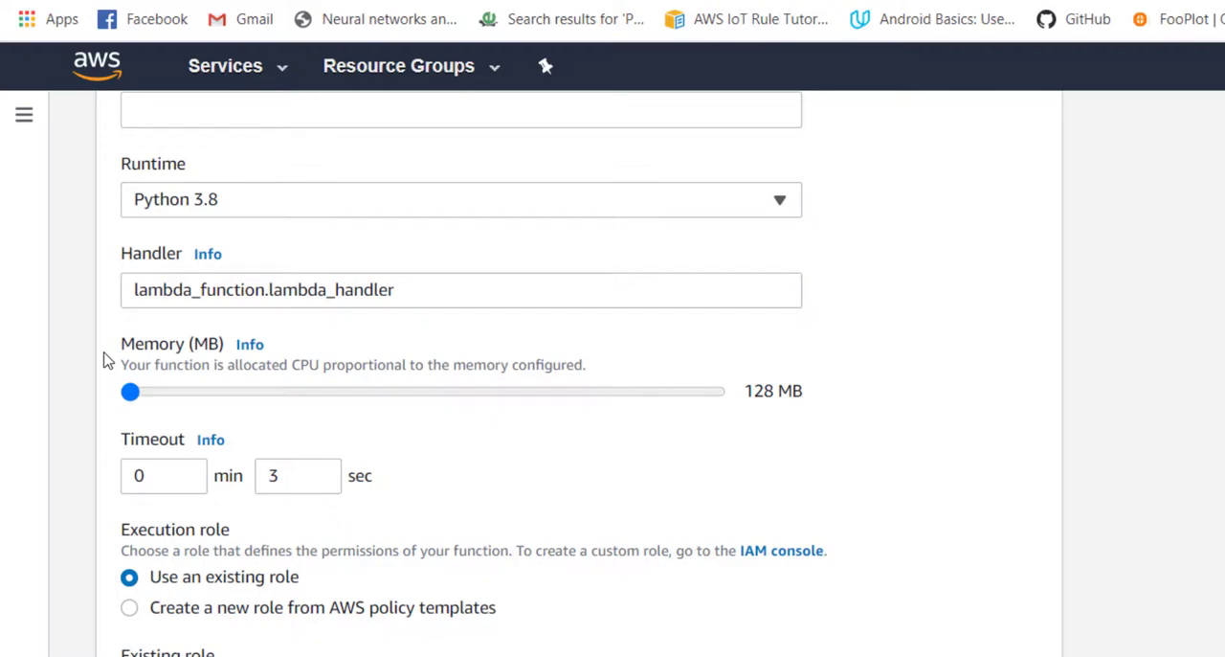
{"action": "mouse_move", "coordinate": [277, 374]}
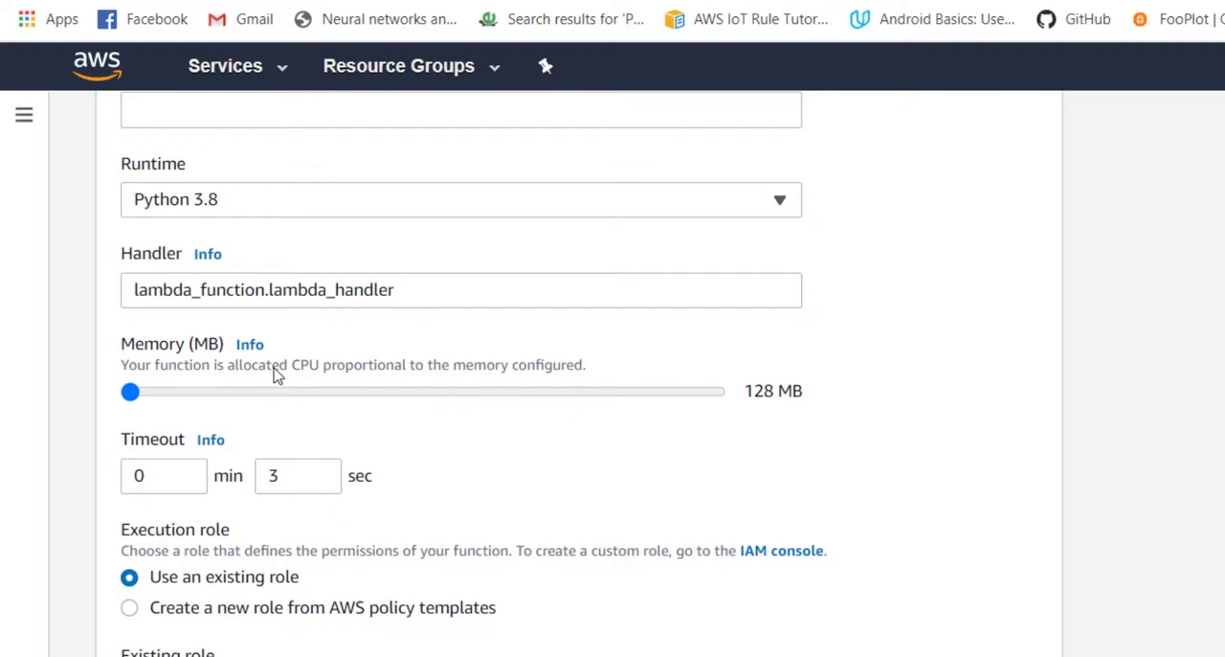
{"action": "mouse_move", "coordinate": [750, 399]}
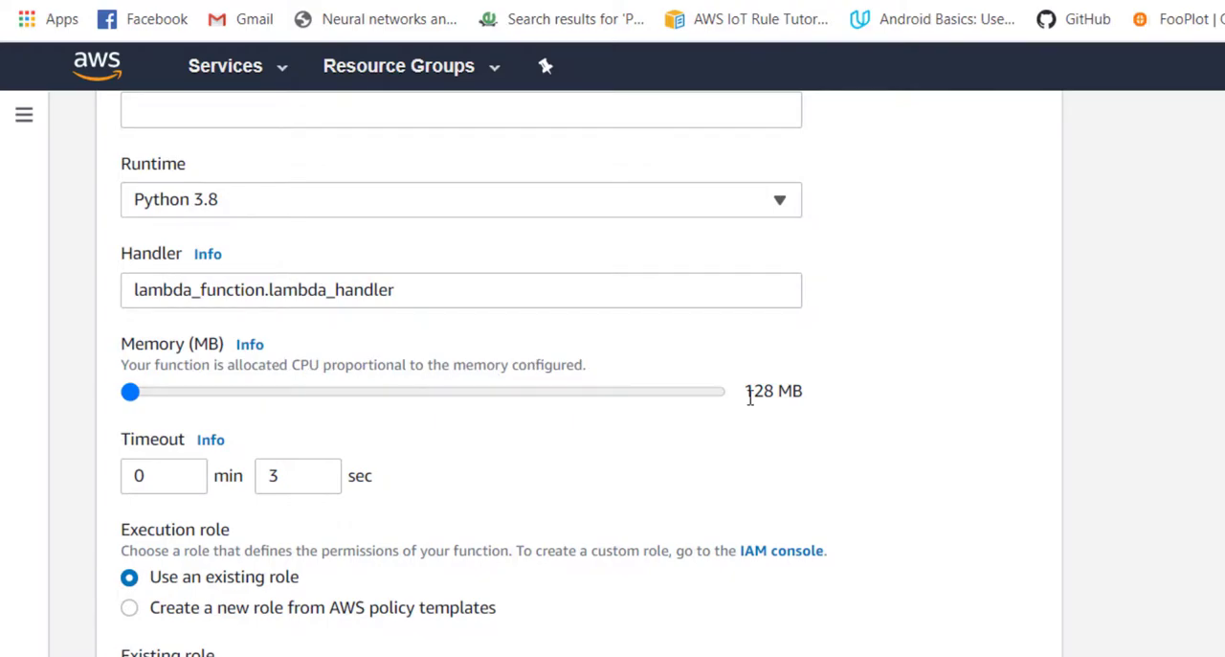
{"action": "double_click", "coordinate": [774, 391]}
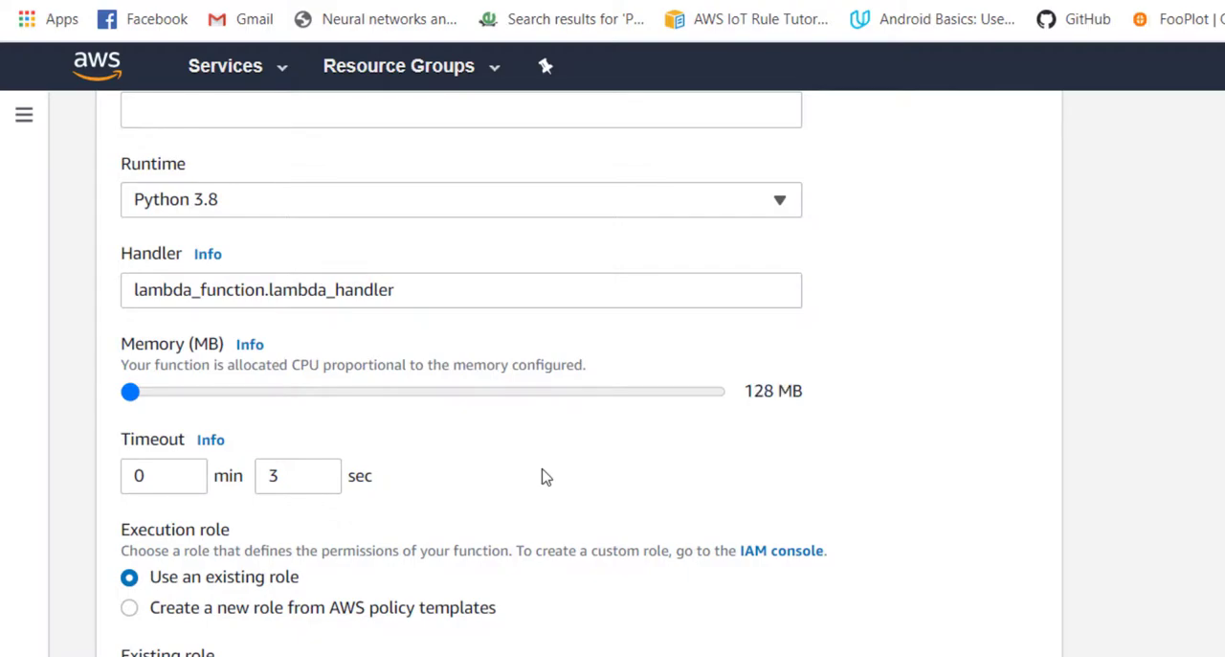
{"action": "mouse_move", "coordinate": [543, 496]}
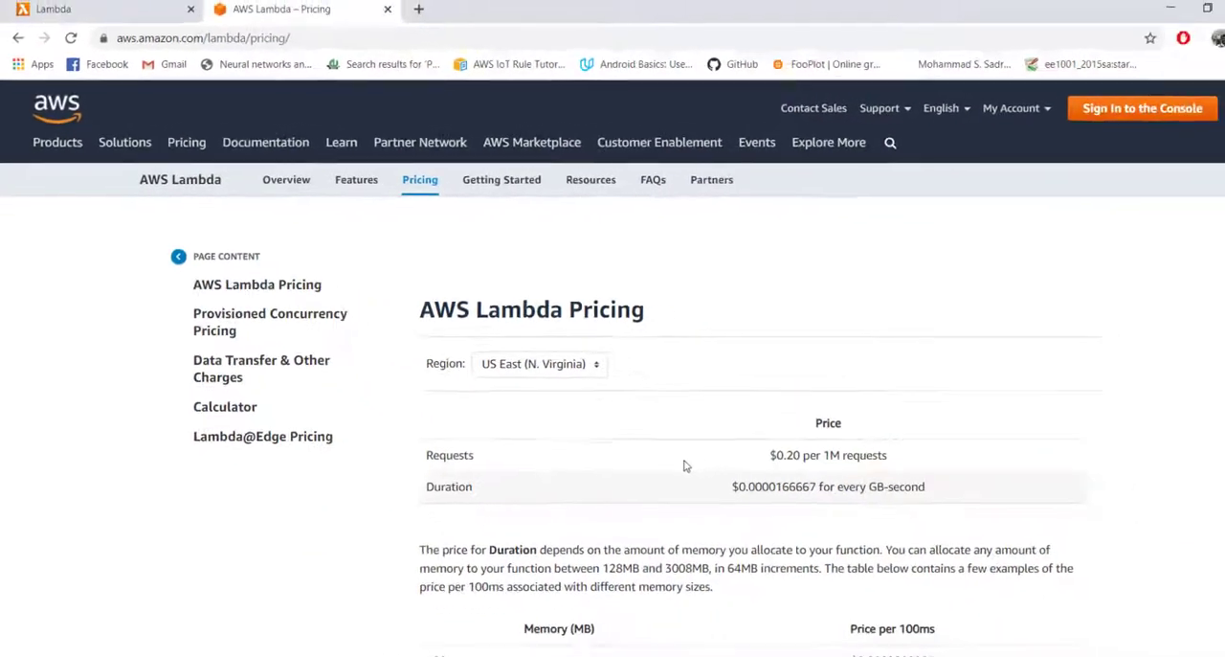
{"action": "scroll", "scroll_direction": "up", "scroll_amount": 3}
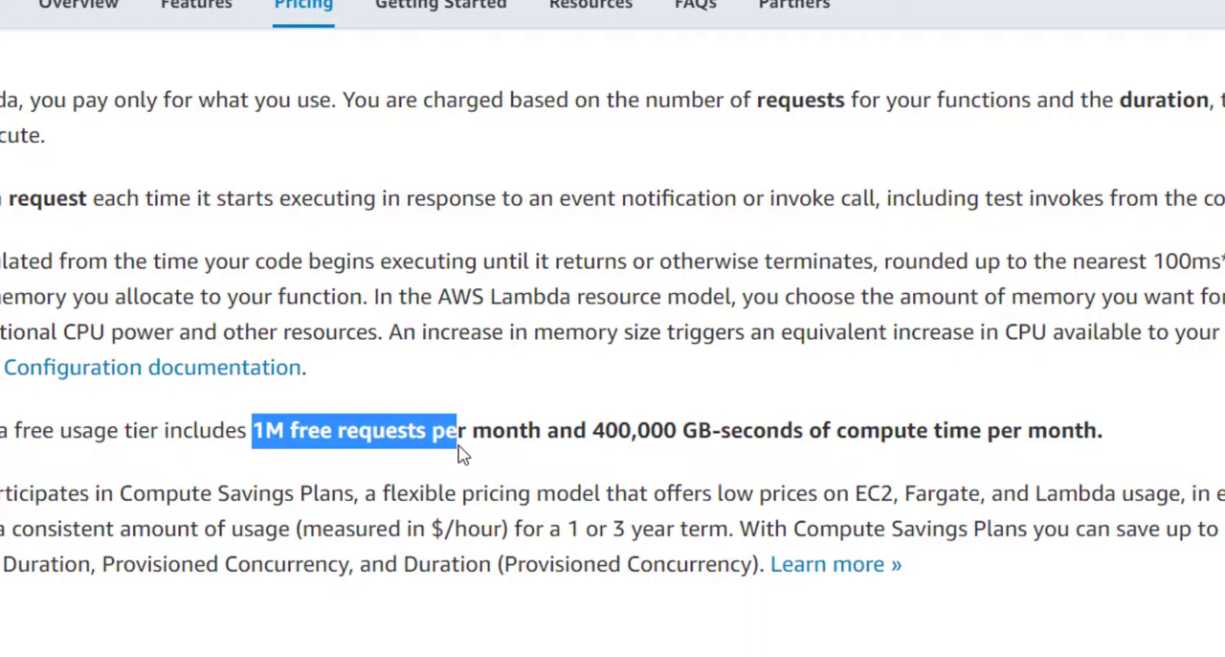
{"action": "left_click", "coordinate": [598, 428]}
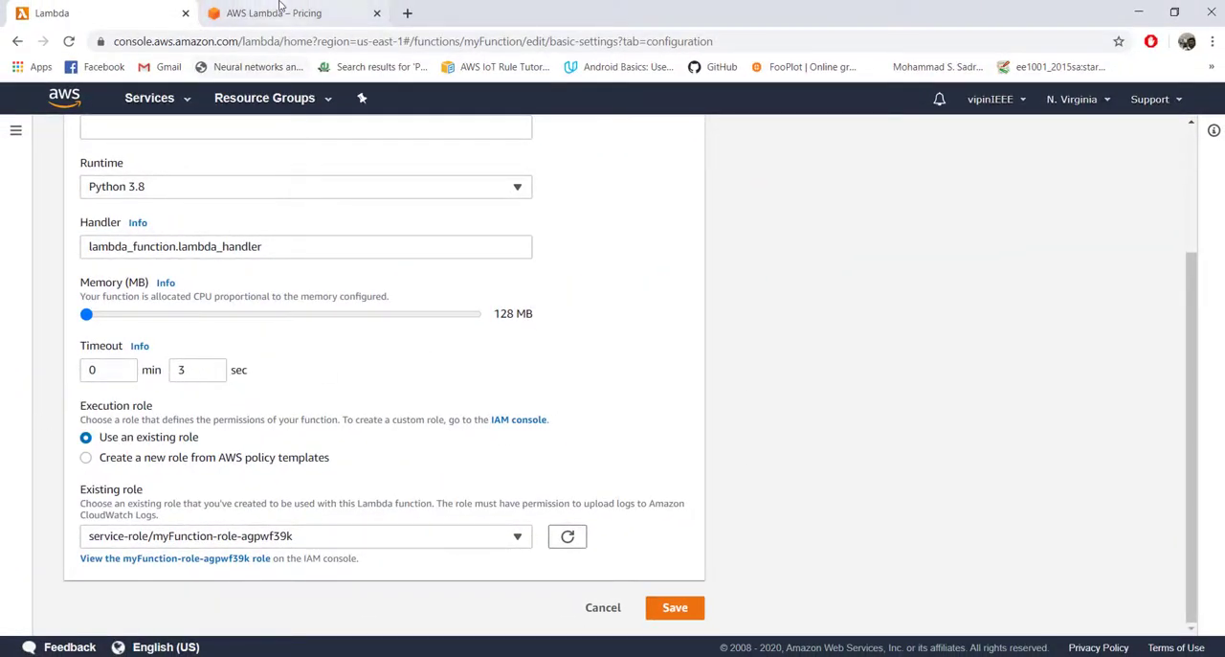
{"action": "left_click", "coordinate": [275, 11]}
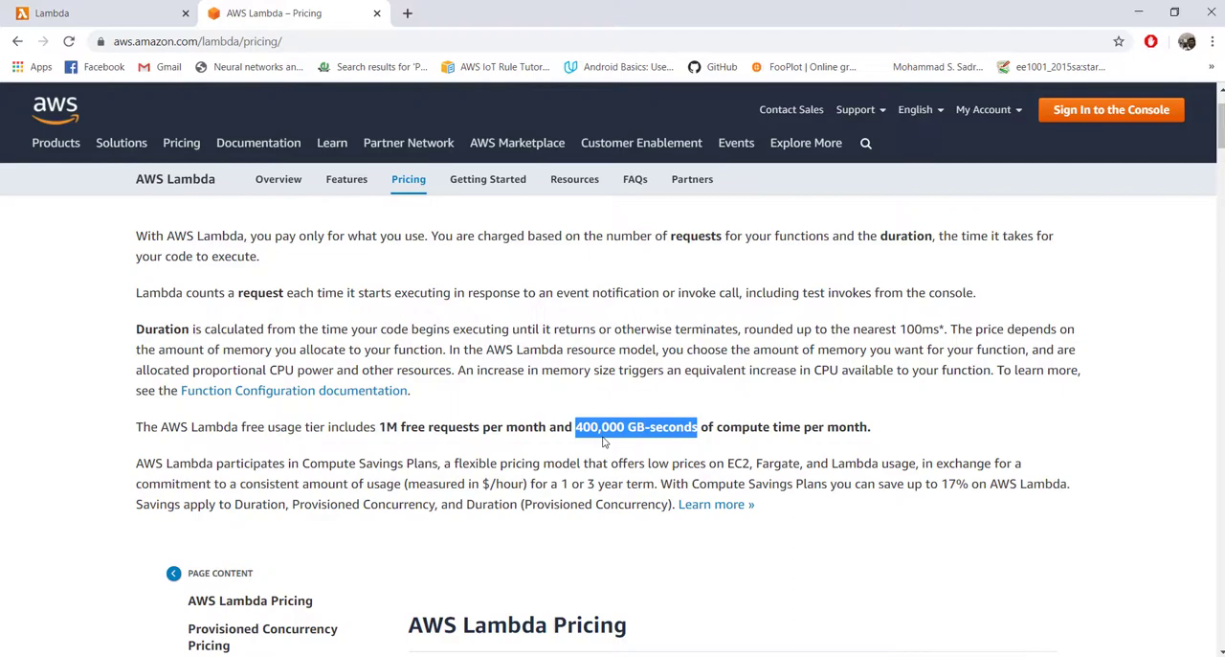
{"action": "scroll", "scroll_direction": "down", "scroll_amount": 3}
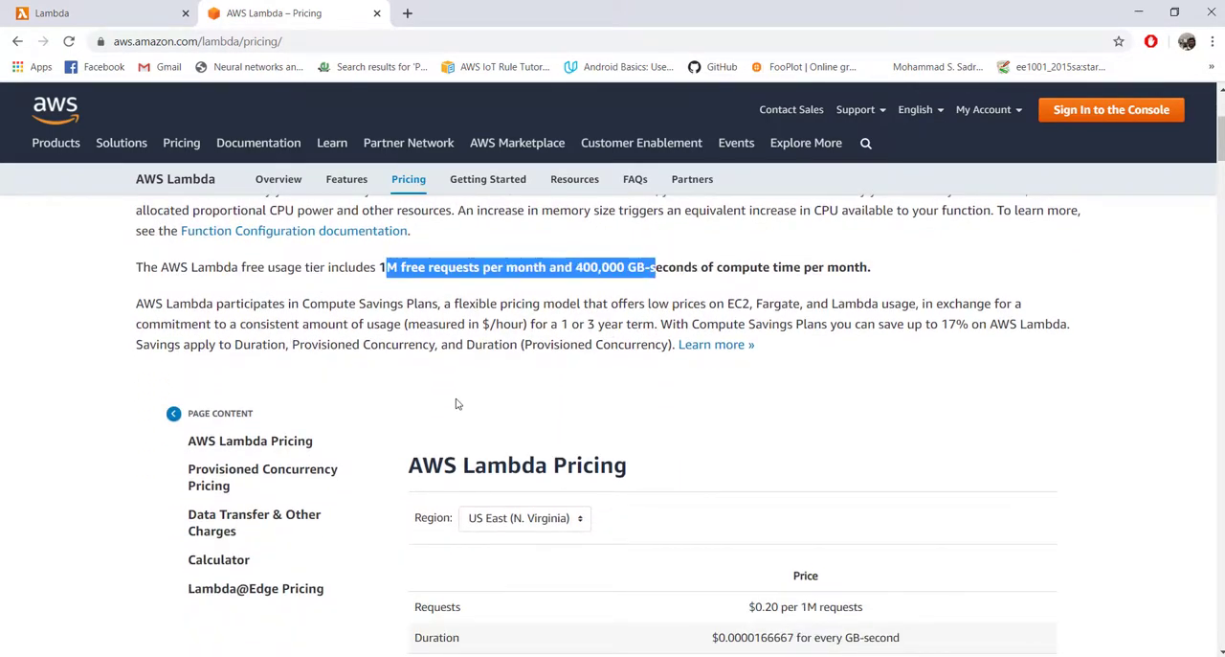
{"action": "scroll", "scroll_direction": "down", "scroll_amount": 3}
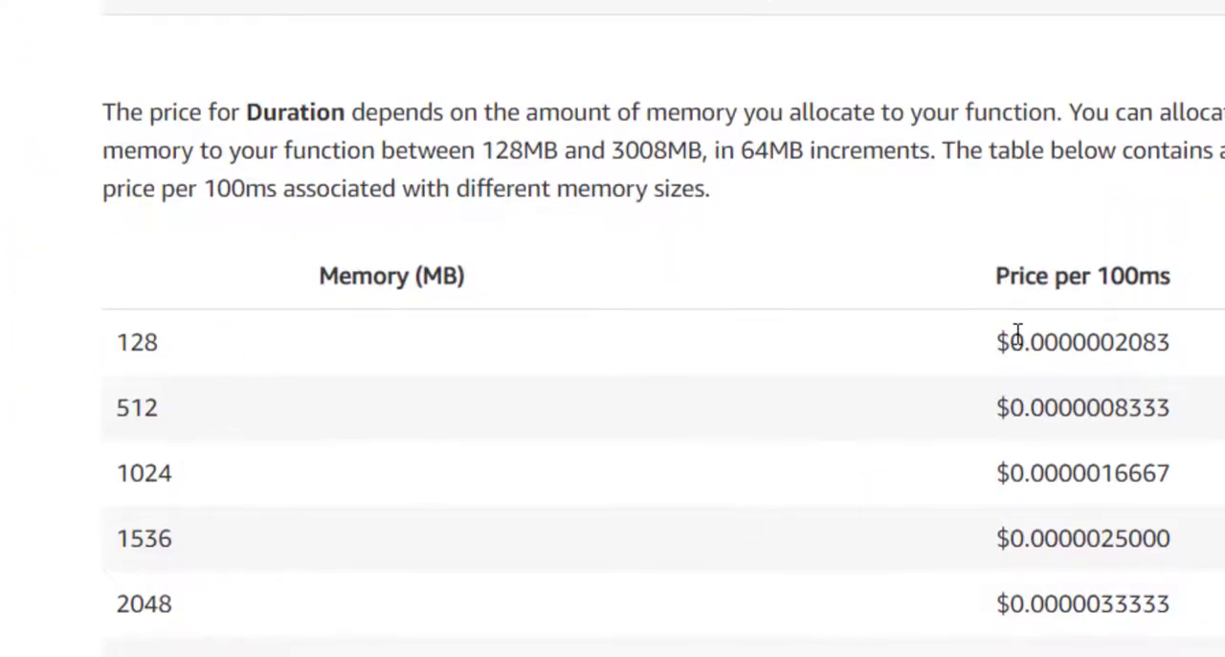
{"action": "scroll", "scroll_direction": "up", "scroll_amount": 3}
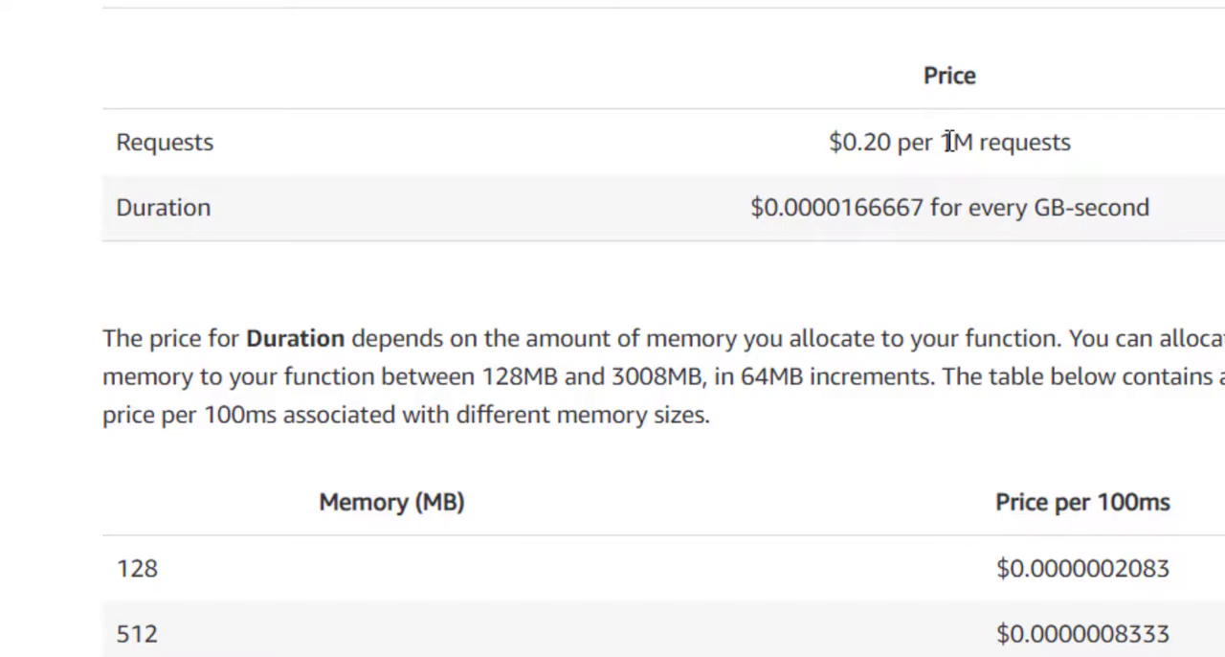
{"action": "double_click", "coordinate": [865, 142]}
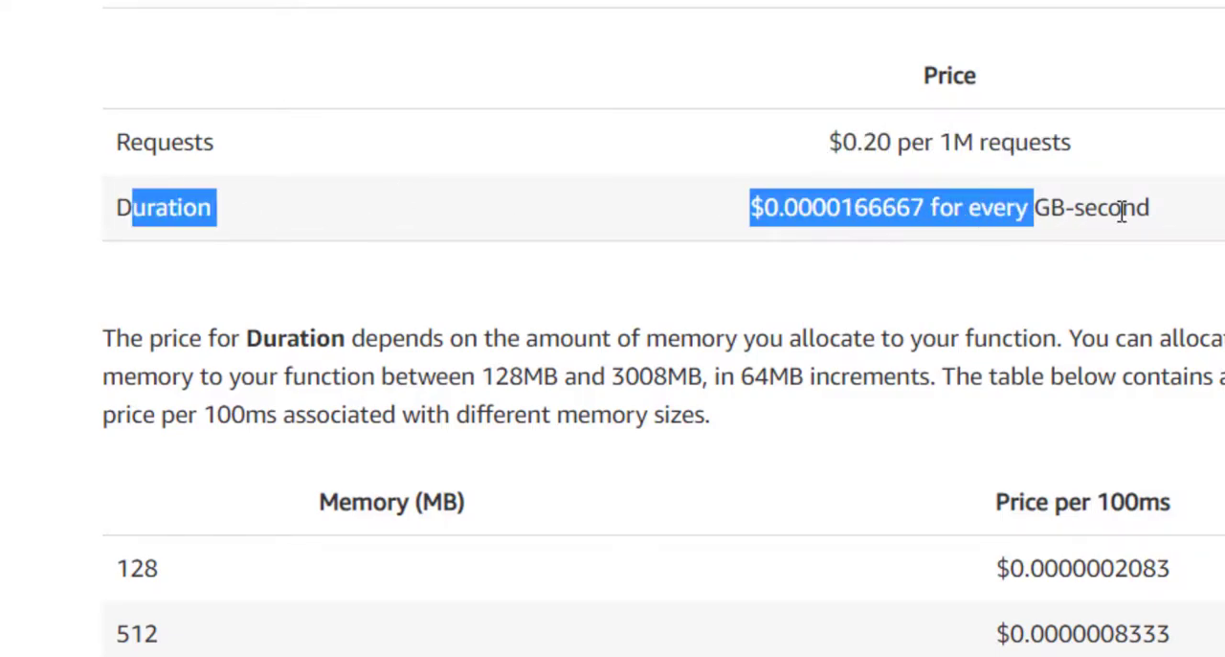
{"action": "left_click", "coordinate": [1062, 233]}
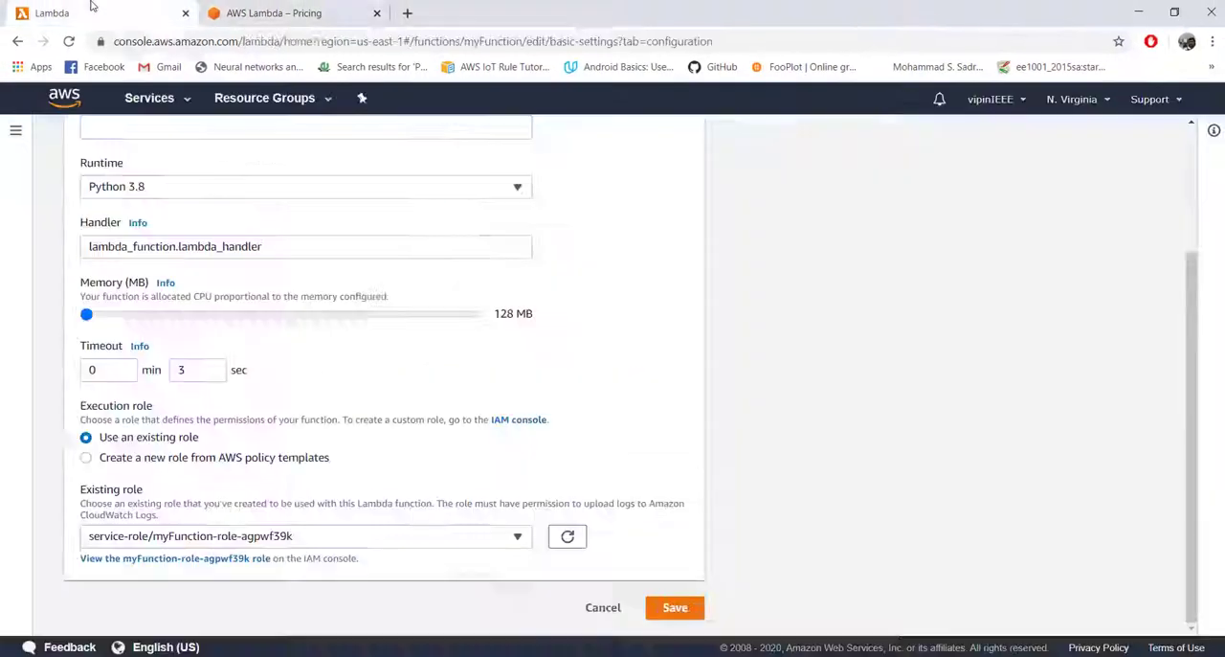
{"action": "mouse_move", "coordinate": [406, 327]}
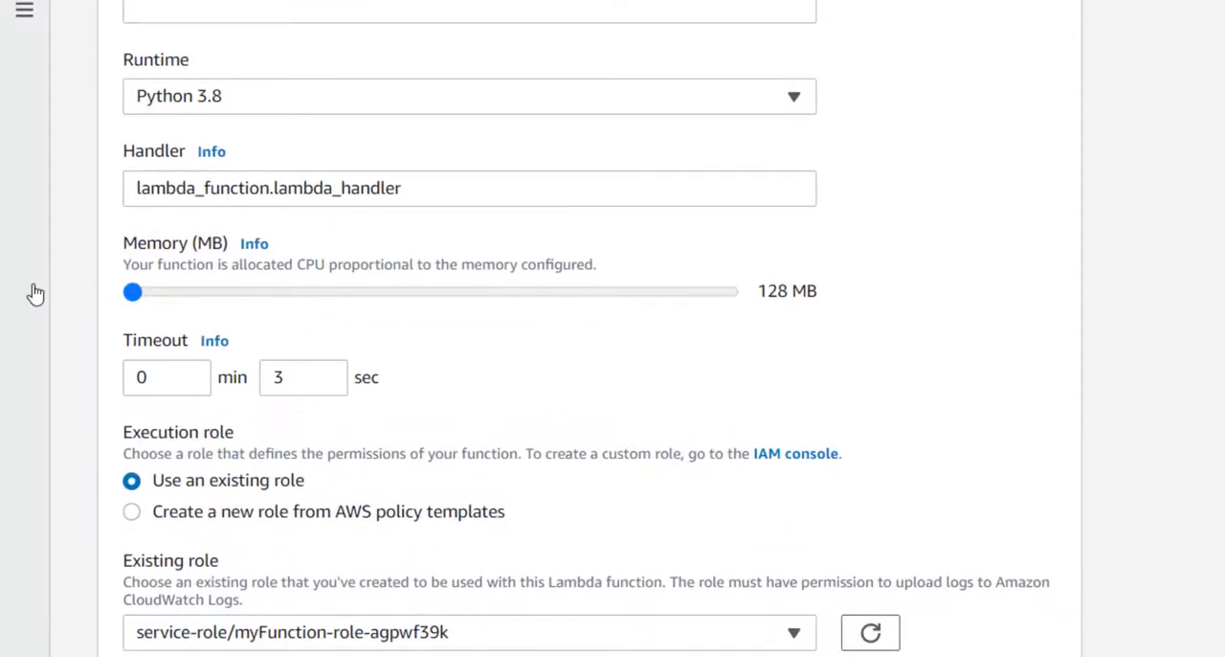
{"action": "mouse_move", "coordinate": [44, 291]}
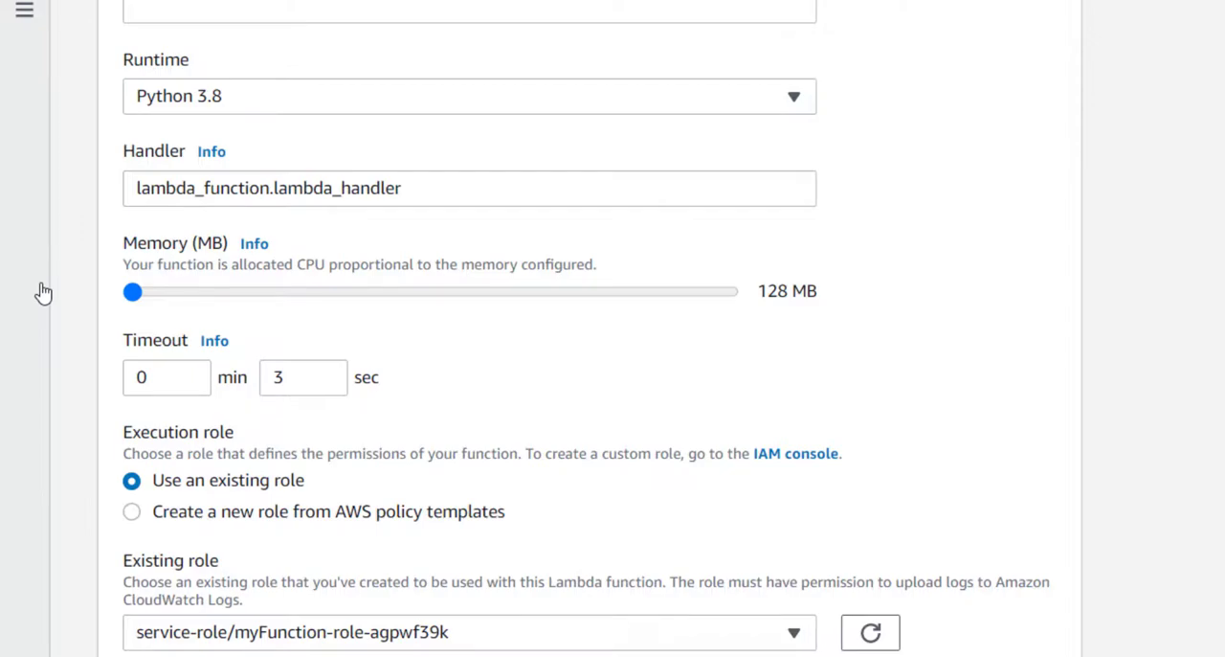
{"action": "mouse_move", "coordinate": [249, 295]}
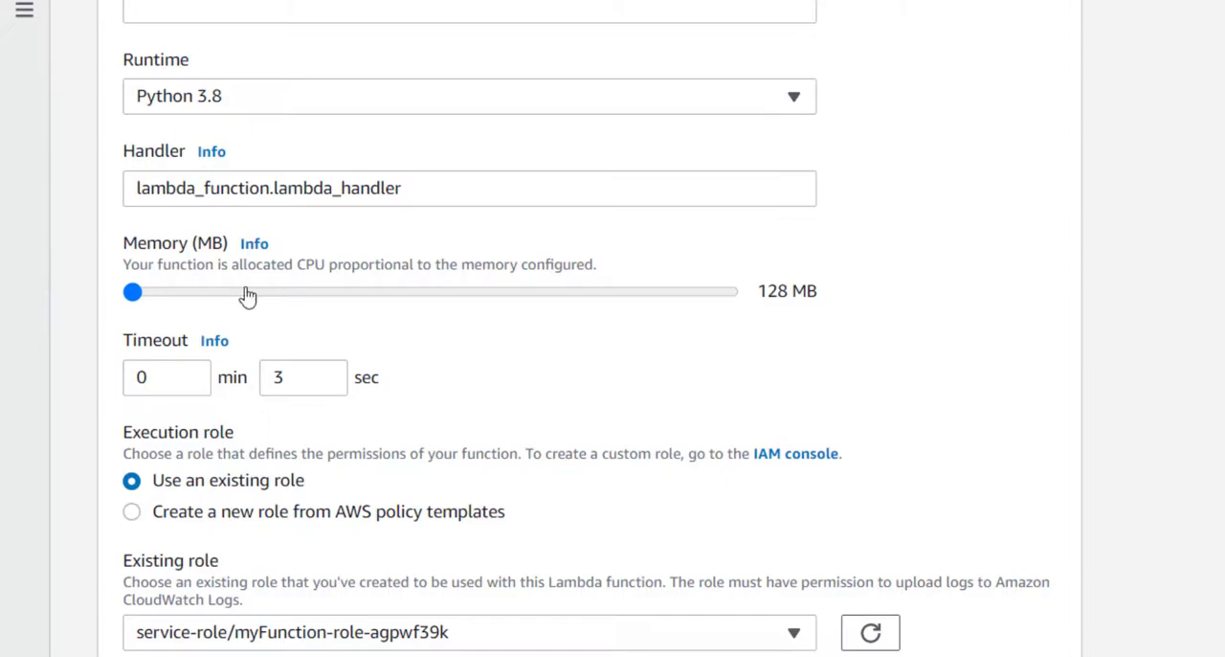
{"action": "mouse_move", "coordinate": [750, 319]}
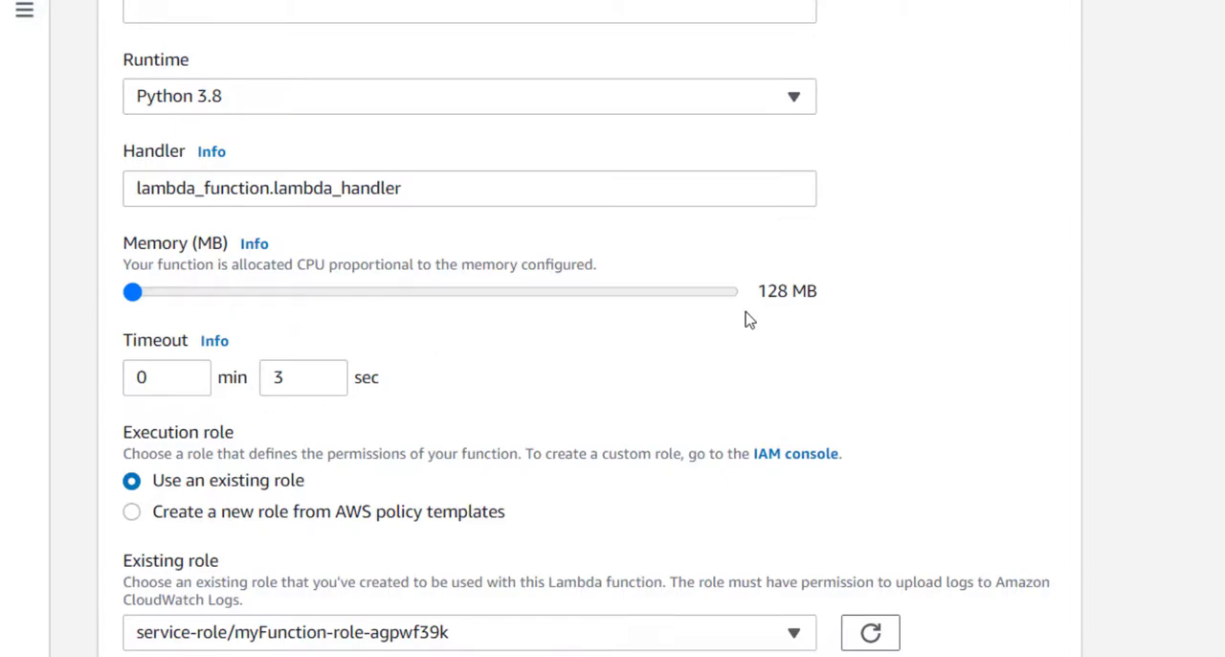
{"action": "mouse_move", "coordinate": [122, 314]}
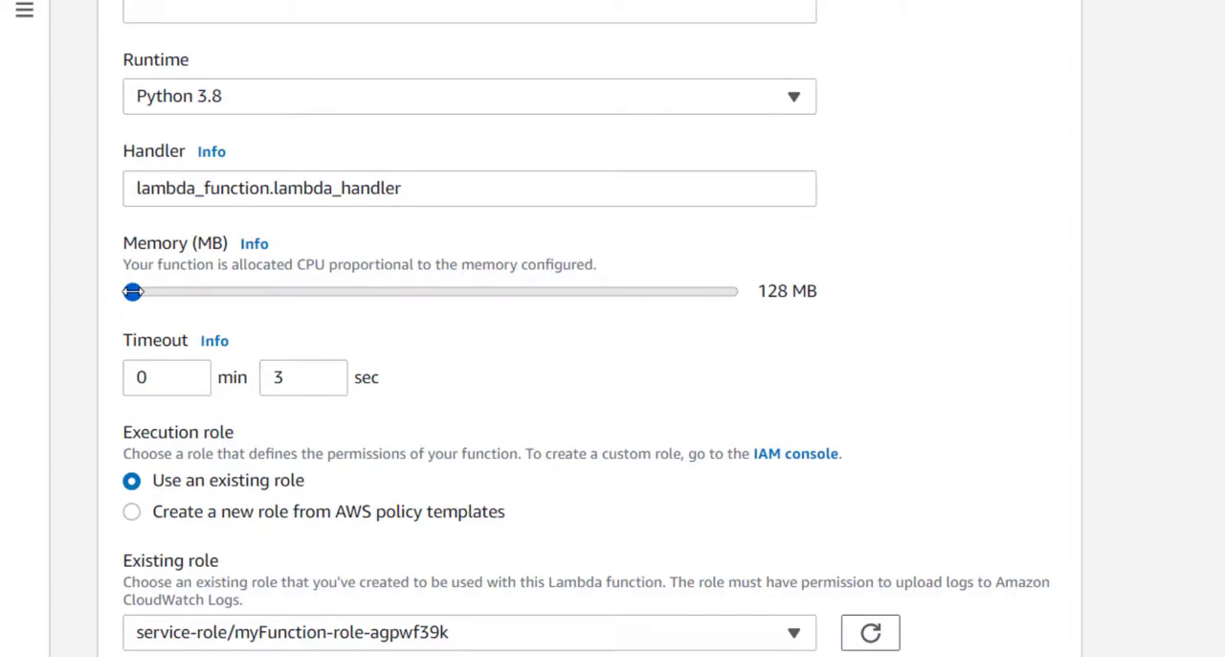
{"action": "mouse_move", "coordinate": [661, 318]}
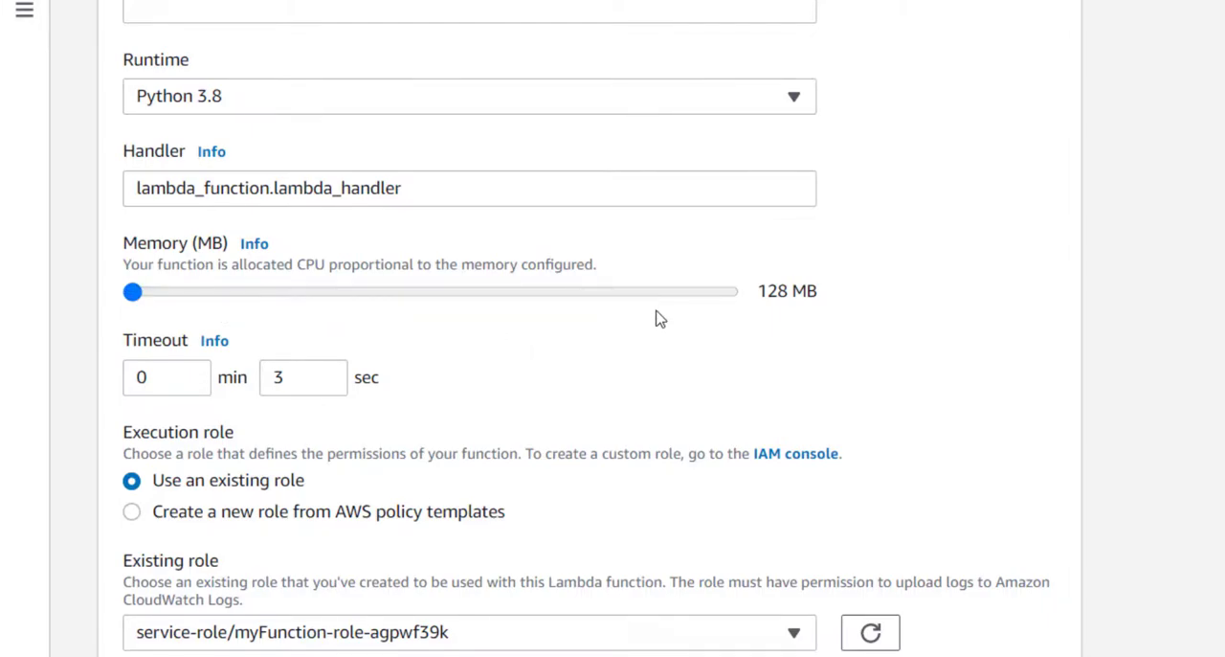
{"action": "mouse_move", "coordinate": [712, 316]}
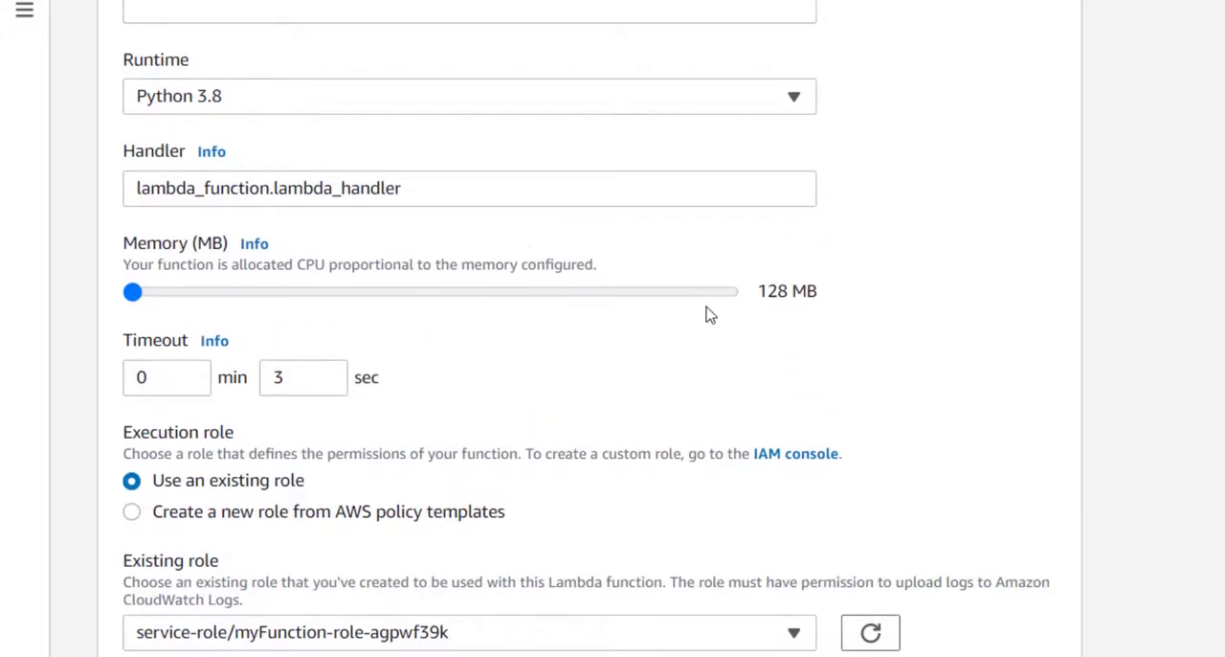
{"action": "mouse_move", "coordinate": [1141, 306]}
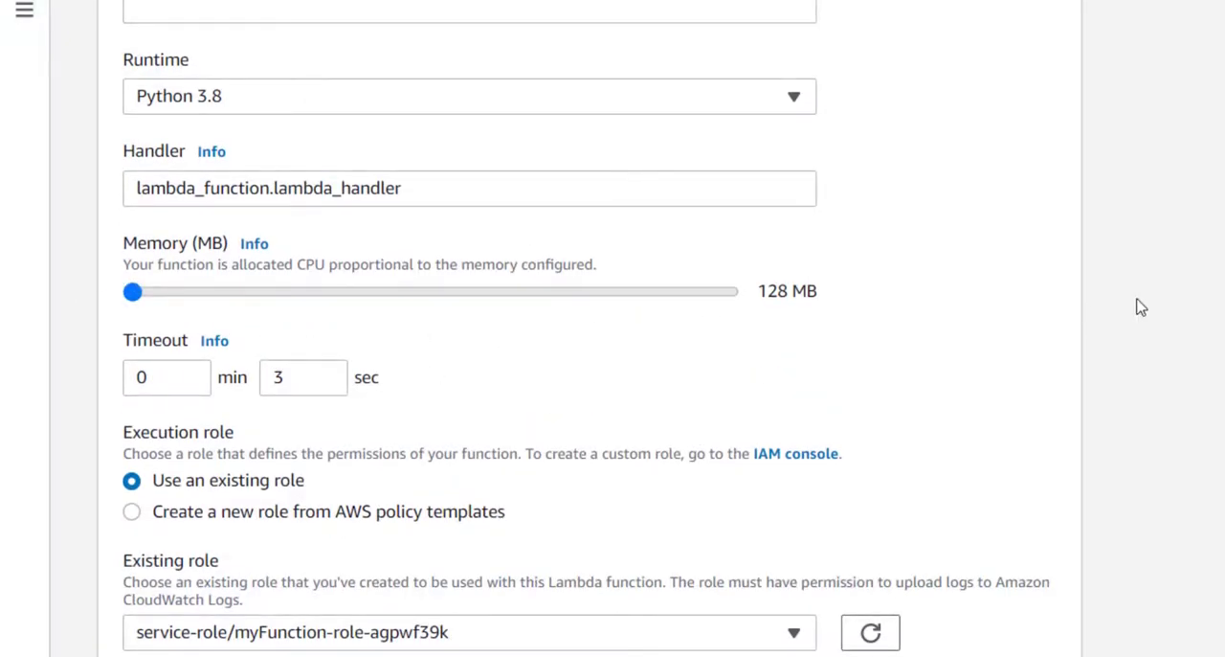
{"action": "left_click_drag", "start_coordinate": [131, 291], "coordinate": [720, 291]}
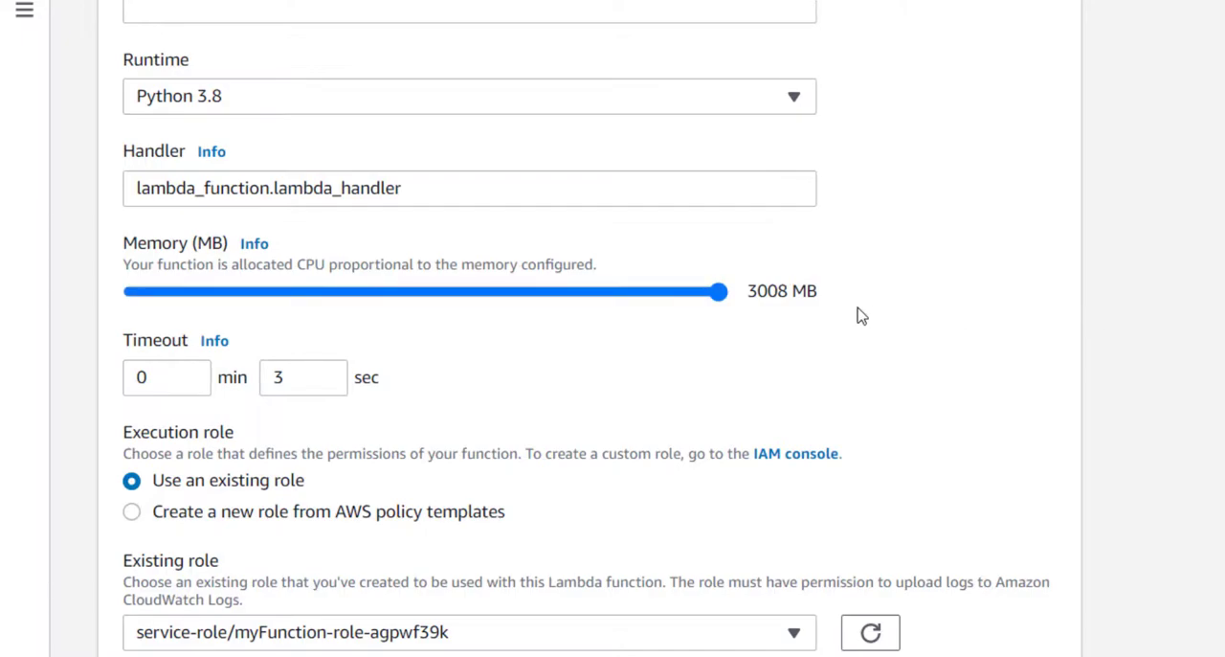
{"action": "mouse_move", "coordinate": [800, 326]}
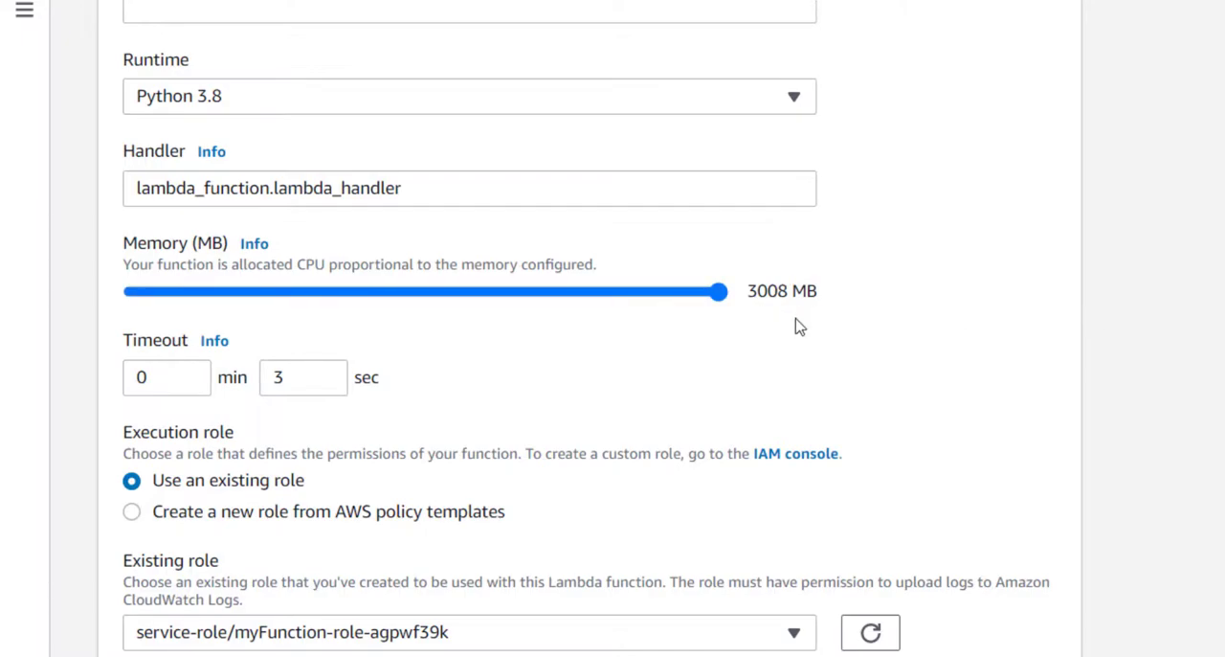
{"action": "left_click_drag", "start_coordinate": [720, 291], "coordinate": [130, 291]}
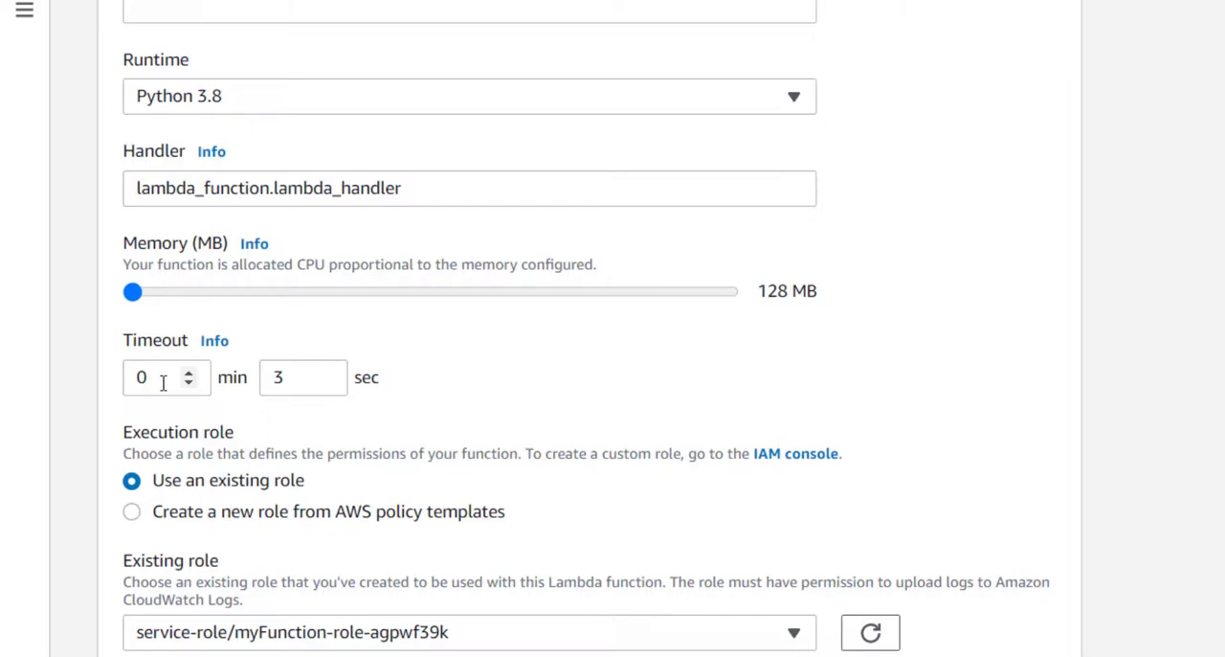
{"action": "mouse_move", "coordinate": [250, 333]}
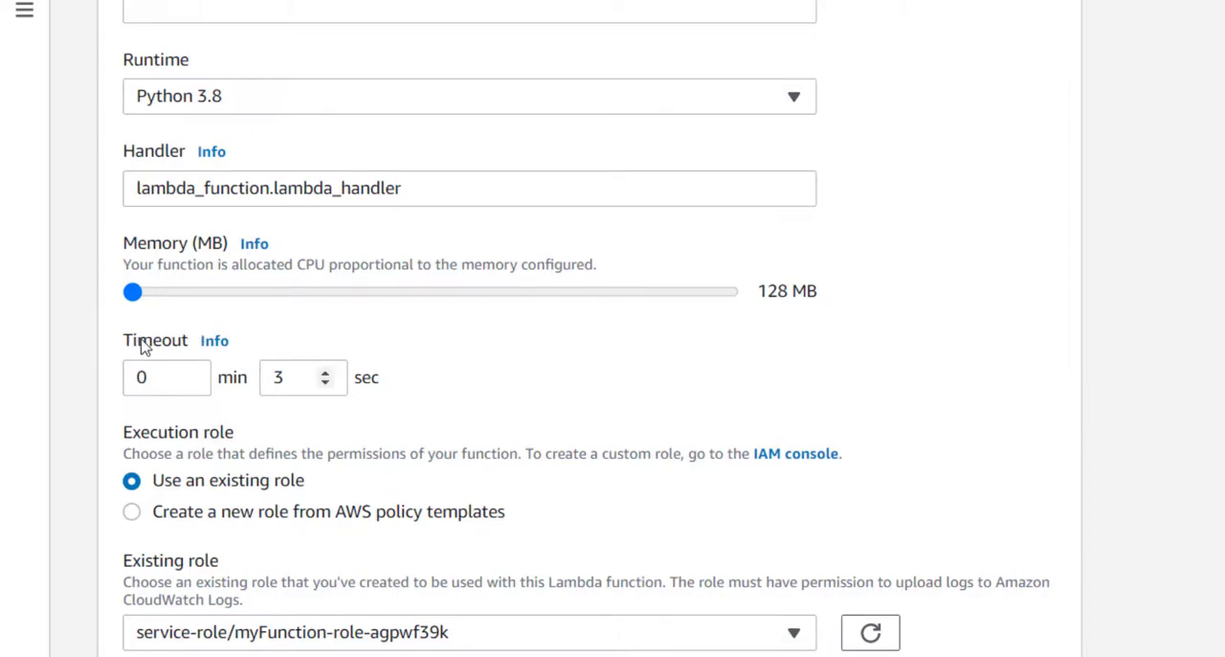
{"action": "mouse_move", "coordinate": [391, 371]}
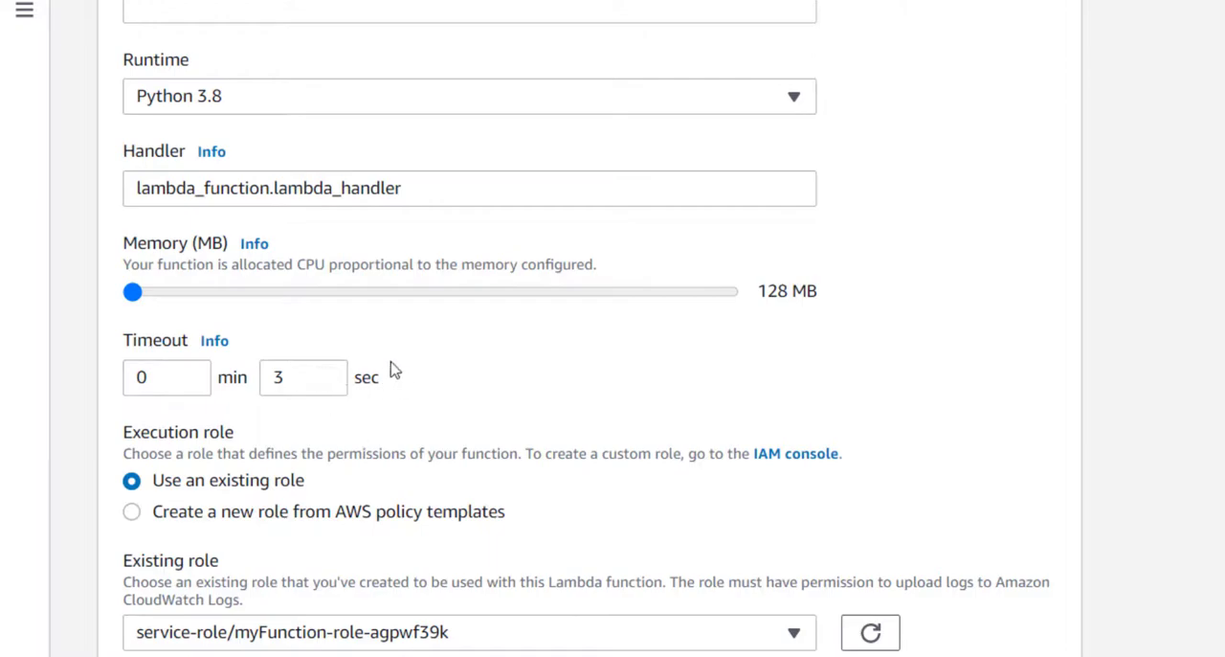
{"action": "mouse_move", "coordinate": [325, 339]}
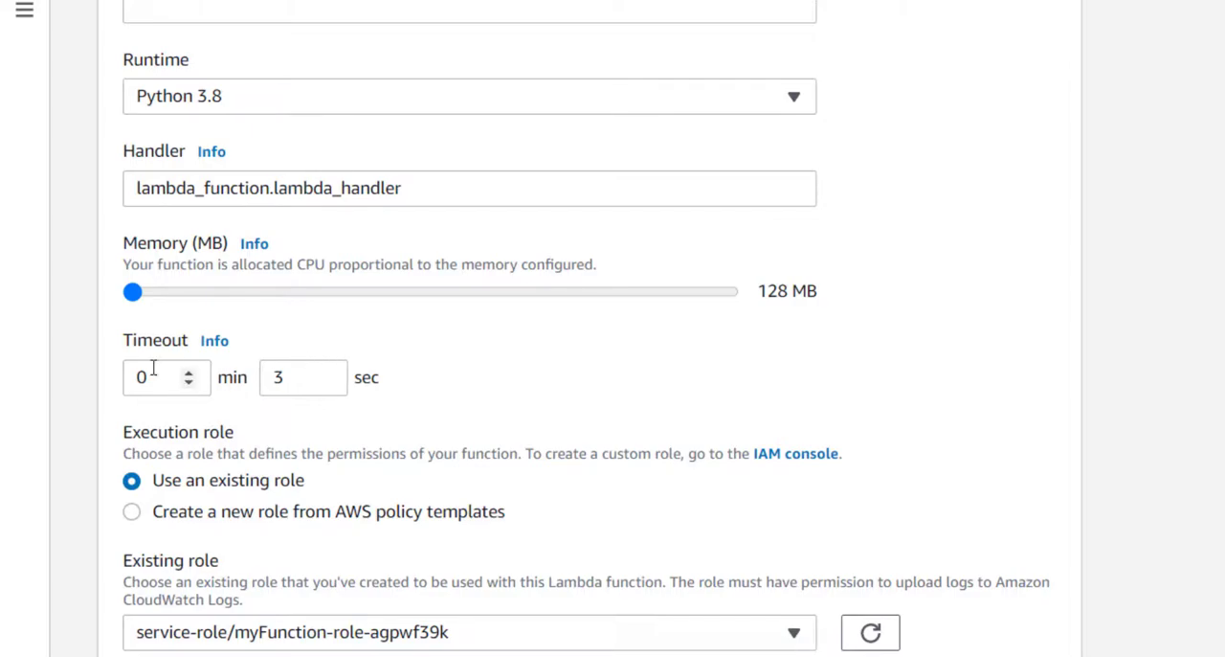
{"action": "mouse_move", "coordinate": [180, 368]}
{"action": "type", "text": "16"}
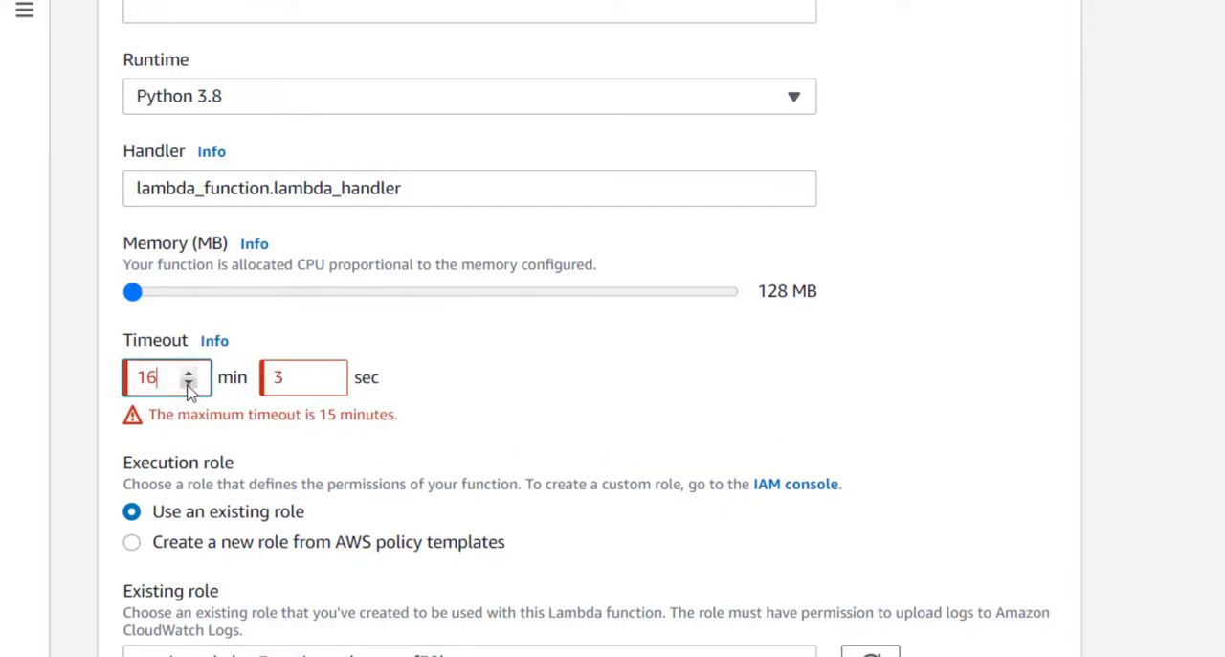
Step: Adjust the timeout minutes from above the 15-minute limit down to 1 min 0 sec
{"action": "left_click", "coordinate": [191, 383]}
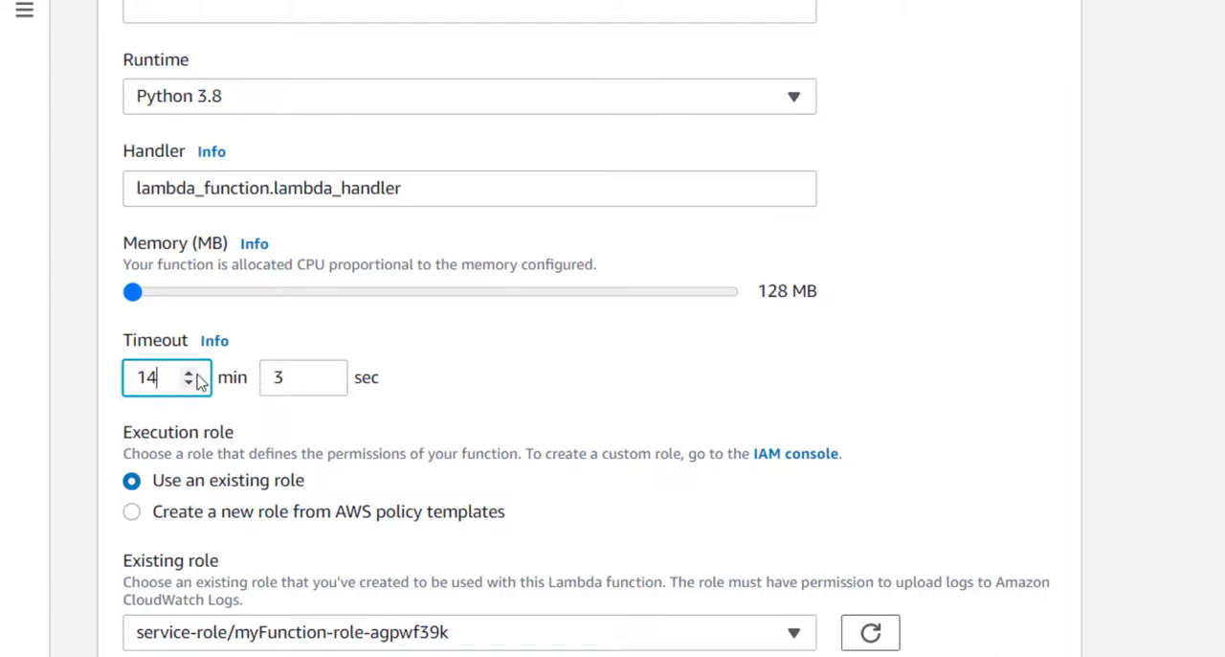
{"action": "left_click", "coordinate": [187, 371]}
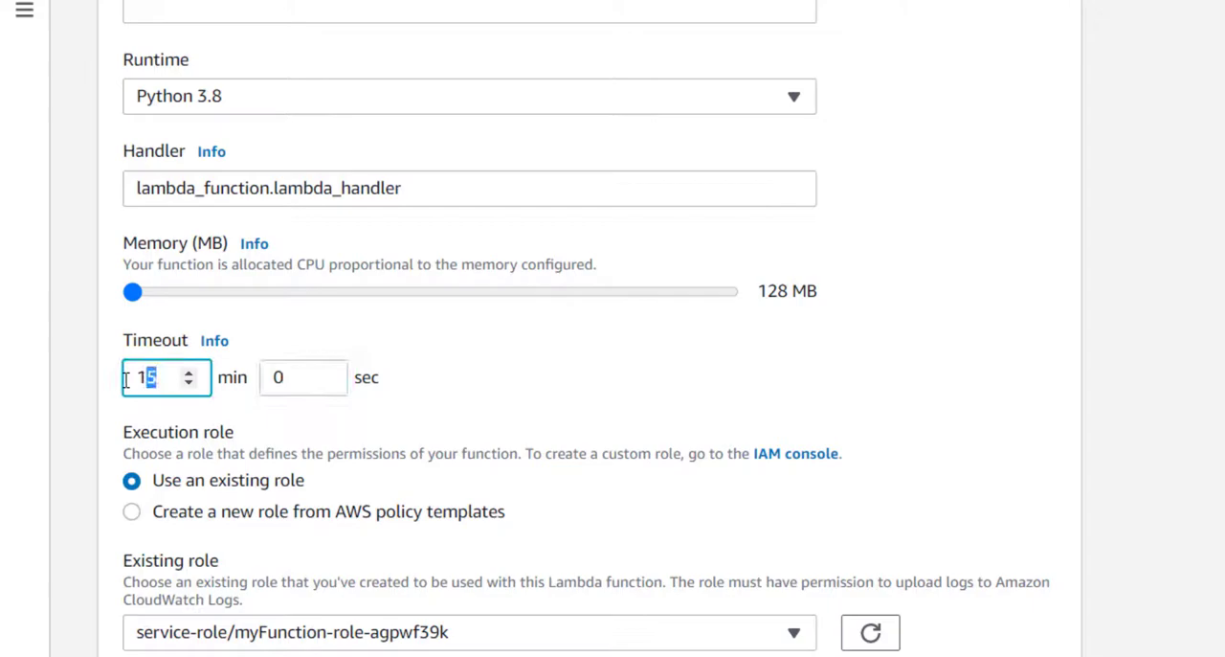
{"action": "type", "text": "6"}
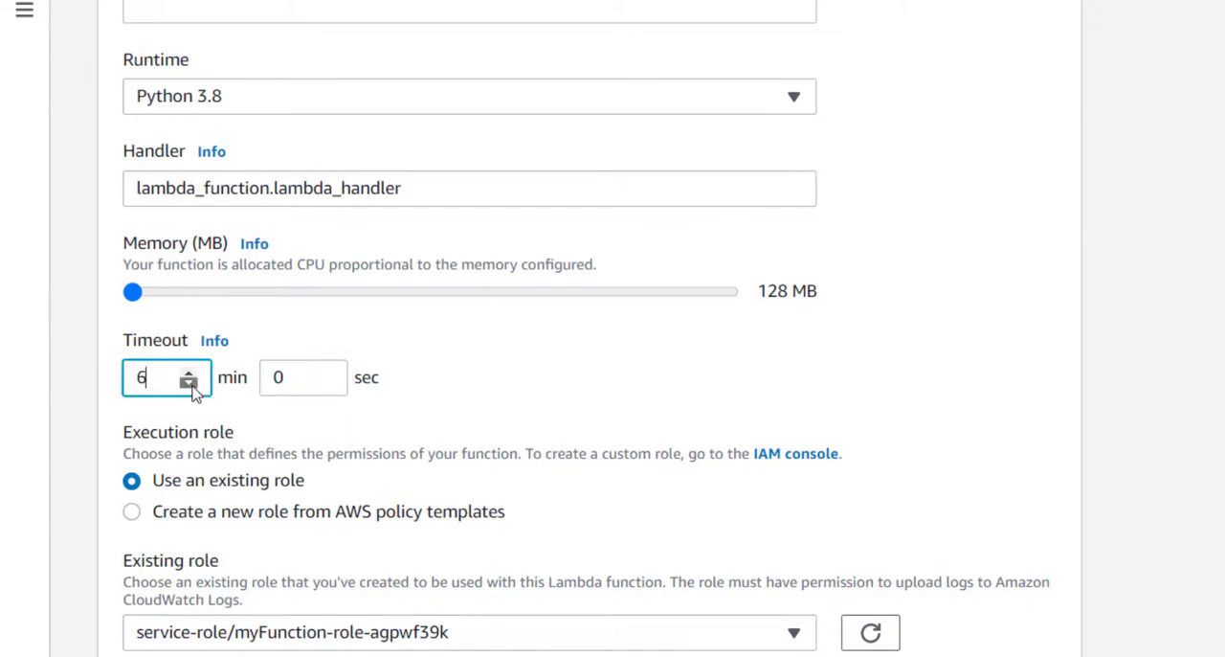
{"action": "left_click", "coordinate": [187, 383]}
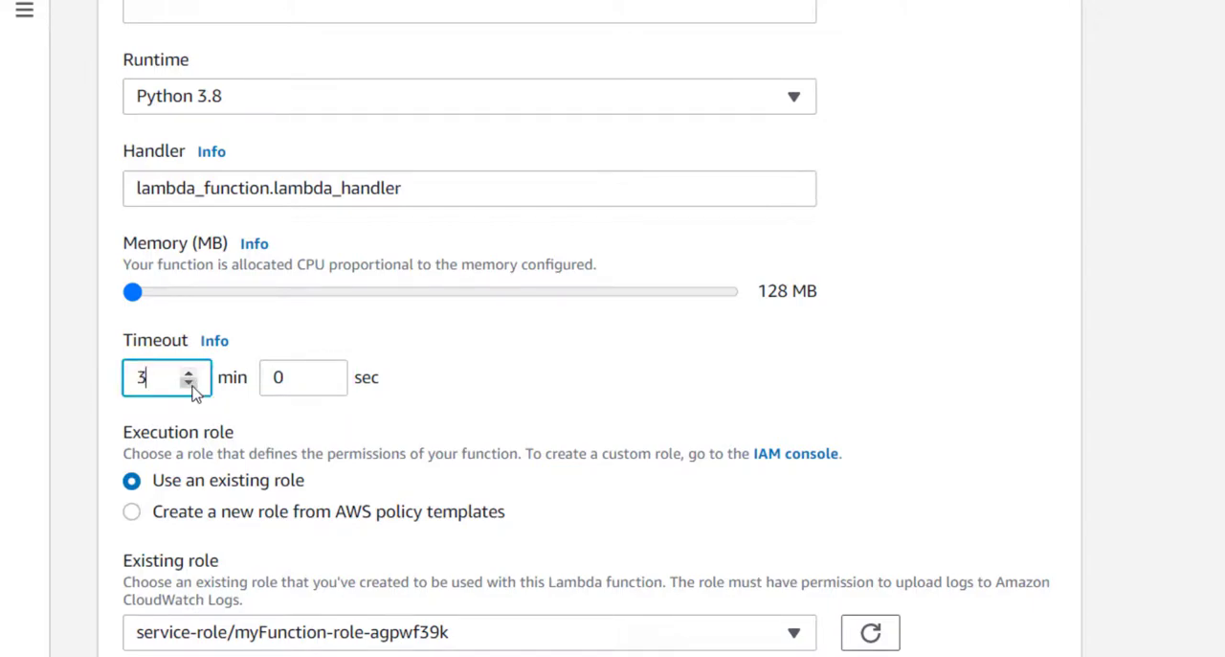
{"action": "left_click", "coordinate": [188, 383]}
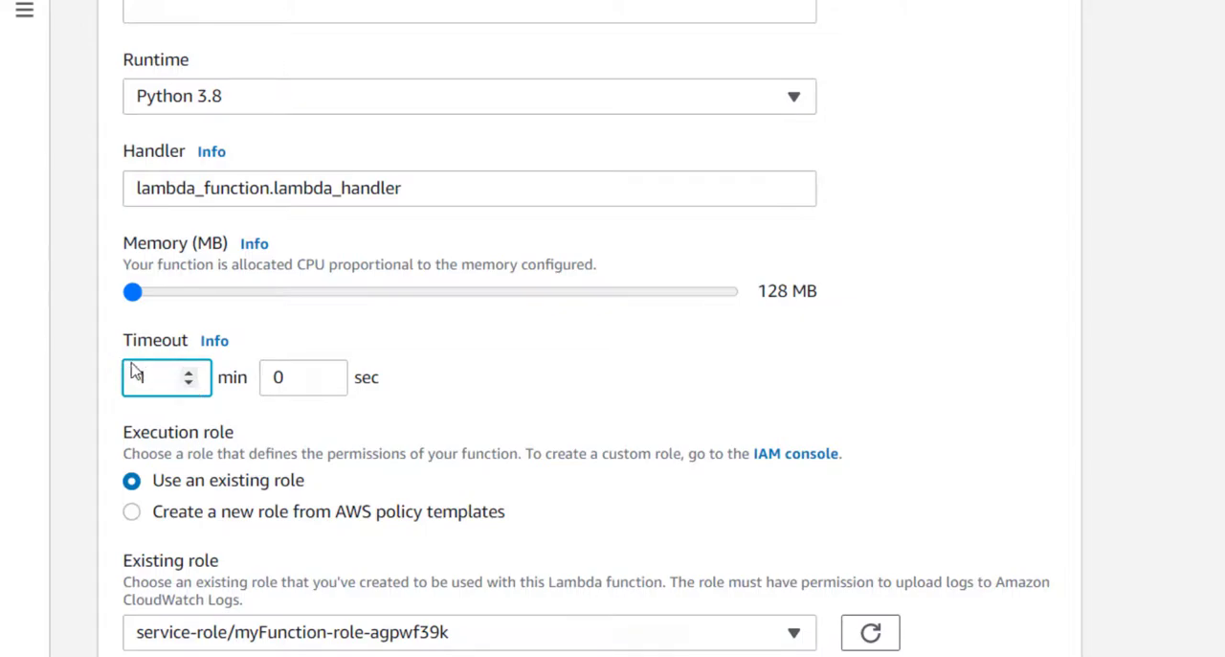
{"action": "left_click", "coordinate": [188, 372]}
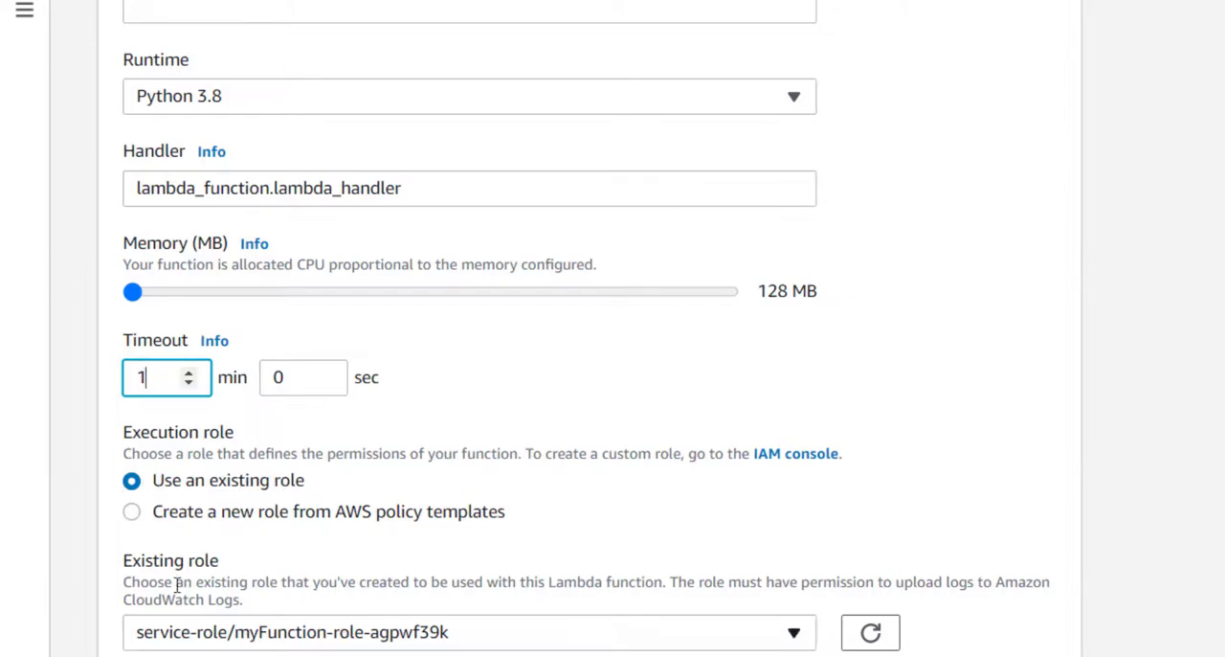
{"action": "mouse_move", "coordinate": [617, 632]}
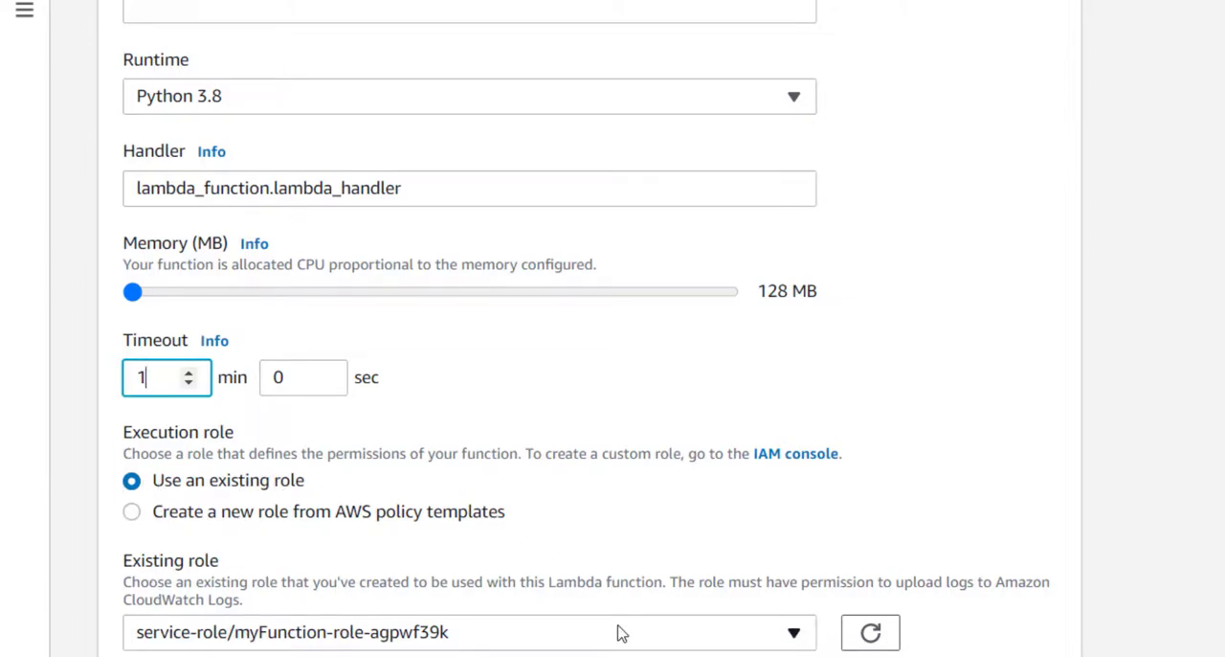
Step: Save the basic settings and review the 1 min 0 sec timeout, VPC and Concurrency sections
{"action": "scroll", "scroll_direction": "up", "scroll_amount": 3}
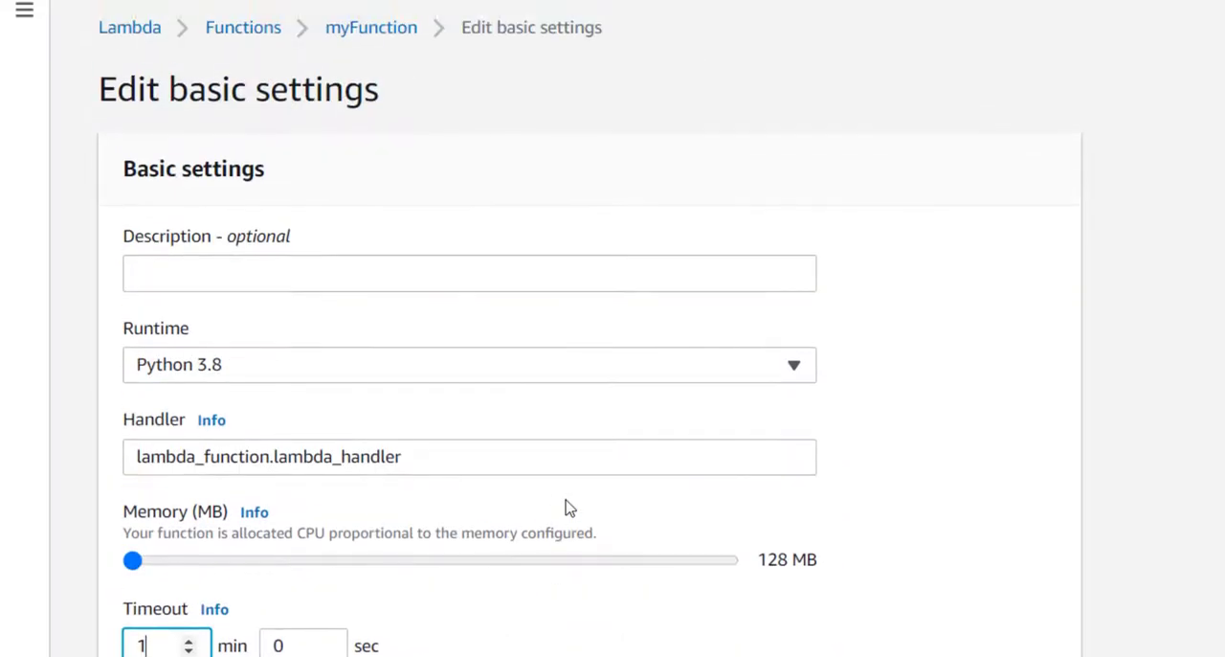
{"action": "mouse_move", "coordinate": [335, 459]}
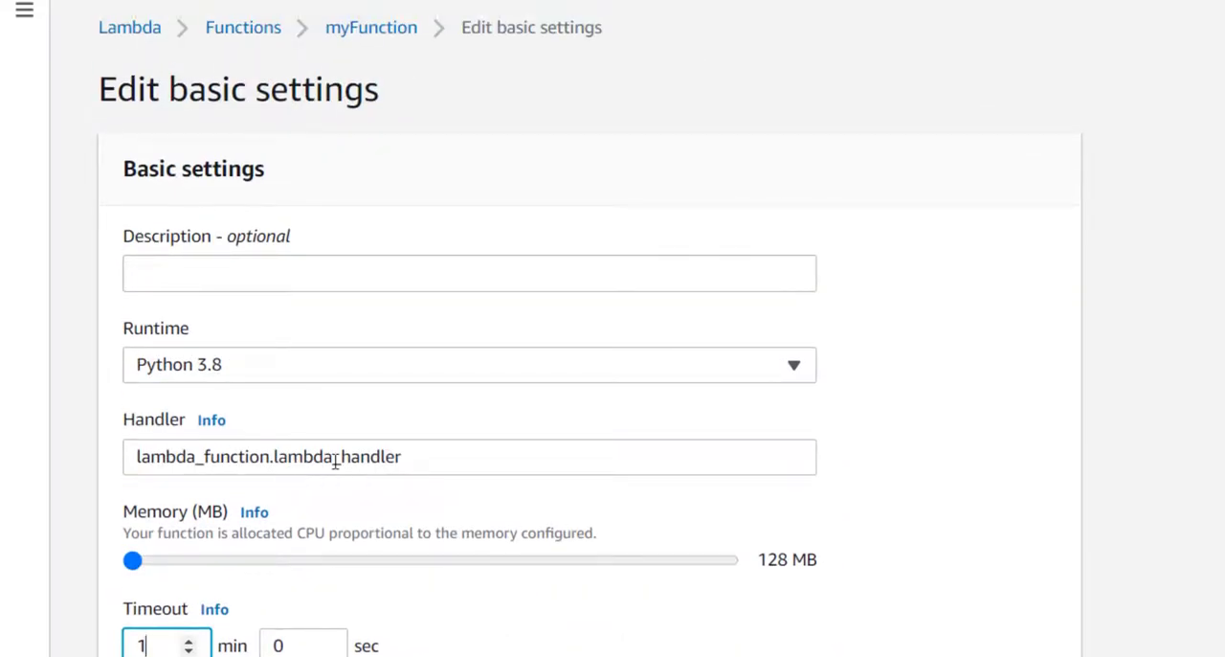
{"action": "scroll", "scroll_direction": "down", "scroll_amount": 3}
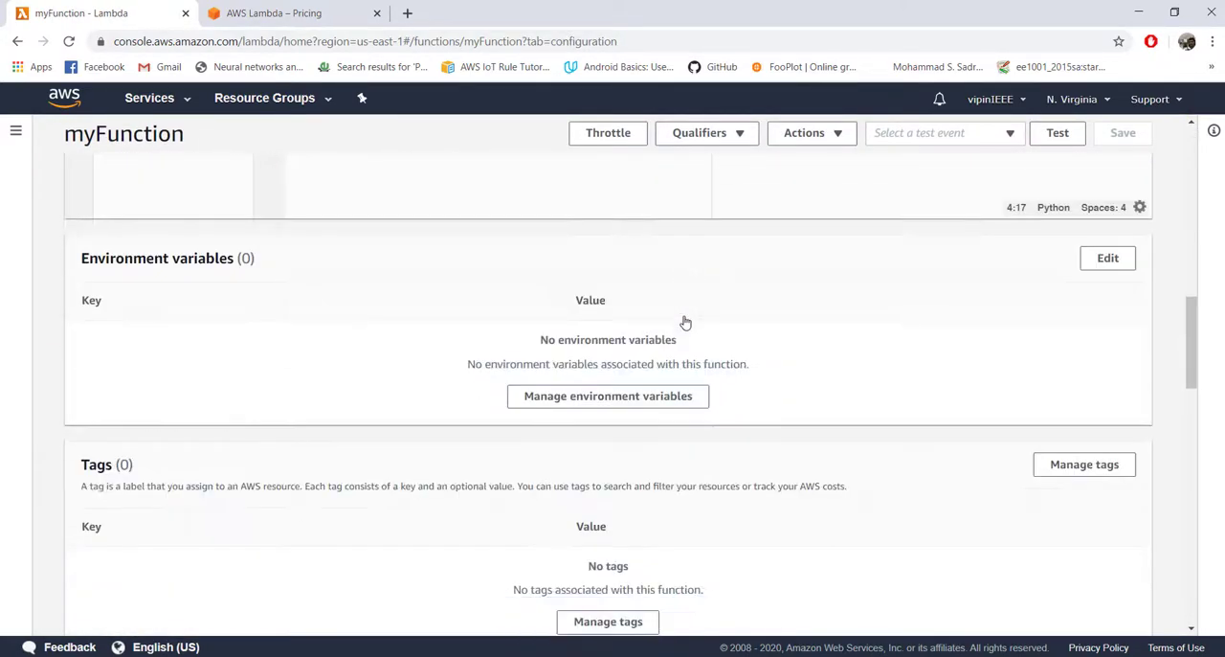
{"action": "scroll", "scroll_direction": "down", "scroll_amount": 3}
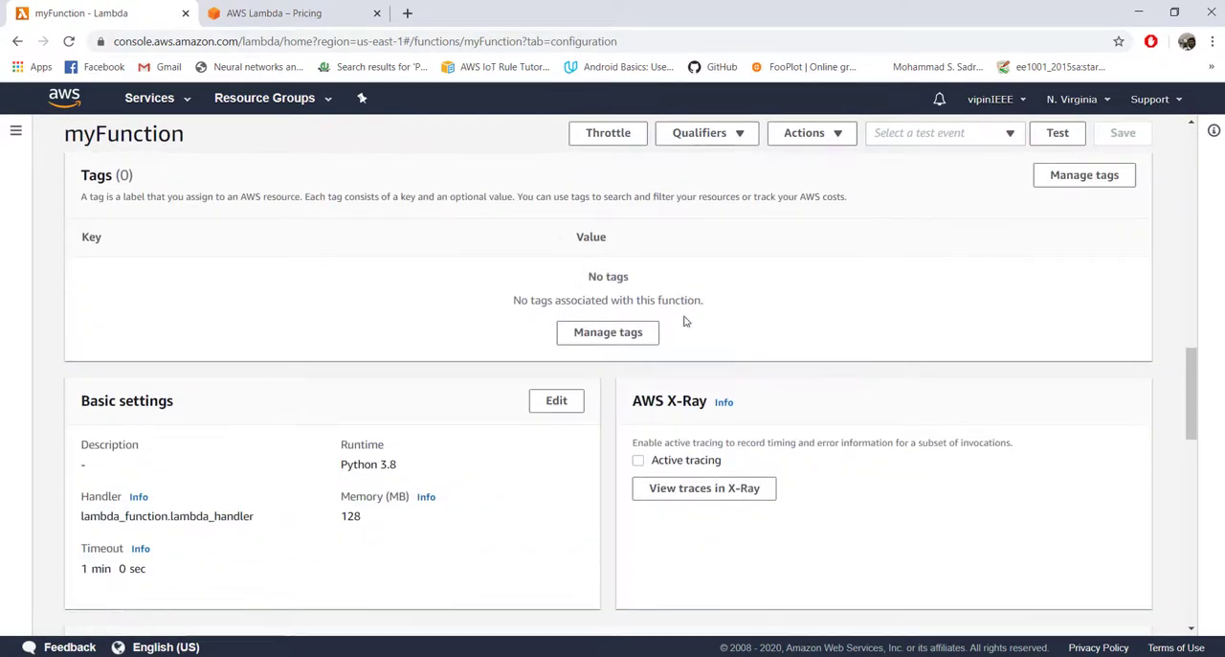
{"action": "scroll", "scroll_direction": "down", "scroll_amount": 3}
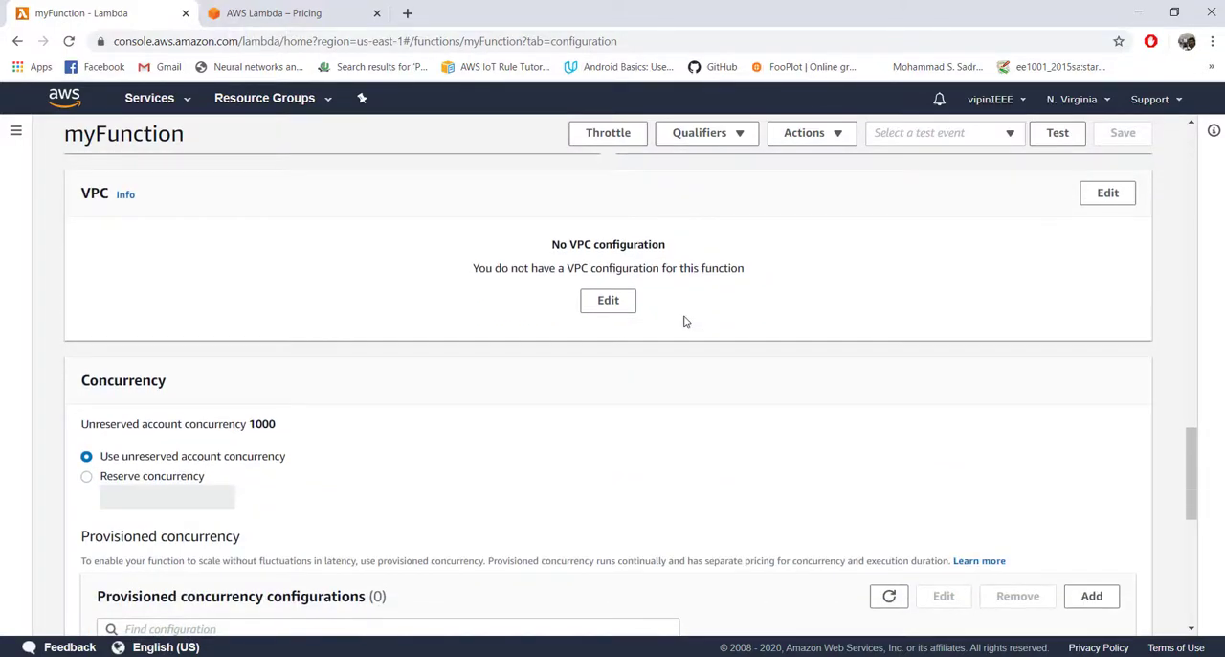
{"action": "scroll", "scroll_direction": "up", "scroll_amount": 3}
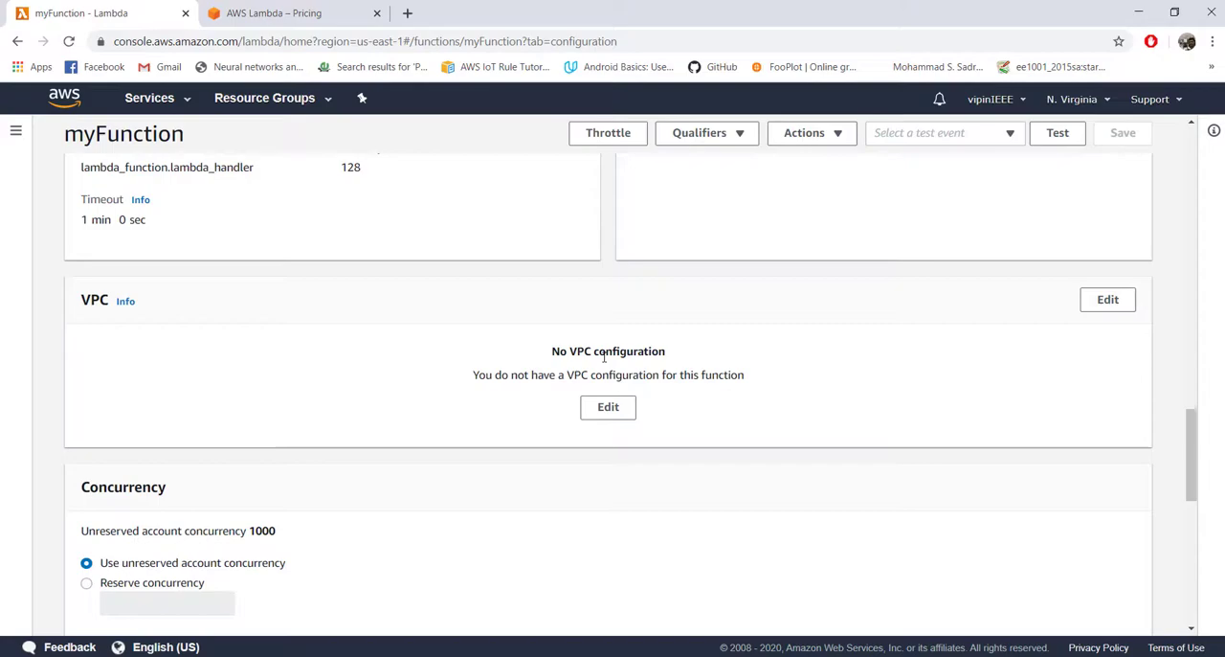
{"action": "mouse_move", "coordinate": [800, 356]}
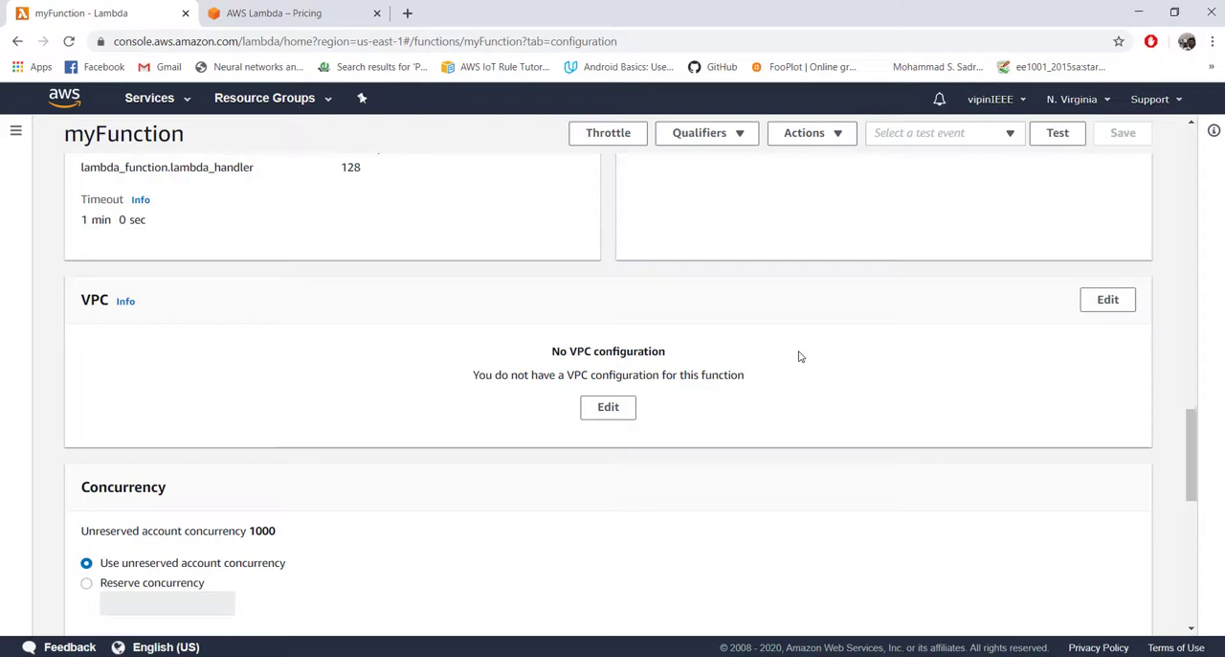
{"action": "scroll", "scroll_direction": "down", "scroll_amount": 3}
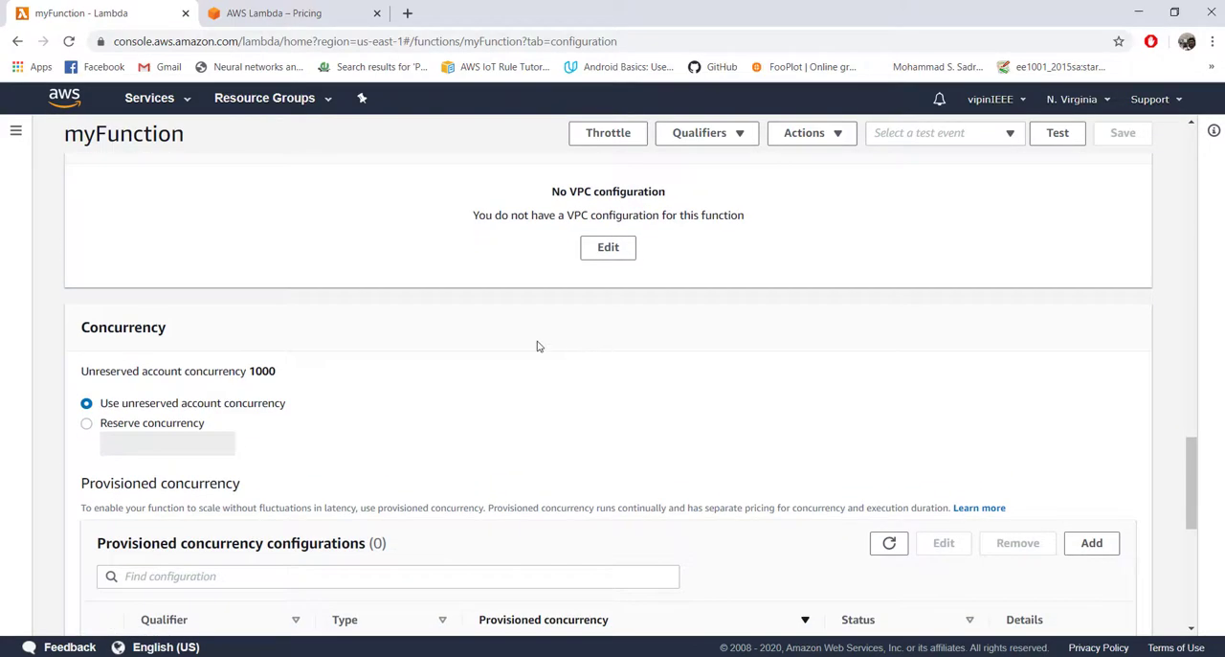
{"action": "scroll", "scroll_direction": "down", "scroll_amount": 3}
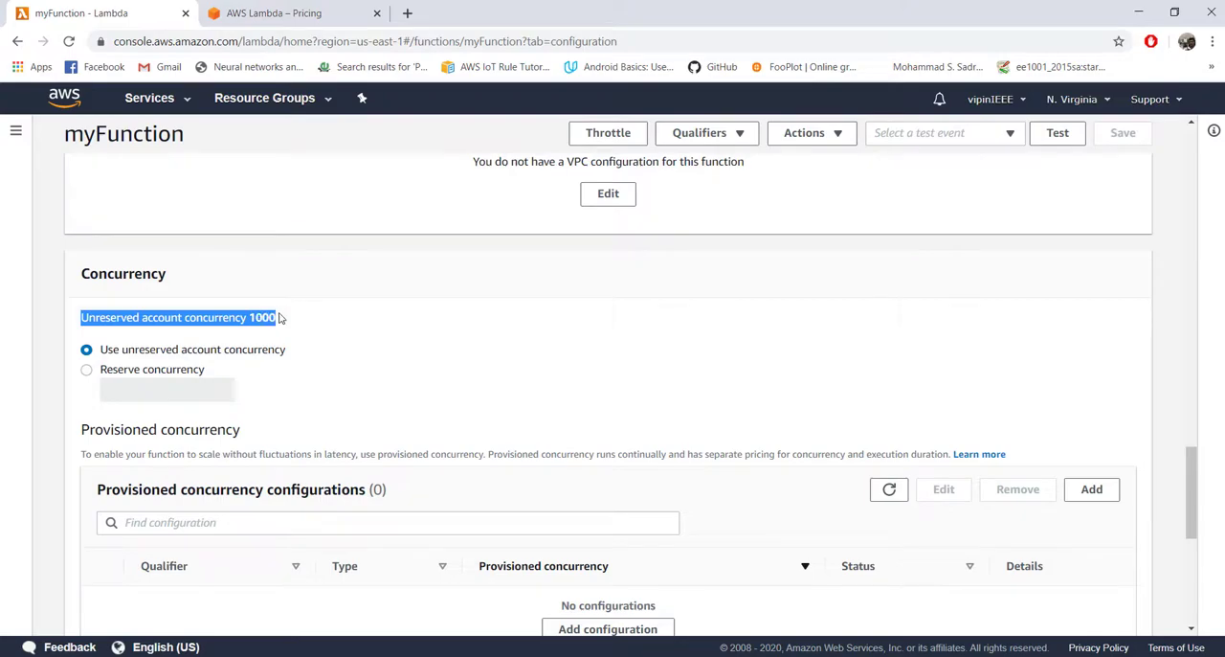
{"action": "scroll", "scroll_direction": "up", "scroll_amount": 3}
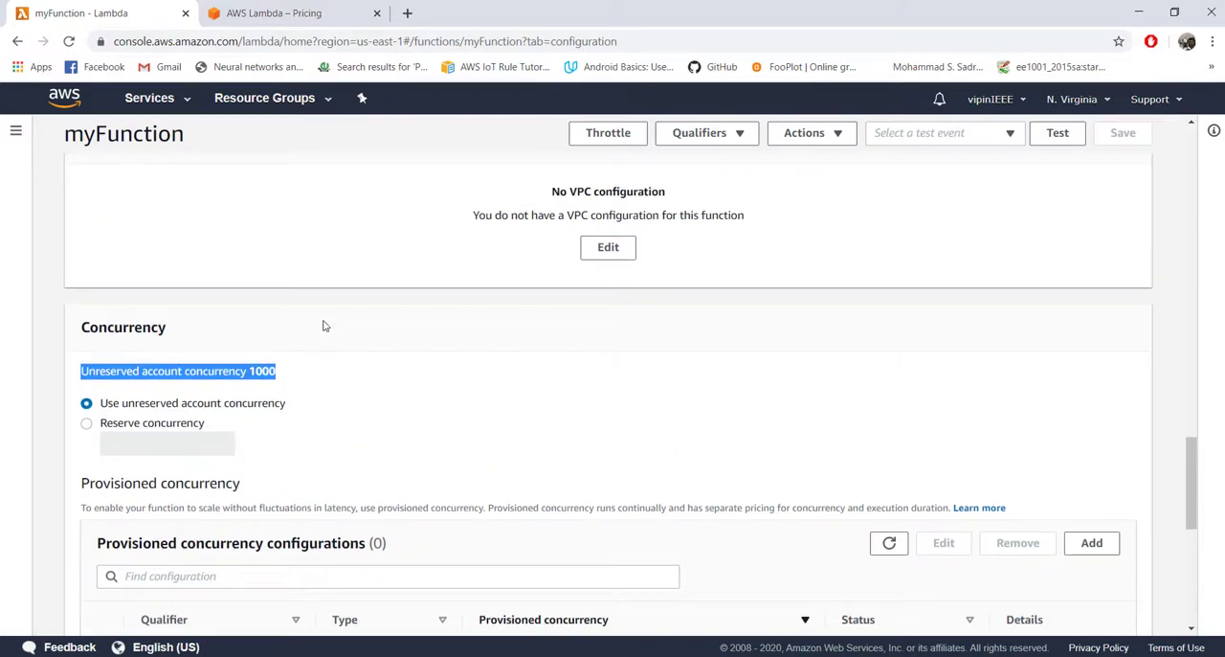
{"action": "scroll", "scroll_direction": "up", "scroll_amount": 3}
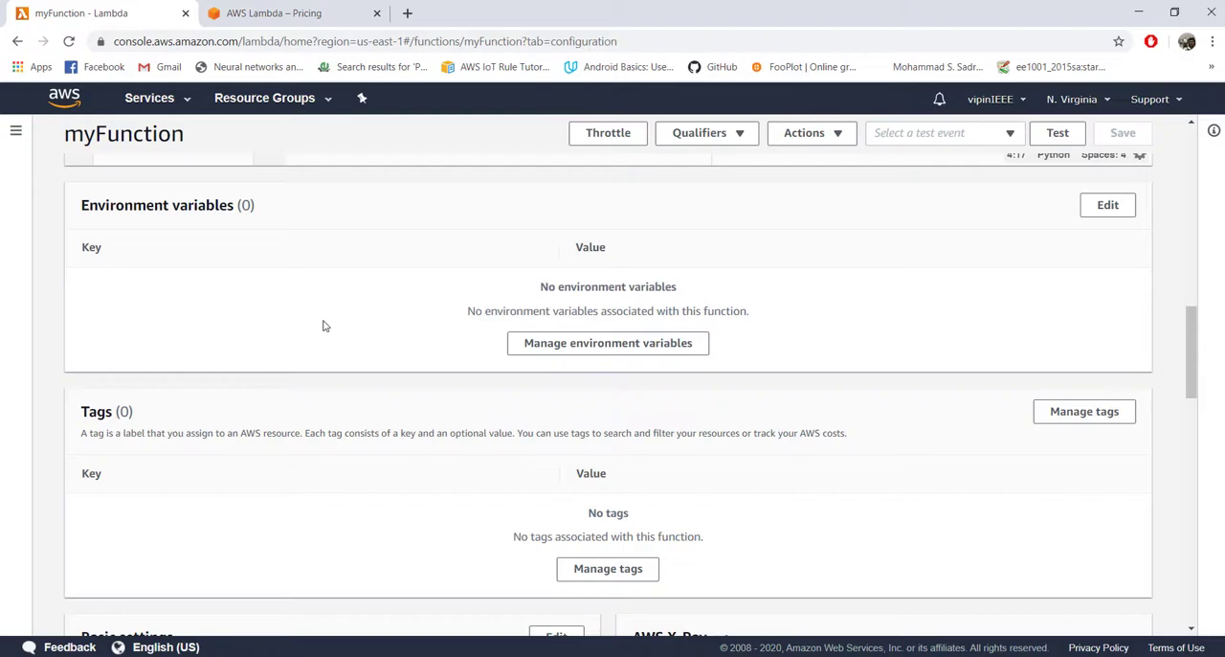
{"action": "scroll", "scroll_direction": "up", "scroll_amount": 3}
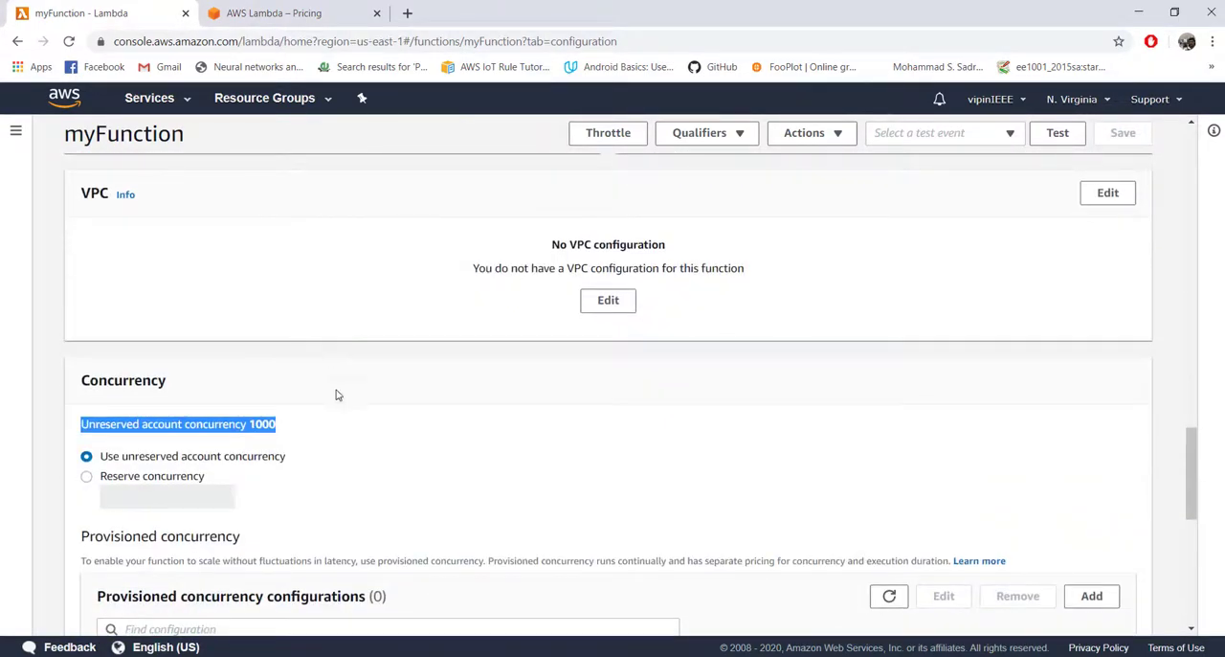
{"action": "scroll", "scroll_direction": "up", "scroll_amount": 3}
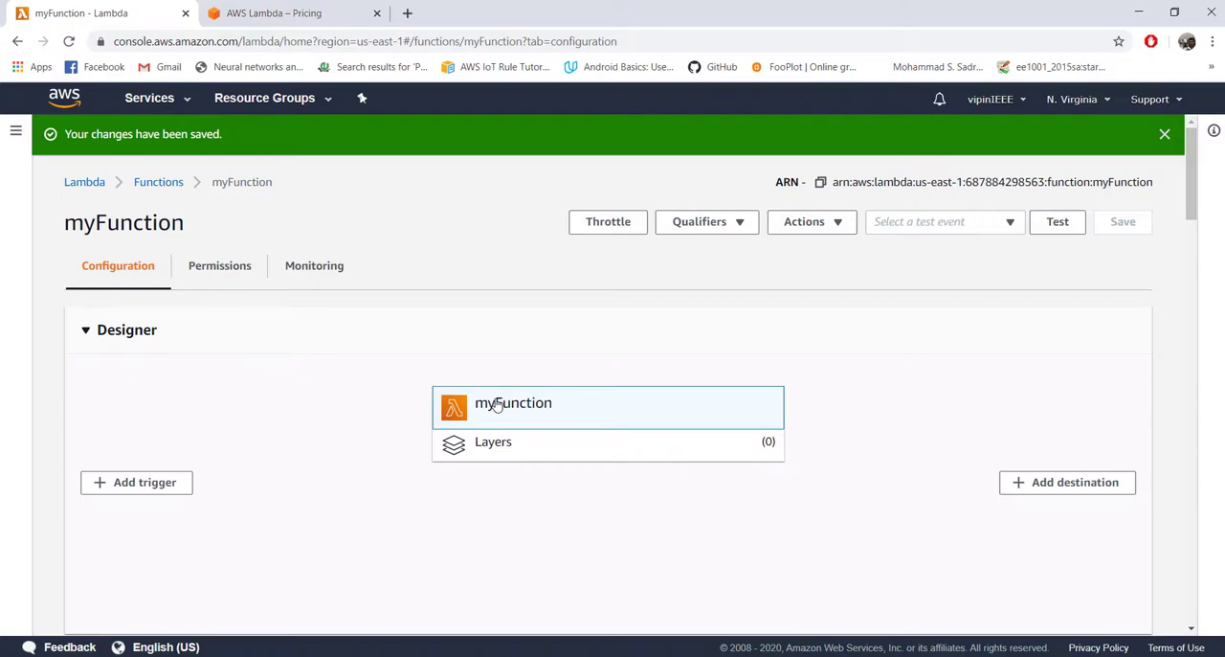
{"action": "mouse_move", "coordinate": [469, 398]}
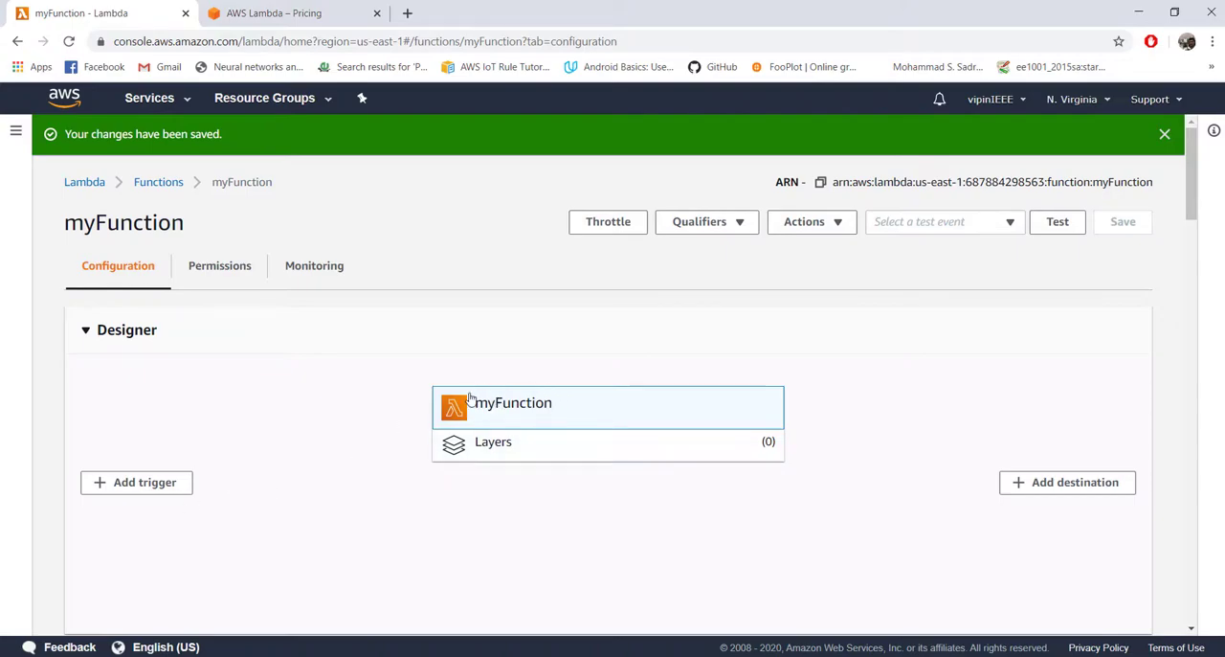
{"action": "mouse_move", "coordinate": [224, 483]}
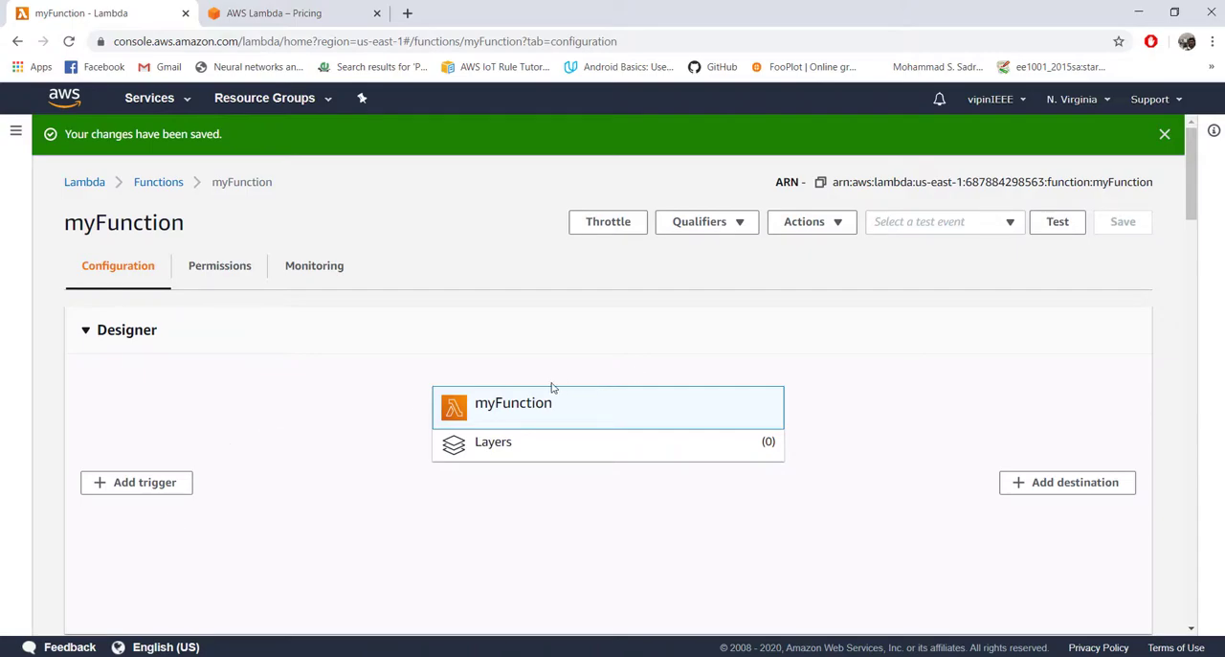
{"action": "scroll", "scroll_direction": "down", "scroll_amount": 3}
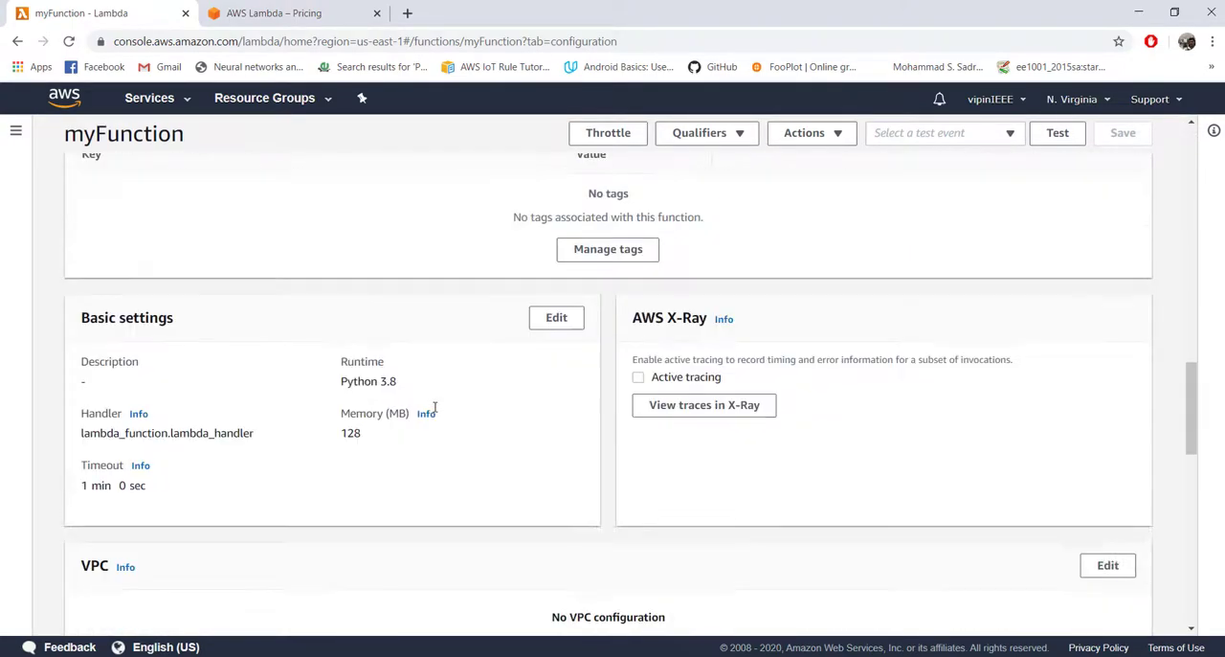
{"action": "scroll", "scroll_direction": "down", "scroll_amount": 3}
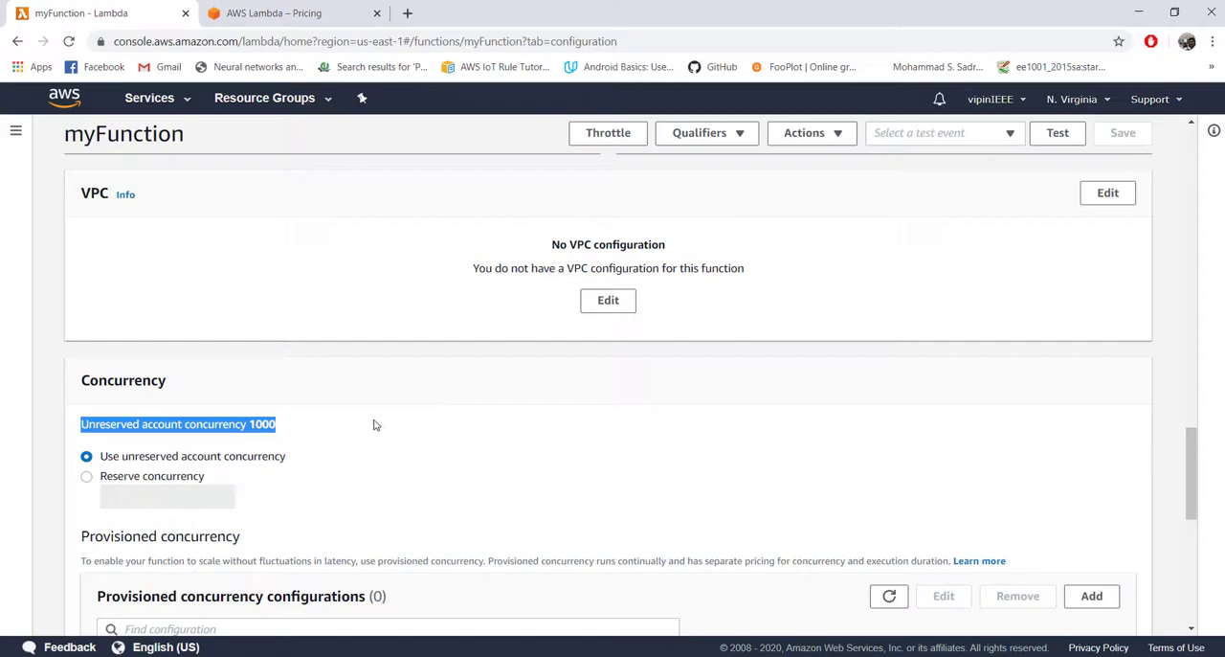
{"action": "left_click", "coordinate": [373, 425]}
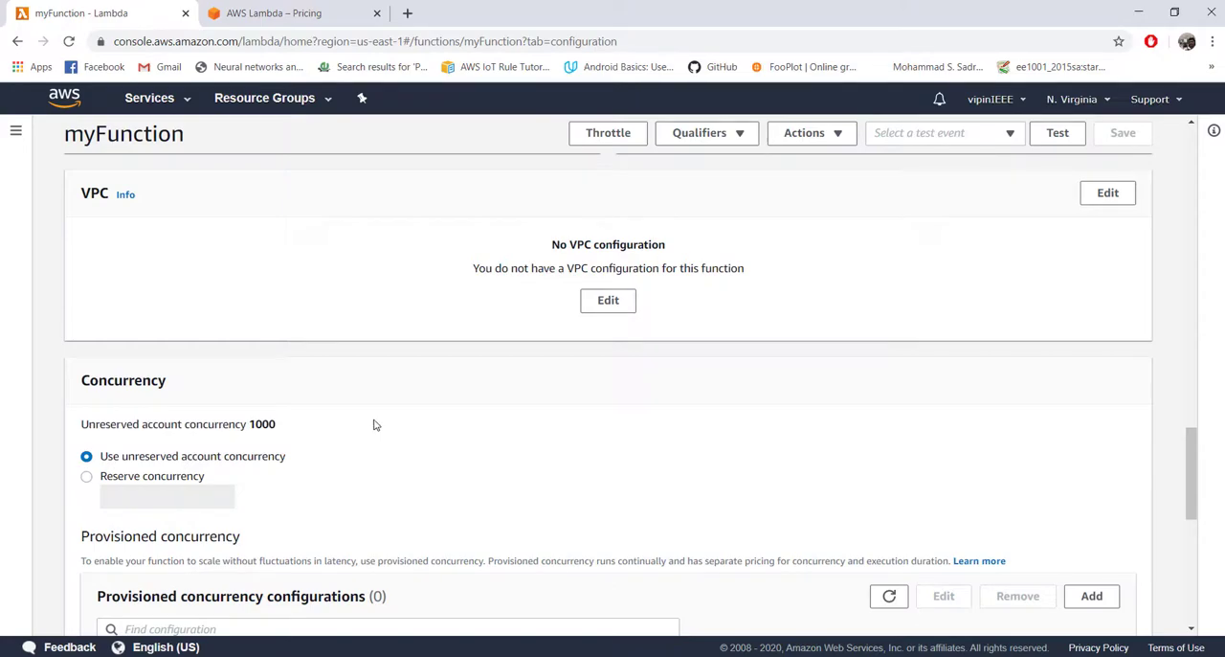
{"action": "scroll", "scroll_direction": "down", "scroll_amount": 3}
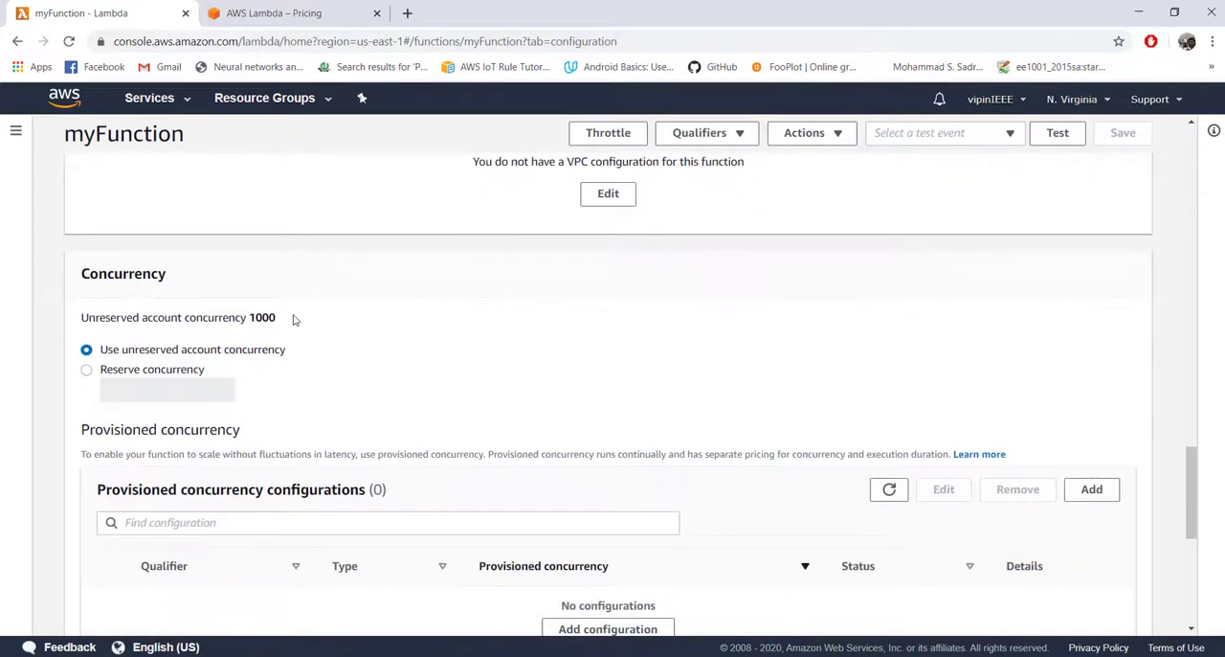
{"action": "double_click", "coordinate": [260, 318]}
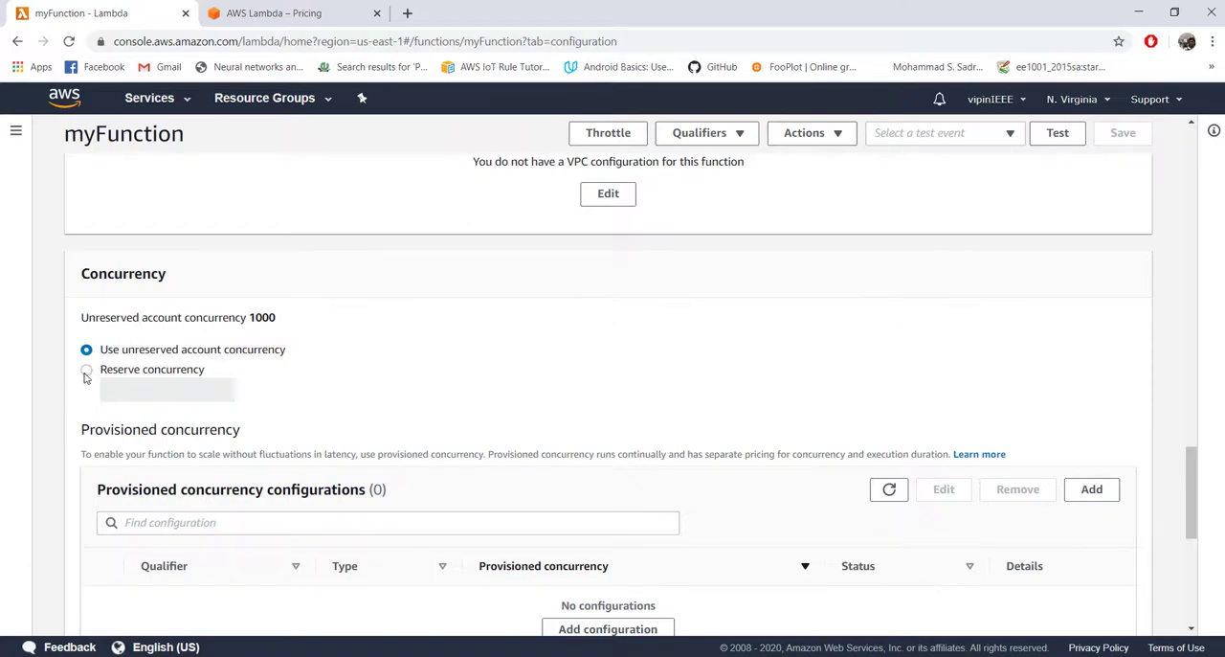
{"action": "mouse_move", "coordinate": [282, 329]}
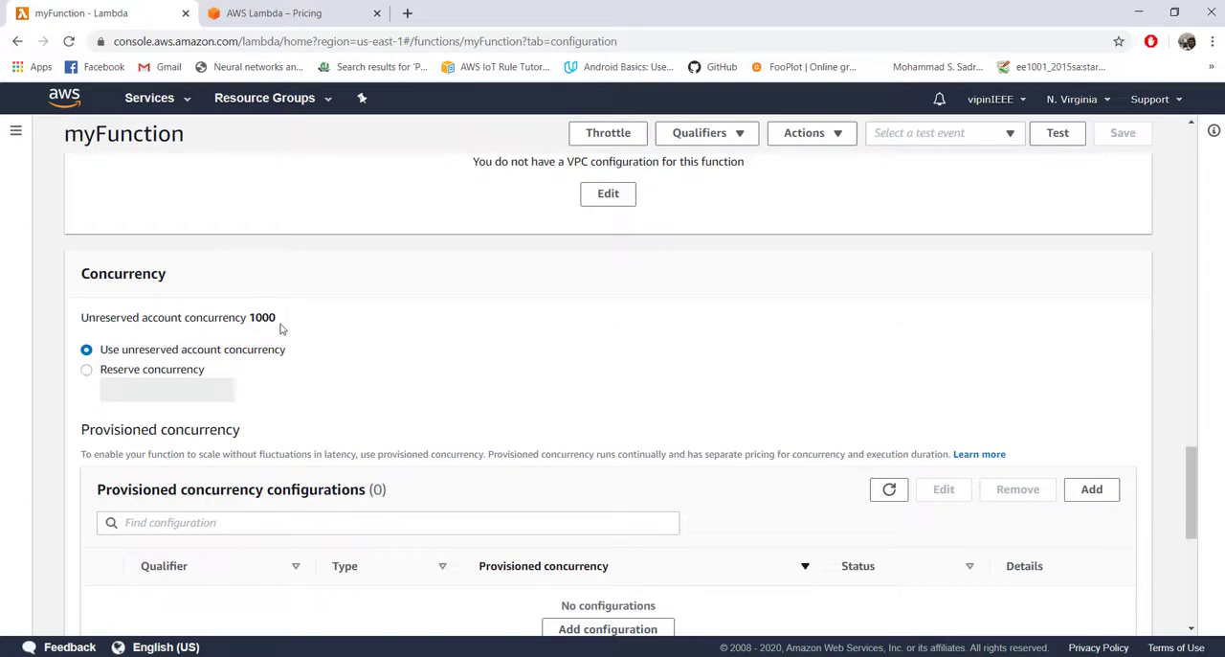
{"action": "double_click", "coordinate": [260, 318]}
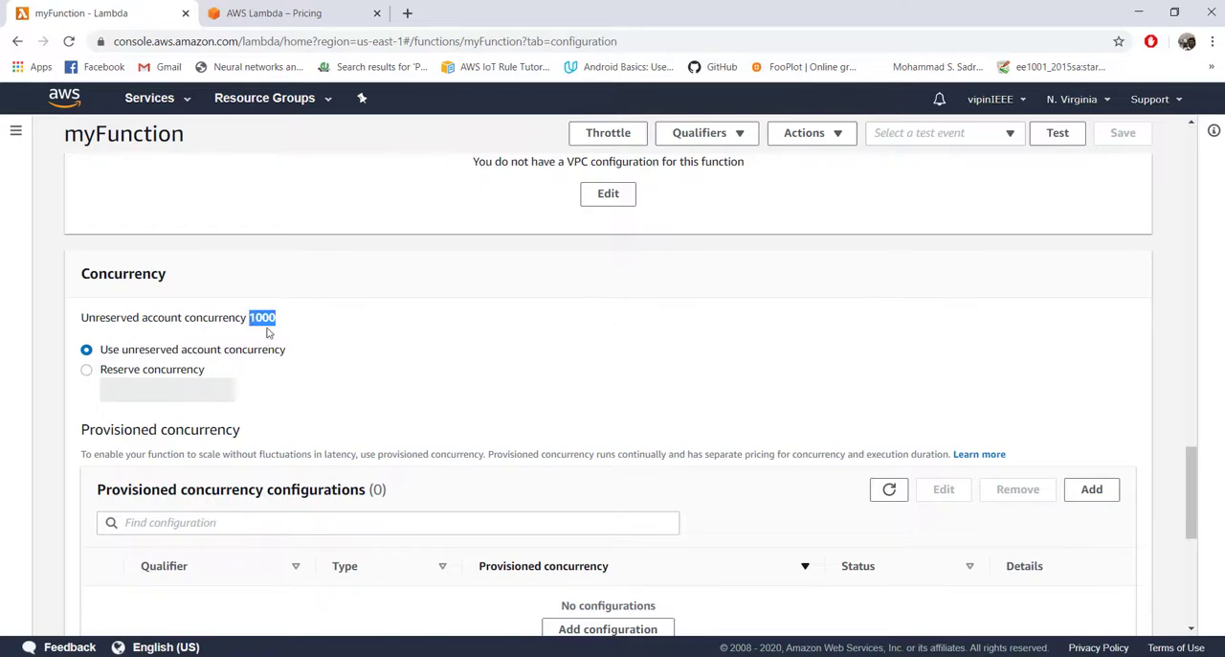
{"action": "mouse_move", "coordinate": [965, 385]}
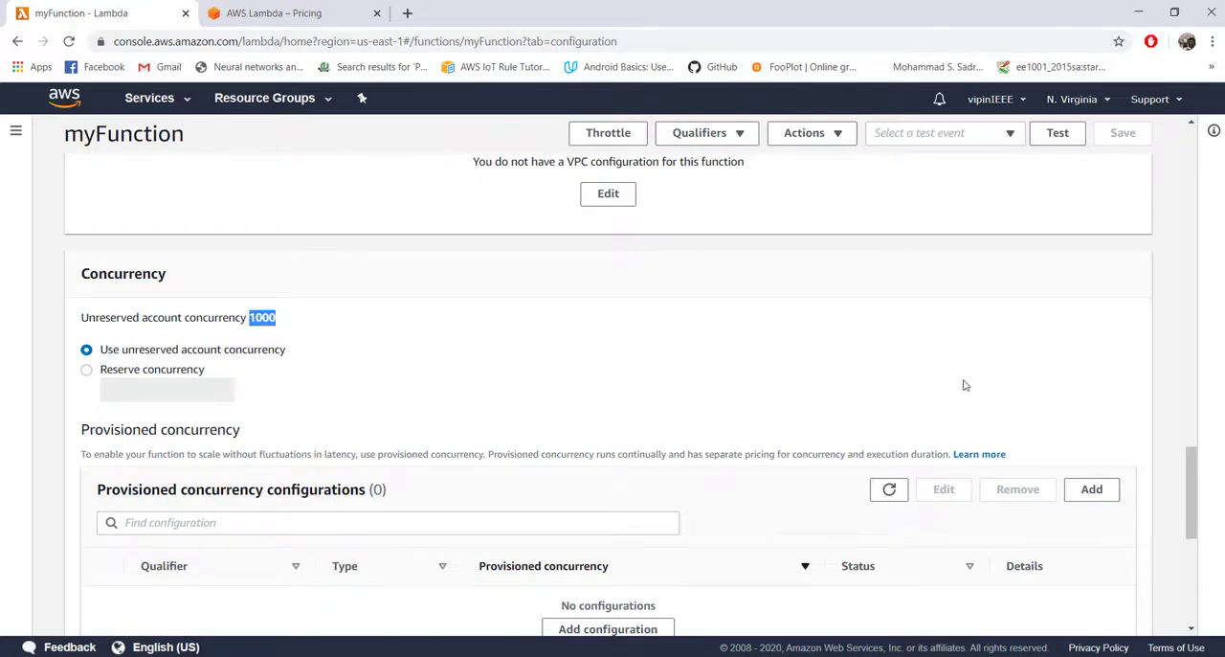
{"action": "mouse_move", "coordinate": [647, 349]}
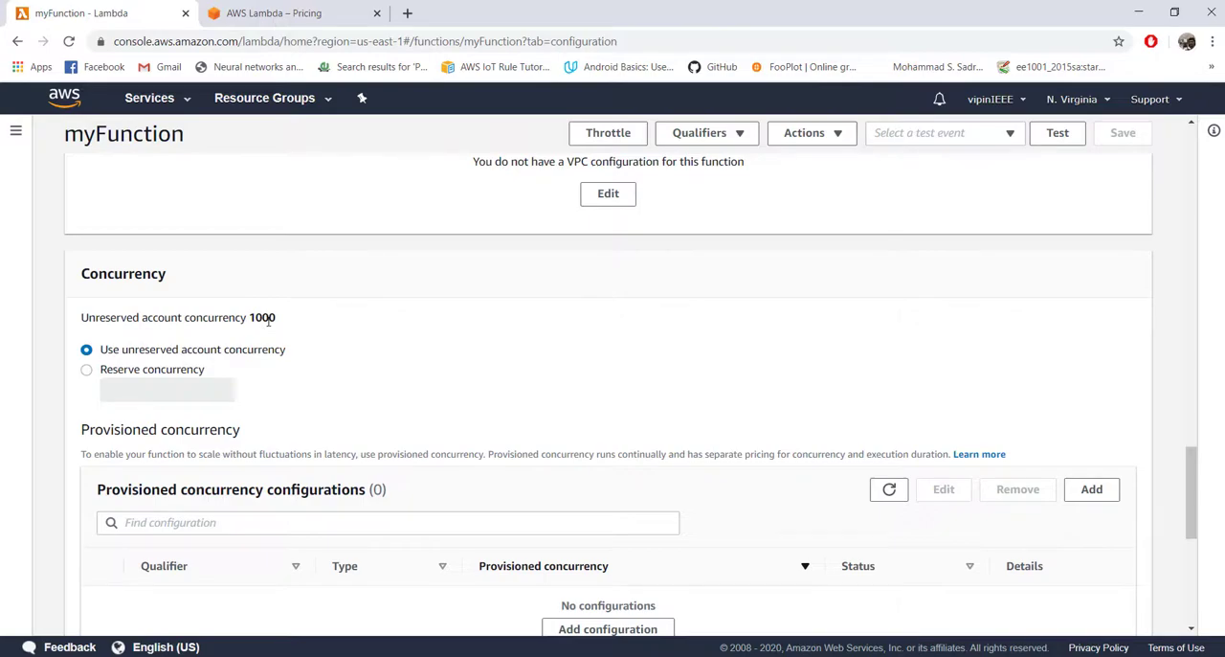
{"action": "mouse_move", "coordinate": [335, 318]}
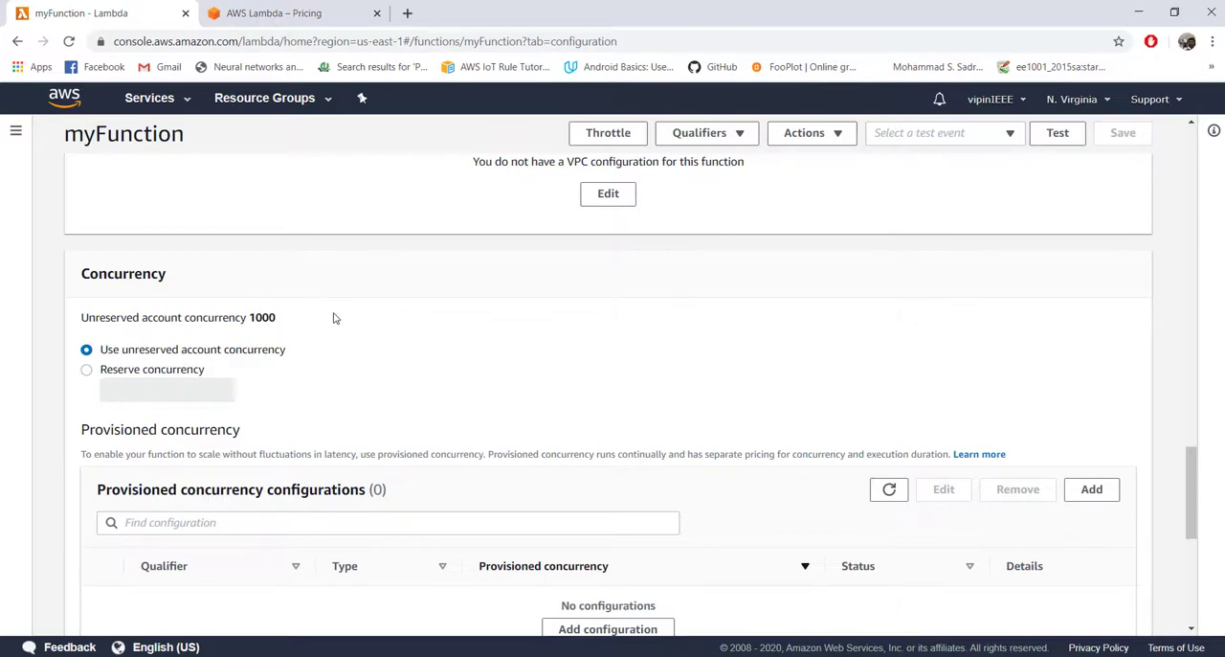
{"action": "scroll", "scroll_direction": "down", "scroll_amount": 3}
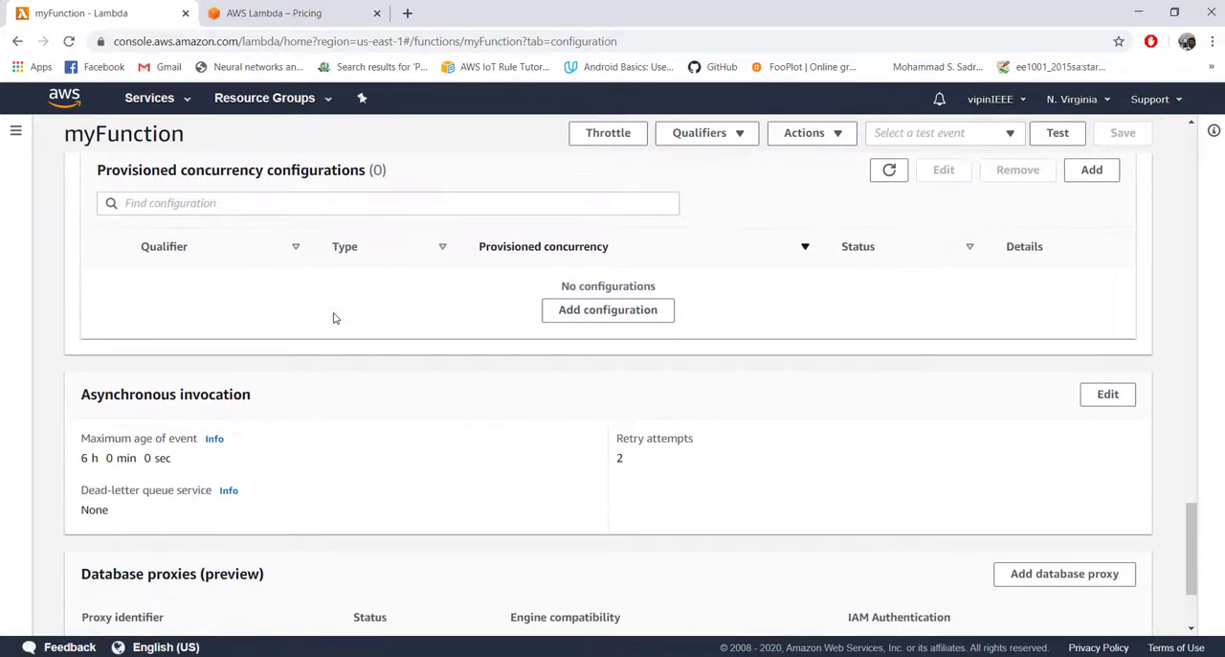
{"action": "scroll", "scroll_direction": "down", "scroll_amount": 3}
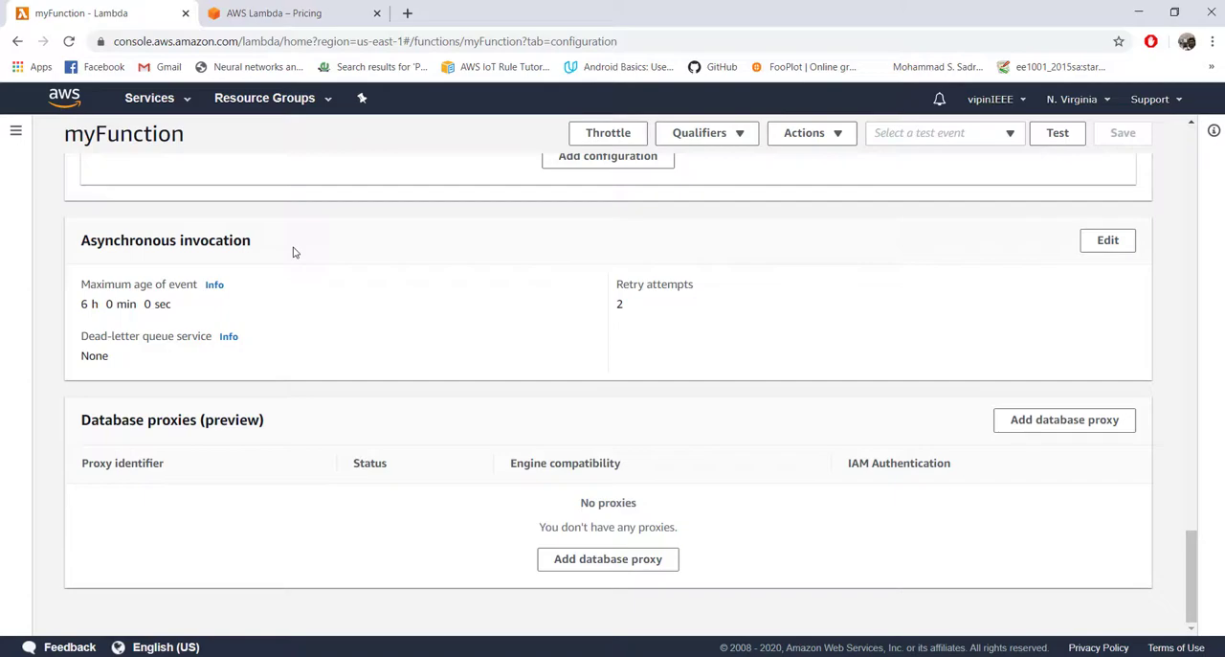
{"action": "scroll", "scroll_direction": "up", "scroll_amount": 3}
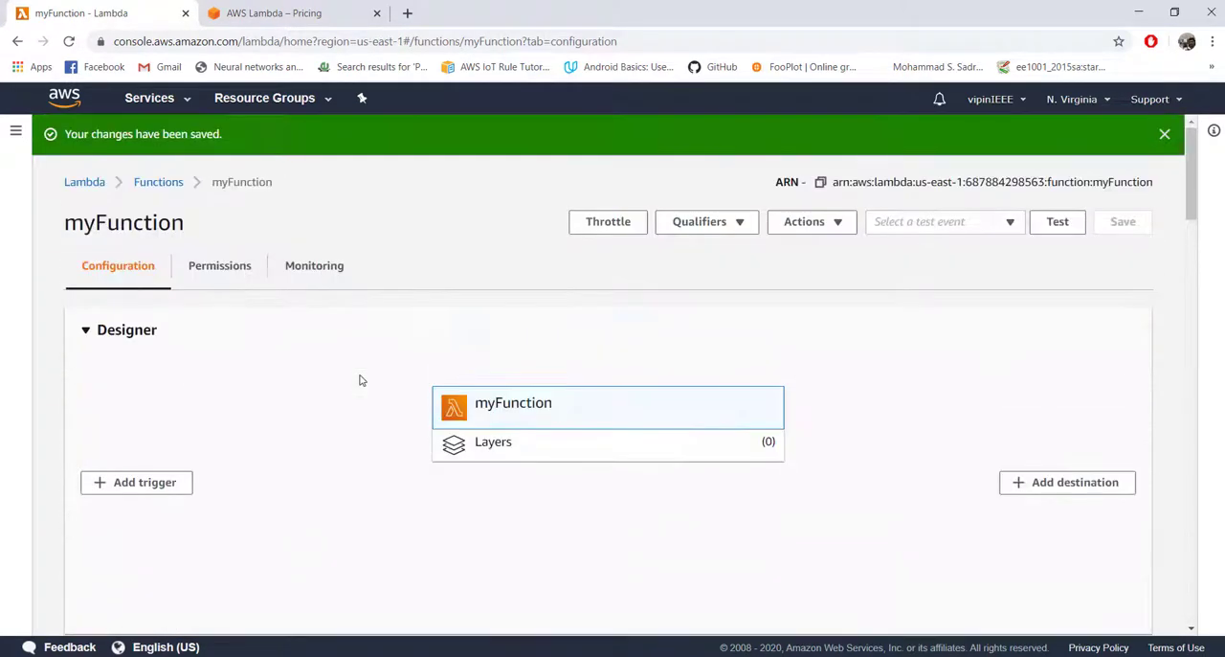
{"action": "scroll", "scroll_direction": "down", "scroll_amount": 3}
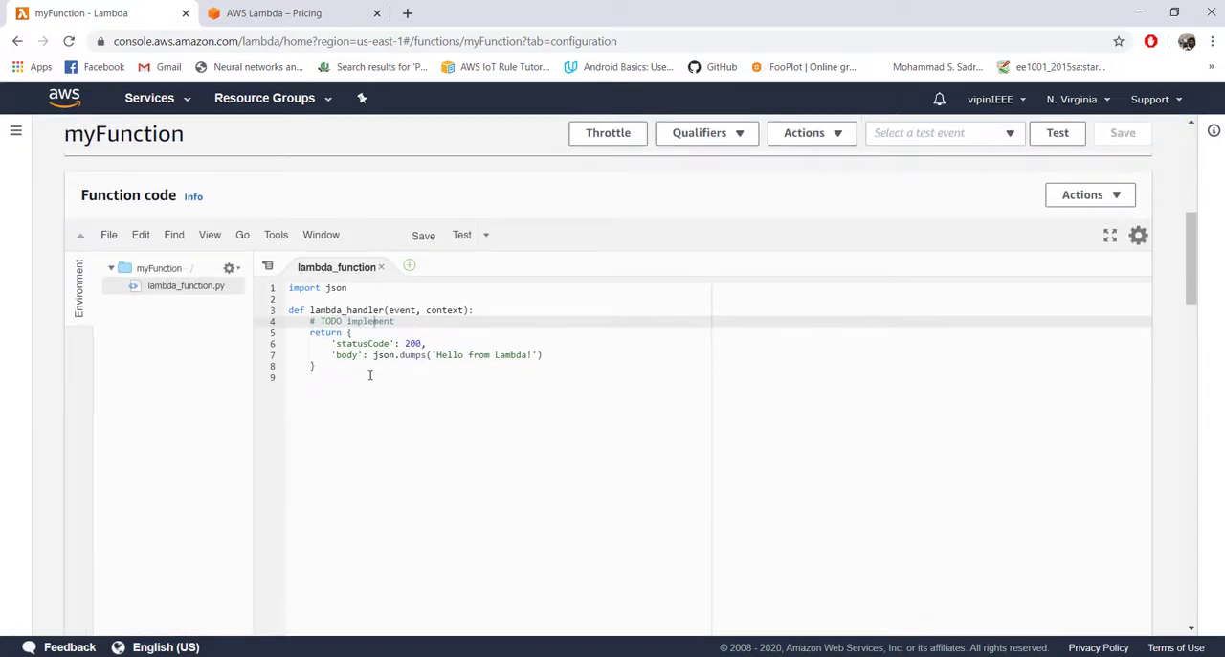
{"action": "mouse_move", "coordinate": [375, 379]}
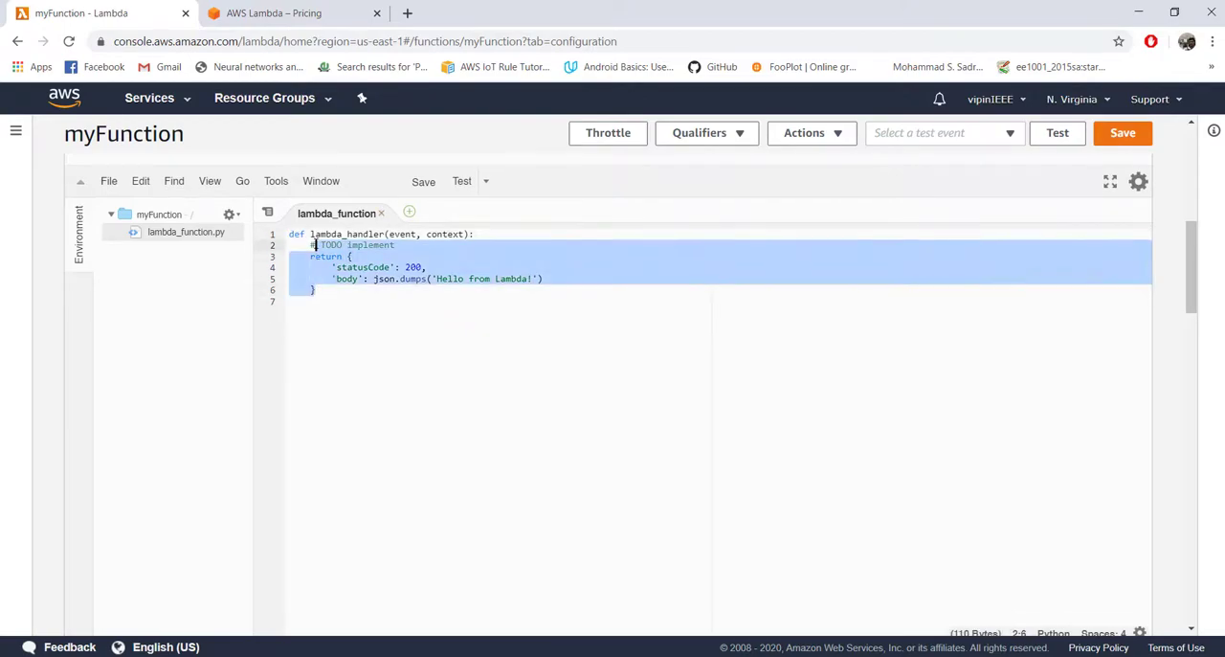
Step: Delete the import line and handler body, leaving only the lambda_handler definition unsaved
{"action": "key", "text": "Delete"}
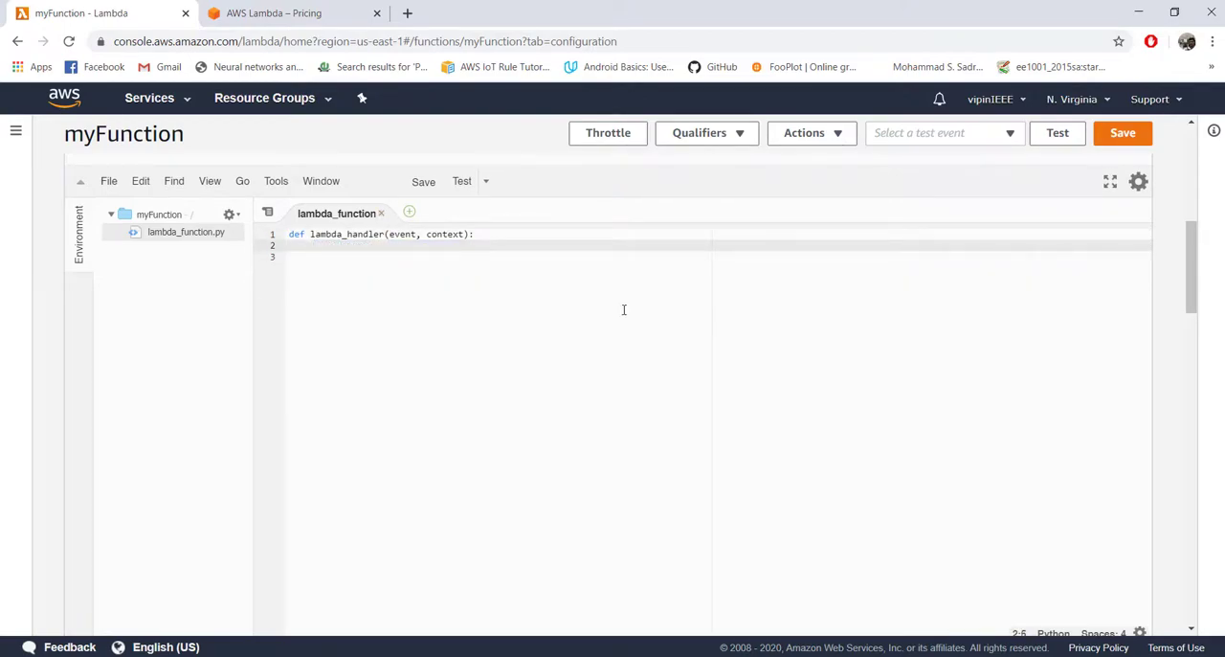
{"action": "scroll", "scroll_direction": "up", "scroll_amount": 3}
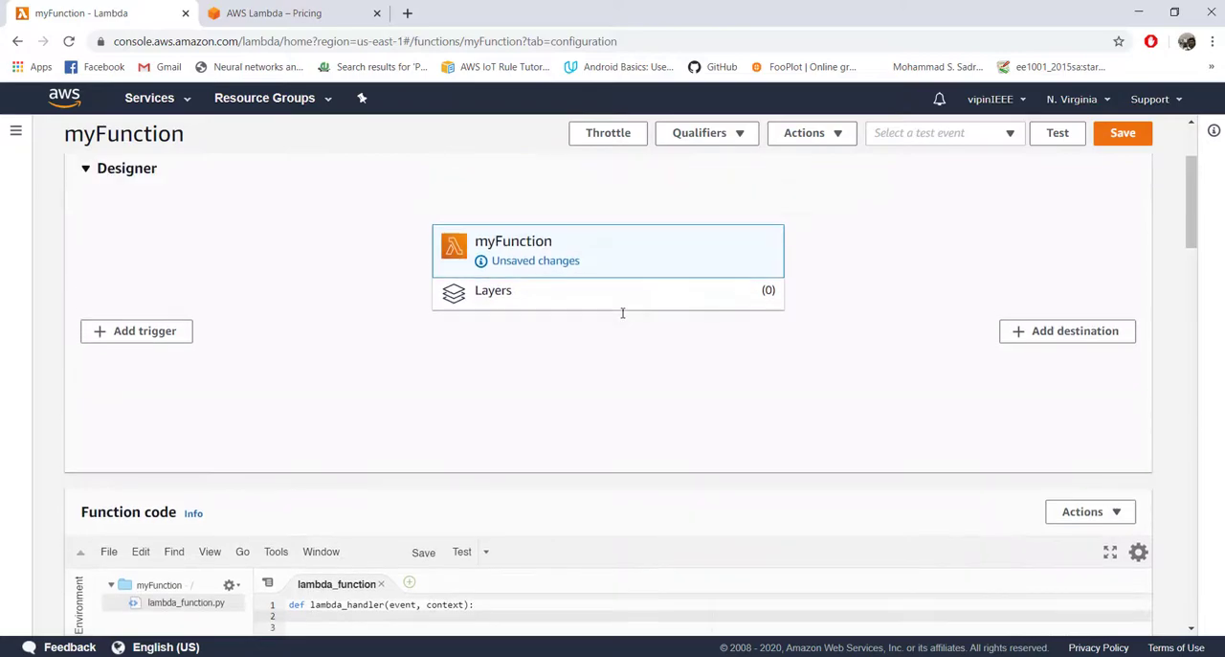
{"action": "left_click", "coordinate": [1121, 132]}
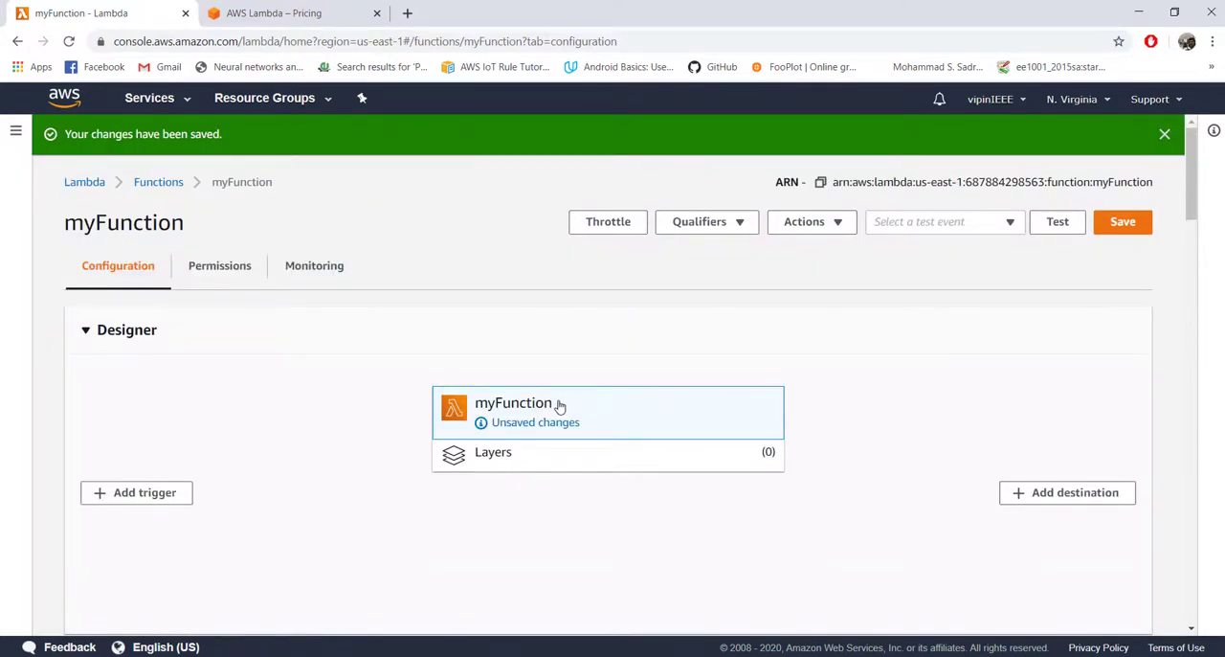
{"action": "scroll", "scroll_direction": "down", "scroll_amount": 3}
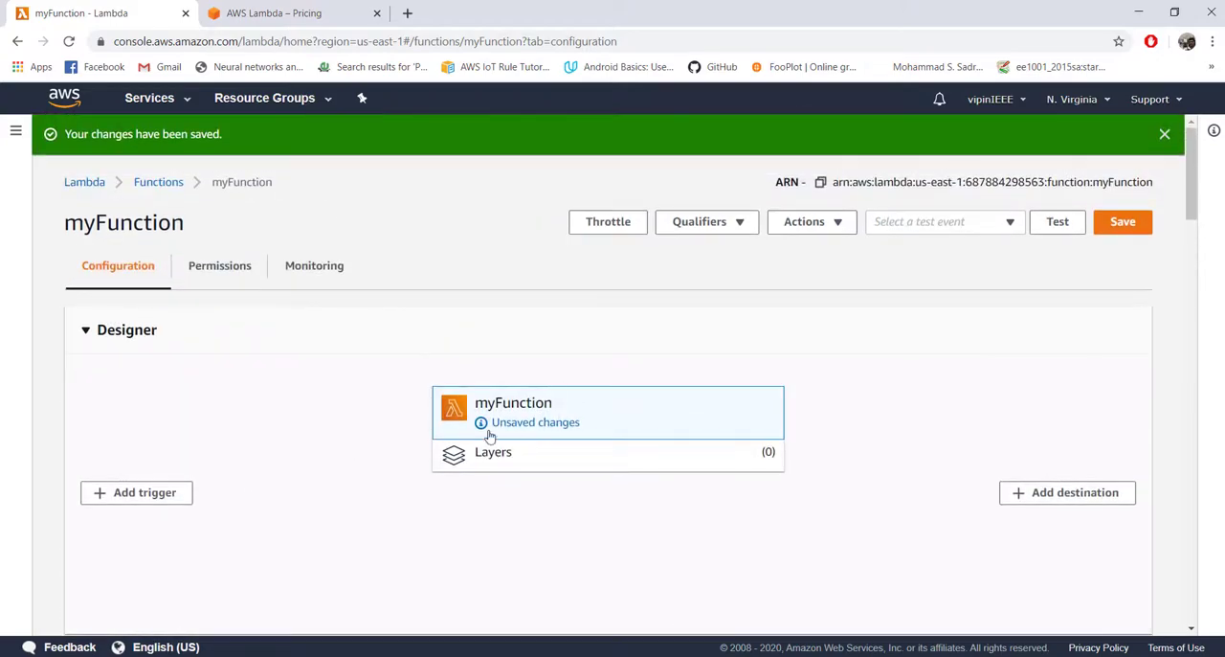
{"action": "mouse_move", "coordinate": [697, 412]}
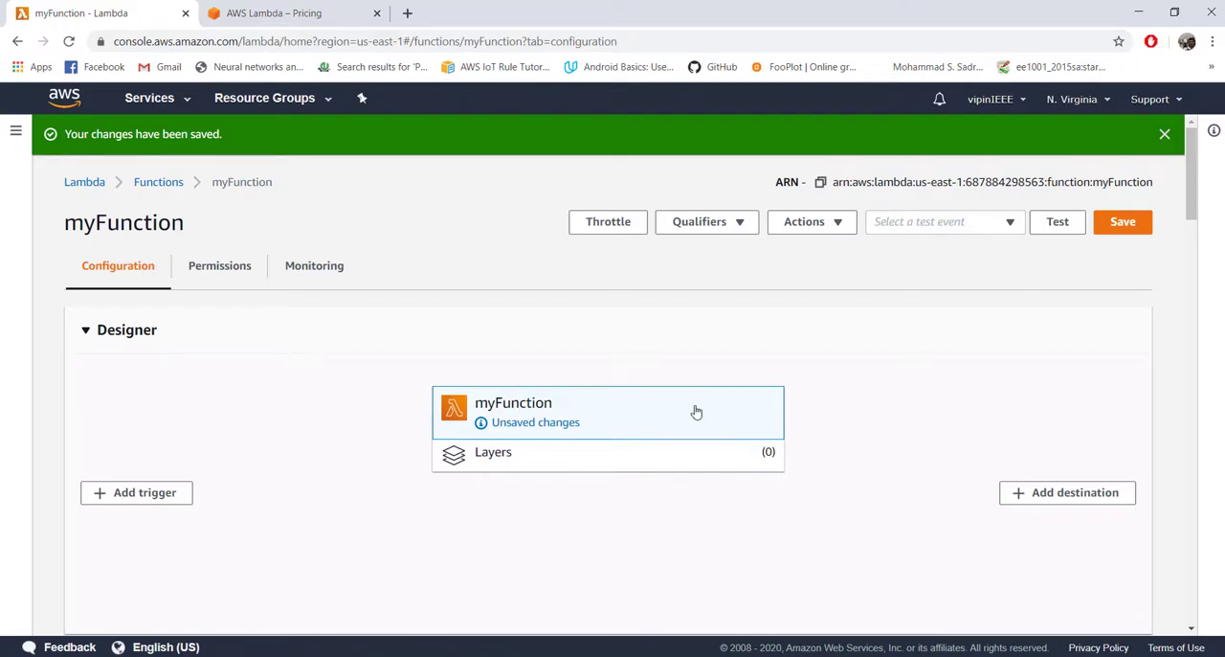
{"action": "scroll", "scroll_direction": "down", "scroll_amount": 3}
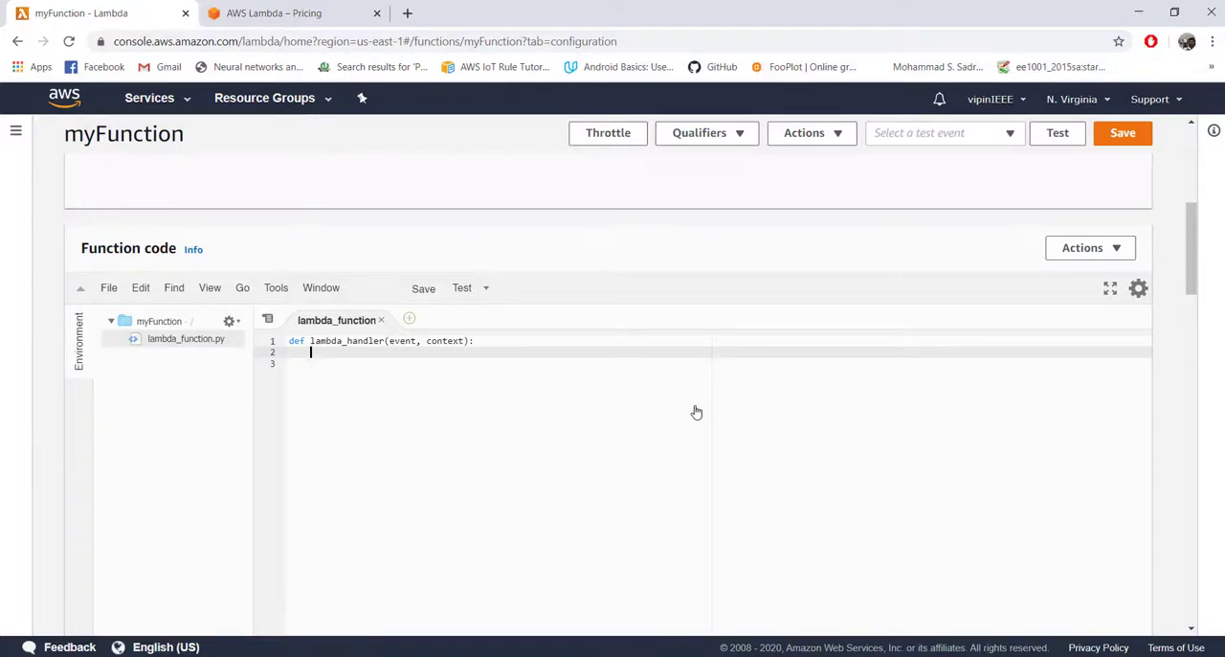
{"action": "mouse_move", "coordinate": [697, 406]}
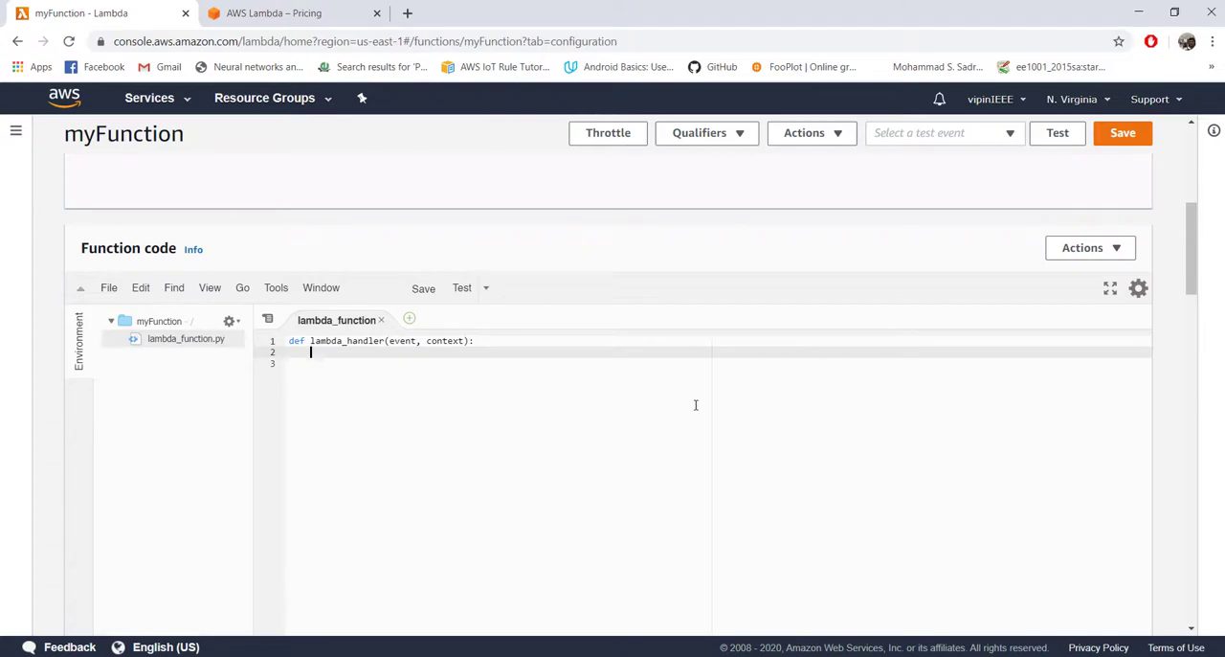
{"action": "scroll", "scroll_direction": "up", "scroll_amount": 3}
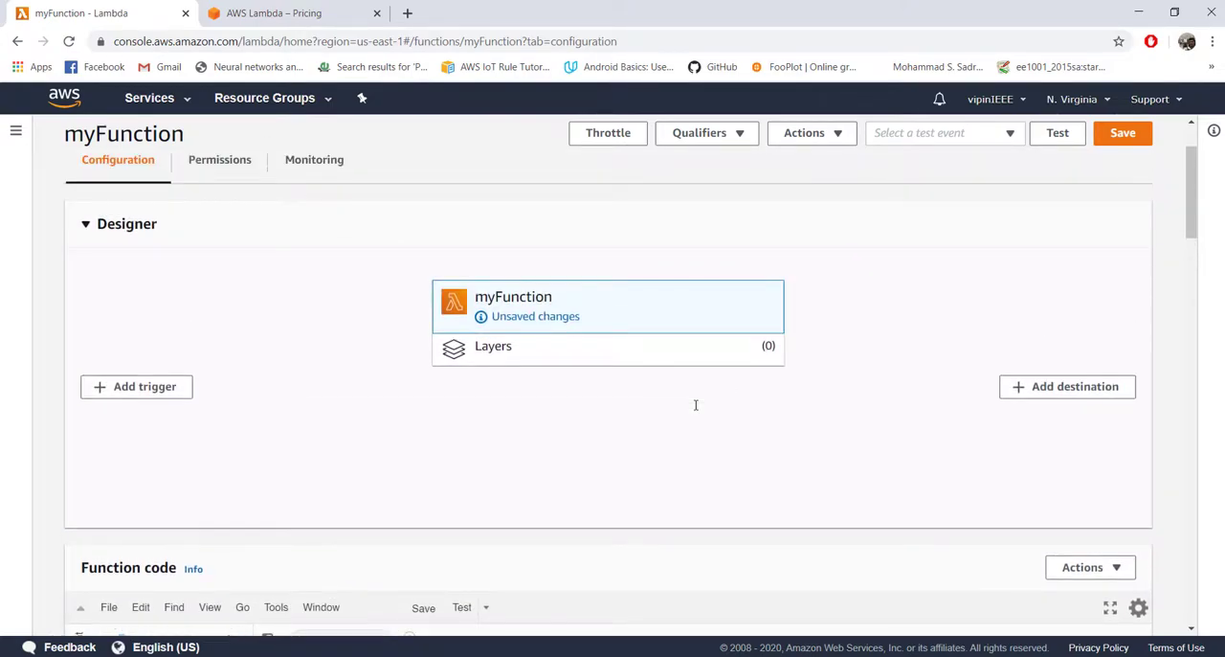
{"action": "mouse_move", "coordinate": [525, 322]}
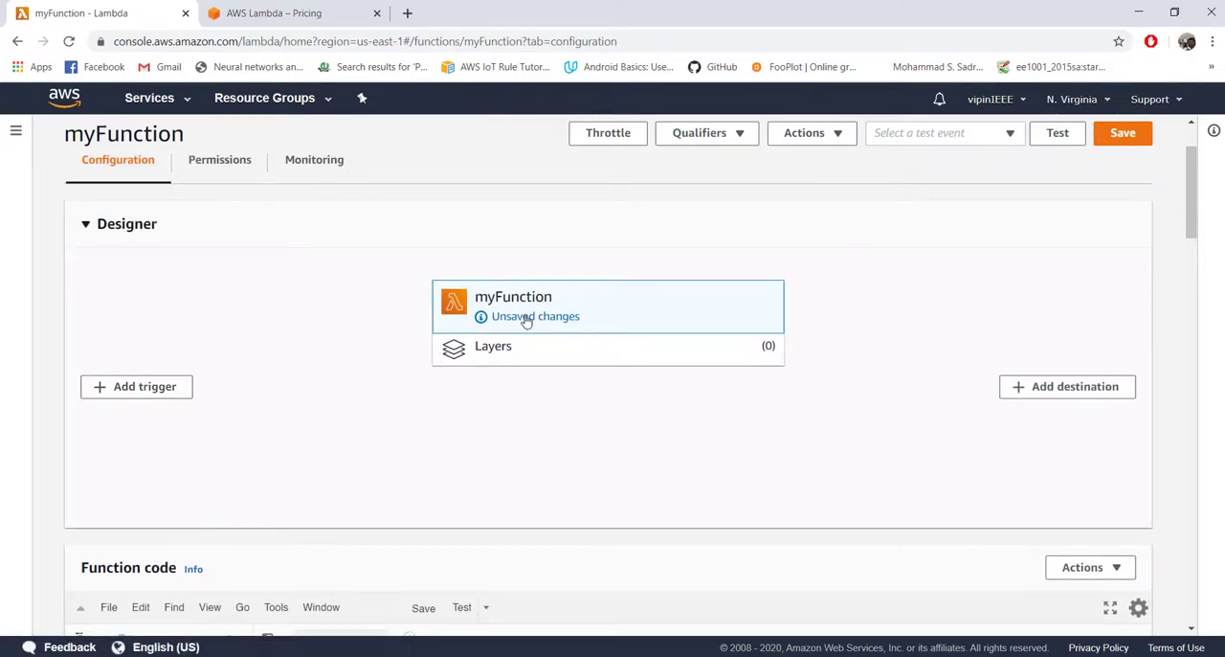
{"action": "scroll", "scroll_direction": "down", "scroll_amount": 3}
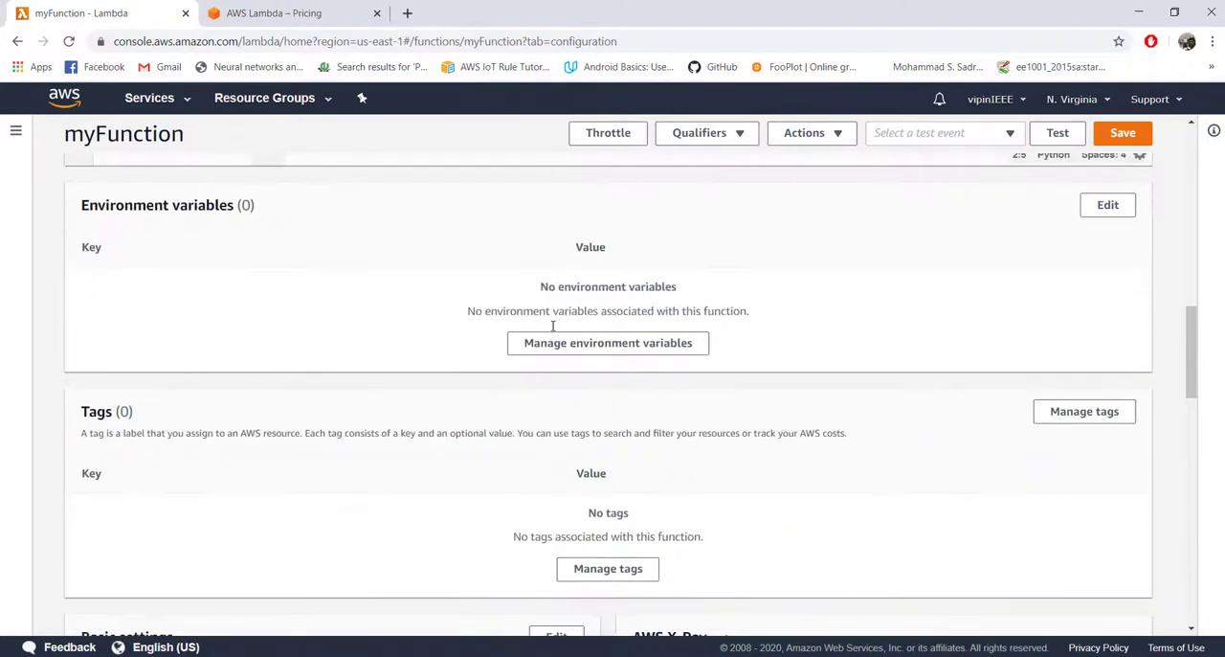
Step: Inspect the Handler field lambda_function.lambda_handler in basic settings, then cancel back to the code
{"action": "scroll", "scroll_direction": "down", "scroll_amount": 3}
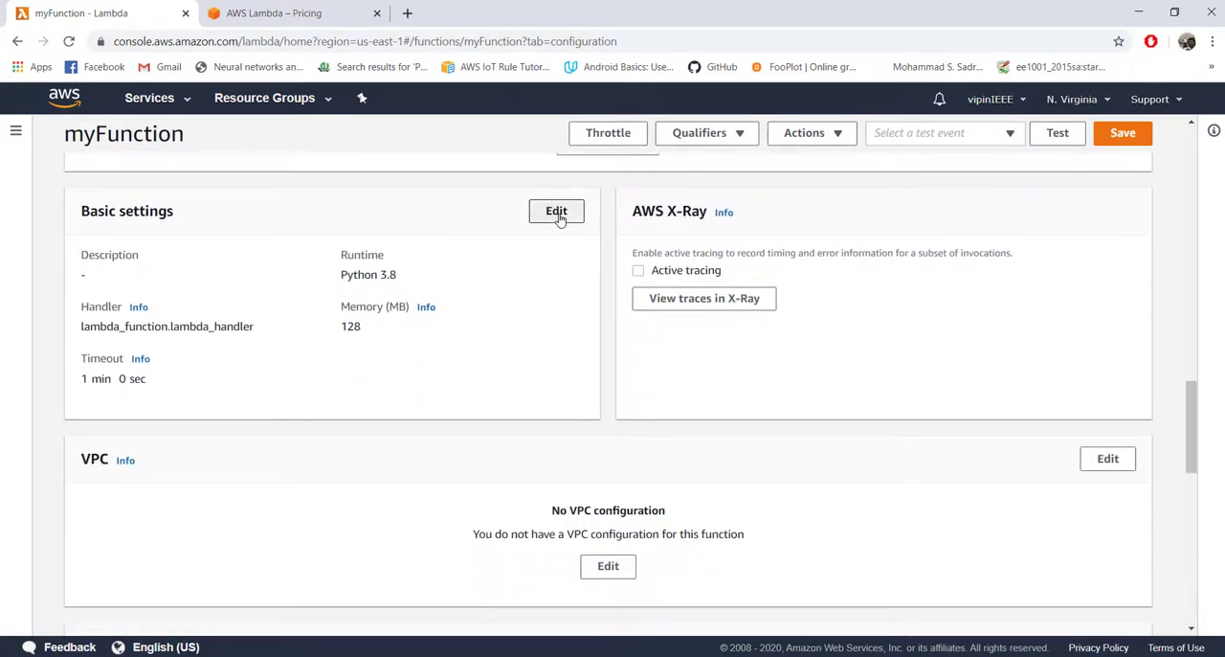
{"action": "left_click", "coordinate": [555, 211]}
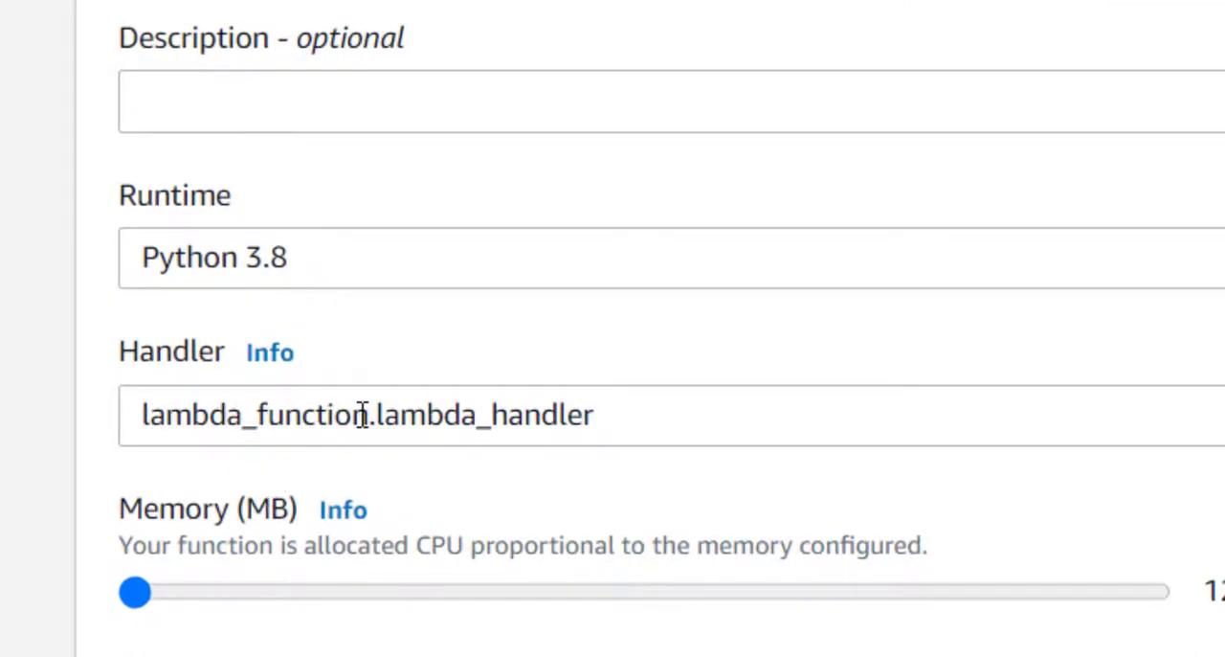
{"action": "double_click", "coordinate": [257, 414]}
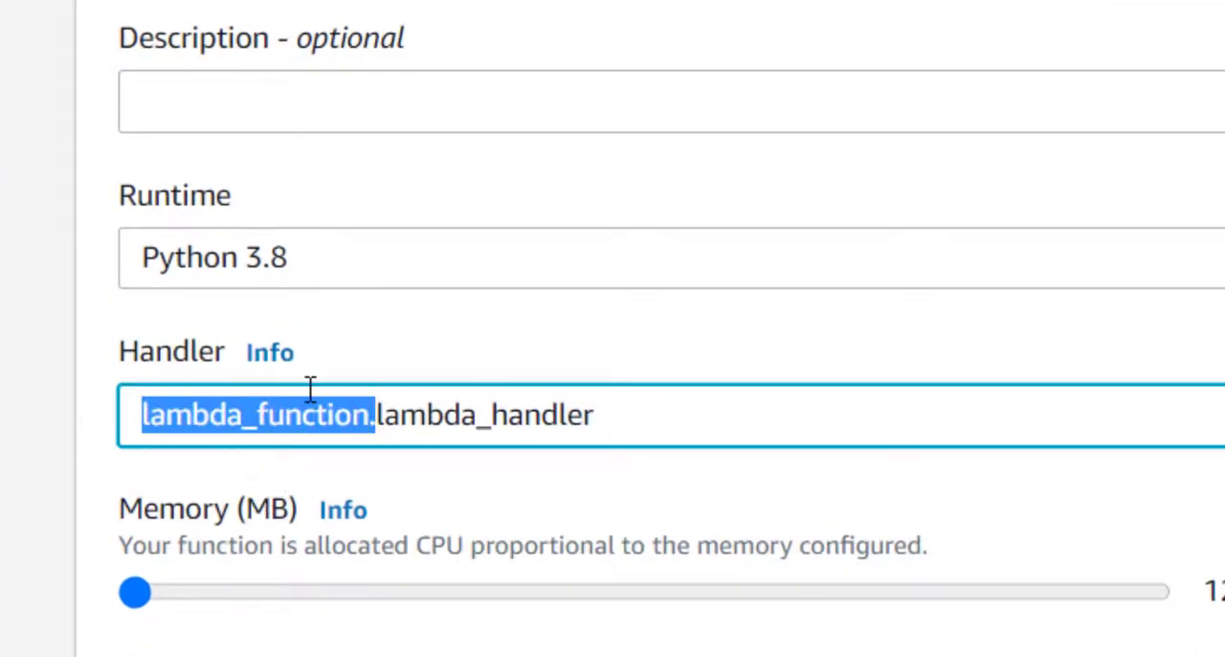
{"action": "left_click", "coordinate": [368, 414]}
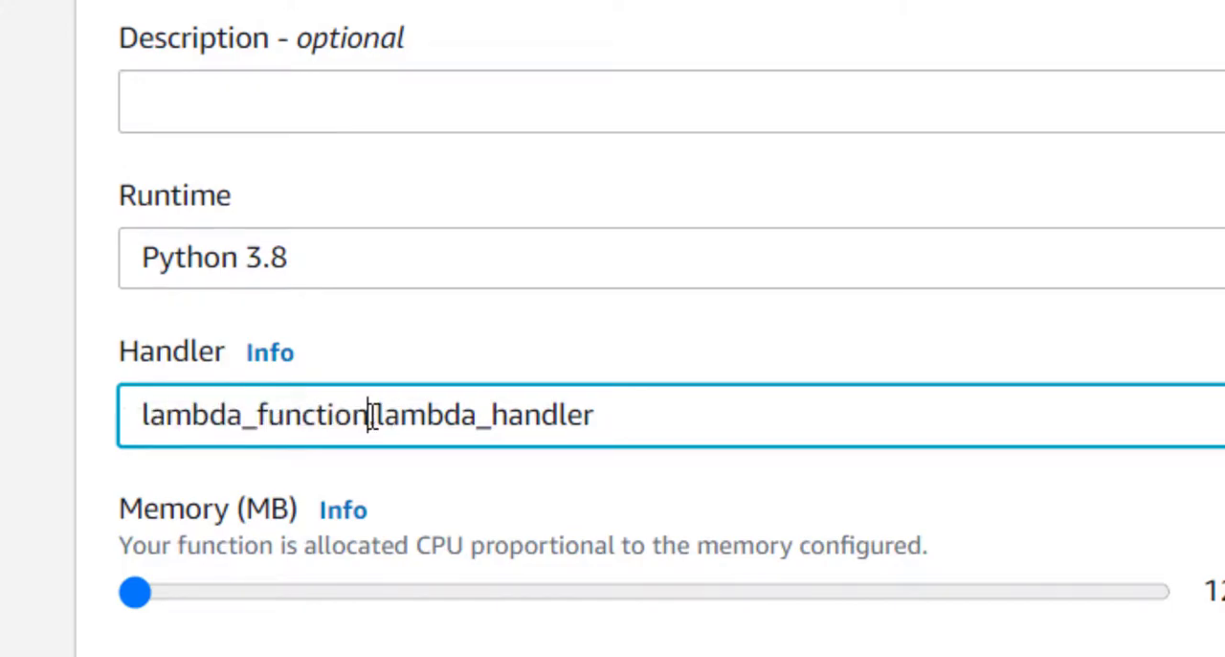
{"action": "double_click", "coordinate": [482, 414]}
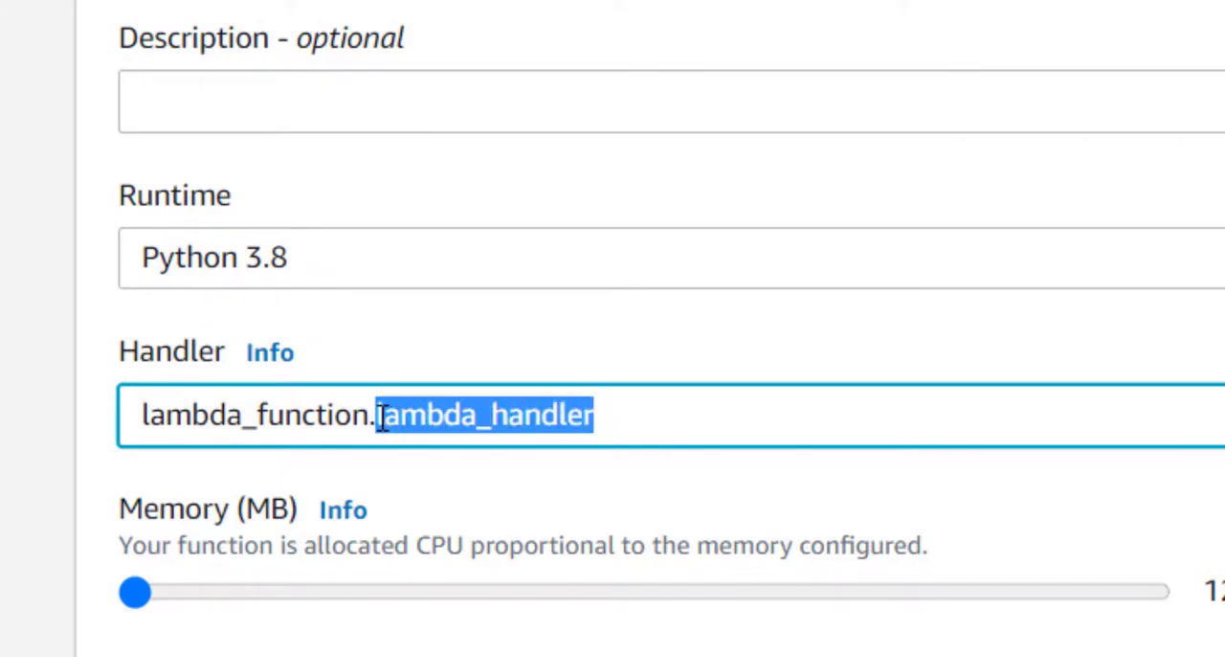
{"action": "mouse_move", "coordinate": [507, 429]}
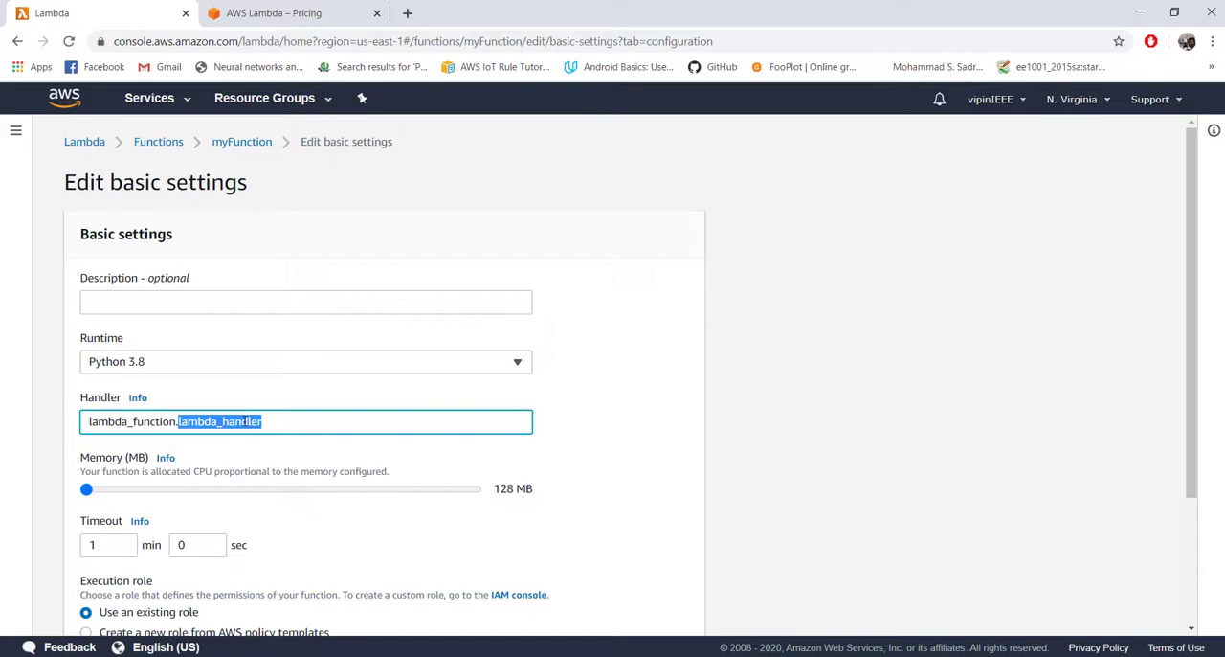
{"action": "left_click", "coordinate": [603, 607]}
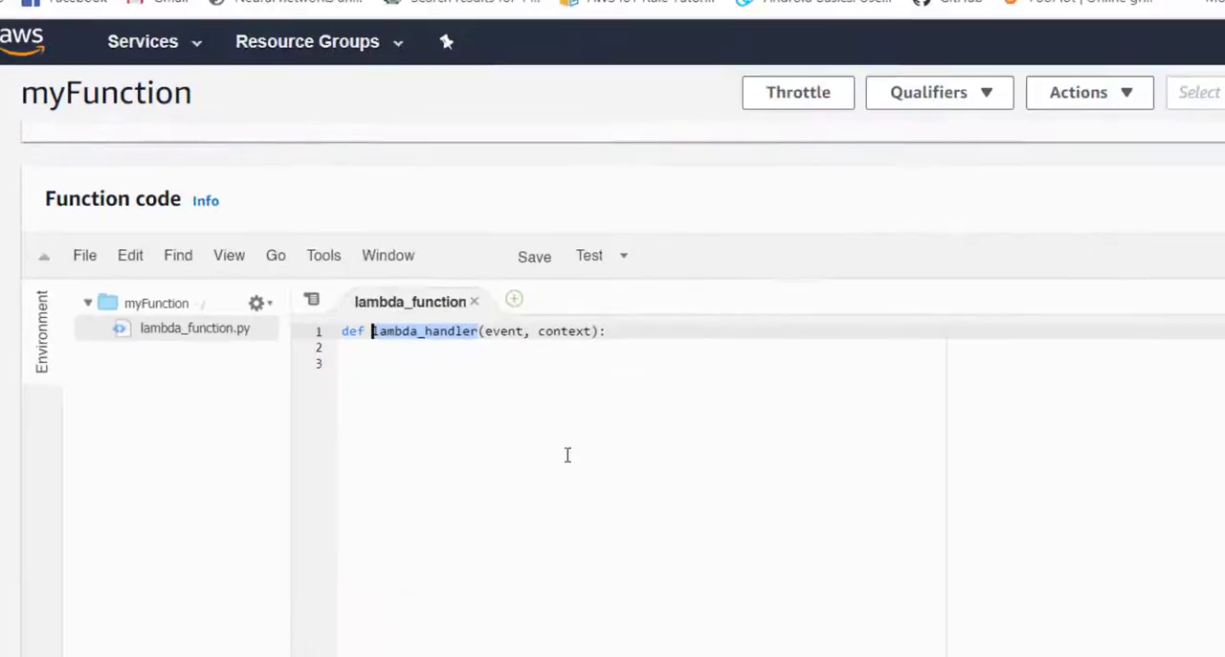
{"action": "left_click", "coordinate": [172, 247]}
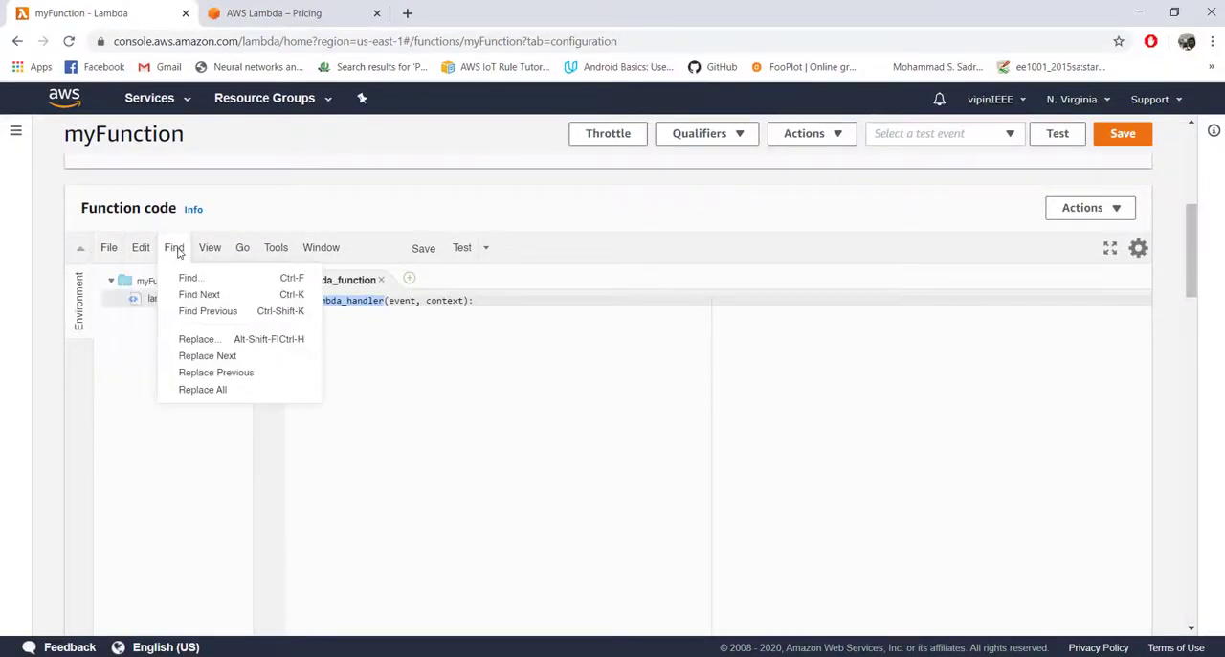
{"action": "left_click", "coordinate": [241, 247]}
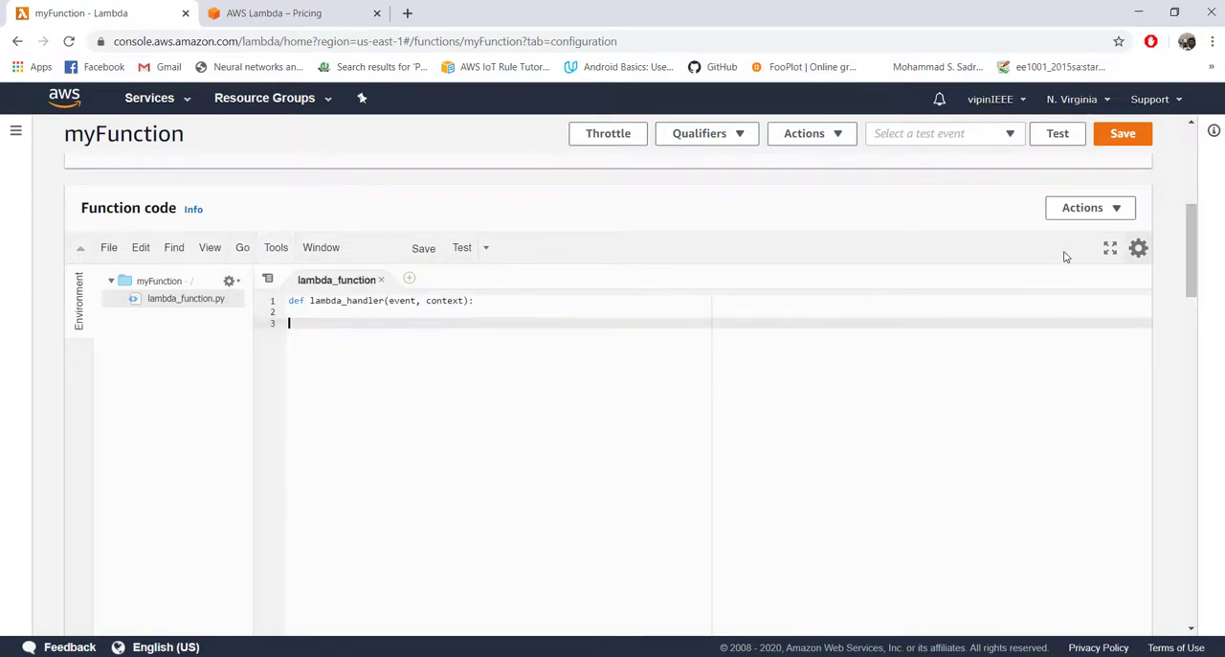
{"action": "mouse_move", "coordinate": [109, 247]}
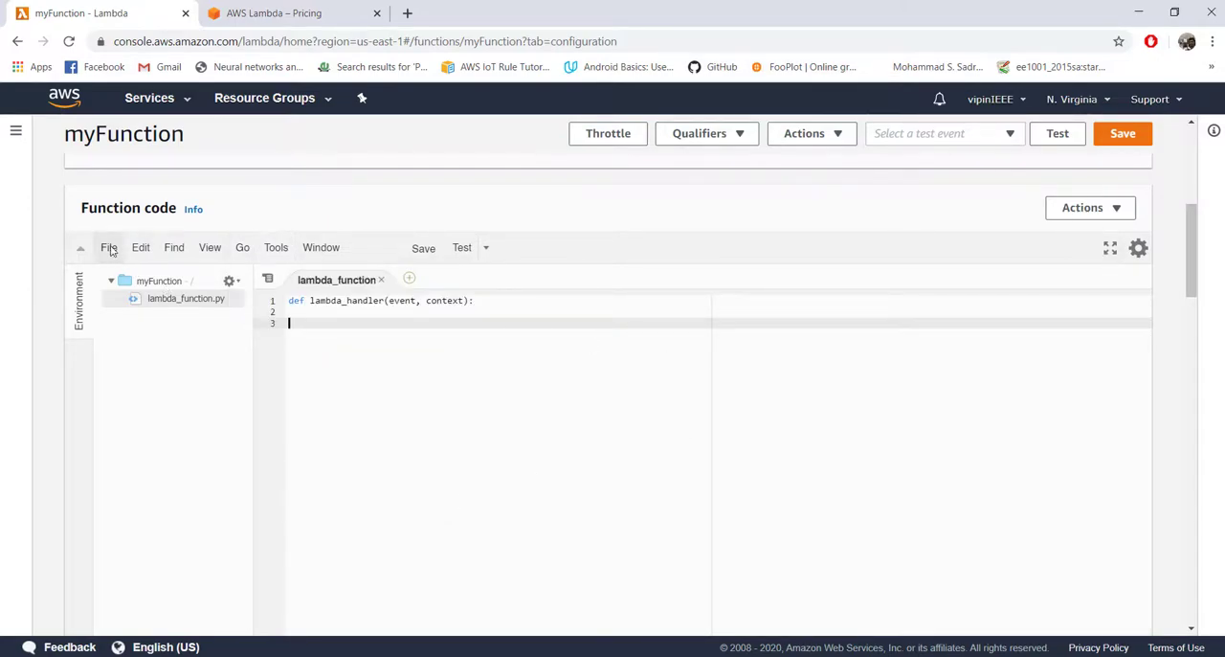
{"action": "left_click", "coordinate": [108, 247]}
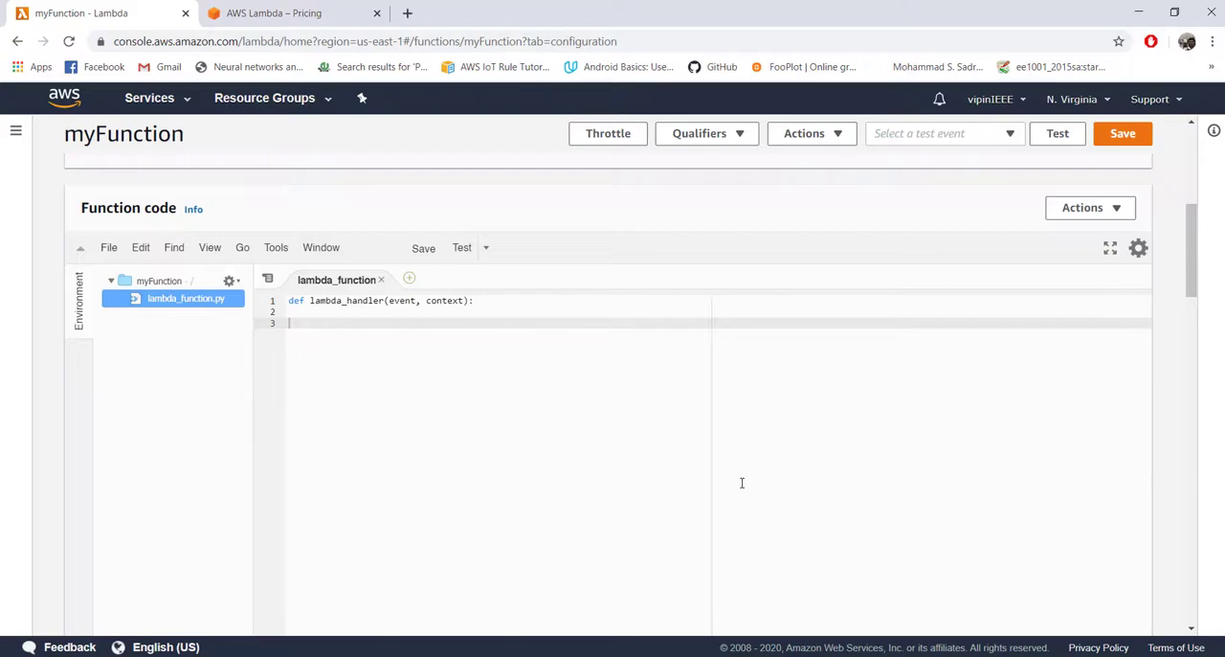
{"action": "mouse_move", "coordinate": [670, 494]}
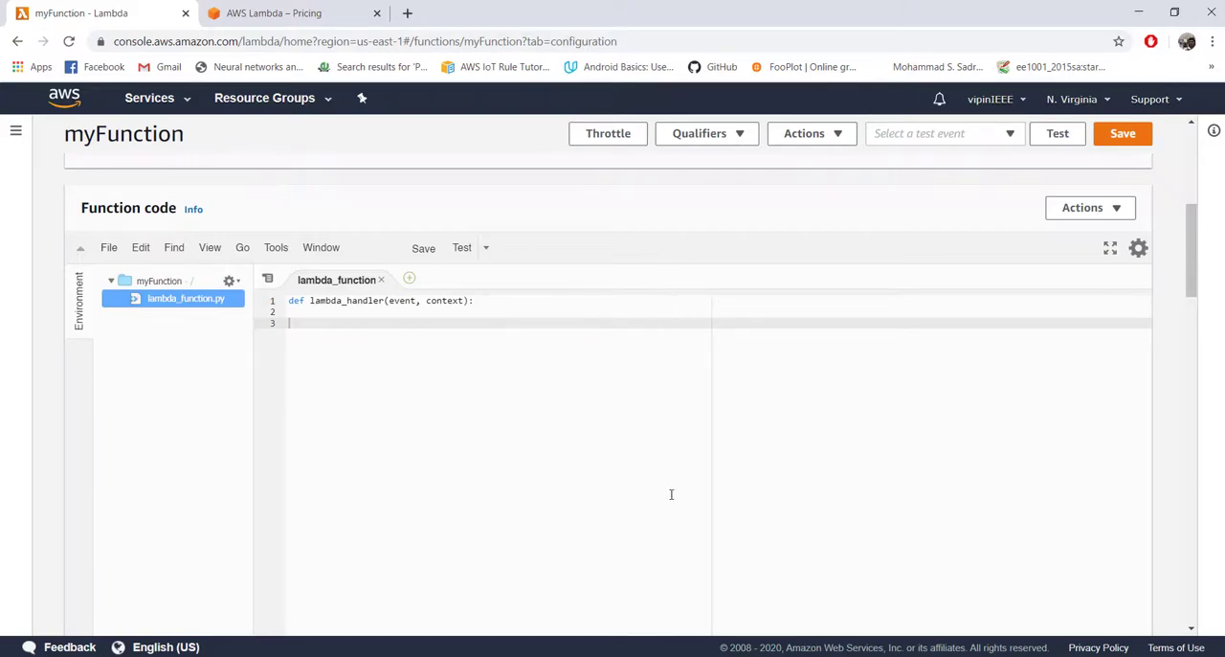
{"action": "mouse_move", "coordinate": [662, 395]}
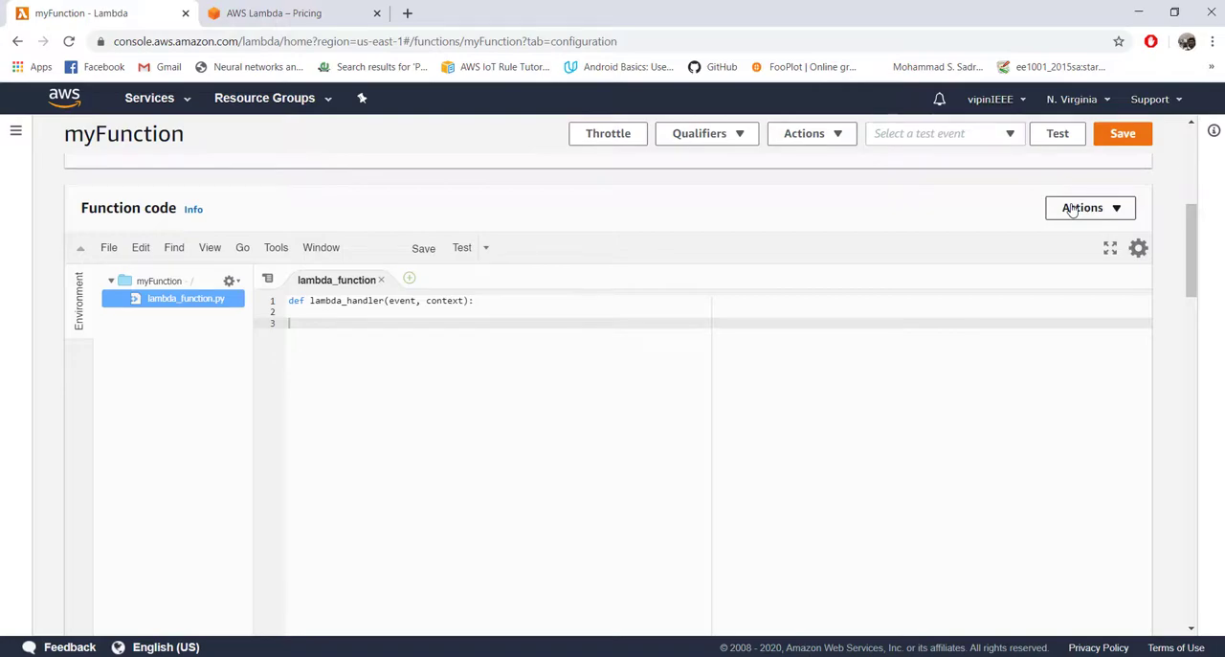
{"action": "left_click", "coordinate": [1089, 206]}
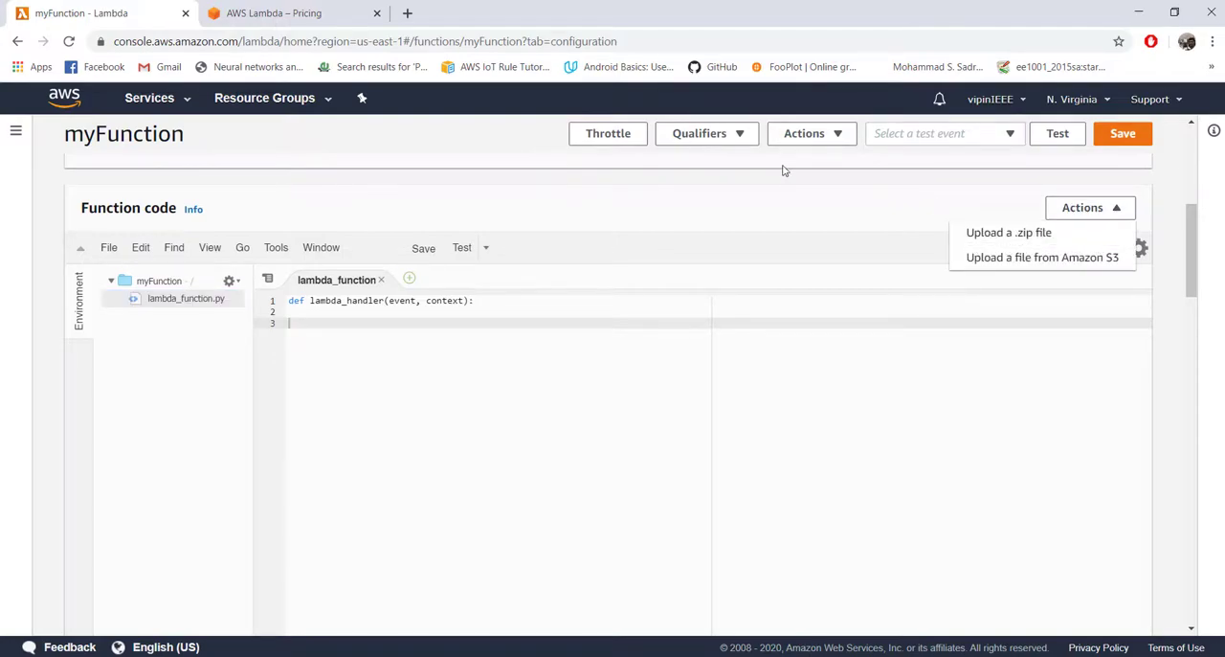
{"action": "mouse_move", "coordinate": [775, 207]}
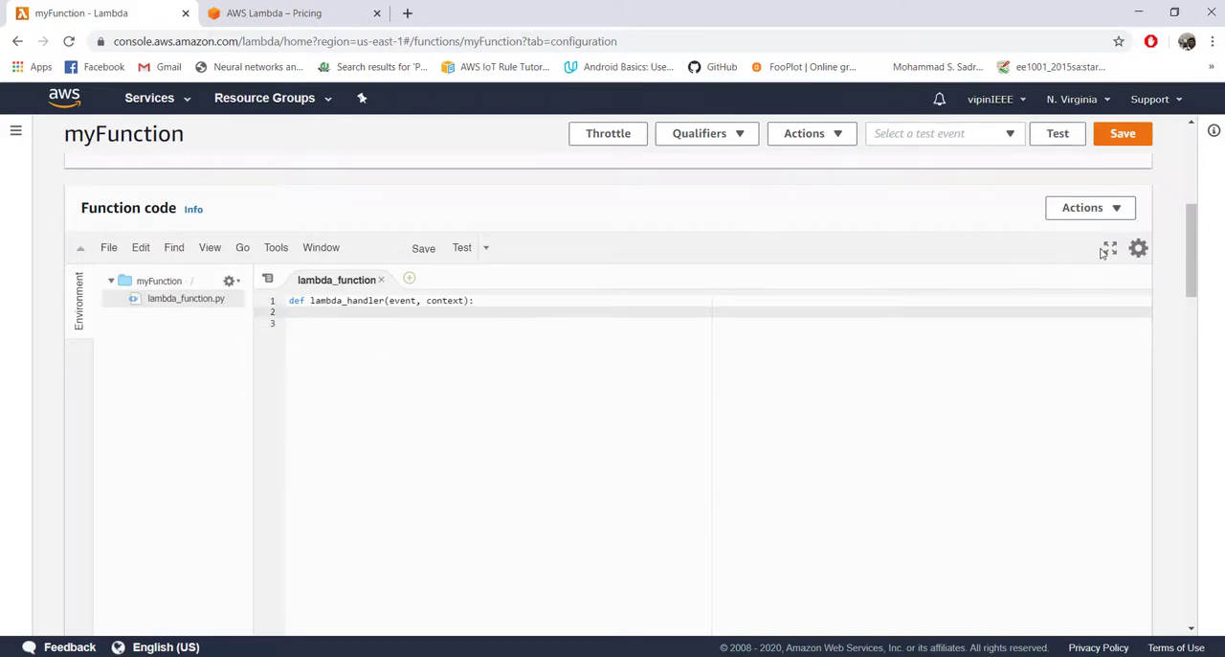
{"action": "left_click", "coordinate": [1108, 249]}
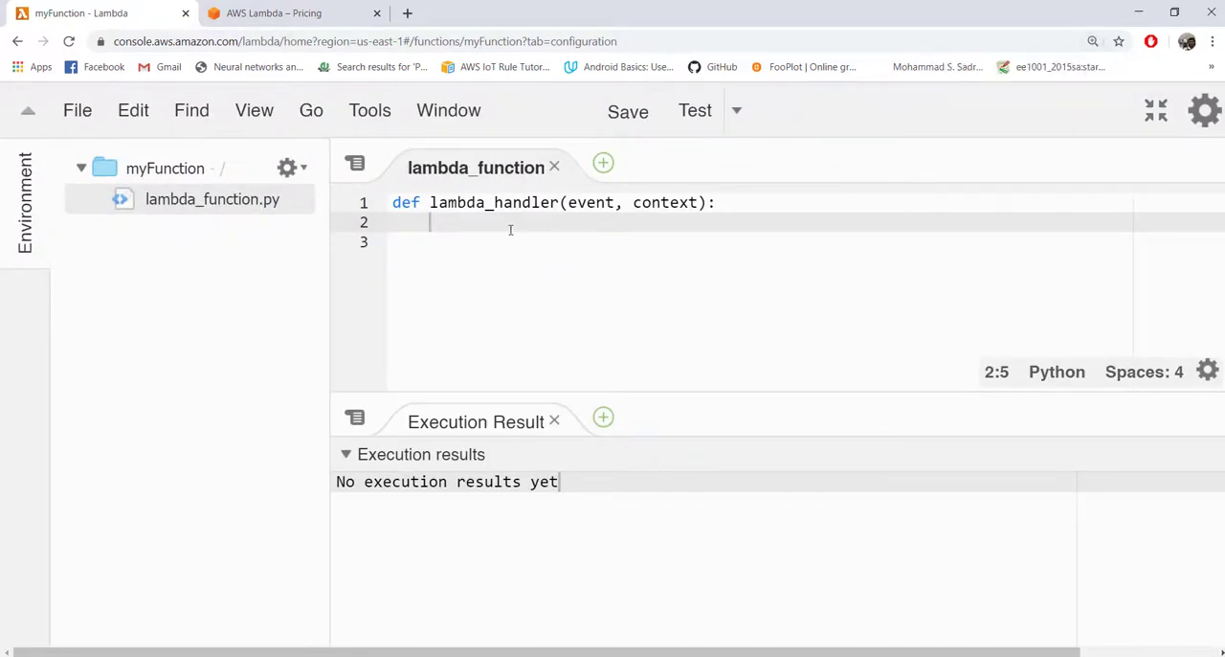
Step: Select the event parameter of lambda_handler, then switch to the MQTT script in Notepad++
{"action": "left_click", "coordinate": [505, 202]}
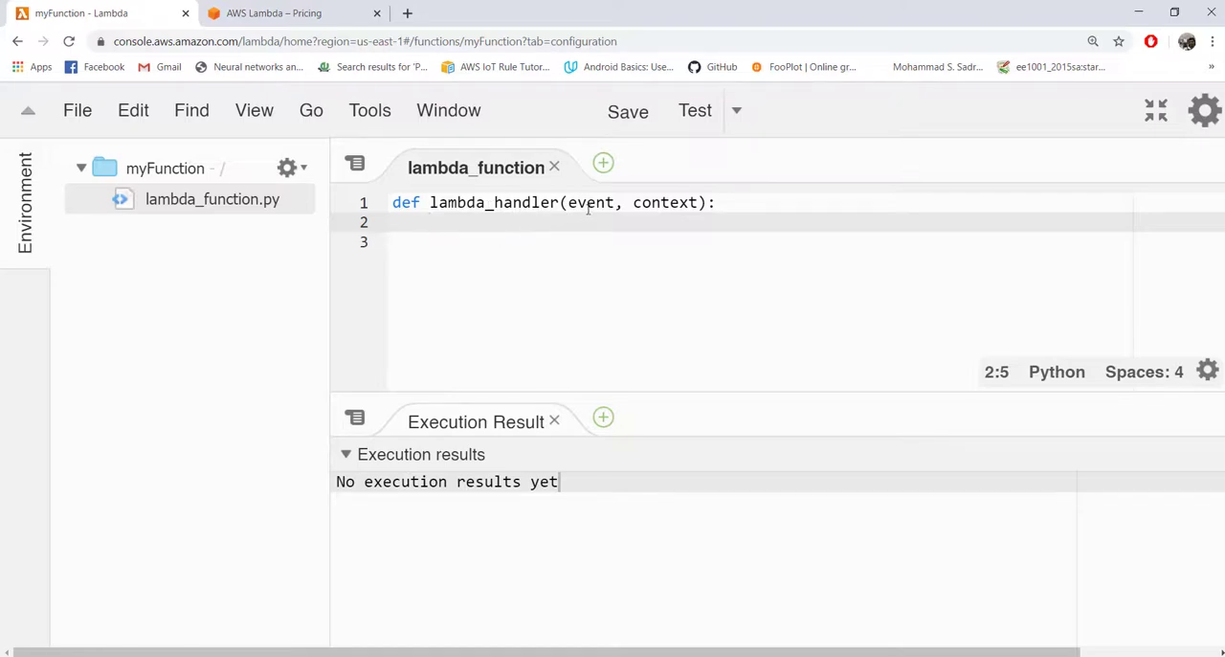
{"action": "double_click", "coordinate": [591, 203]}
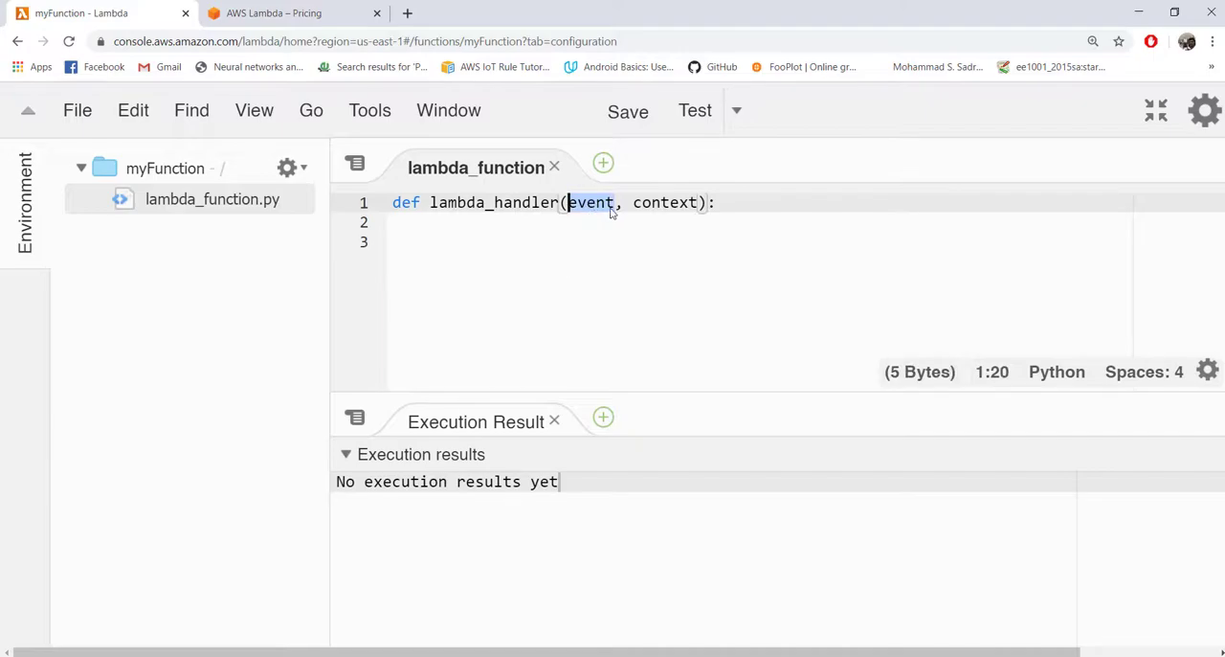
{"action": "mouse_move", "coordinate": [727, 324]}
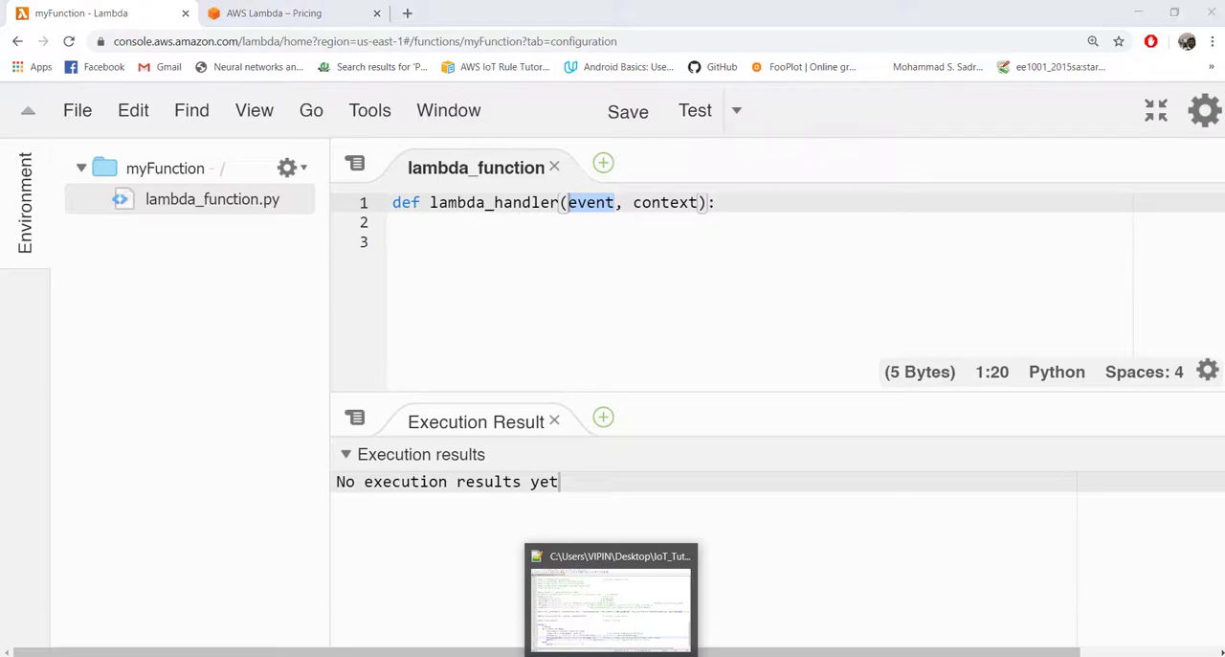
{"action": "left_click", "coordinate": [608, 598]}
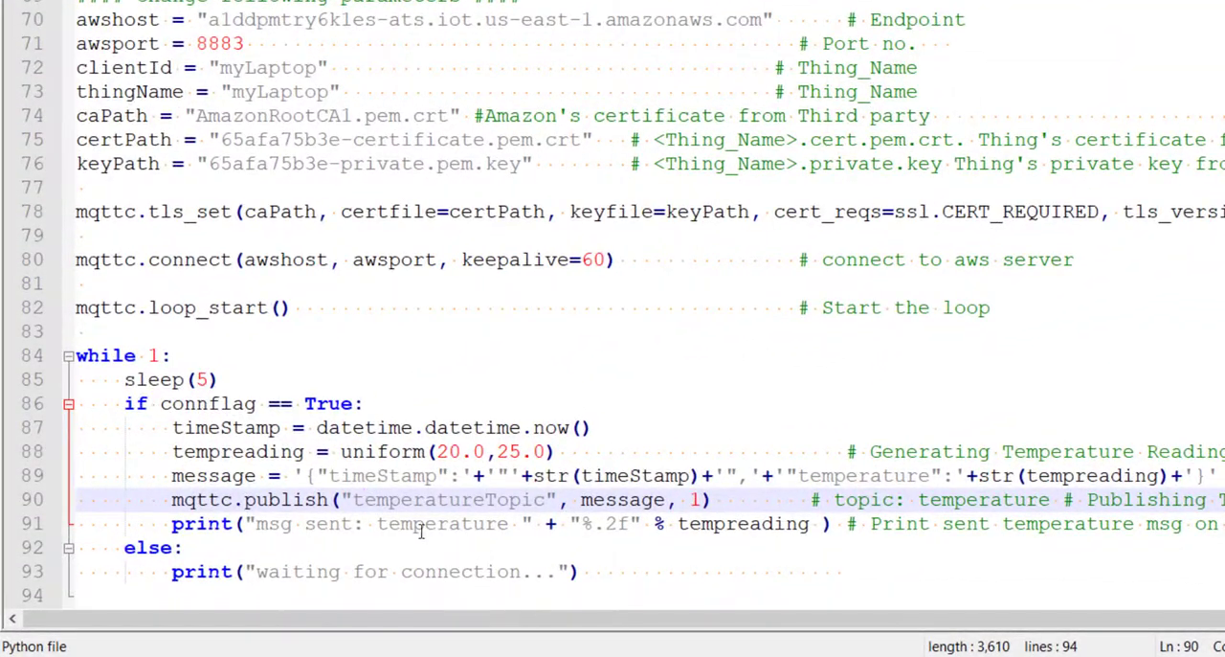
Step: Review the Notepad++ script lines that build and publish the temperature message
{"action": "double_click", "coordinate": [383, 475]}
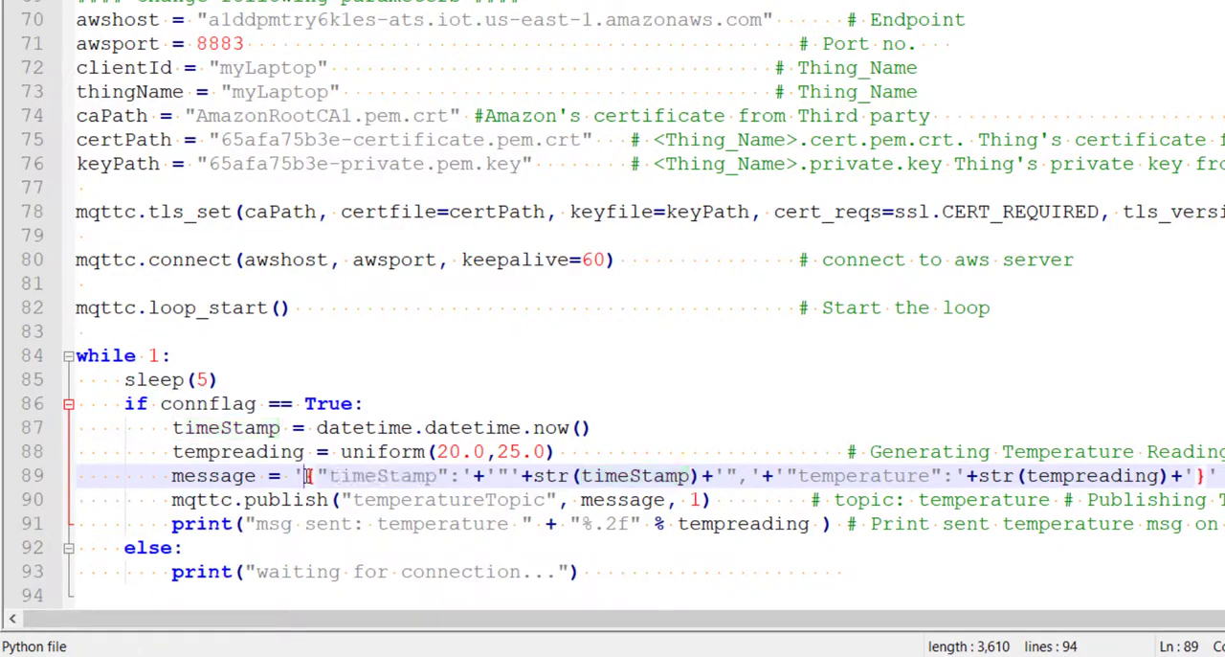
{"action": "left_click_drag", "start_coordinate": [304, 474], "coordinate": [871, 475]}
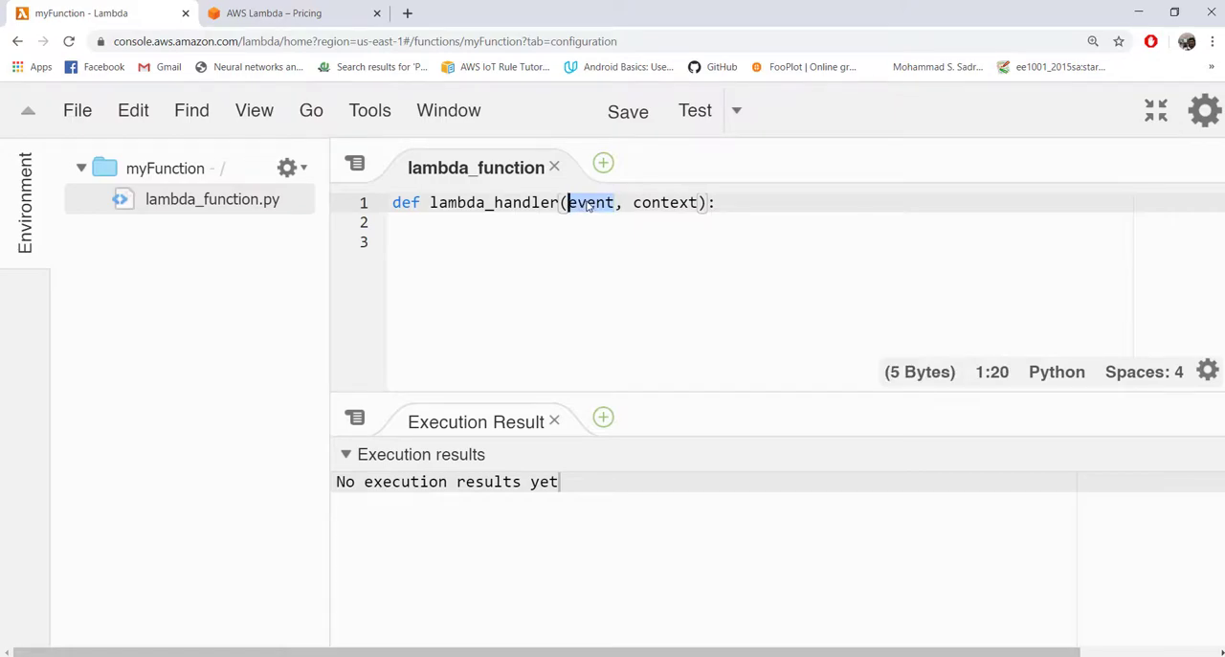
{"action": "mouse_move", "coordinate": [589, 207]}
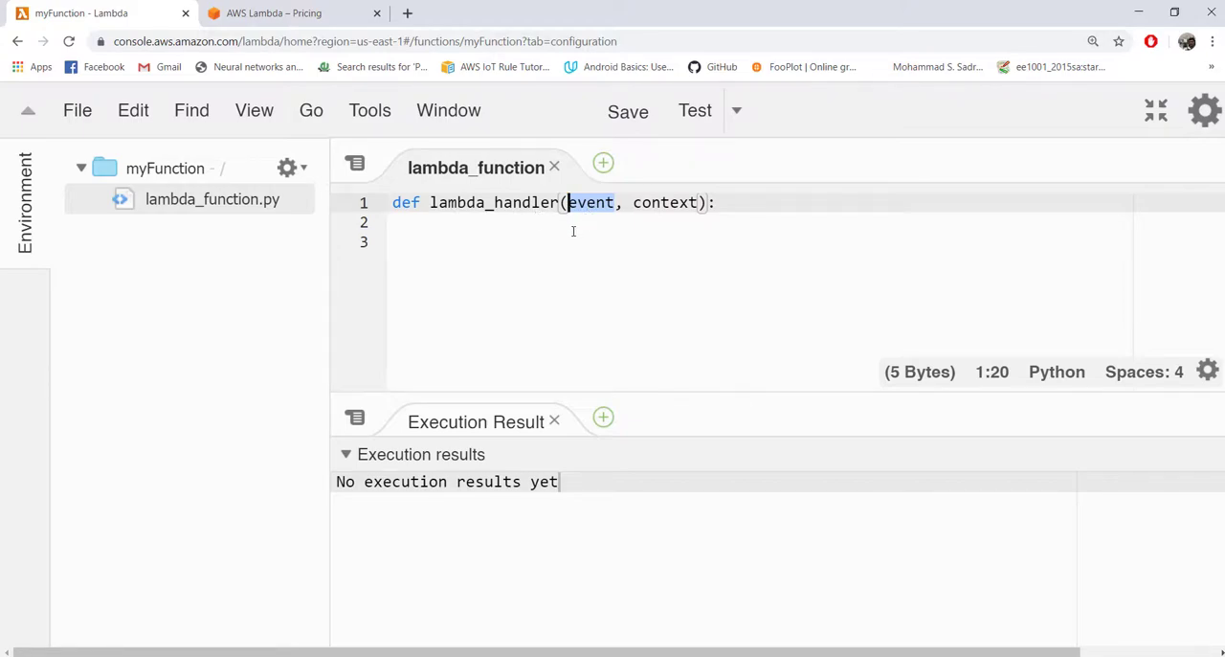
Step: Add the comment '# Take temperature value, convert to FH and print' on line 1
{"action": "left_click", "coordinate": [430, 222]}
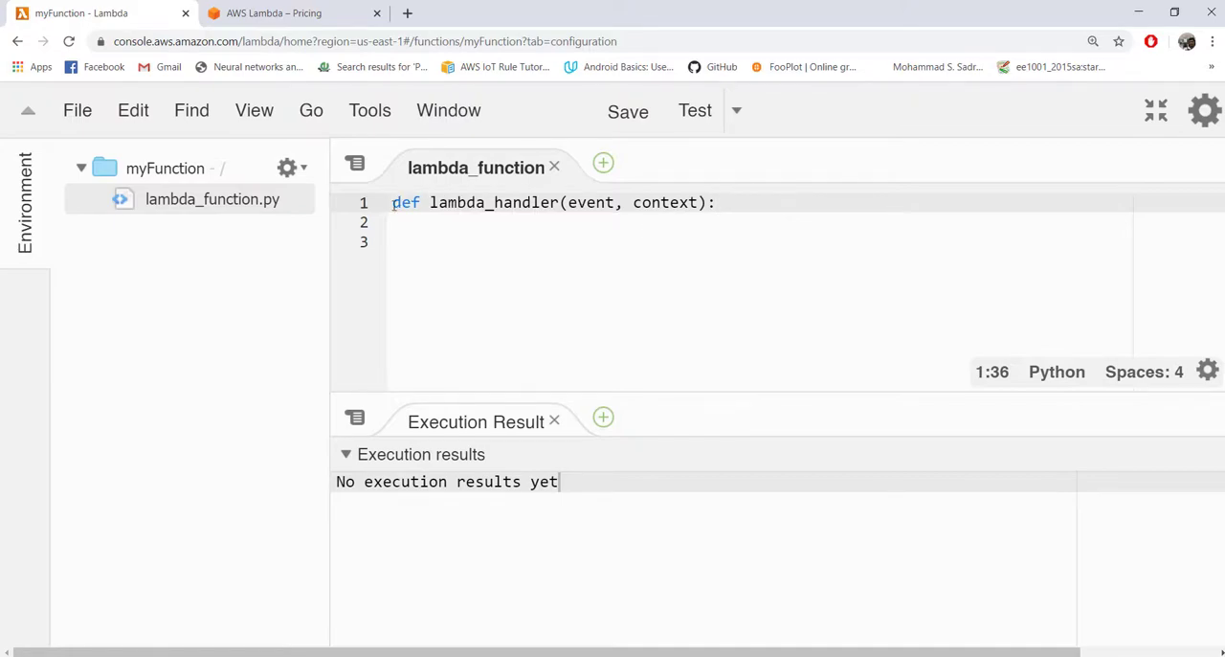
{"action": "type", "text": "#"}
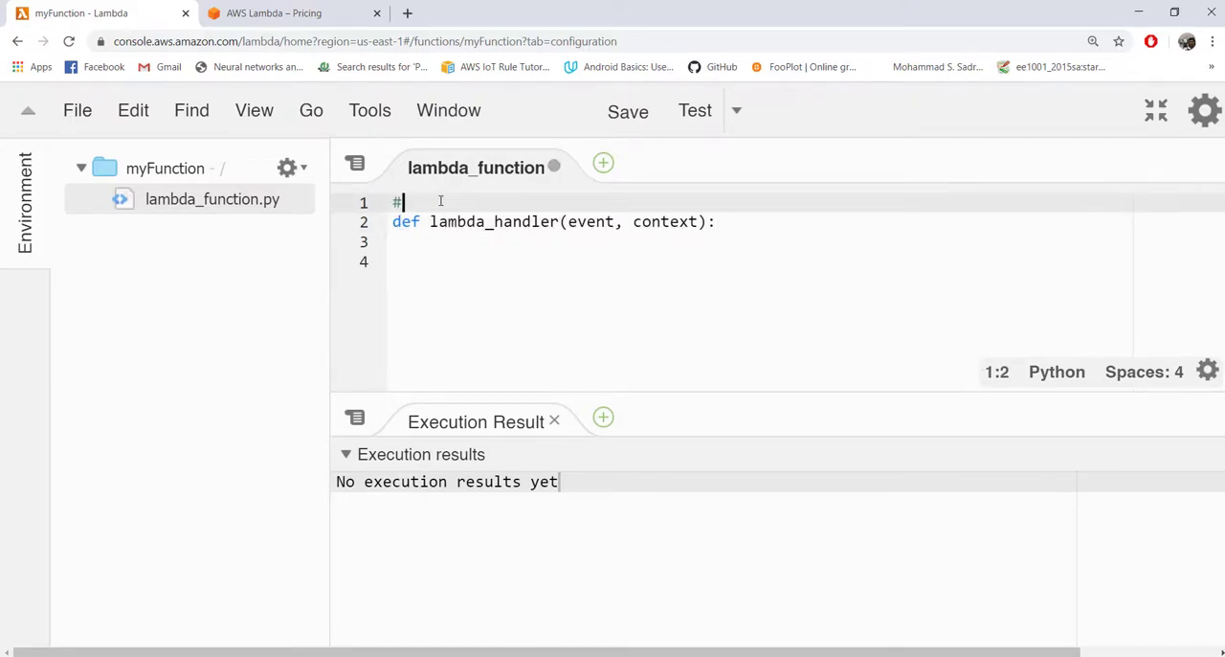
{"action": "type", "text": "Take tempe"}
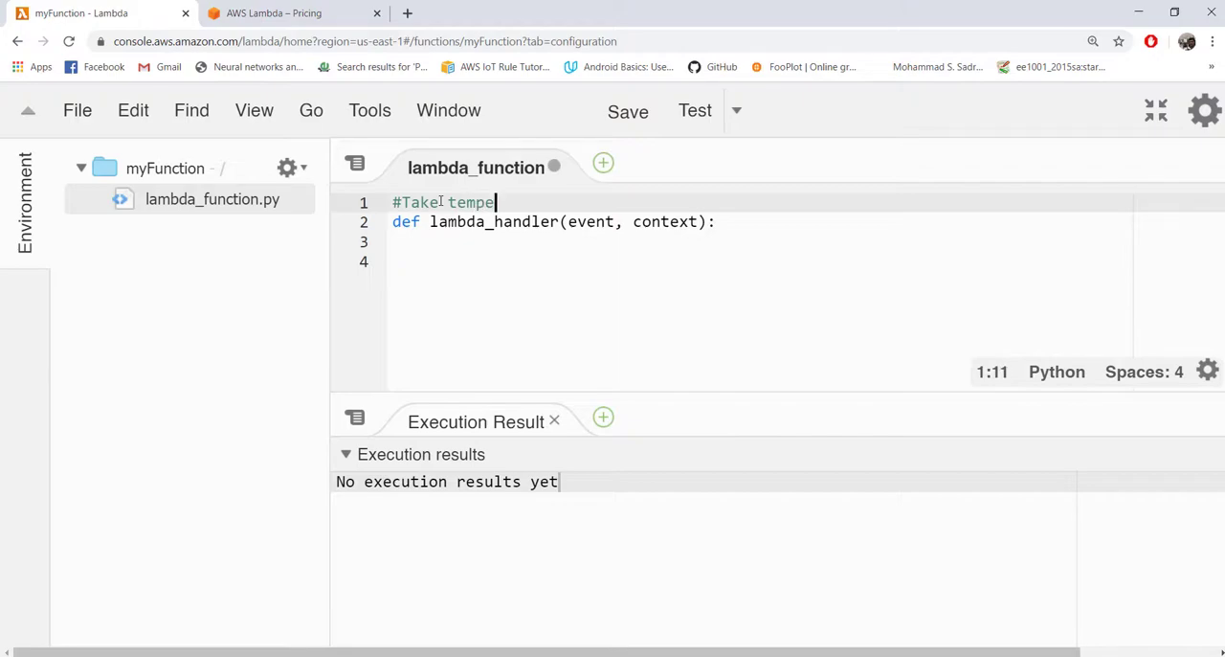
{"action": "type", "text": "rature value, con"}
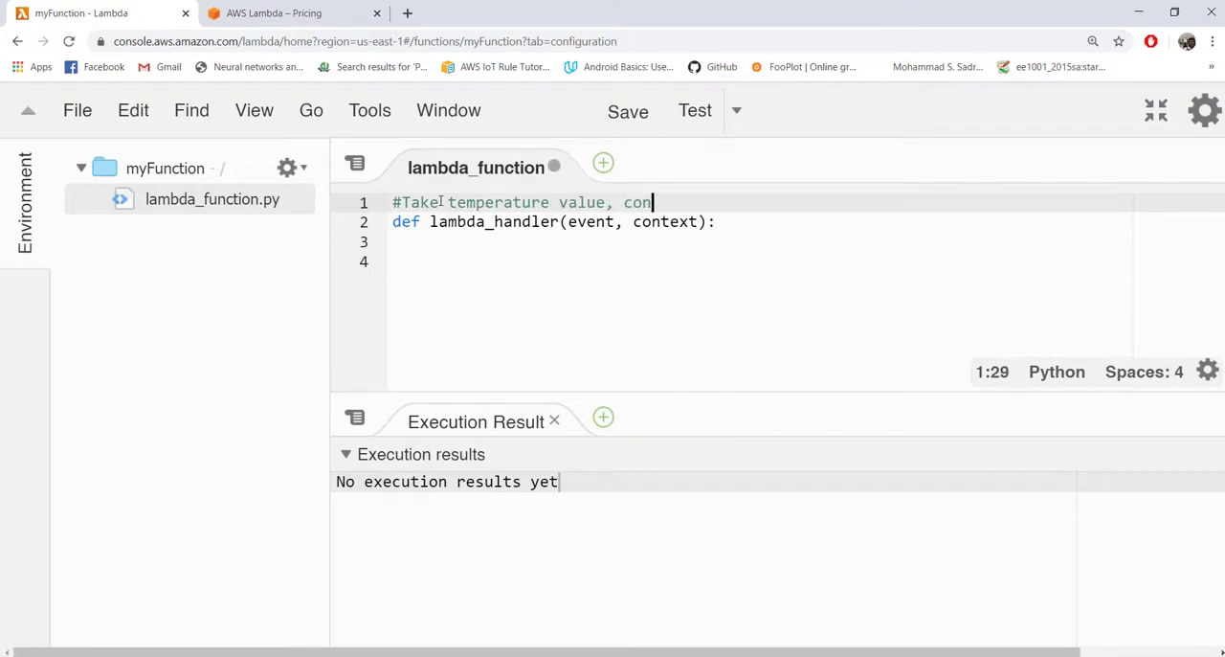
{"action": "type", "text": "vert to F"}
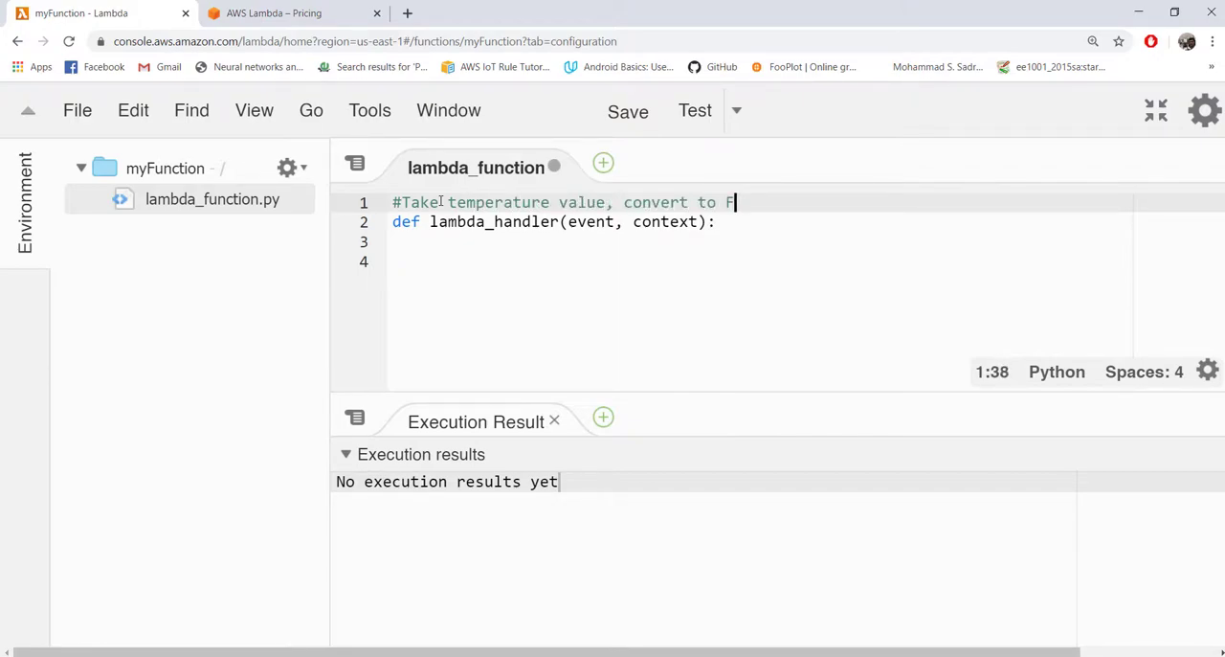
{"action": "type", "text": "H and print"}
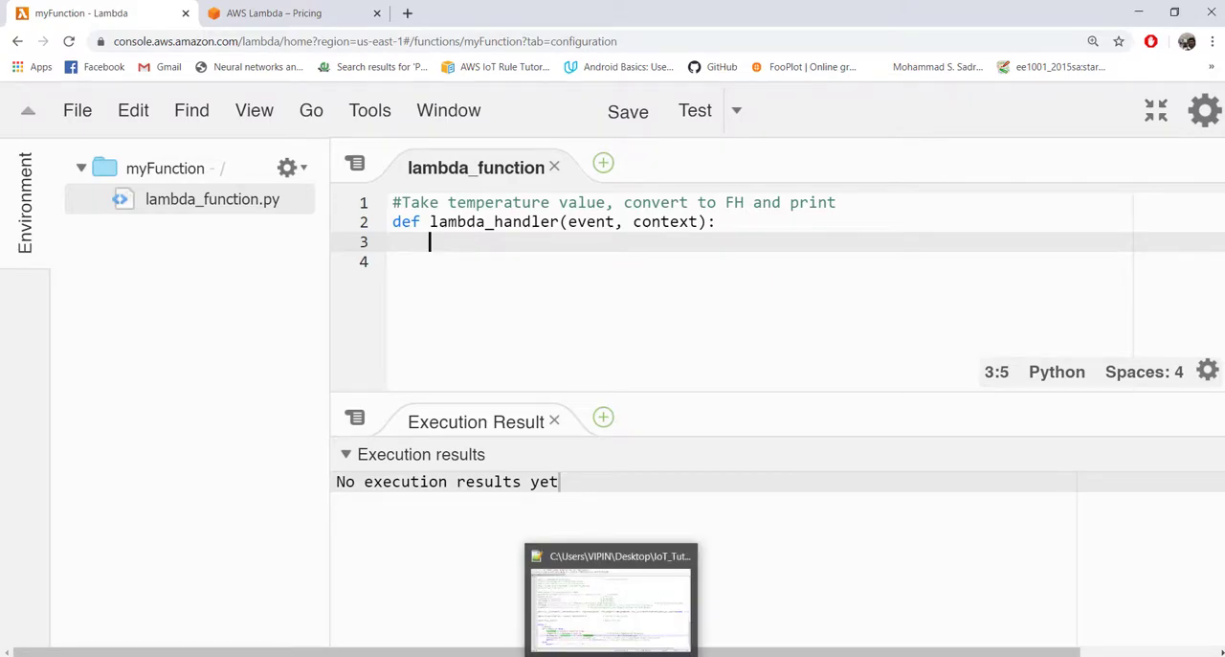
Step: Compute tf = event['temperature']*(9/5.0)+32 in the handler
{"action": "left_click", "coordinate": [609, 594]}
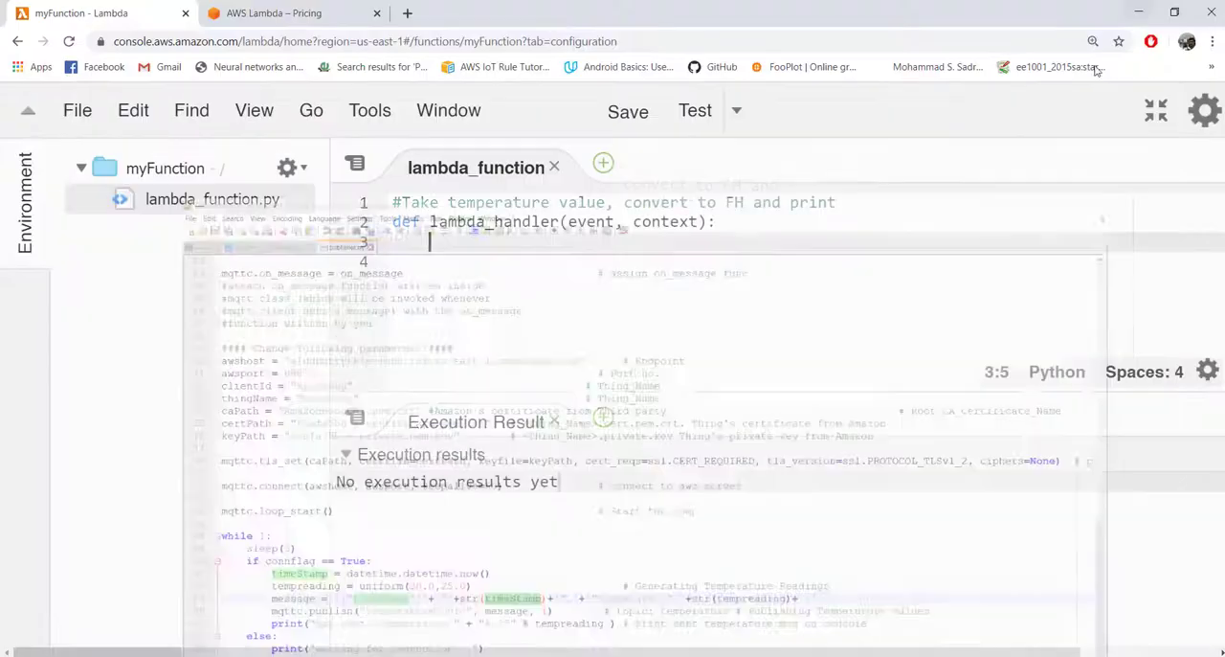
{"action": "type", "text": "event["}
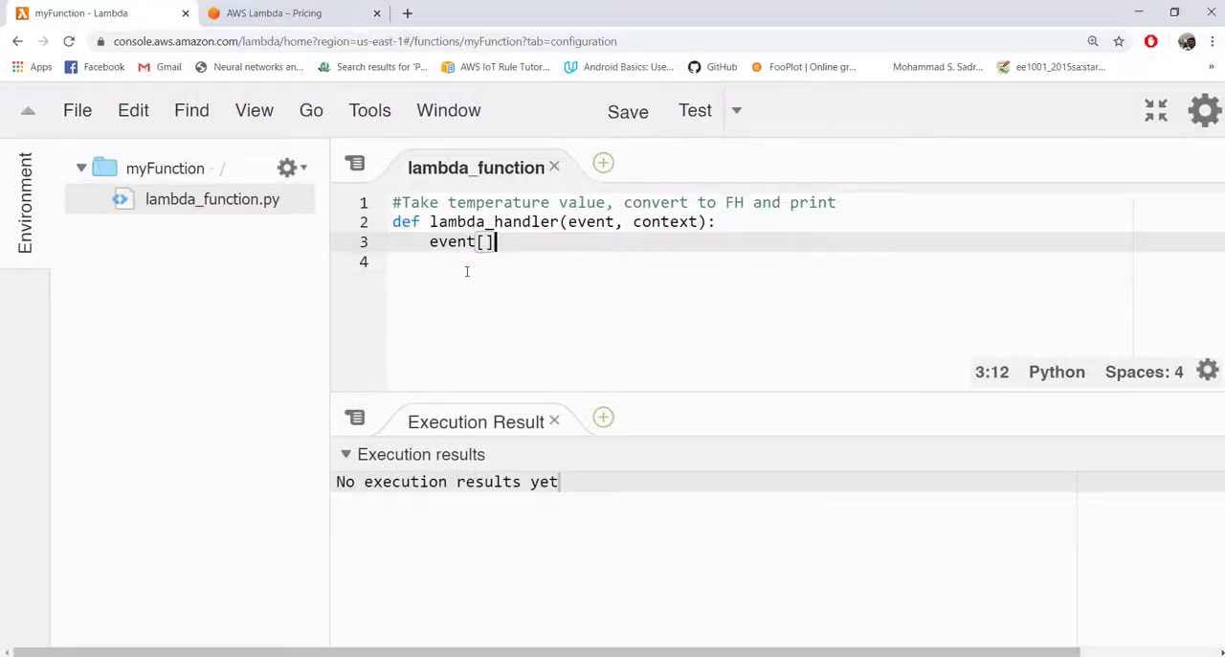
{"action": "type", "text": "'temperature'"}
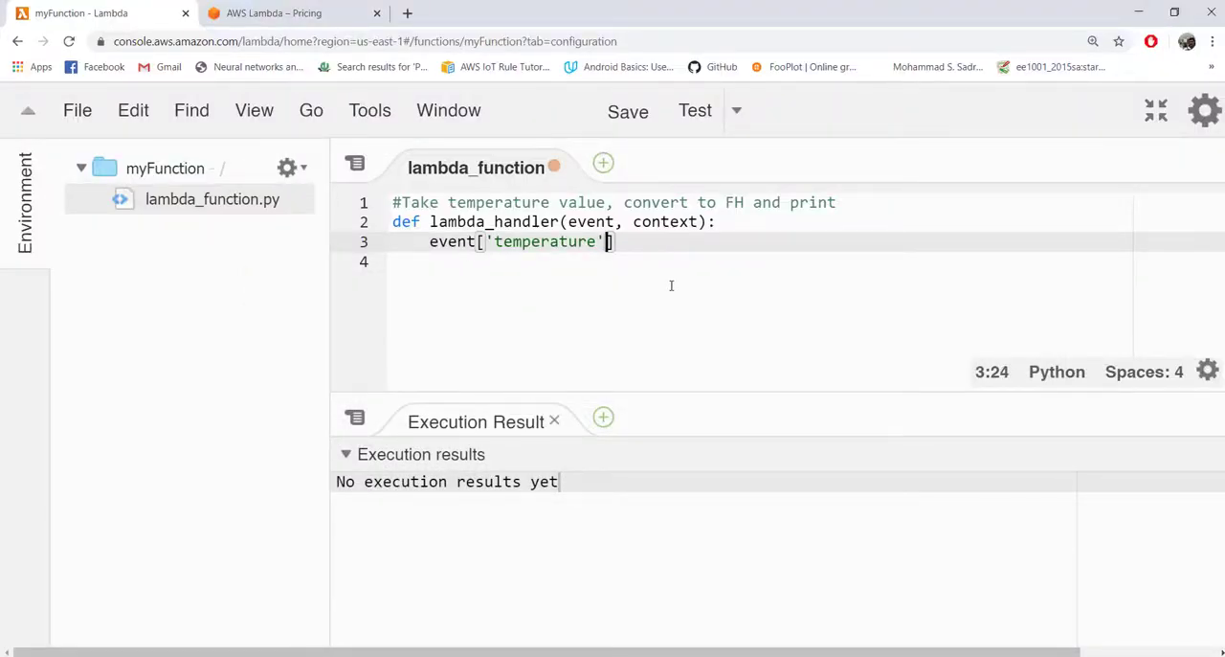
{"action": "double_click", "coordinate": [543, 241]}
{"action": "type", "text": "tf "}
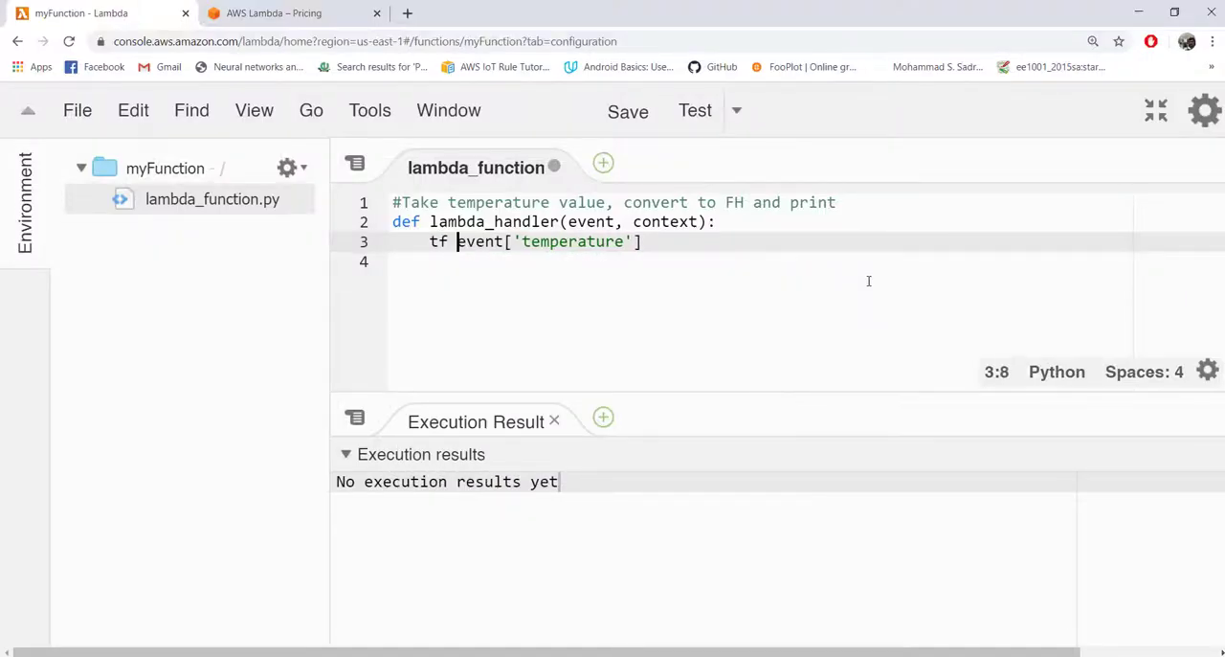
{"action": "type", "text": "="}
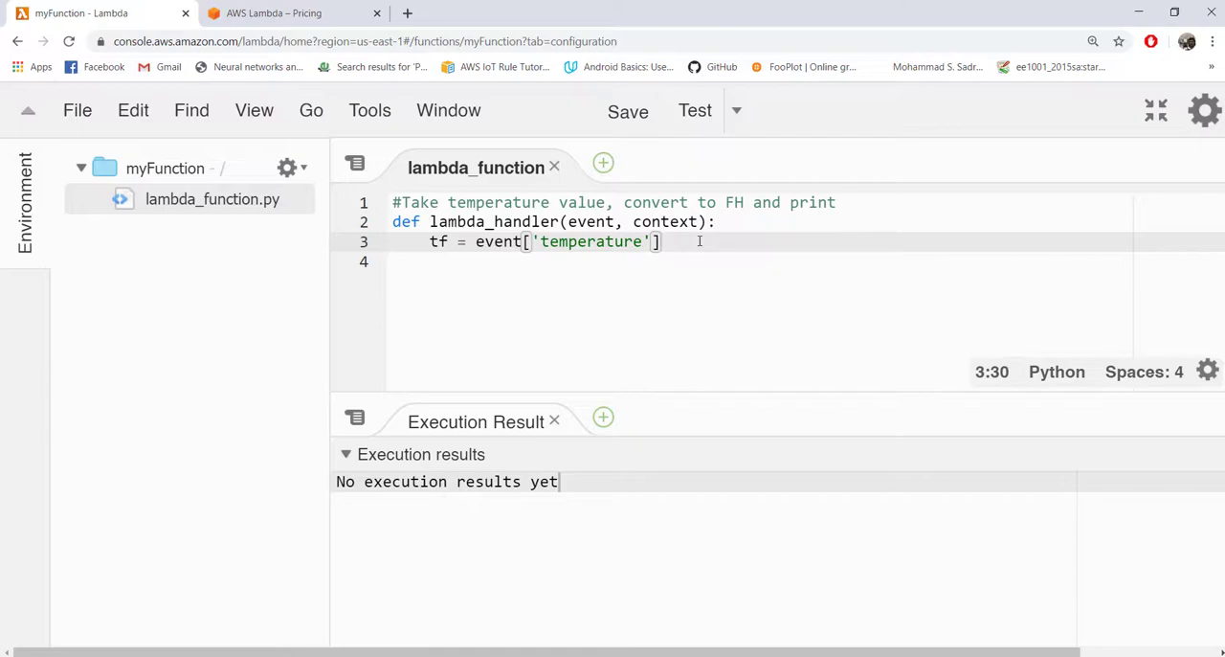
{"action": "type", "text": "*9/"}
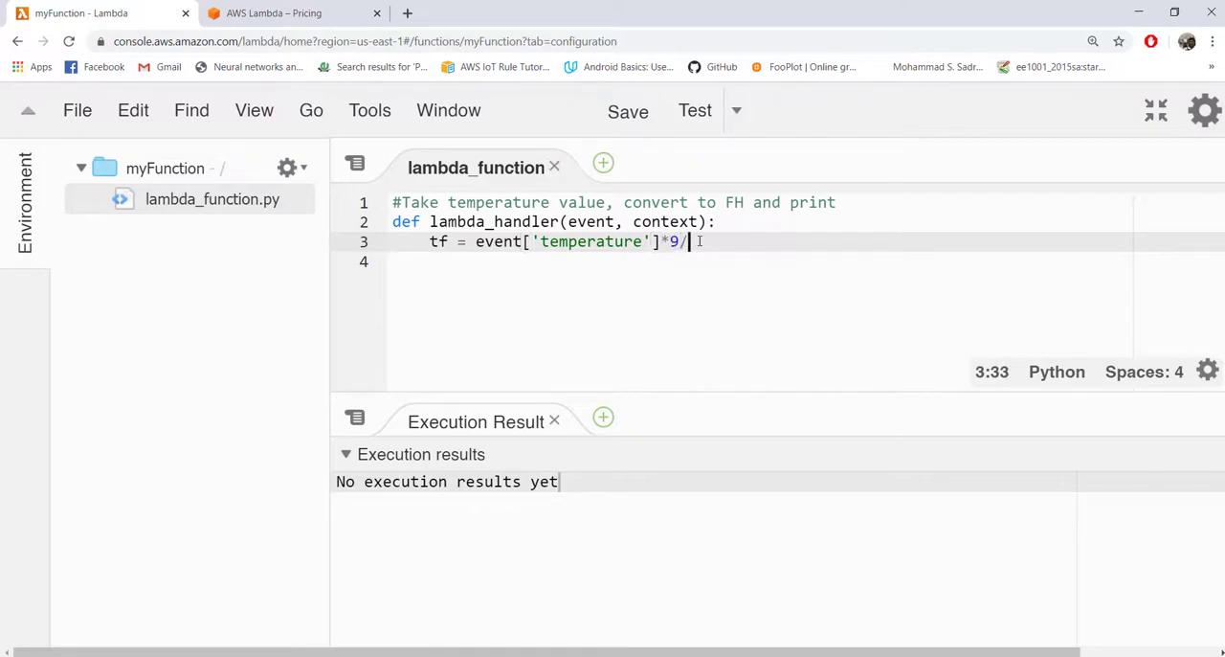
{"action": "type", "text": "5.0"}
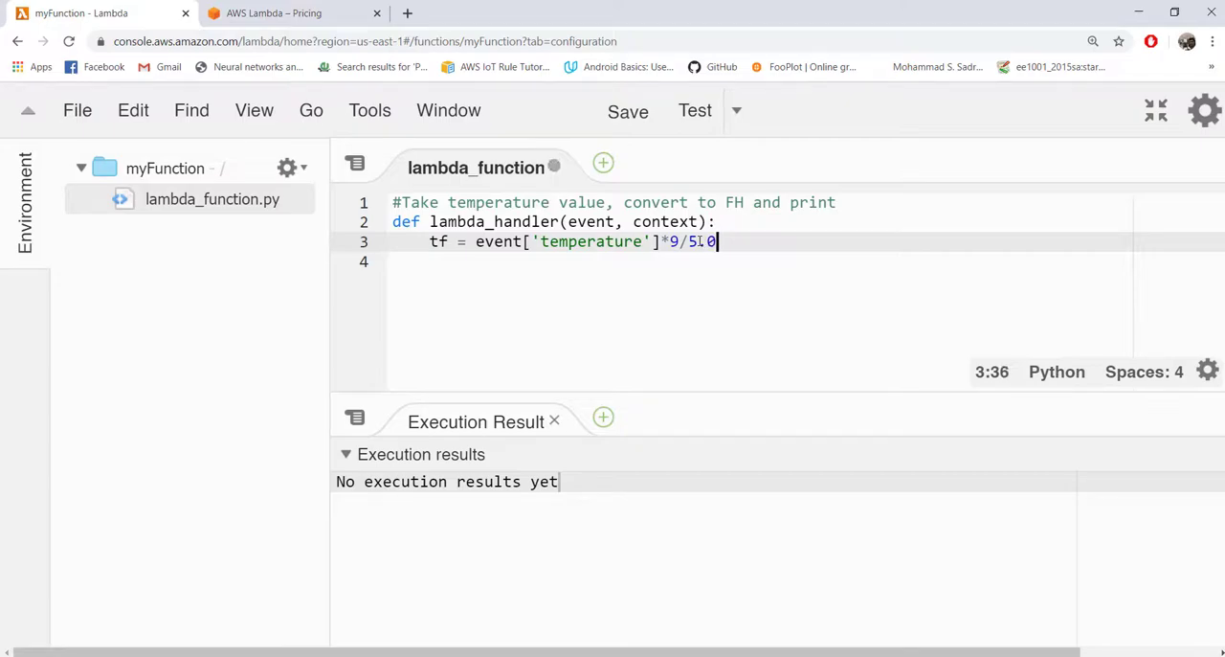
{"action": "type", "text": "(9)/5.0"}
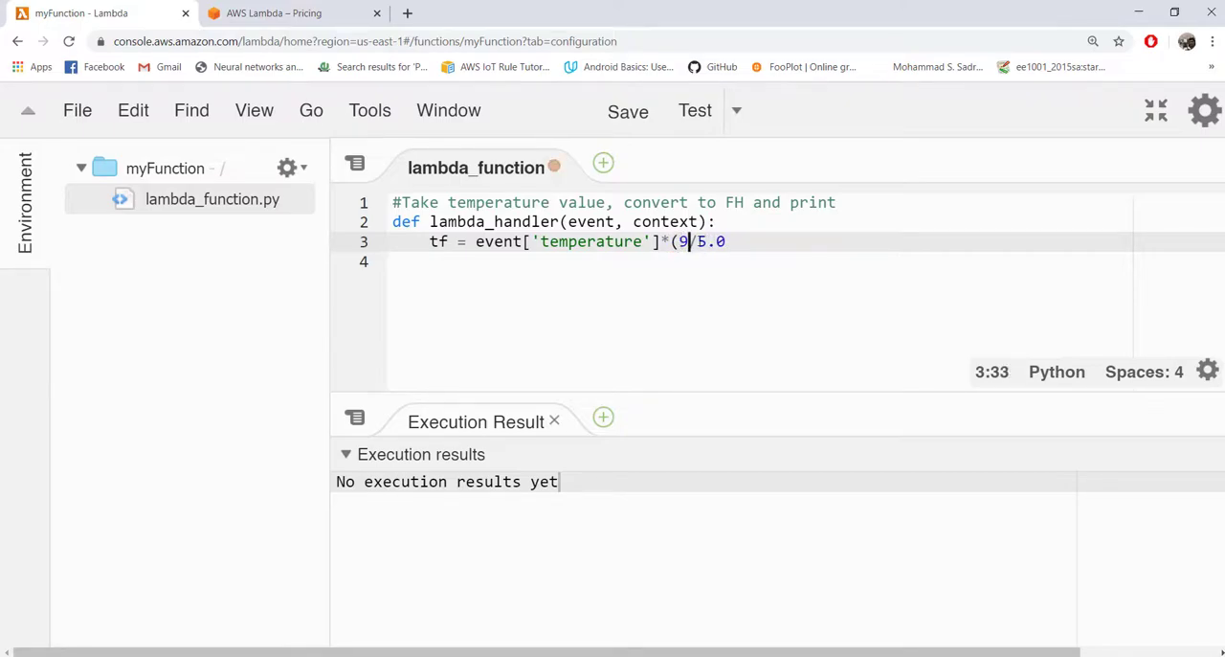
{"action": "type", "text": ")"}
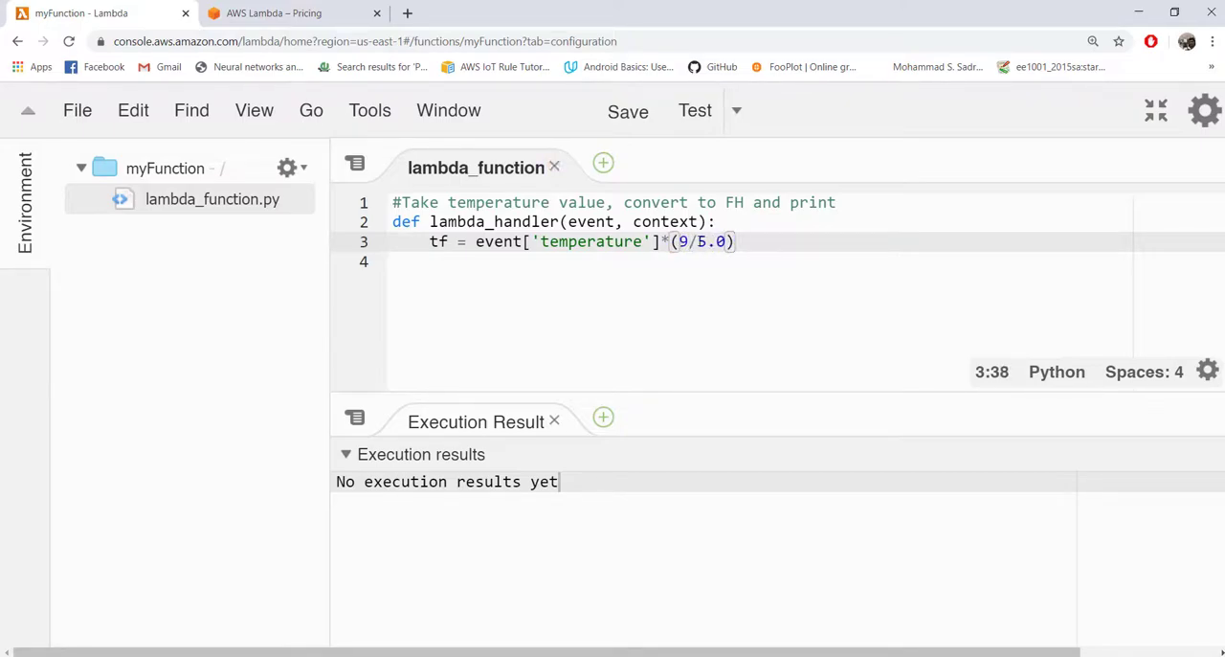
{"action": "type", "text": "+32"}
{"action": "left_click", "coordinate": [760, 262]}
{"action": "type", "text": "pri"}
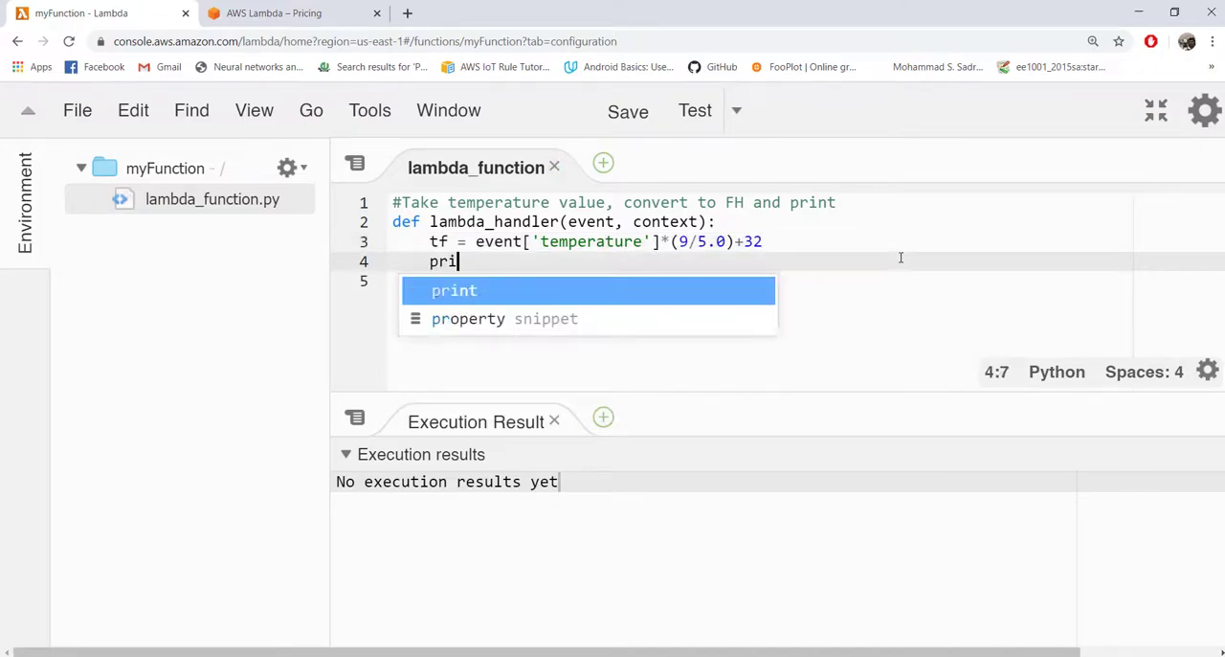
Step: Print "Temperature:", tf and end the handler with return 0
{"action": "type", "text": "(\"TR\")"}
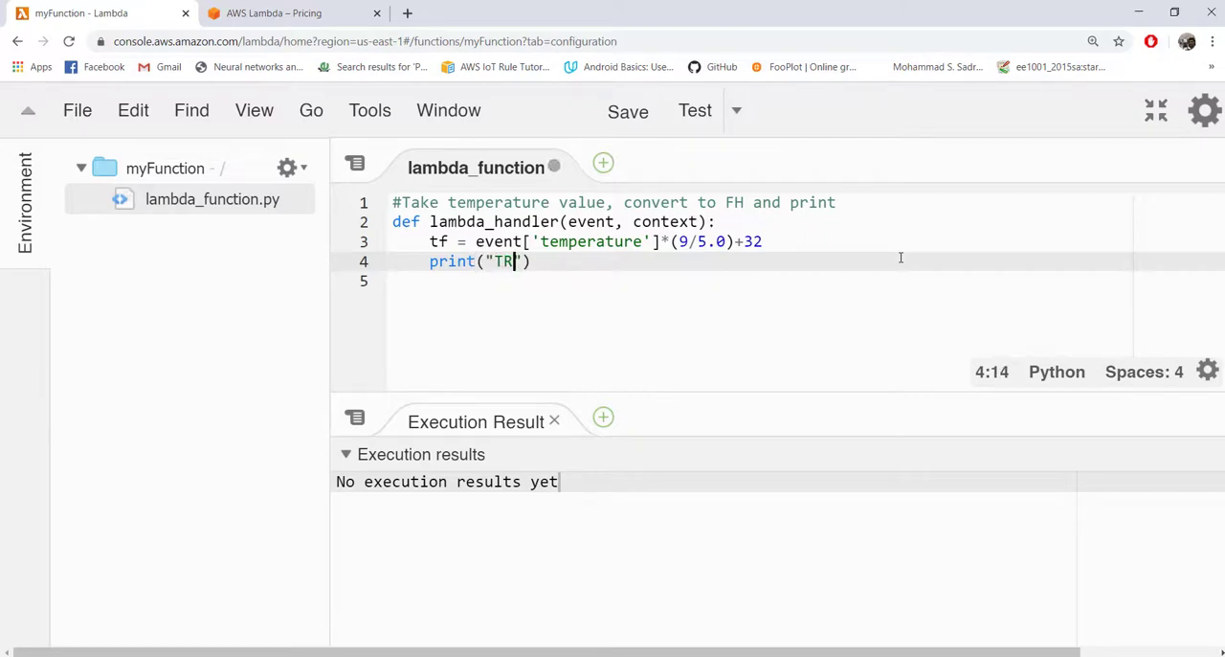
{"action": "type", "text": "emperature"}
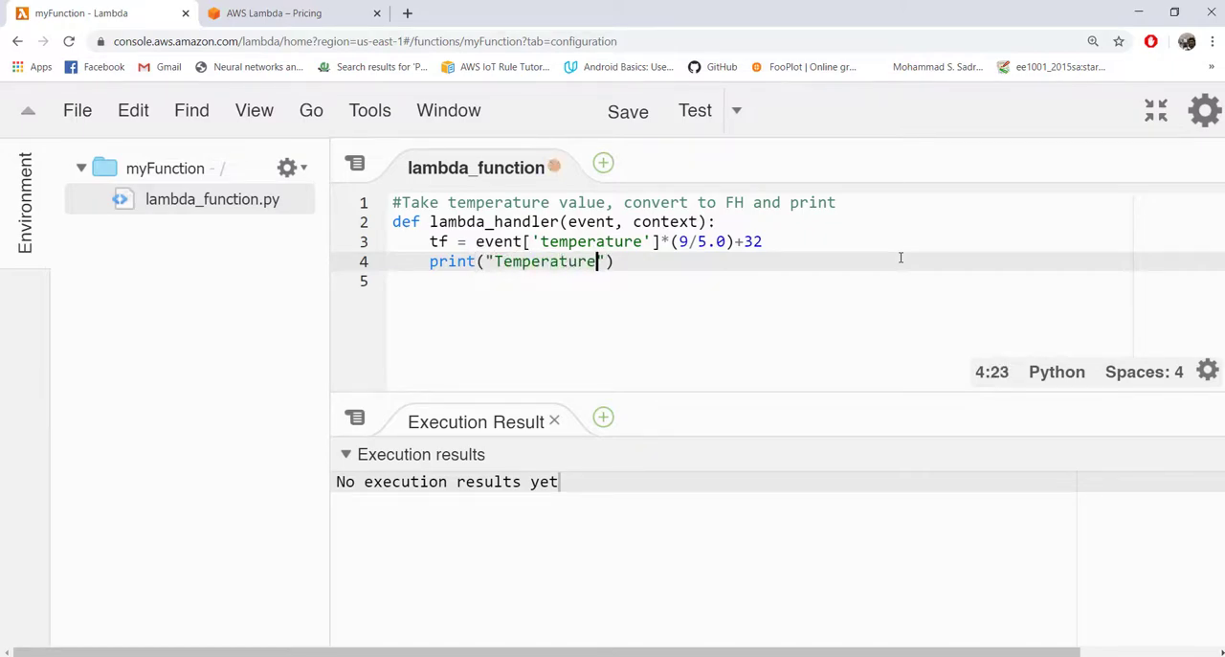
{"action": "type", "text": ",tf"}
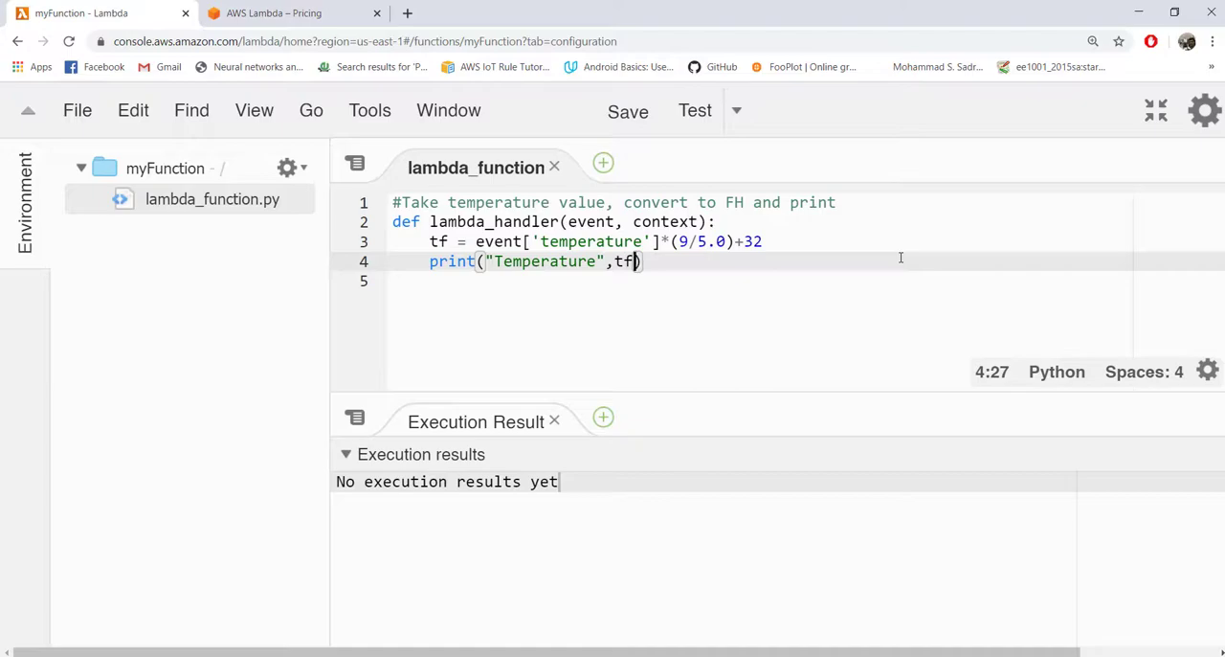
{"action": "type", "text": ":"}
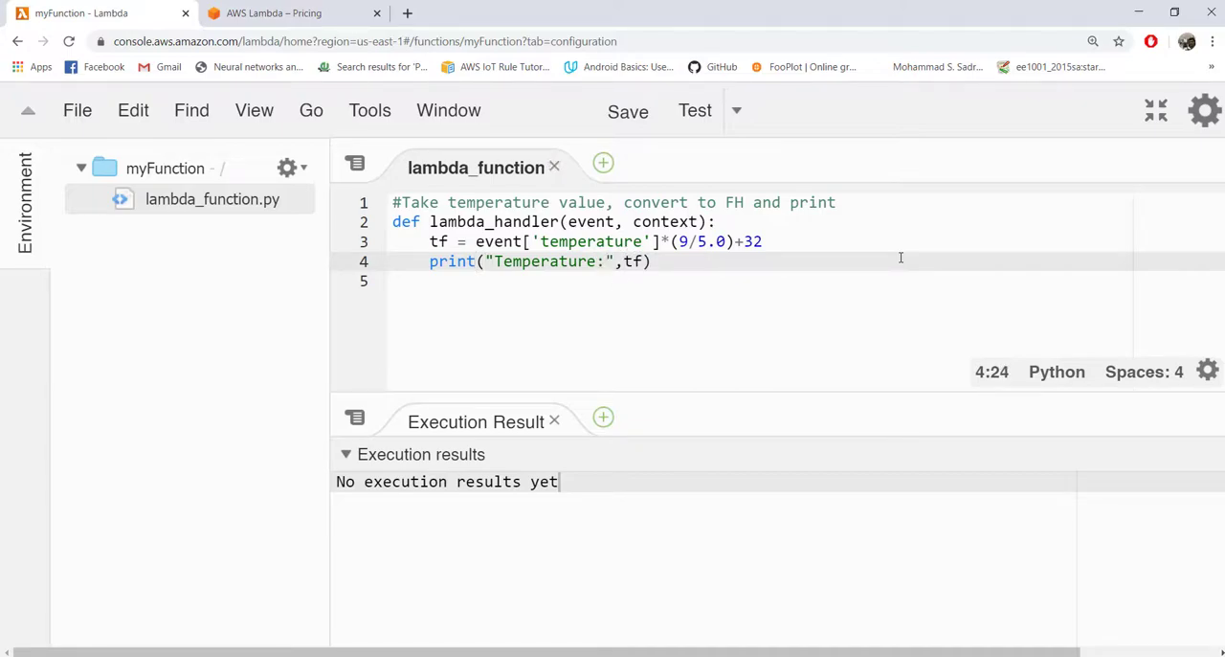
{"action": "type", "text": "re"}
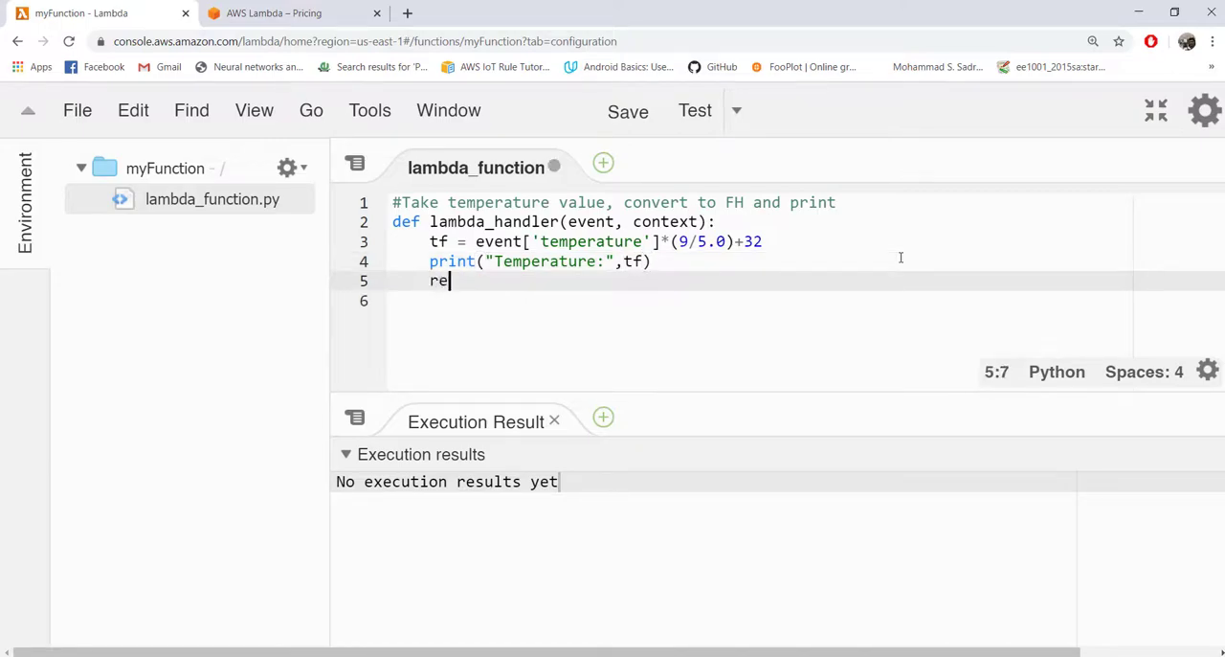
{"action": "type", "text": "turn 0"}
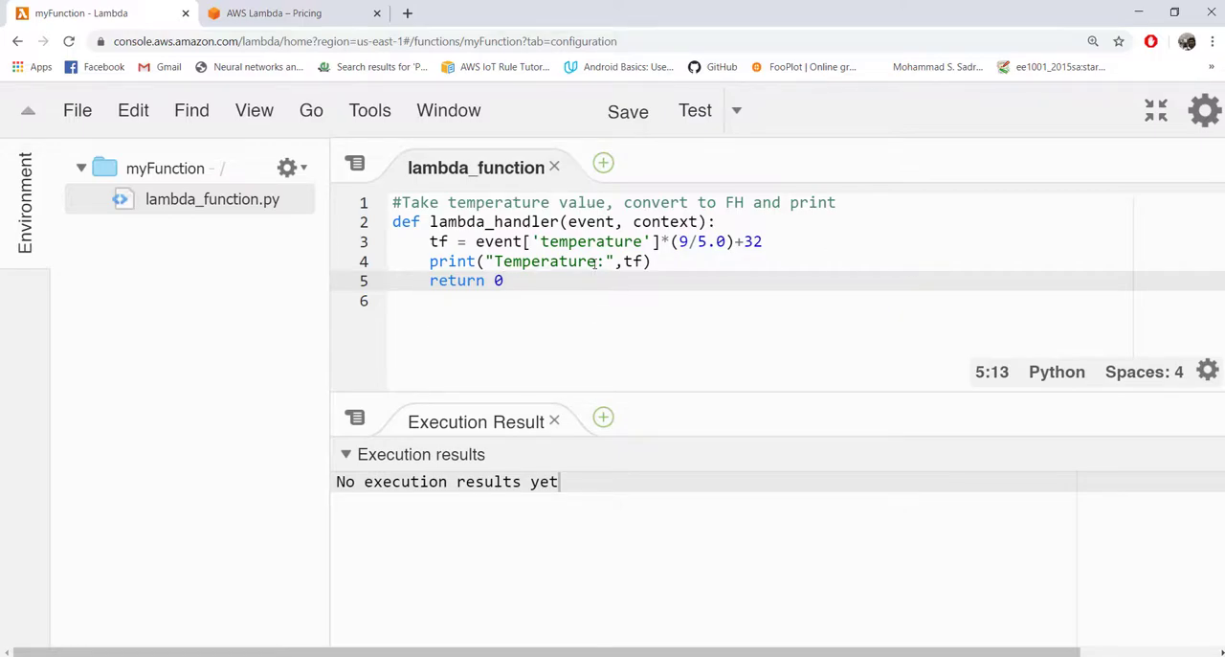
Step: Exit the full-screen editor back to myFunction's configuration page with Designer and test controls
{"action": "double_click", "coordinate": [666, 222]}
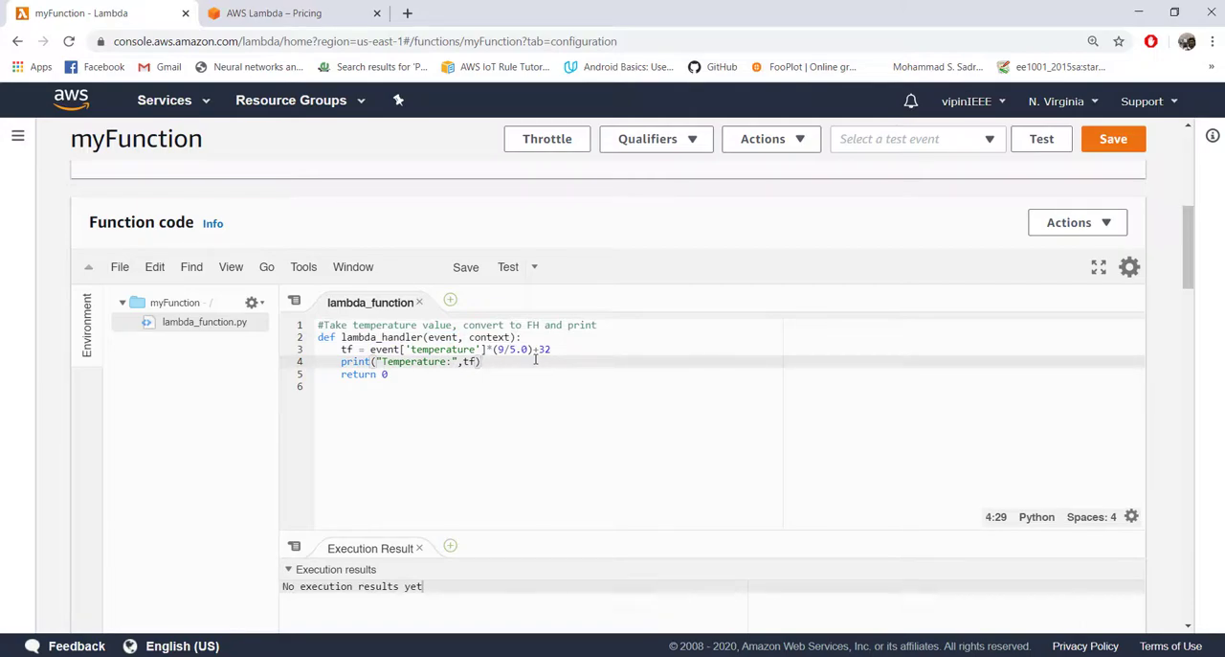
{"action": "scroll", "scroll_direction": "up", "scroll_amount": 3}
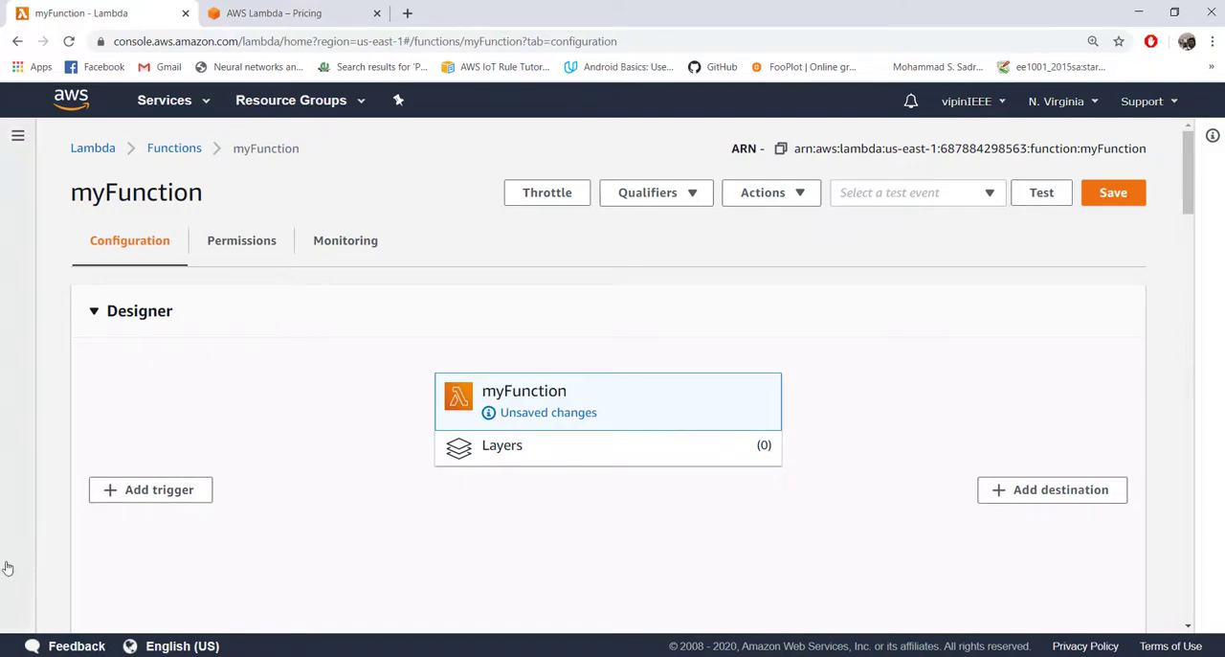
{"action": "mouse_move", "coordinate": [218, 490]}
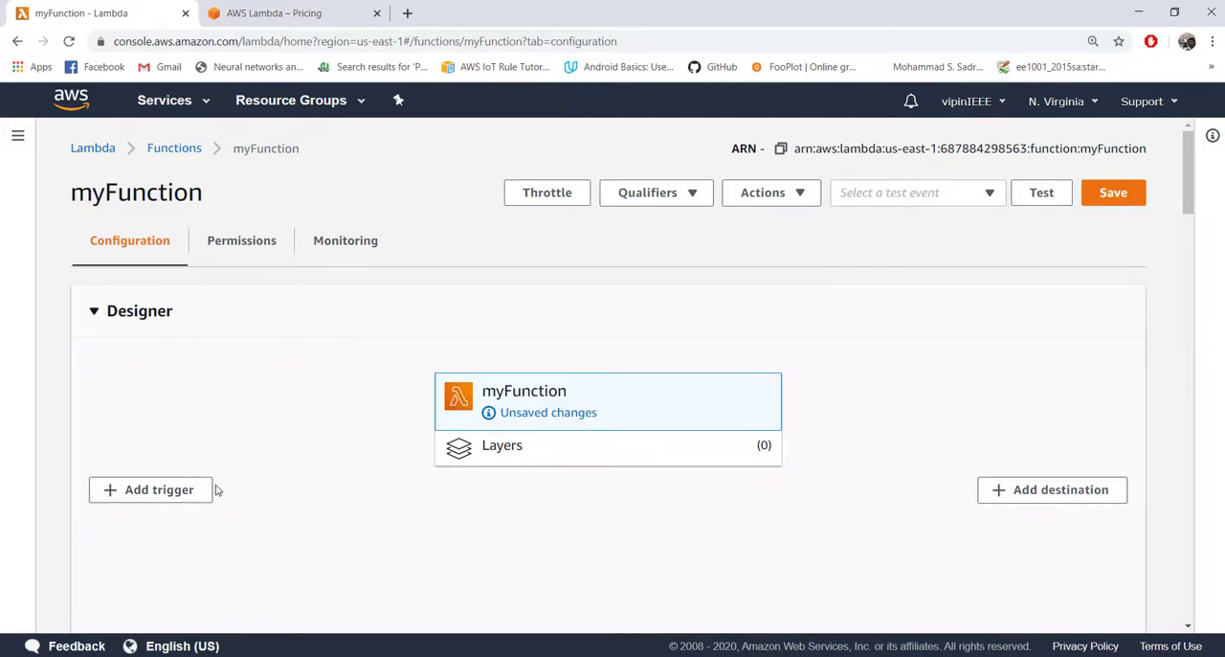
{"action": "mouse_move", "coordinate": [463, 421]}
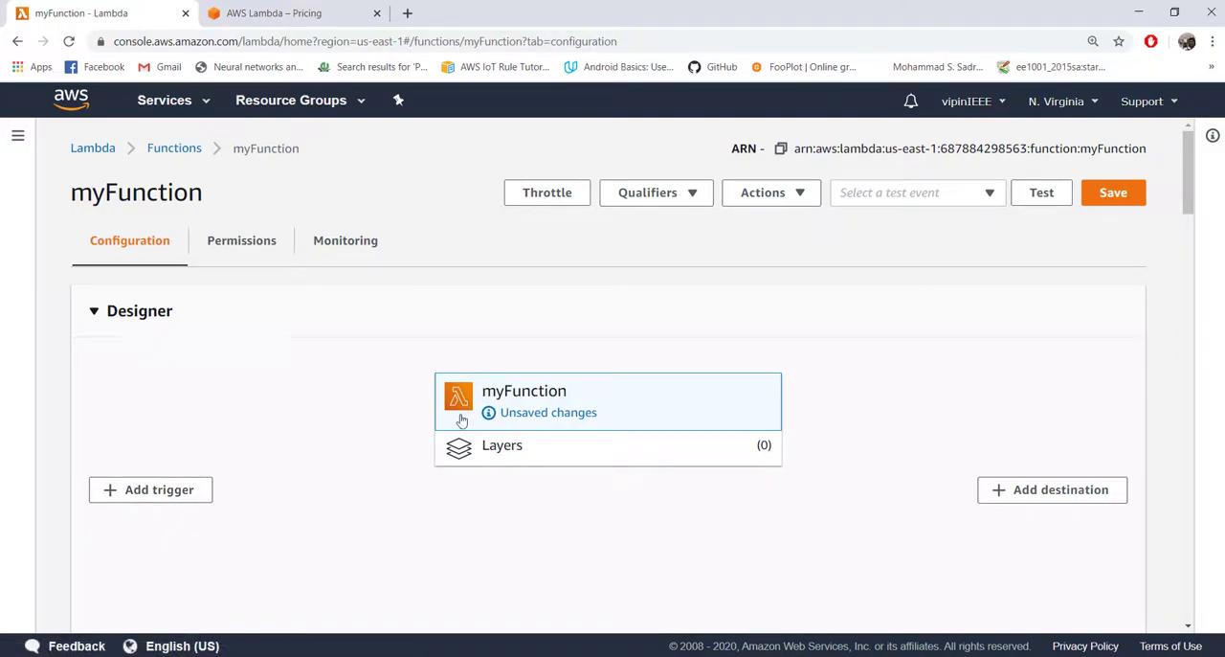
{"action": "scroll", "scroll_direction": "down", "scroll_amount": 3}
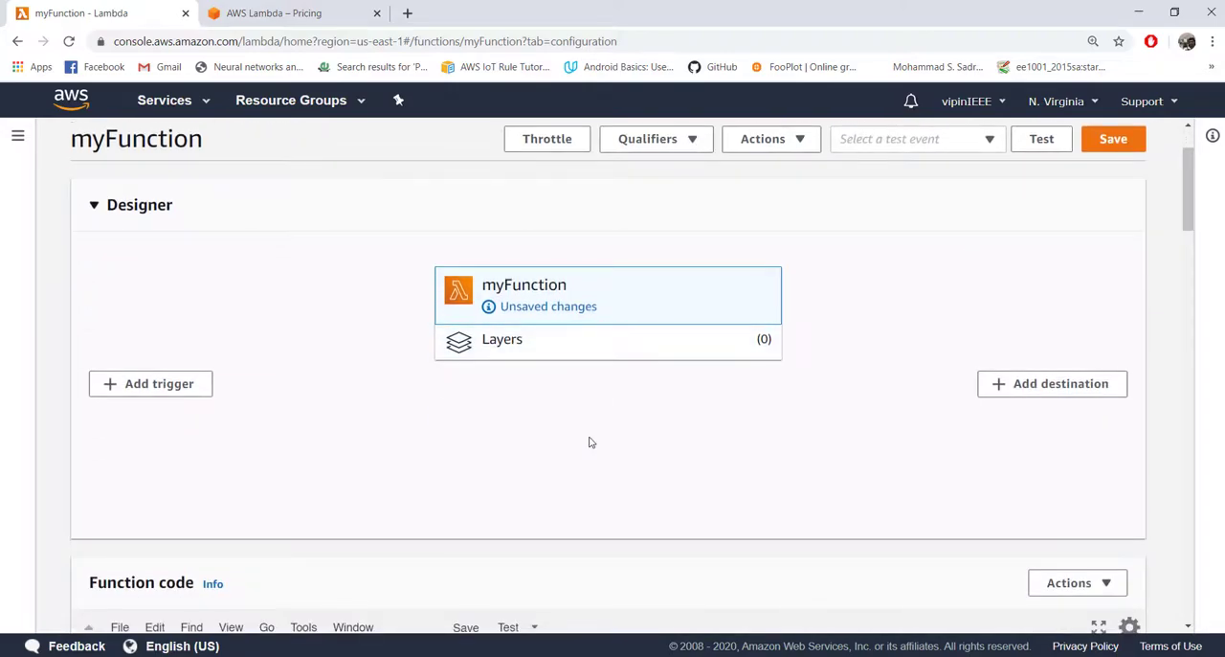
{"action": "scroll", "scroll_direction": "down", "scroll_amount": 3}
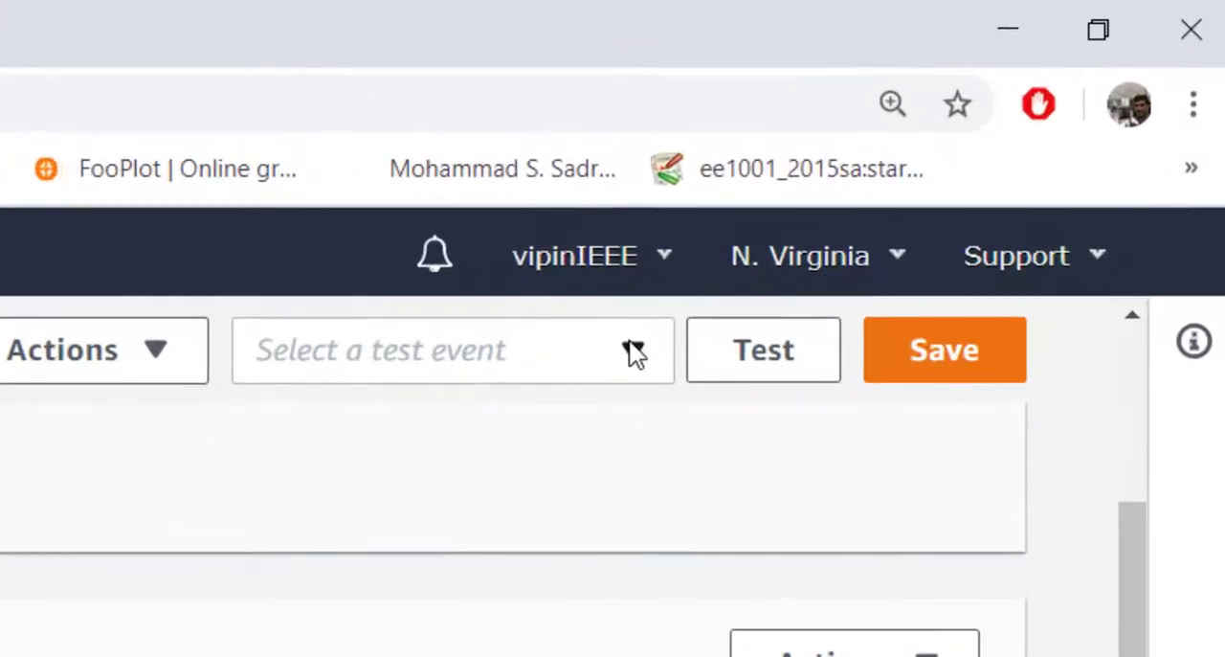
Step: Start a new test event configuration named myEvent
{"action": "left_click", "coordinate": [452, 349]}
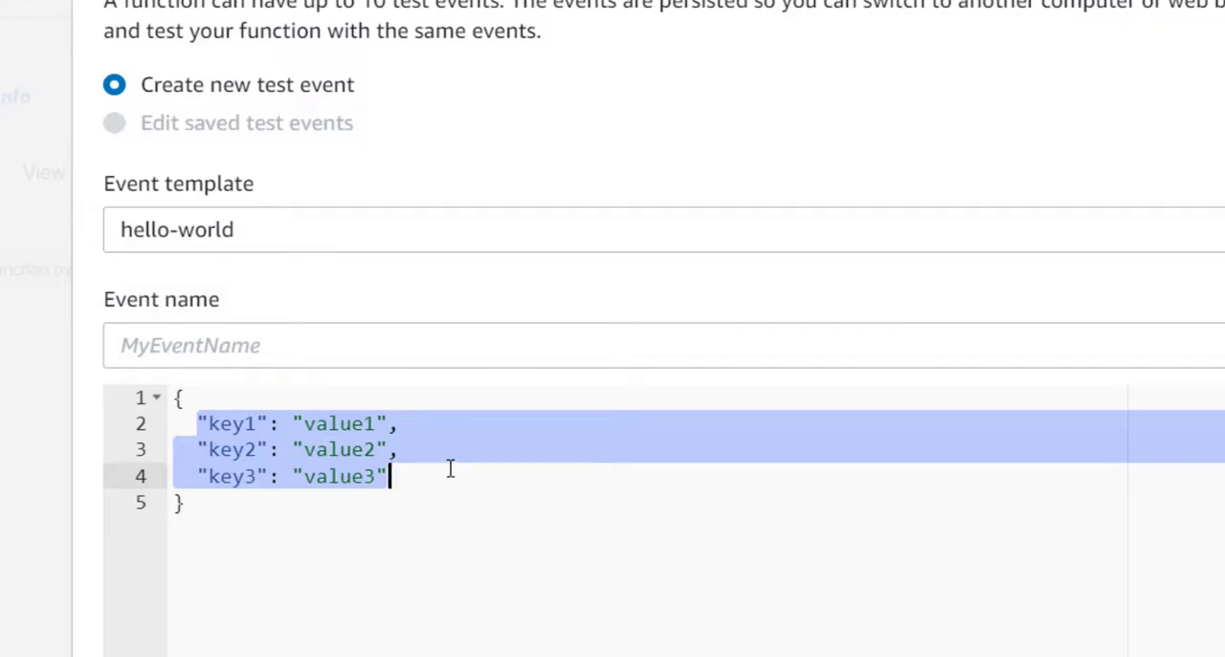
{"action": "mouse_move", "coordinate": [299, 385]}
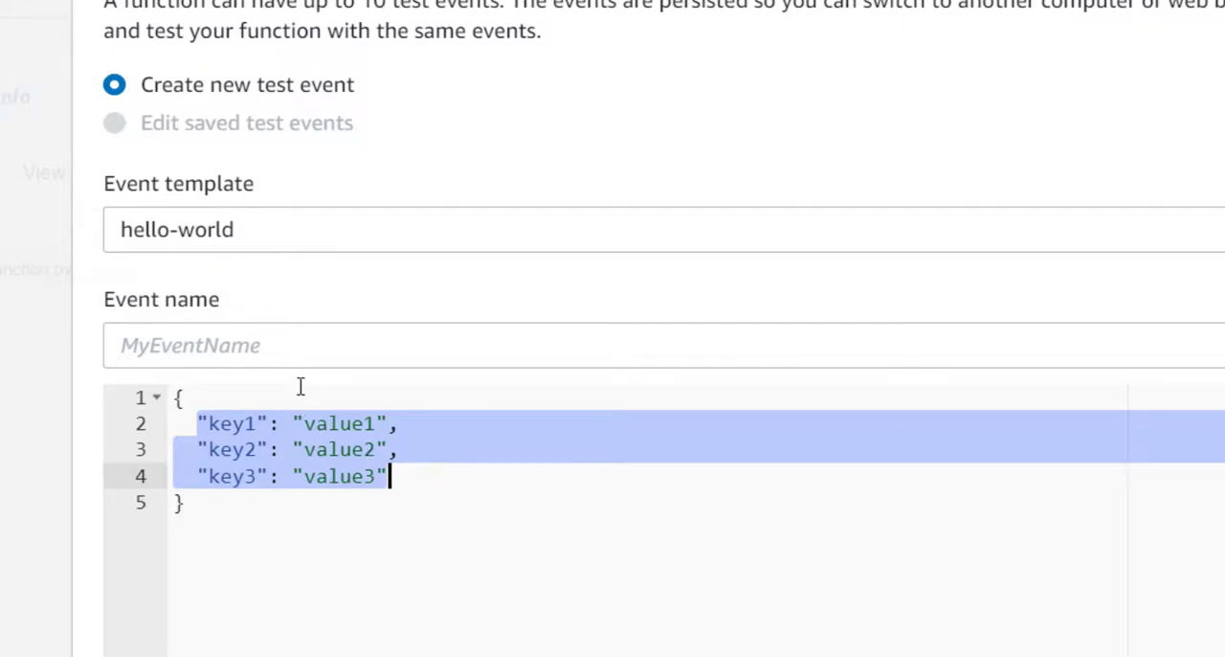
{"action": "type", "text": "my"}
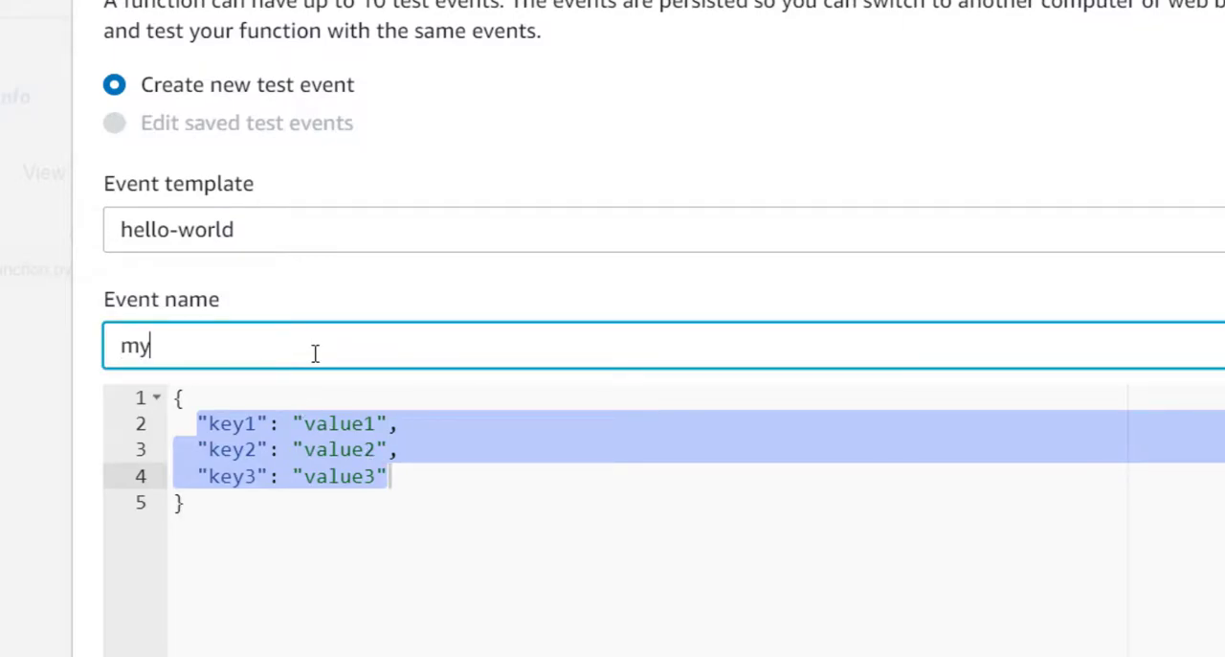
{"action": "type", "text": "Event"}
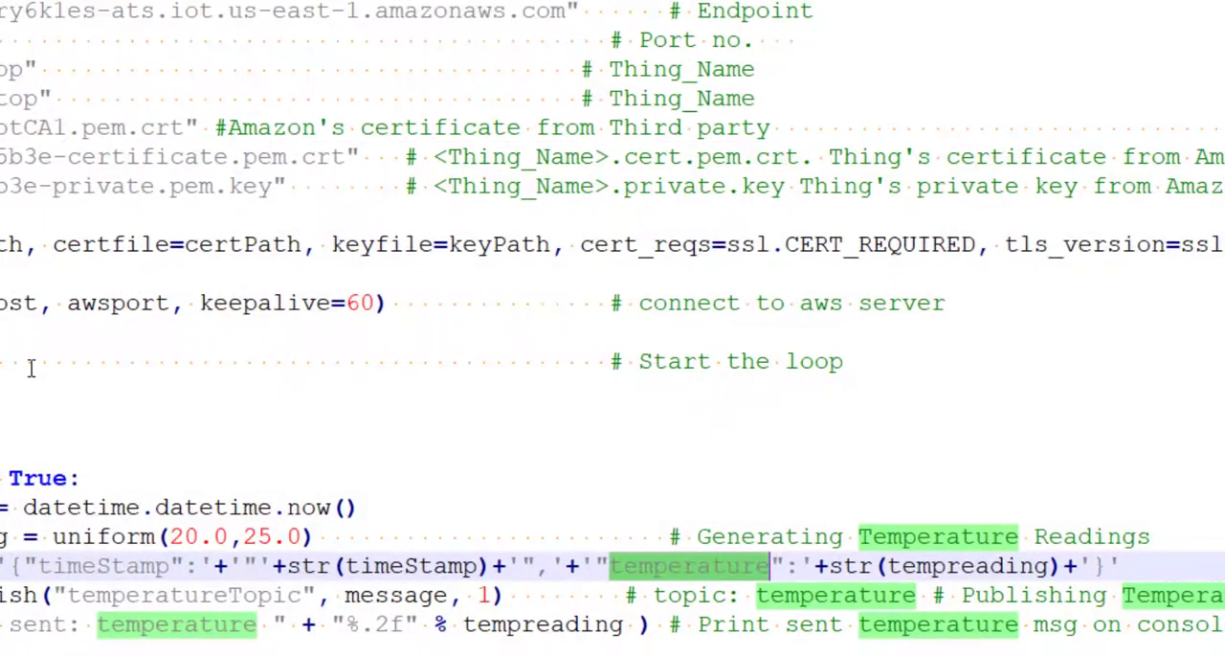
Step: Fill the event JSON with timeStamp 16-6-2020 and temperature 25 and create it
{"action": "double_click", "coordinate": [104, 566]}
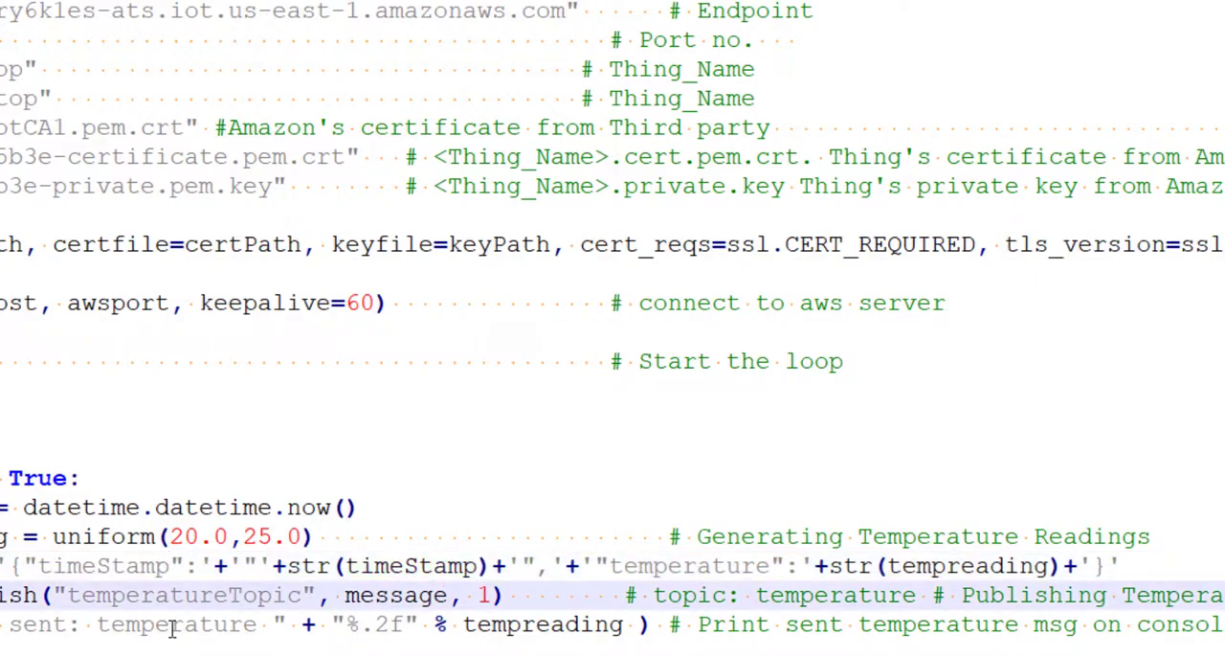
{"action": "double_click", "coordinate": [176, 624]}
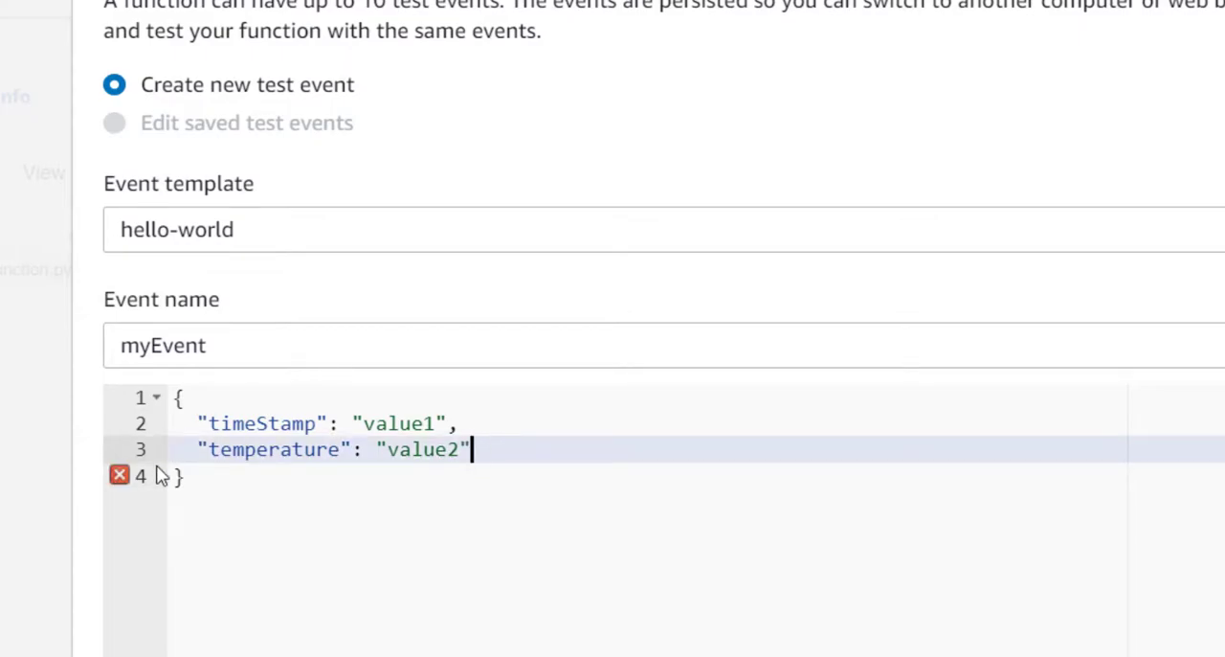
{"action": "double_click", "coordinate": [398, 423]}
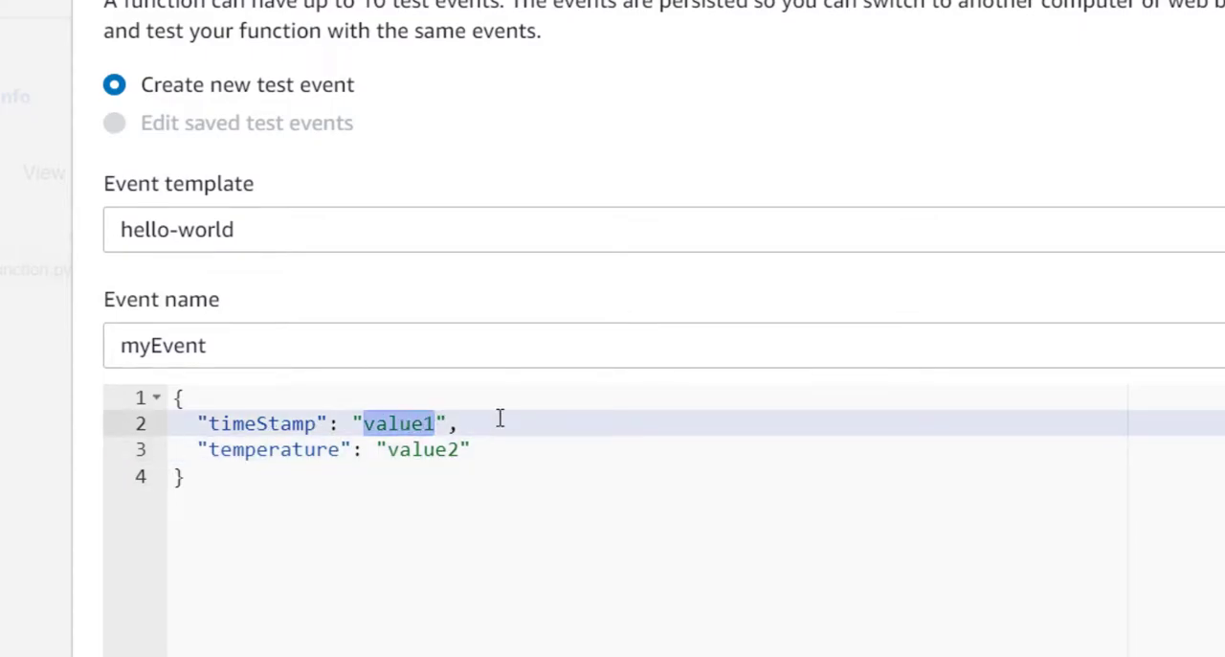
{"action": "type", "text": "16-"}
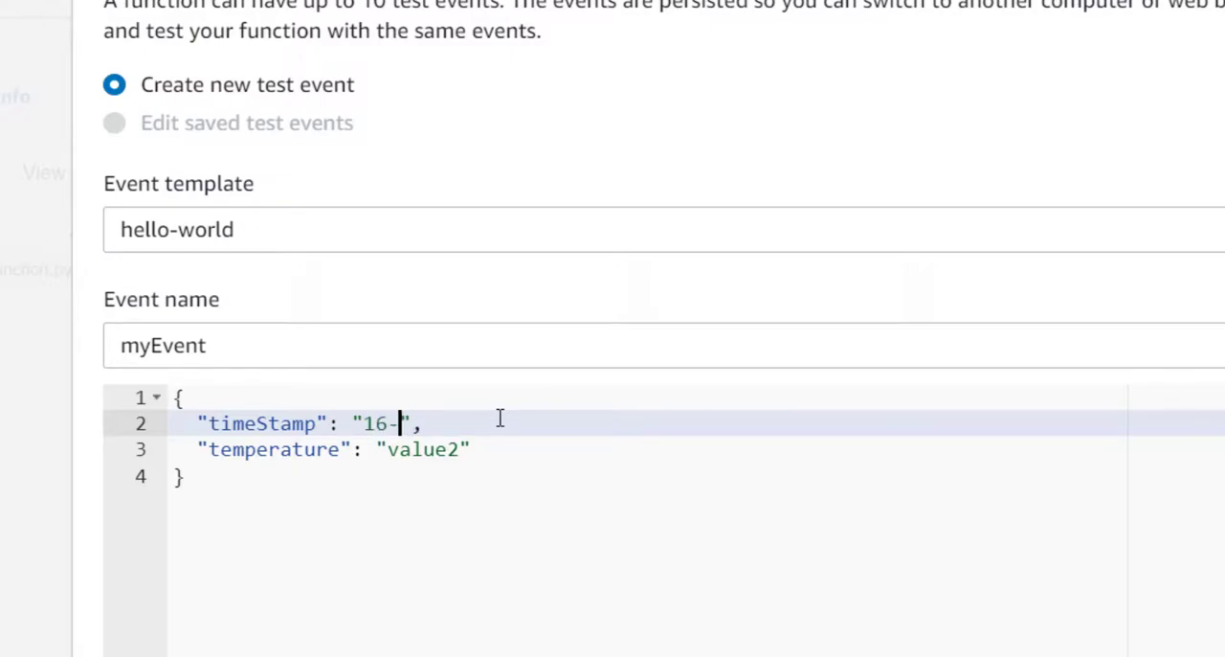
{"action": "type", "text": "6-2"}
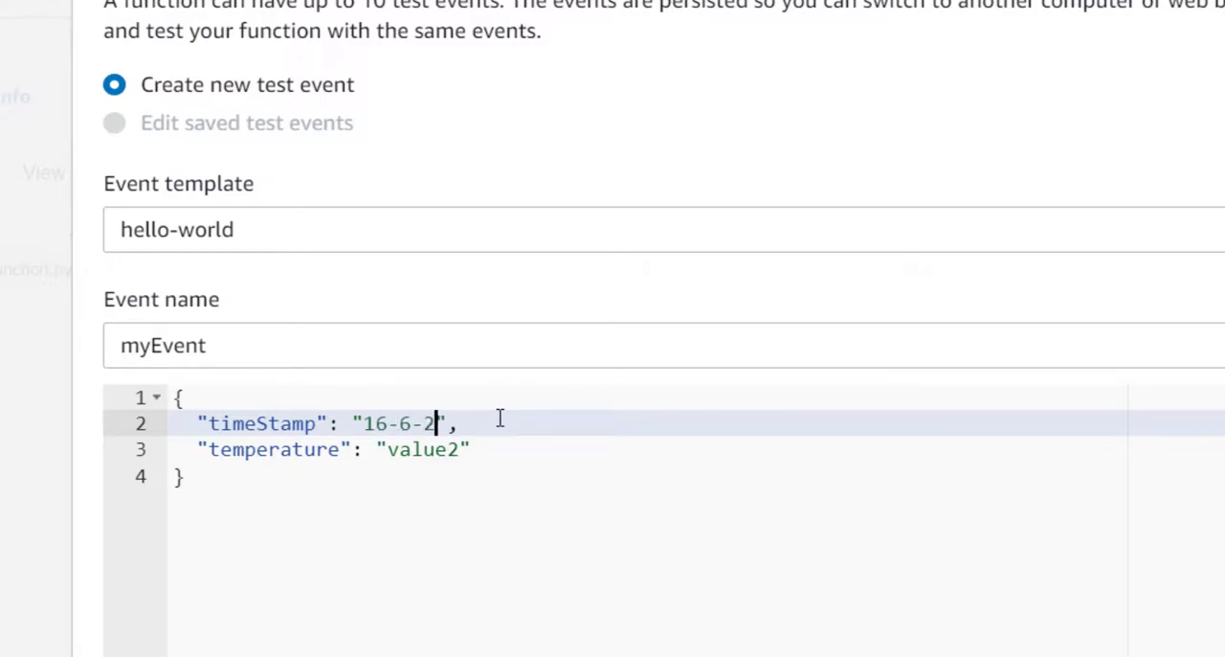
{"action": "type", "text": "020"}
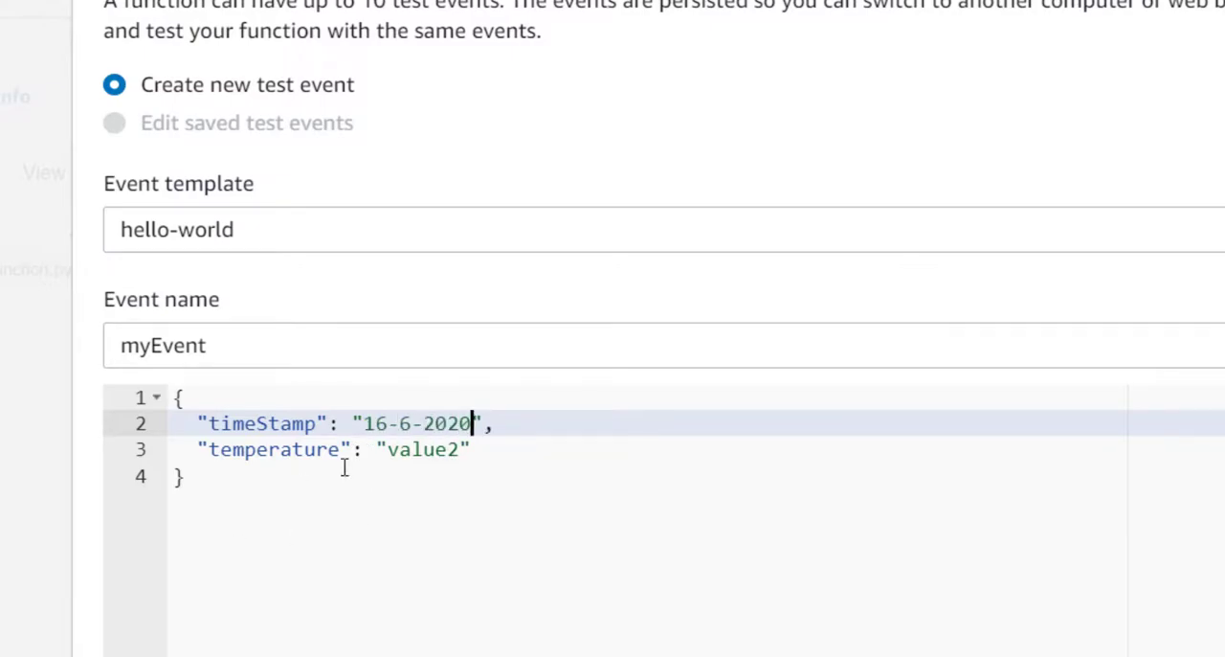
{"action": "double_click", "coordinate": [421, 448]}
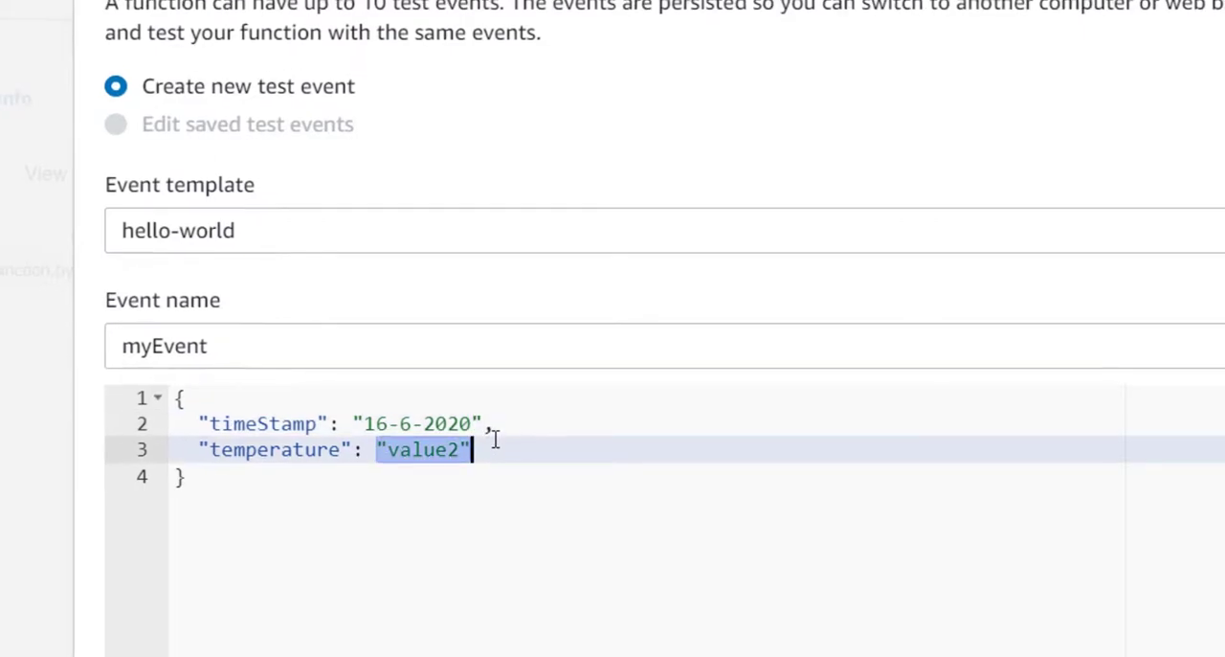
{"action": "type", "text": "25"}
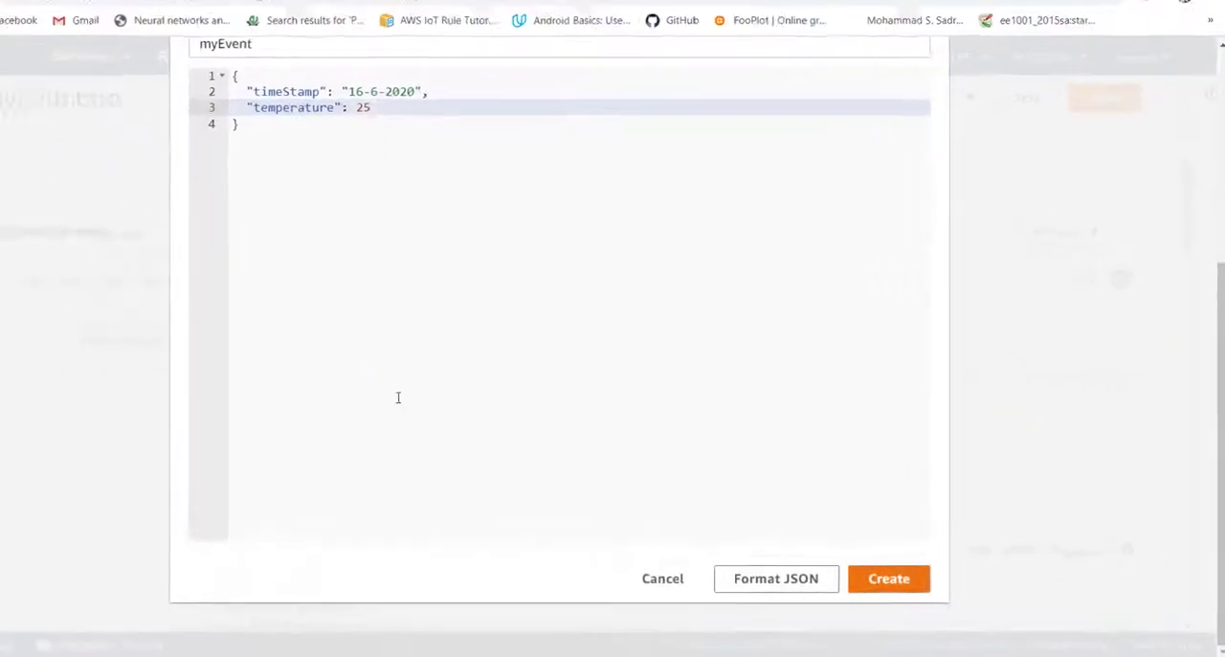
{"action": "left_click", "coordinate": [888, 578]}
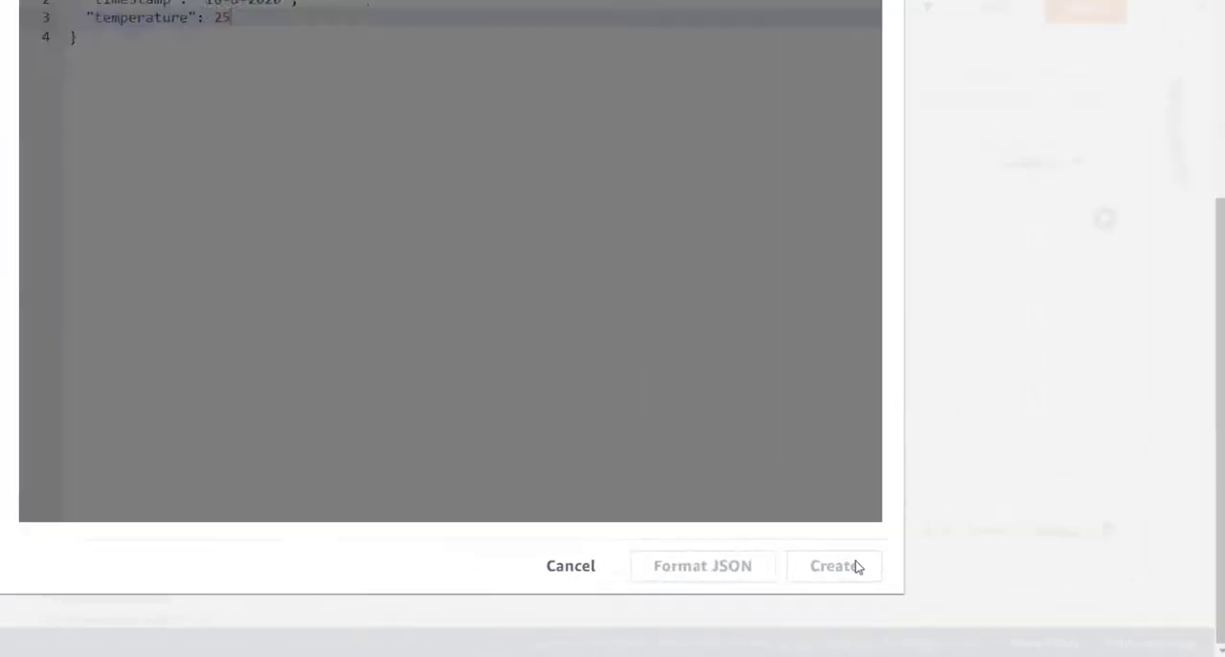
Step: Invoke myFunction with the saved myEvent test event selected
{"action": "left_click", "coordinate": [833, 565]}
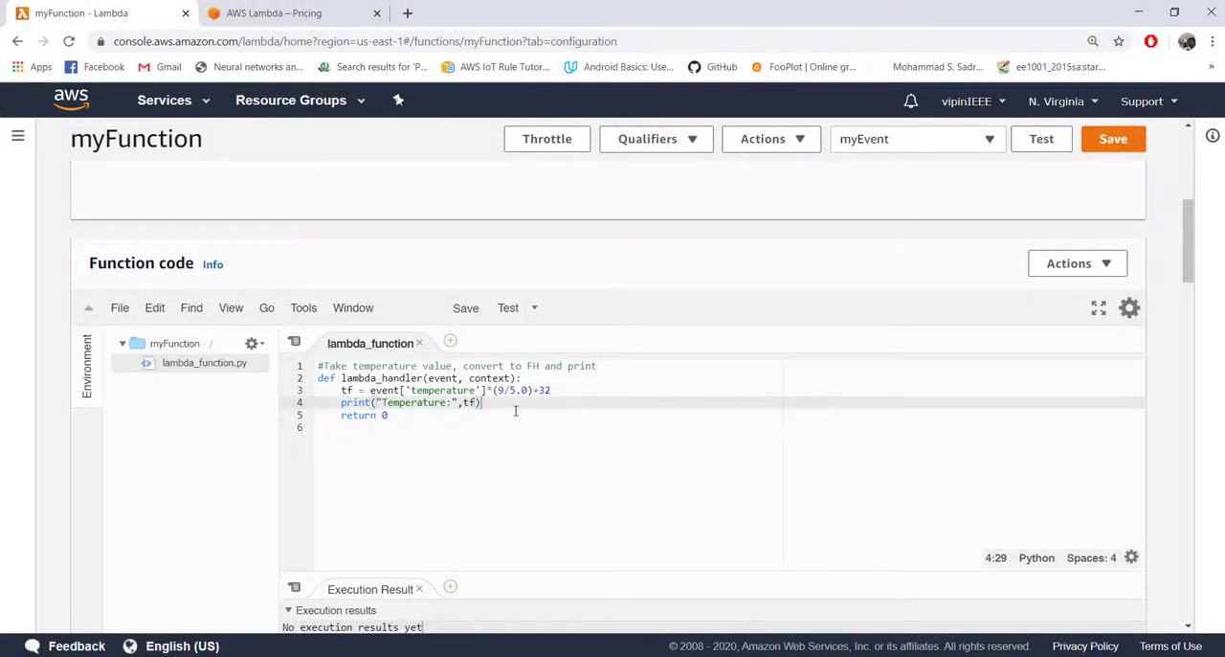
{"action": "mouse_move", "coordinate": [843, 210]}
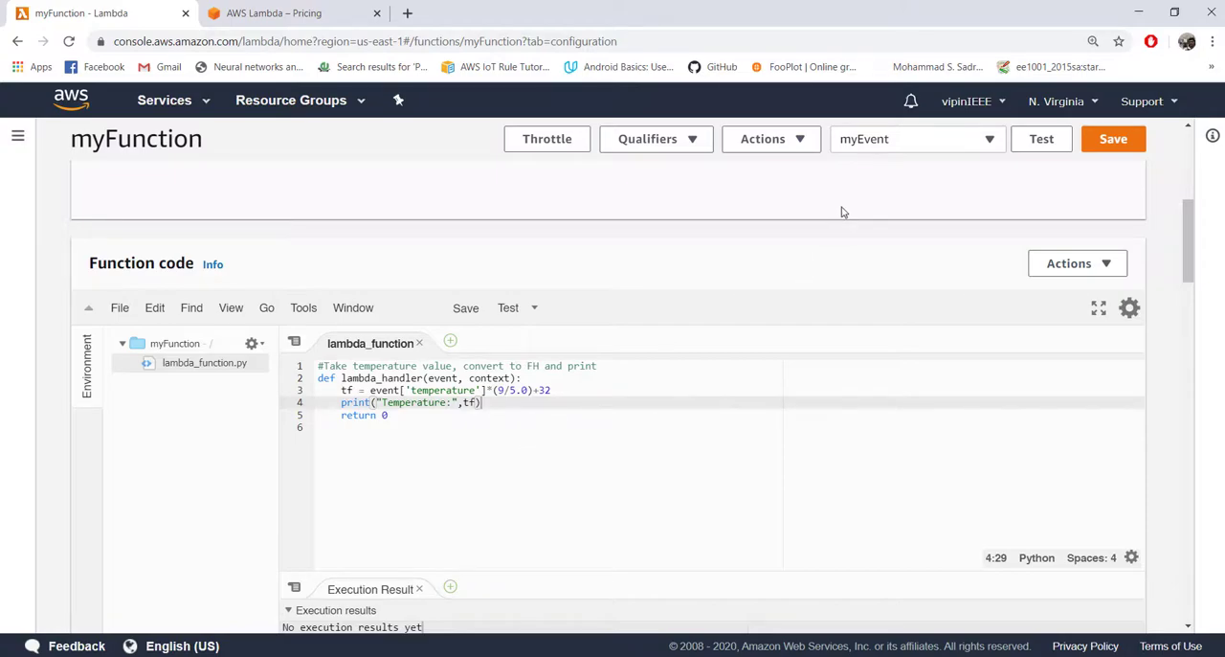
{"action": "mouse_move", "coordinate": [666, 224]}
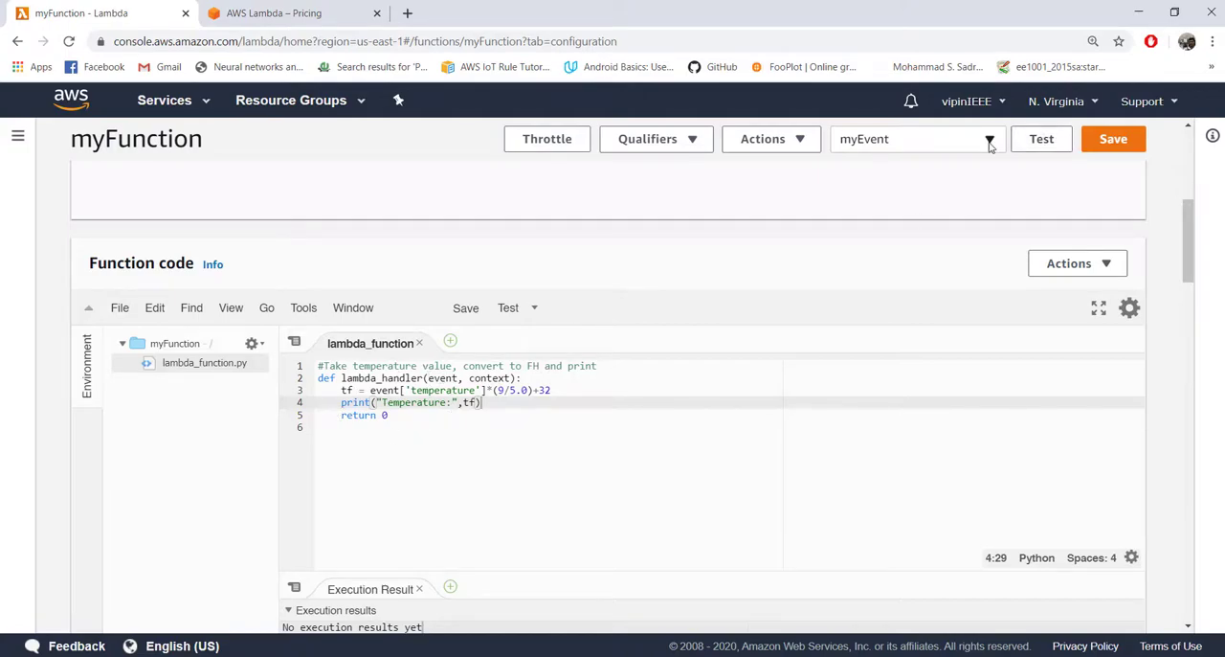
{"action": "left_click", "coordinate": [987, 138]}
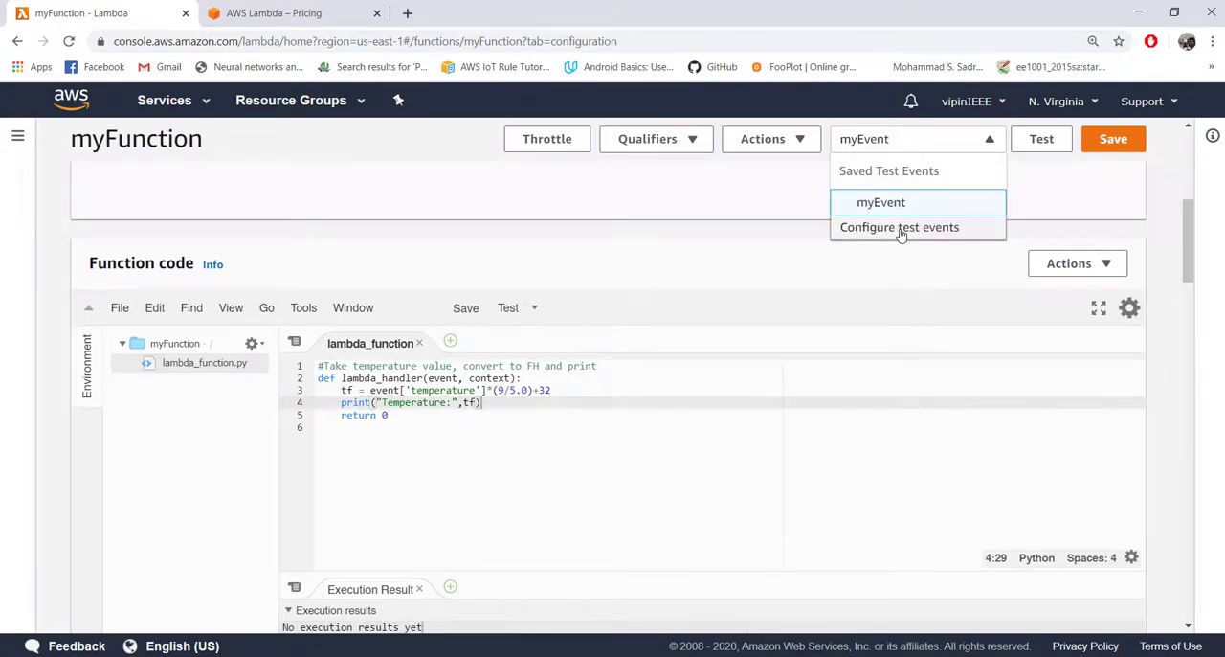
{"action": "mouse_move", "coordinate": [766, 195]}
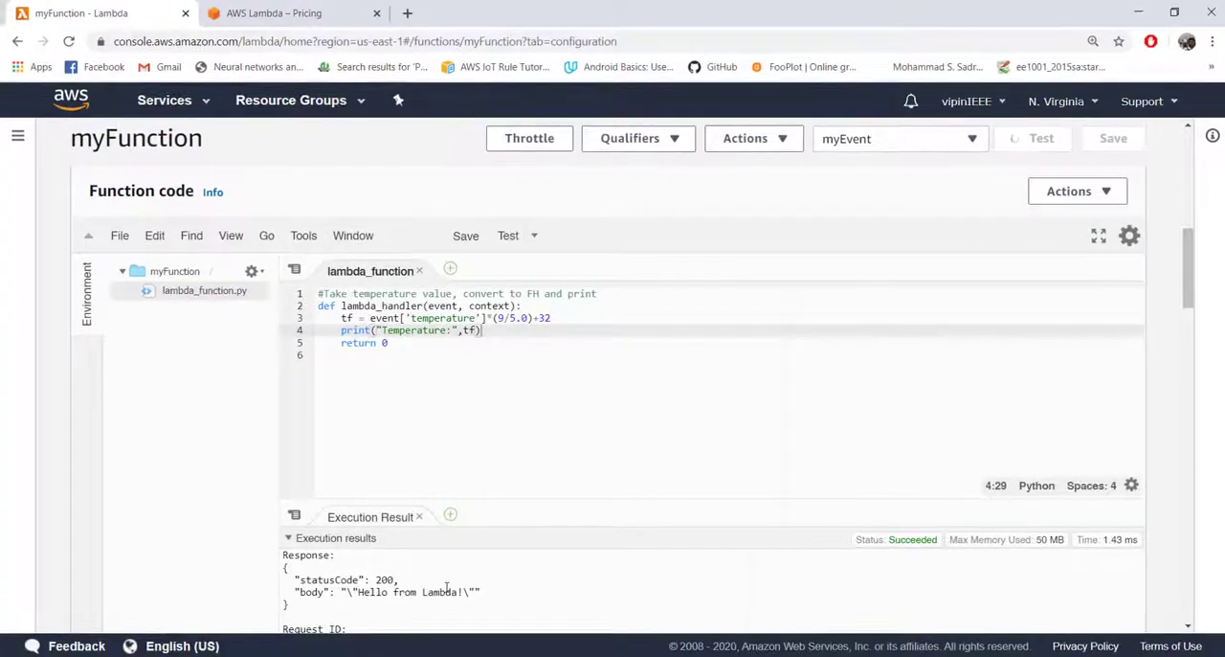
Step: Expand the execution details to check return value 0, 1.34 ms duration and 100 ms billed duration
{"action": "left_click", "coordinate": [1041, 138]}
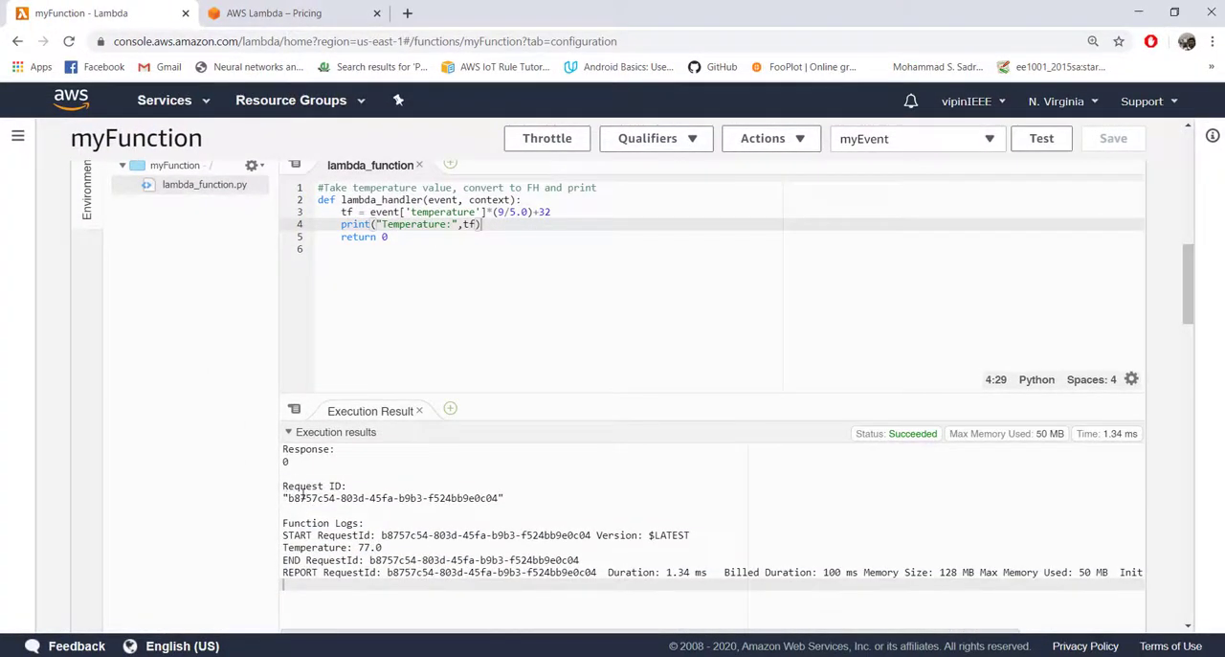
{"action": "left_click", "coordinate": [1114, 137]}
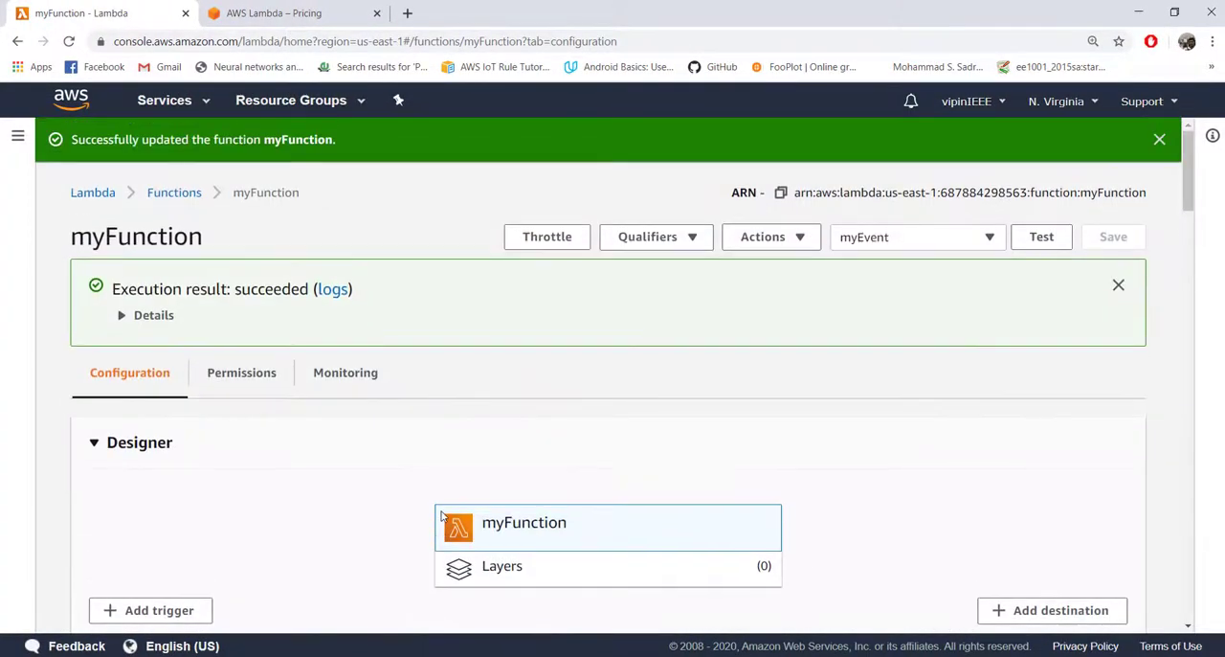
{"action": "left_click", "coordinate": [153, 314]}
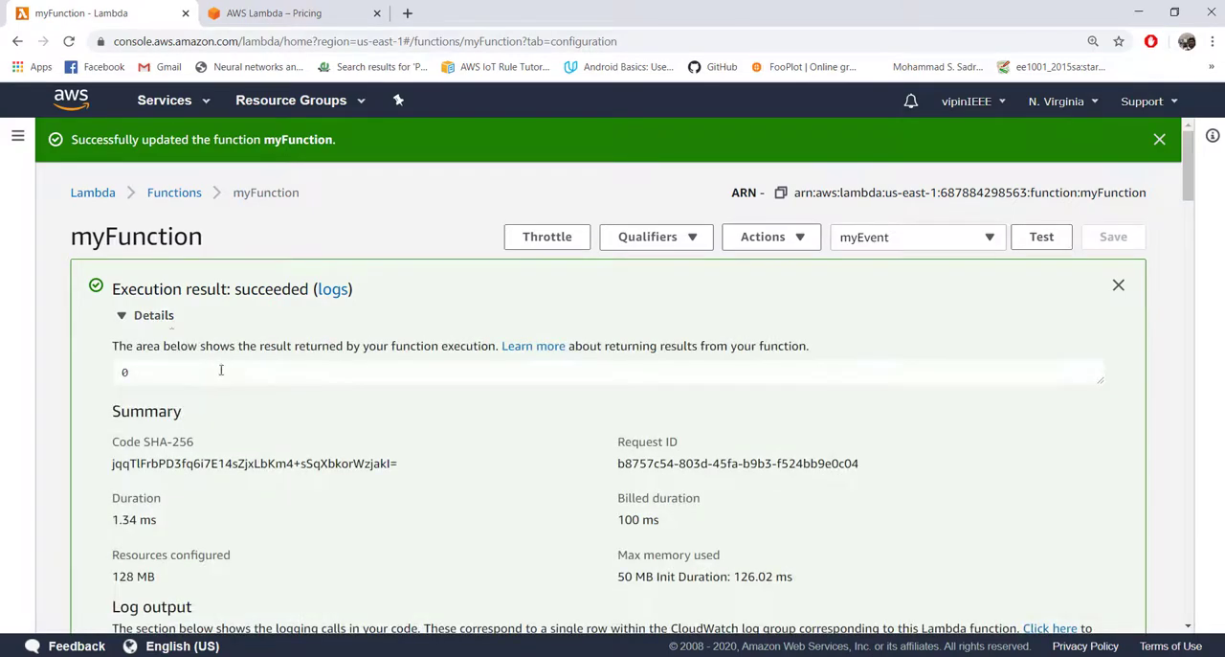
{"action": "double_click", "coordinate": [170, 287]}
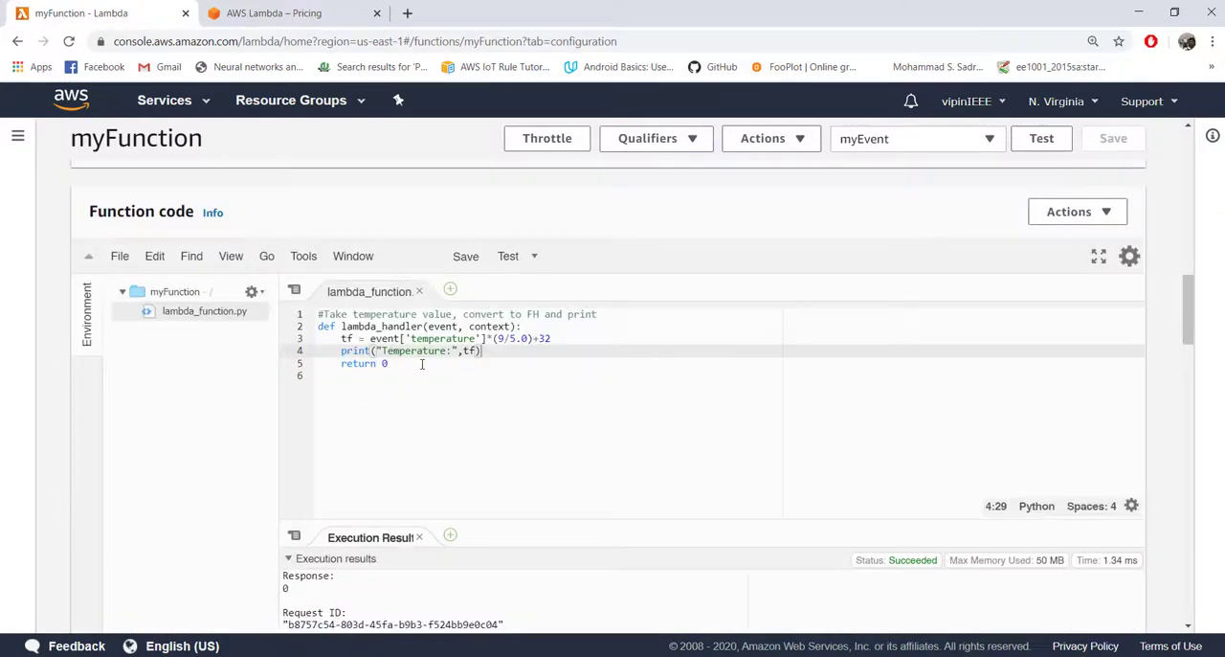
{"action": "scroll", "scroll_direction": "down", "scroll_amount": 3}
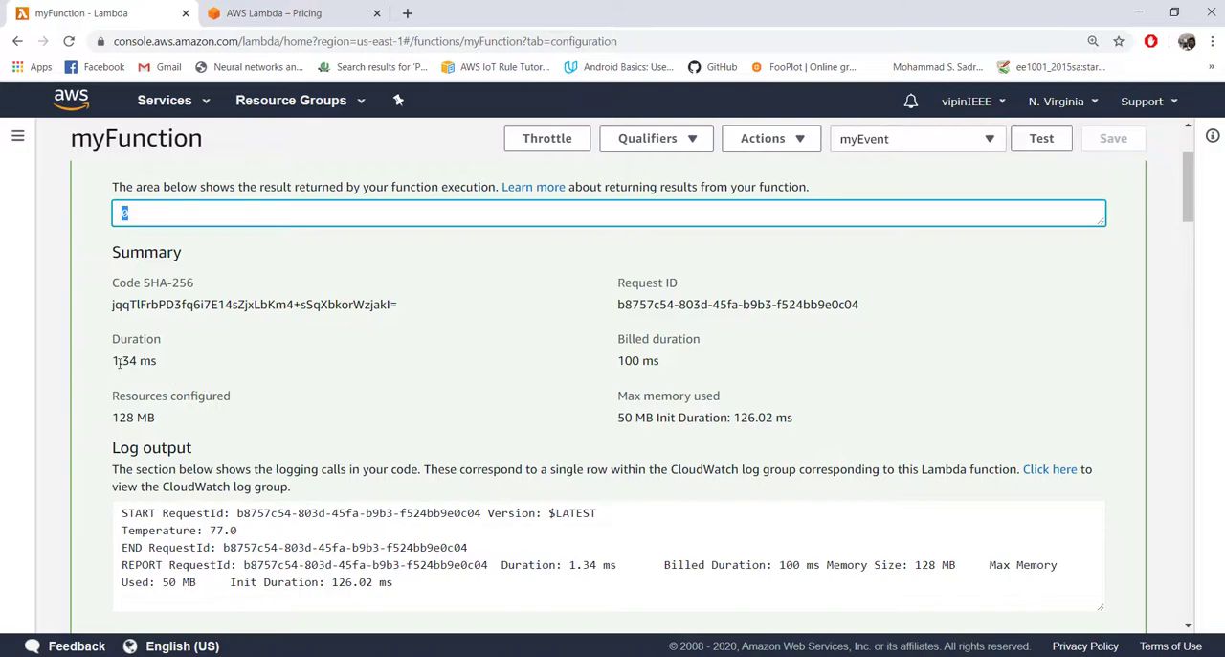
{"action": "double_click", "coordinate": [123, 359]}
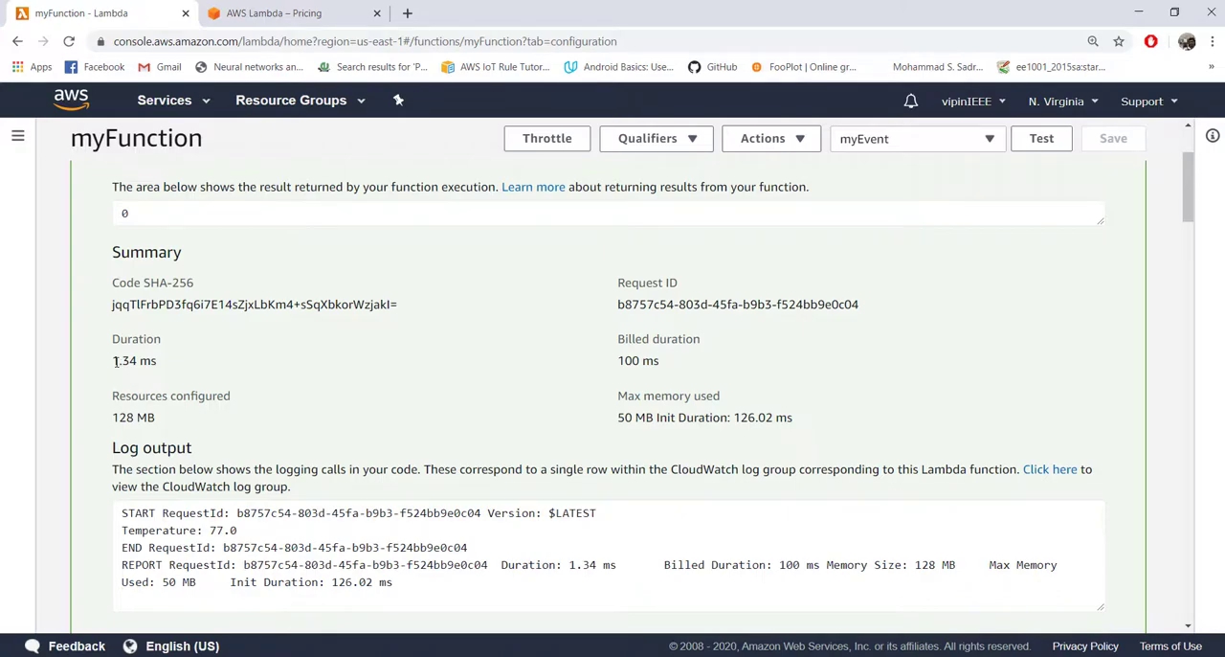
{"action": "double_click", "coordinate": [134, 360]}
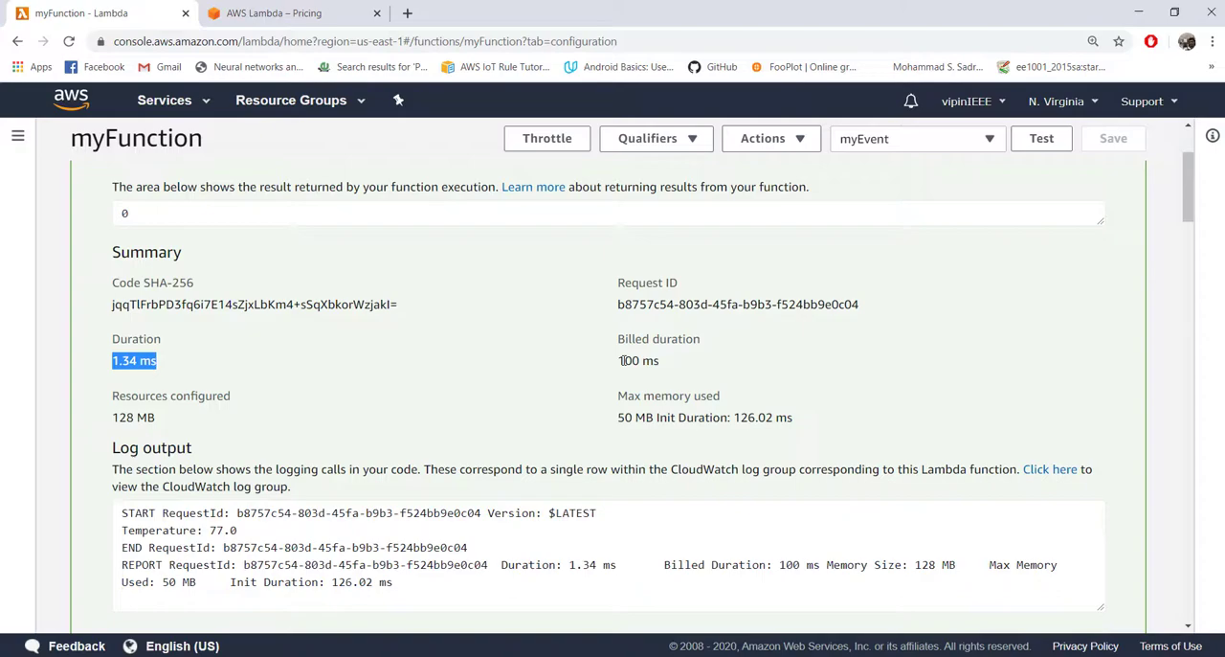
{"action": "double_click", "coordinate": [637, 359]}
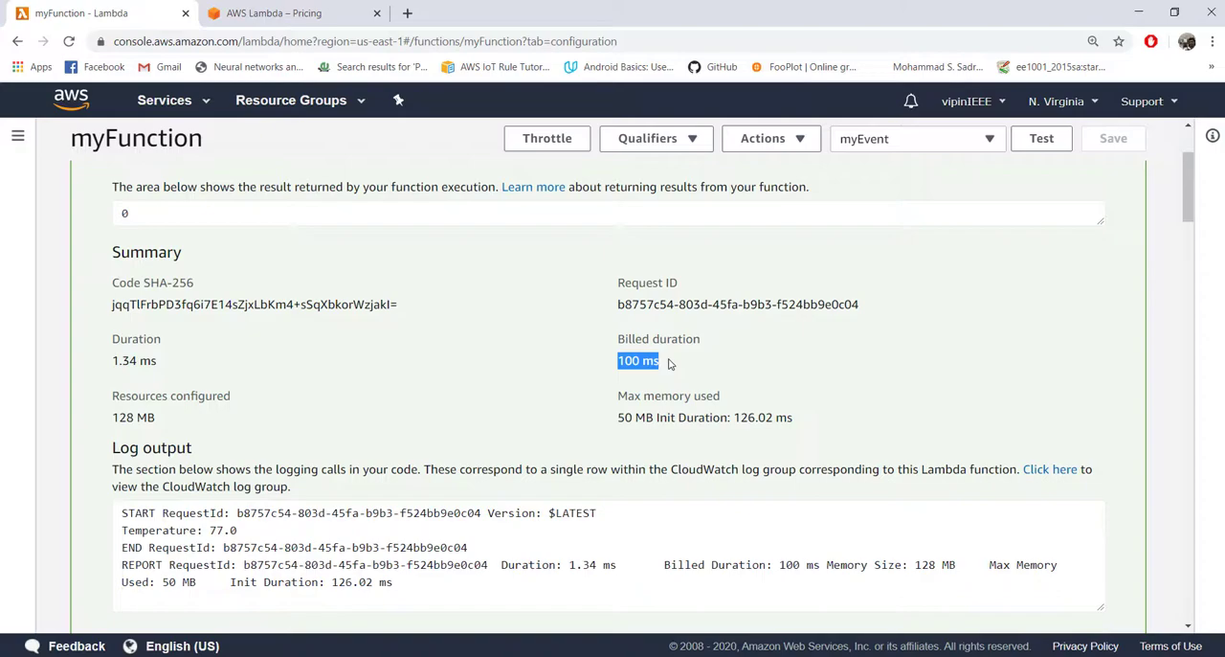
{"action": "mouse_move", "coordinate": [621, 419]}
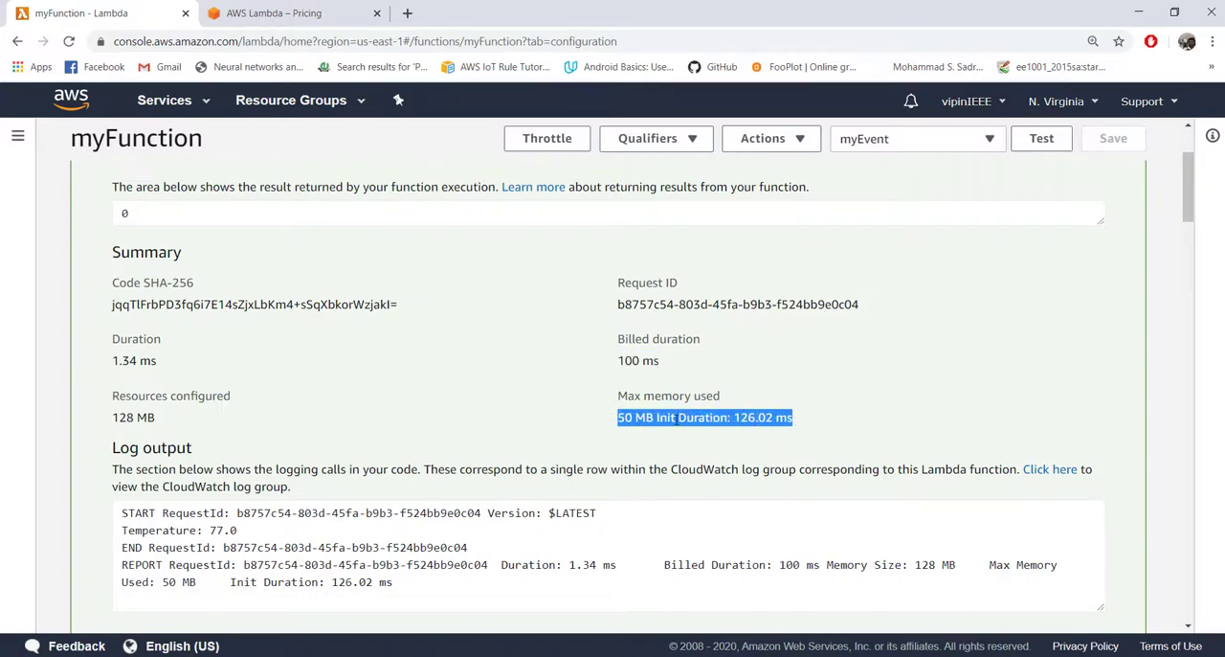
{"action": "mouse_move", "coordinate": [661, 396]}
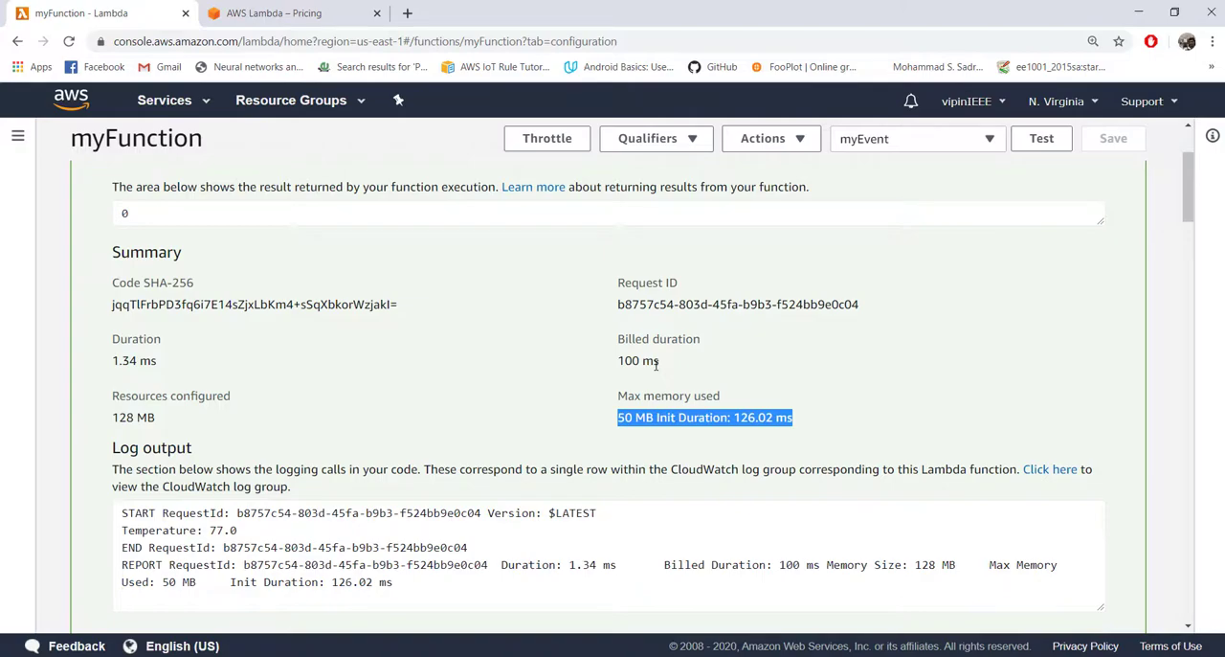
Step: Scroll through the Summary and Log output, then run the test a second time
{"action": "scroll", "scroll_direction": "down", "scroll_amount": 3}
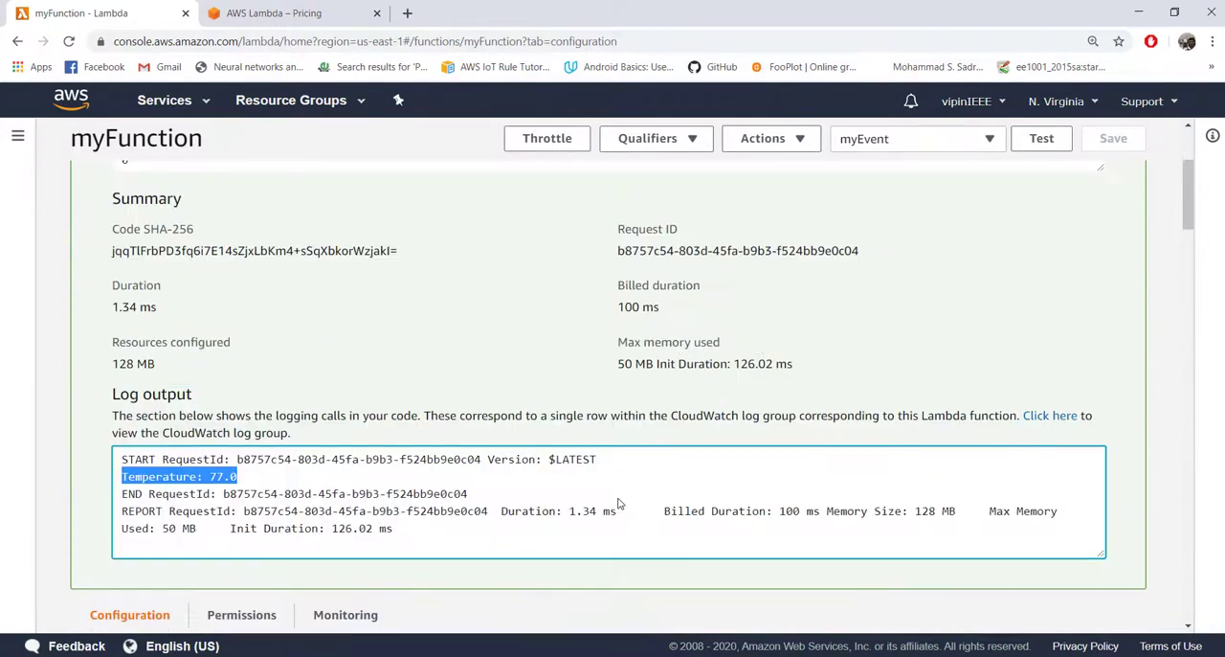
{"action": "scroll", "scroll_direction": "down", "scroll_amount": 3}
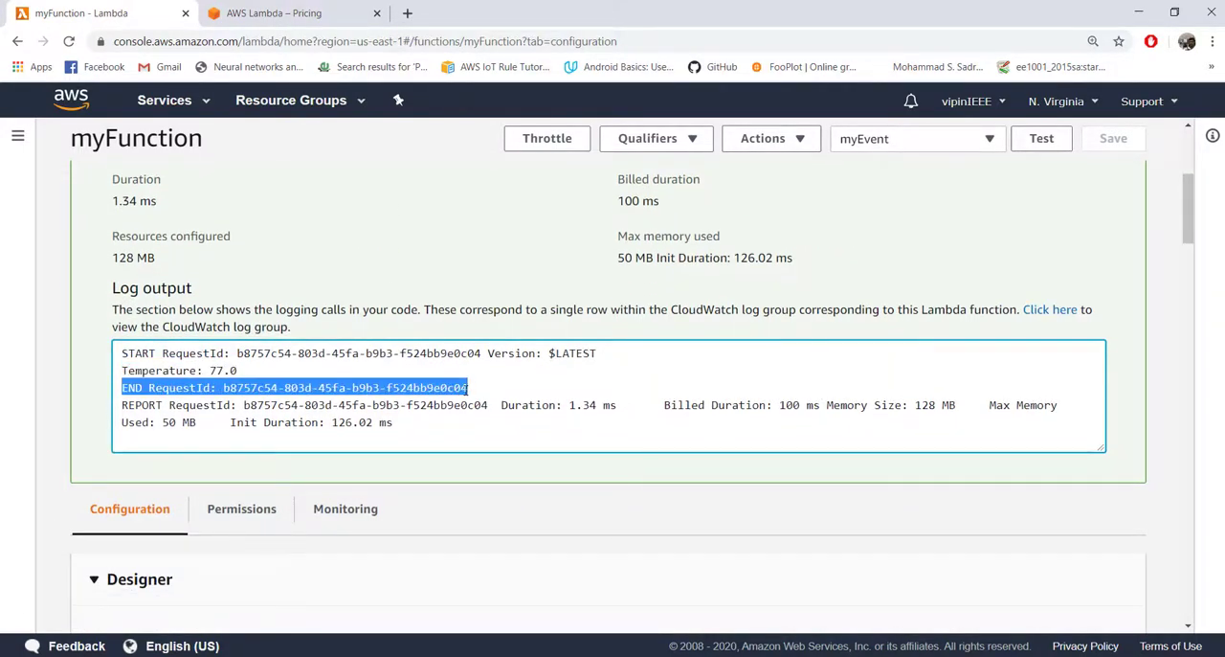
{"action": "mouse_move", "coordinate": [302, 381]}
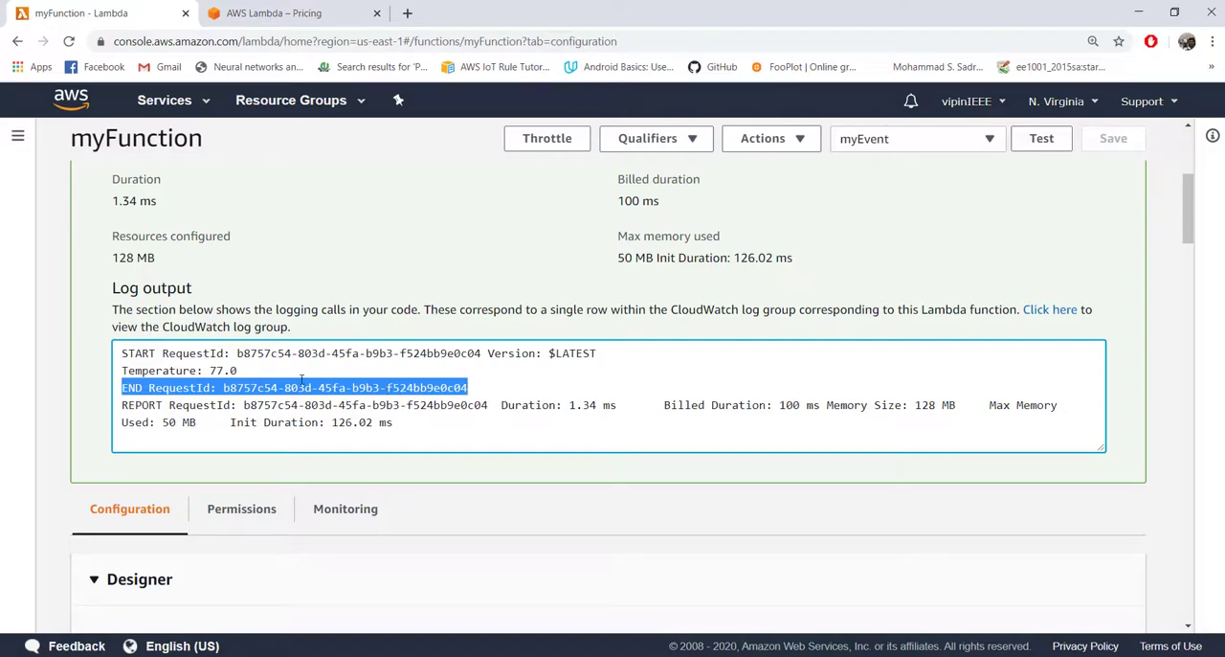
{"action": "scroll", "scroll_direction": "down", "scroll_amount": 3}
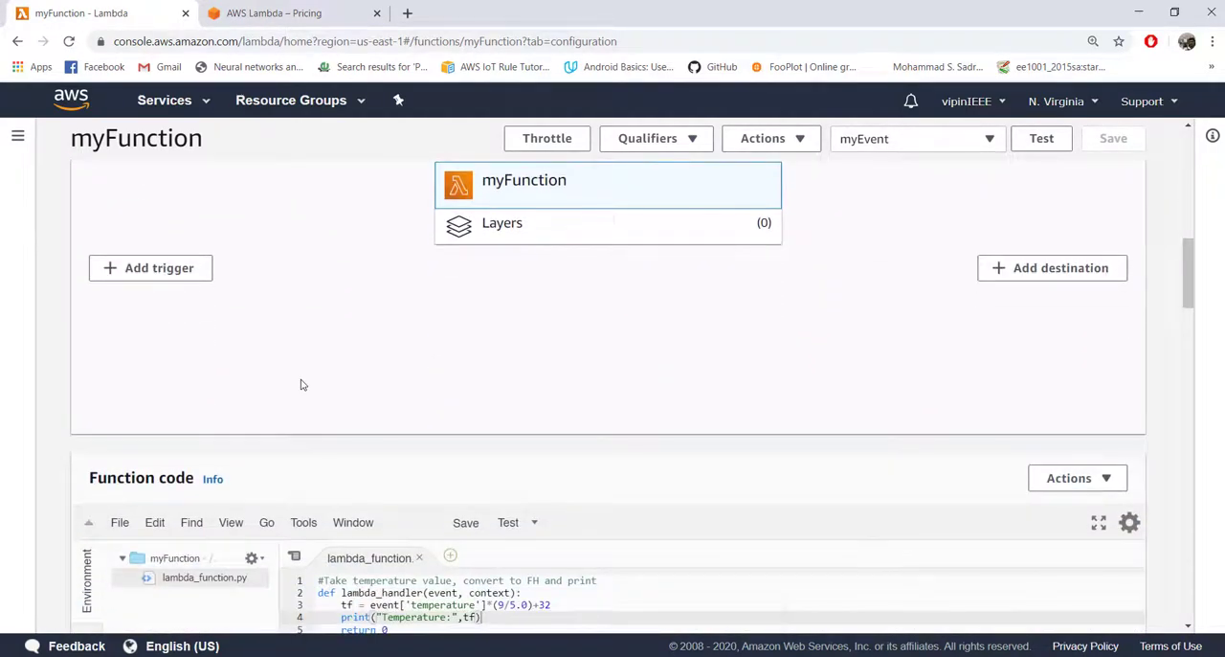
{"action": "scroll", "scroll_direction": "down", "scroll_amount": 3}
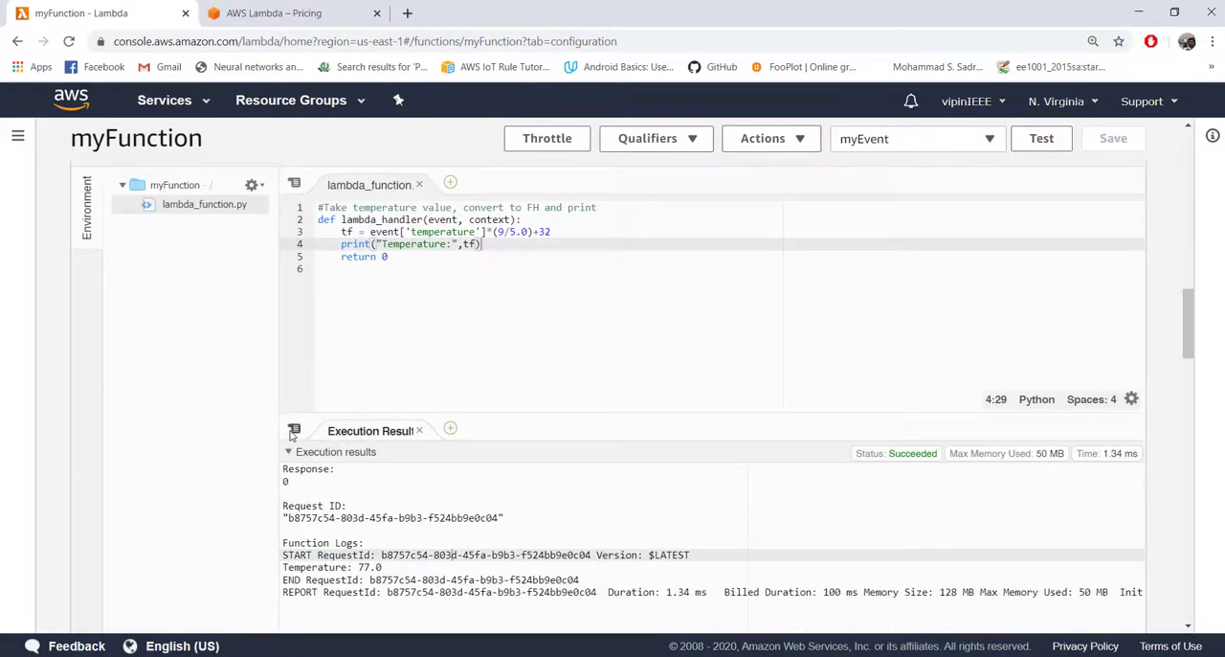
{"action": "scroll", "scroll_direction": "up", "scroll_amount": 3}
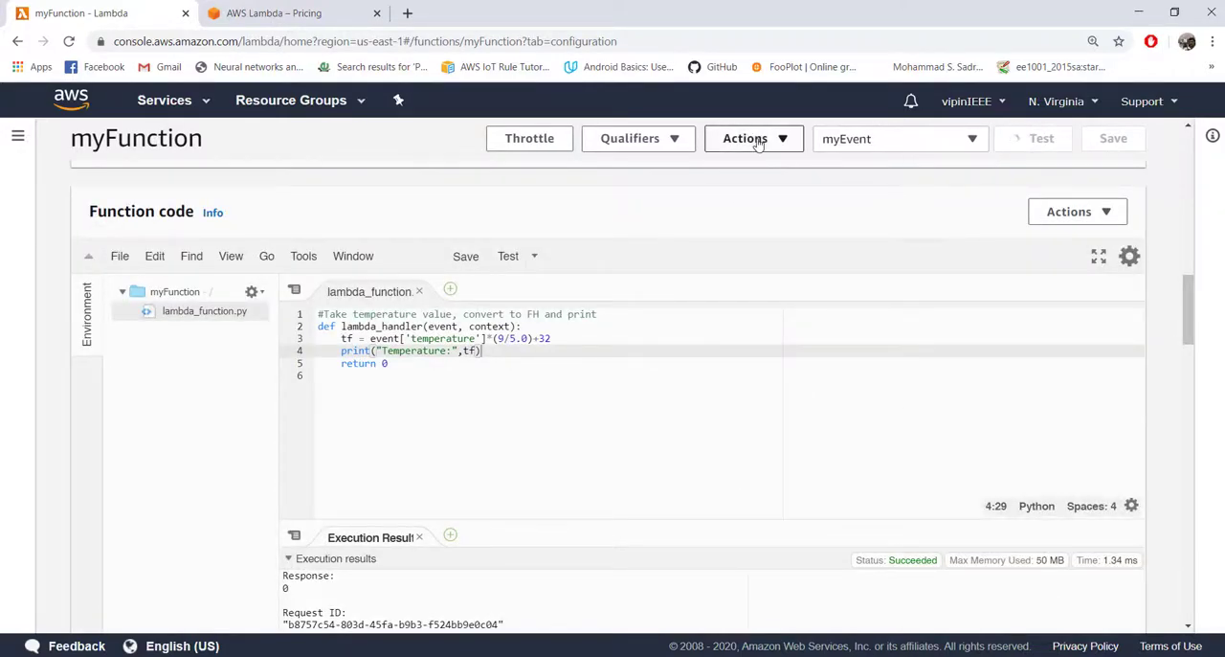
{"action": "mouse_move", "coordinate": [774, 222]}
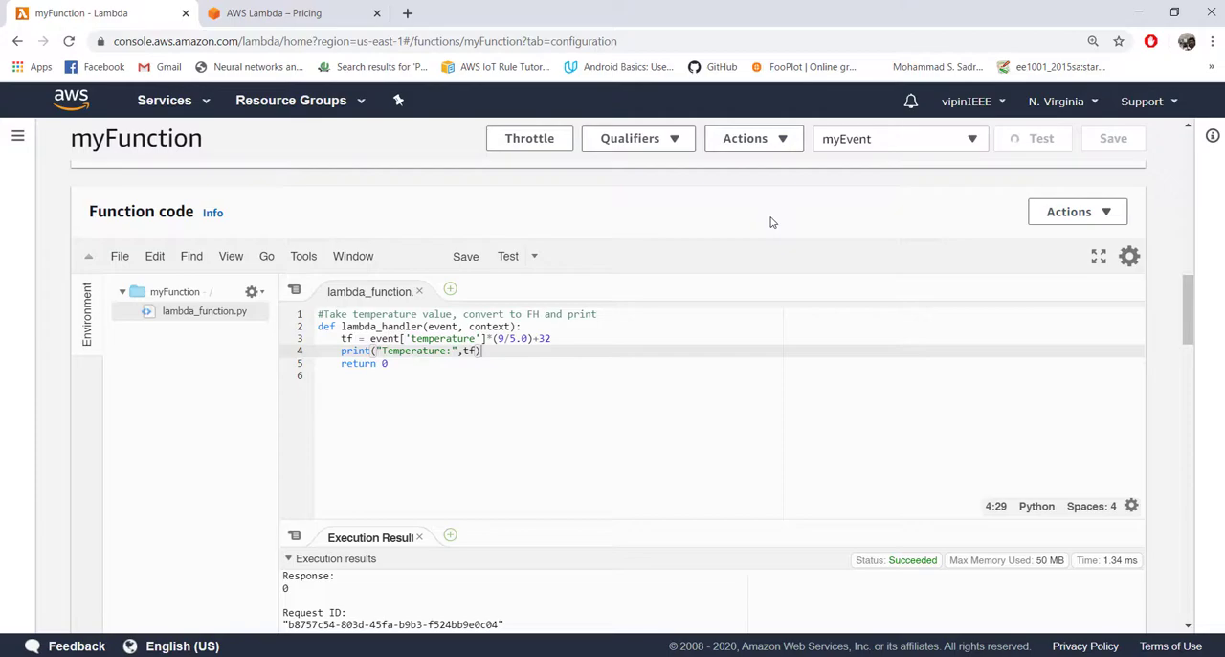
{"action": "scroll", "scroll_direction": "down", "scroll_amount": 3}
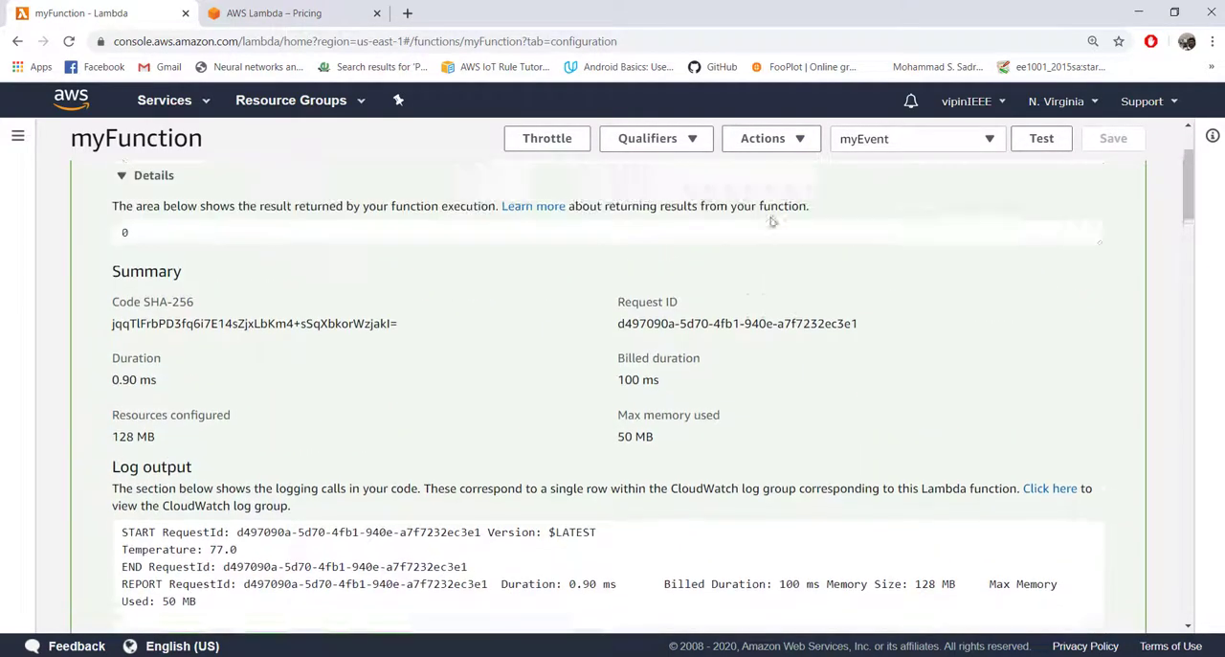
{"action": "scroll", "scroll_direction": "down", "scroll_amount": 3}
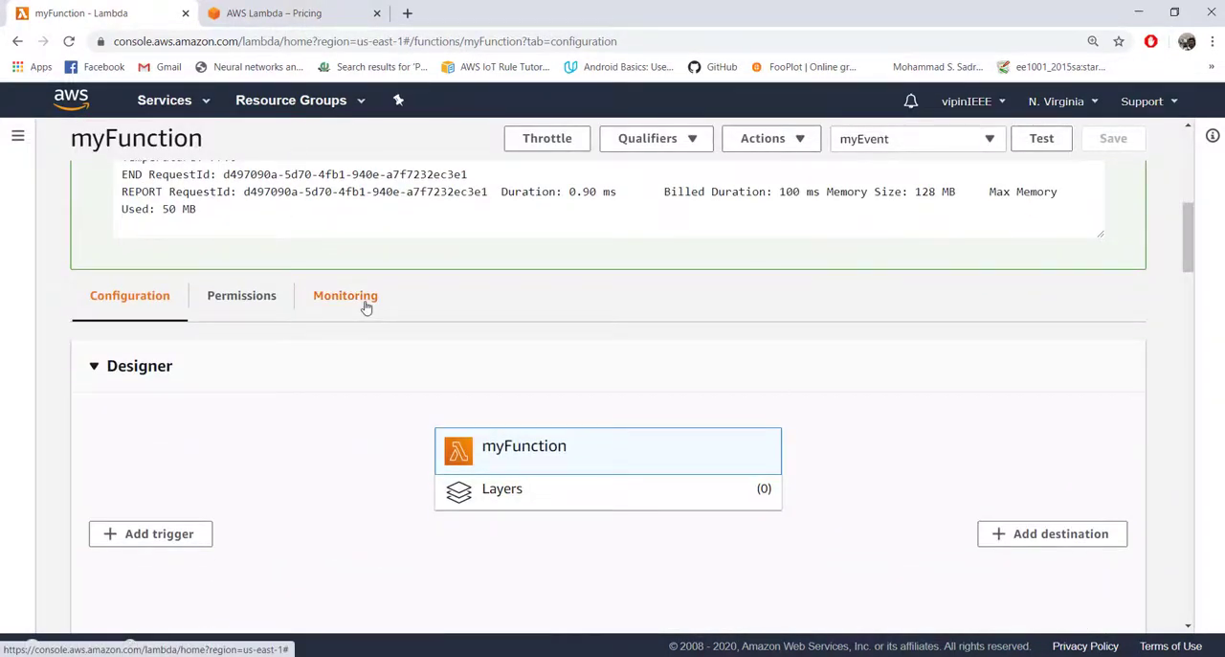
{"action": "left_click", "coordinate": [345, 295]}
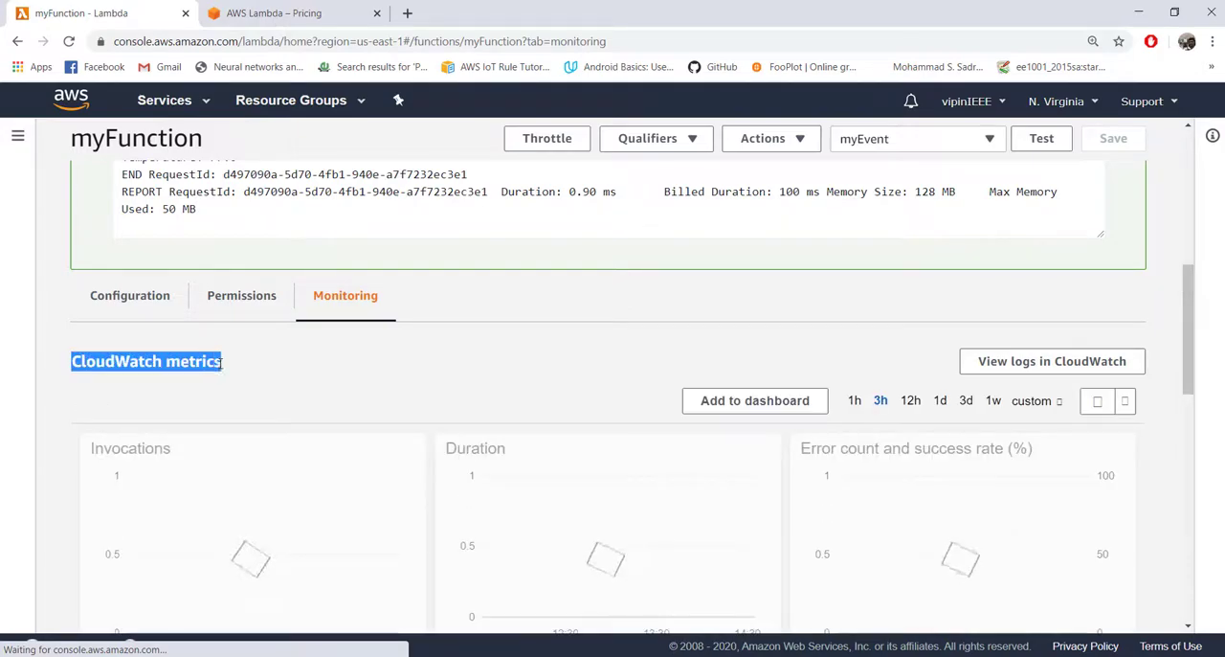
{"action": "left_click", "coordinate": [1093, 400]}
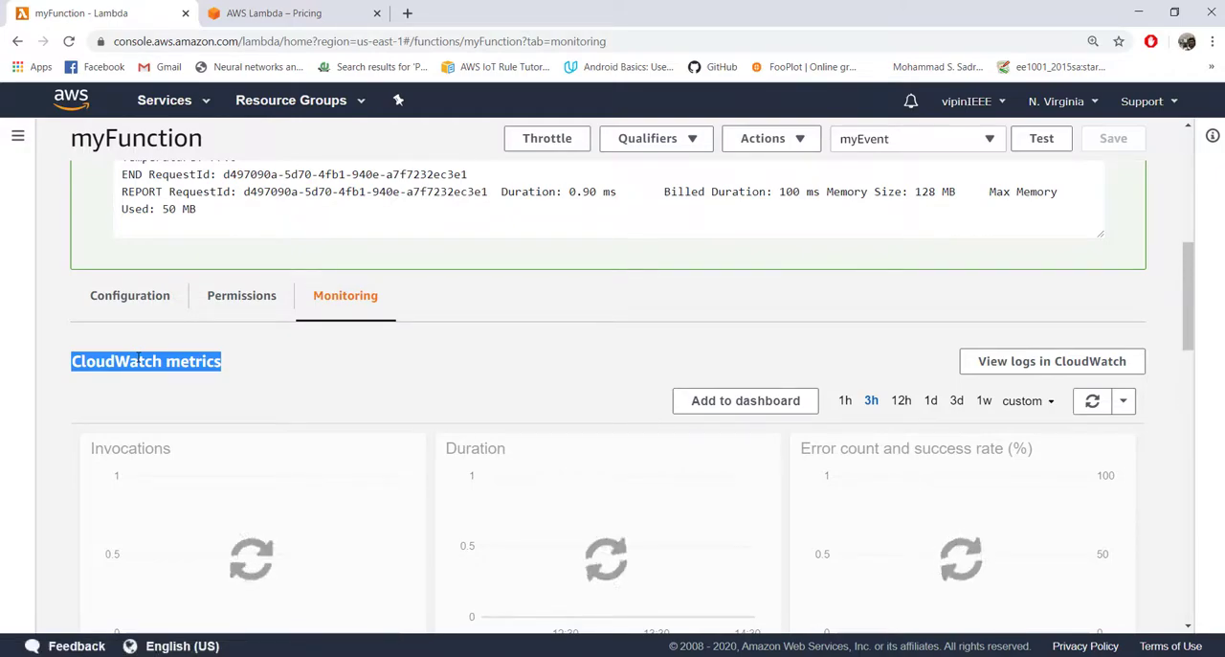
{"action": "scroll", "scroll_direction": "down", "scroll_amount": 3}
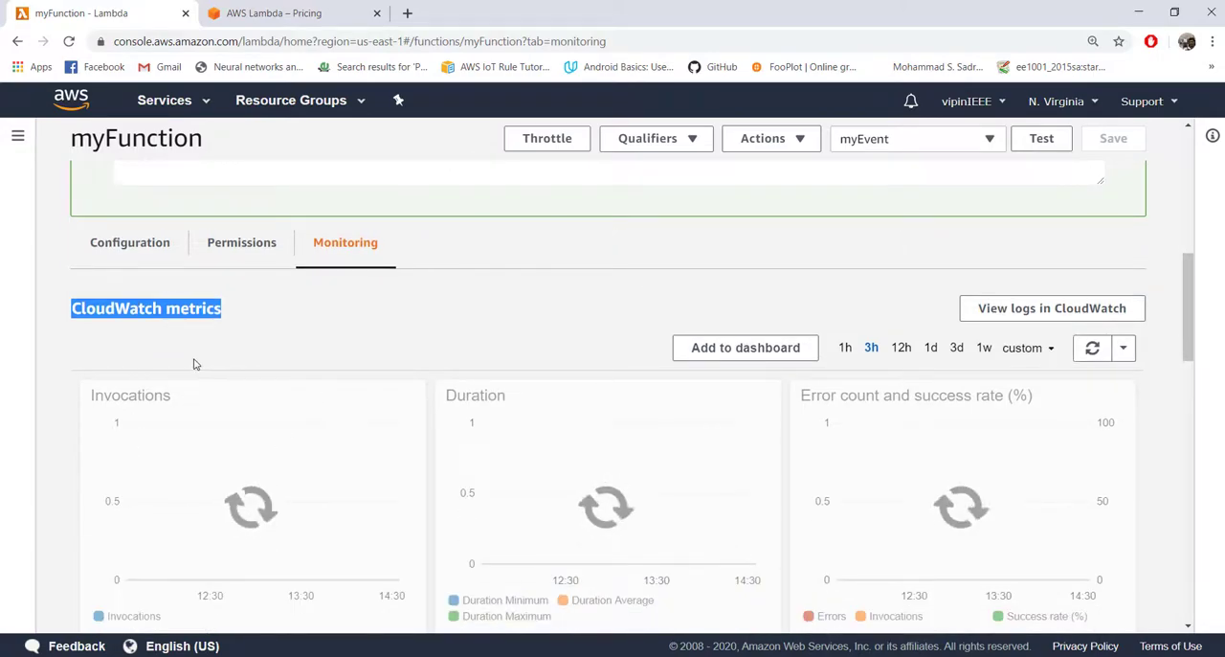
{"action": "scroll", "scroll_direction": "up", "scroll_amount": 3}
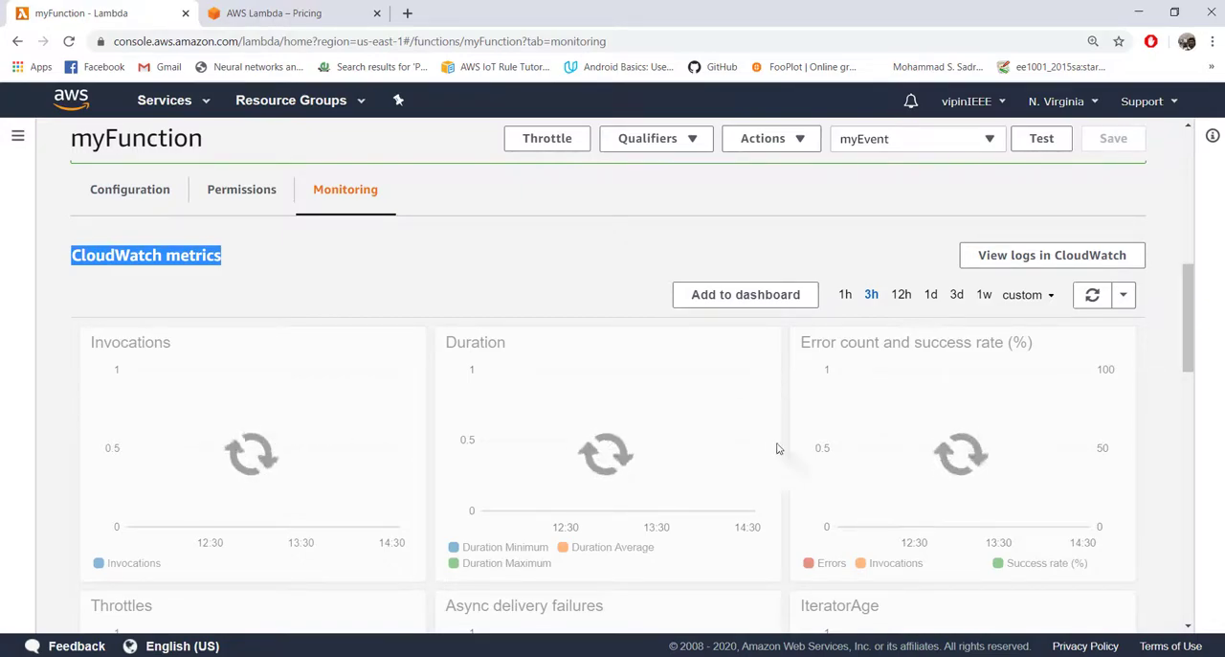
{"action": "mouse_move", "coordinate": [957, 405]}
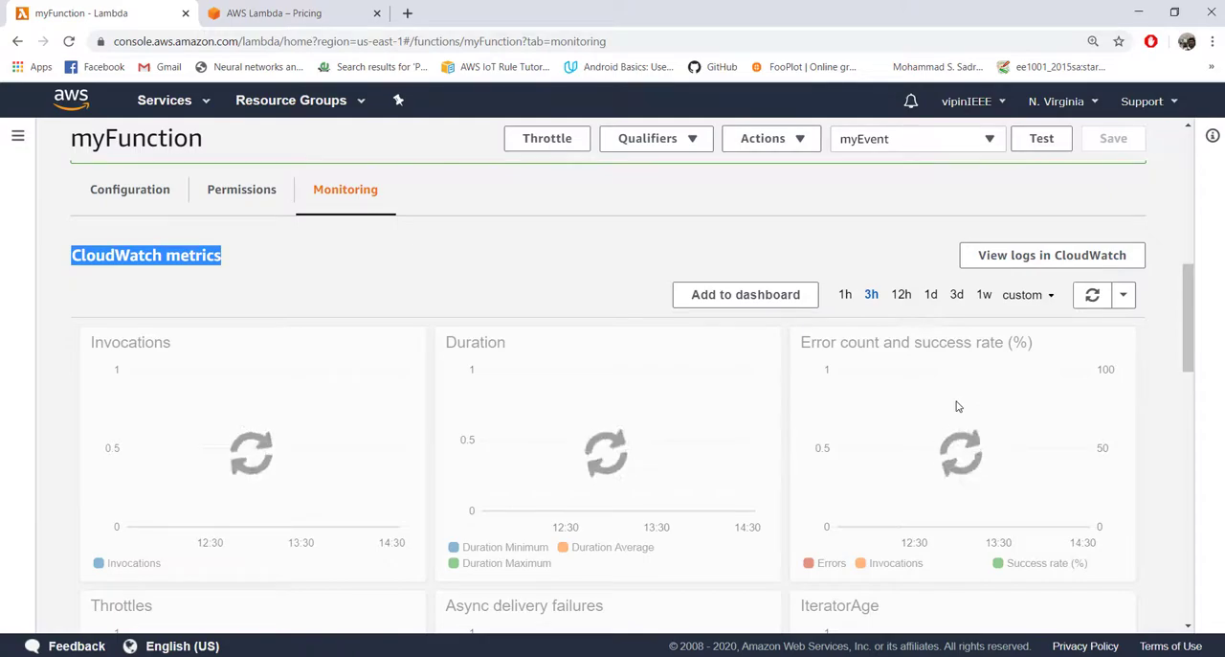
{"action": "scroll", "scroll_direction": "up", "scroll_amount": 3}
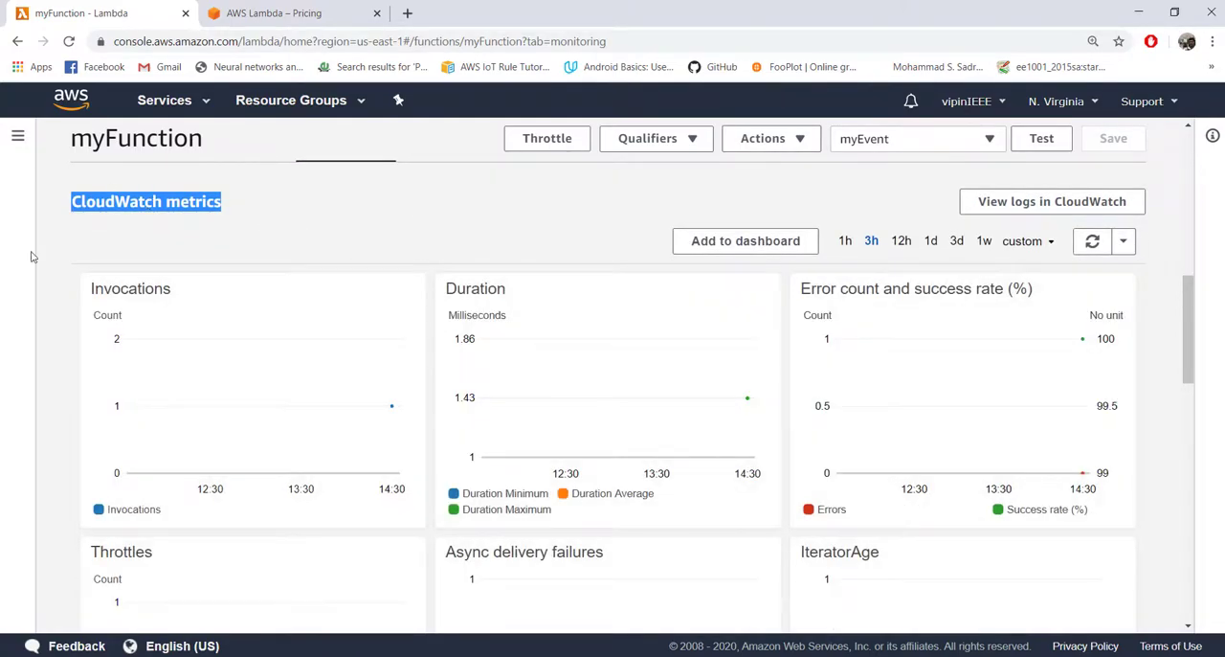
{"action": "mouse_move", "coordinate": [375, 406]}
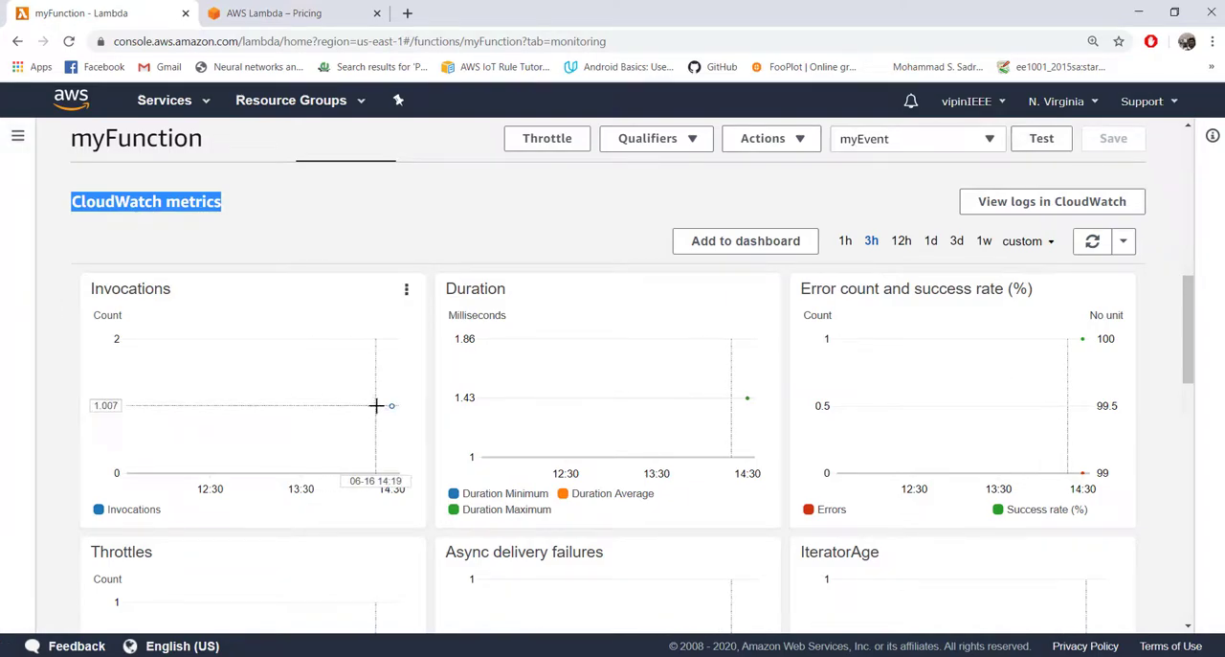
{"action": "mouse_move", "coordinate": [764, 406]}
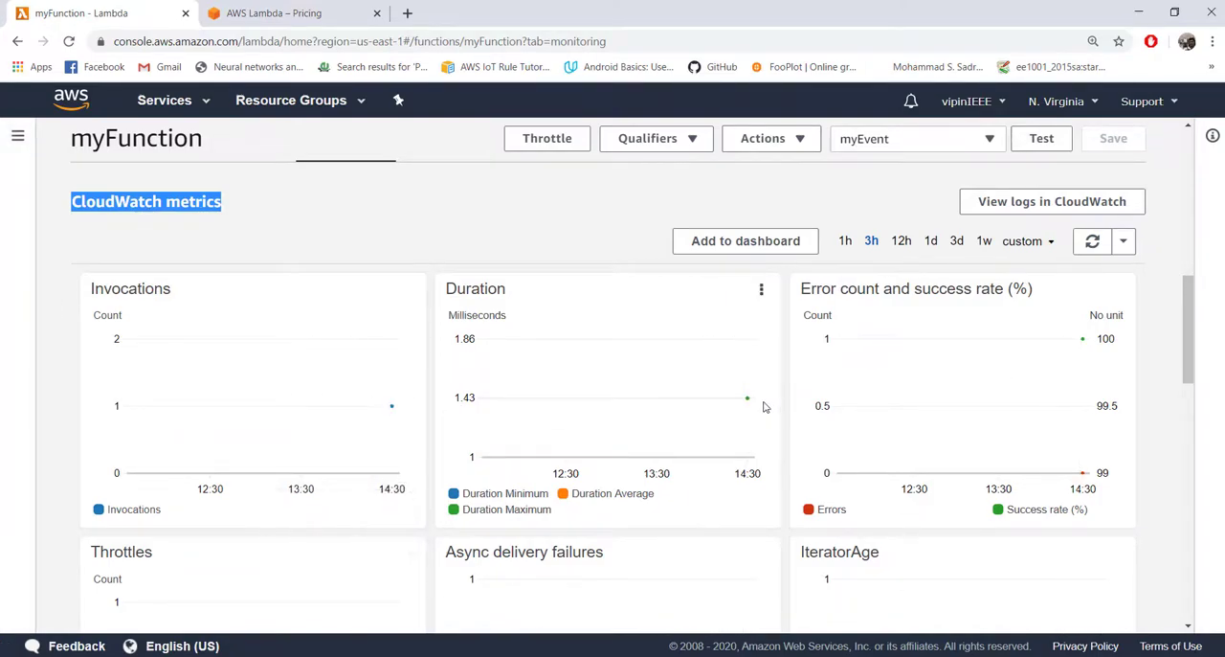
{"action": "mouse_move", "coordinate": [611, 367]}
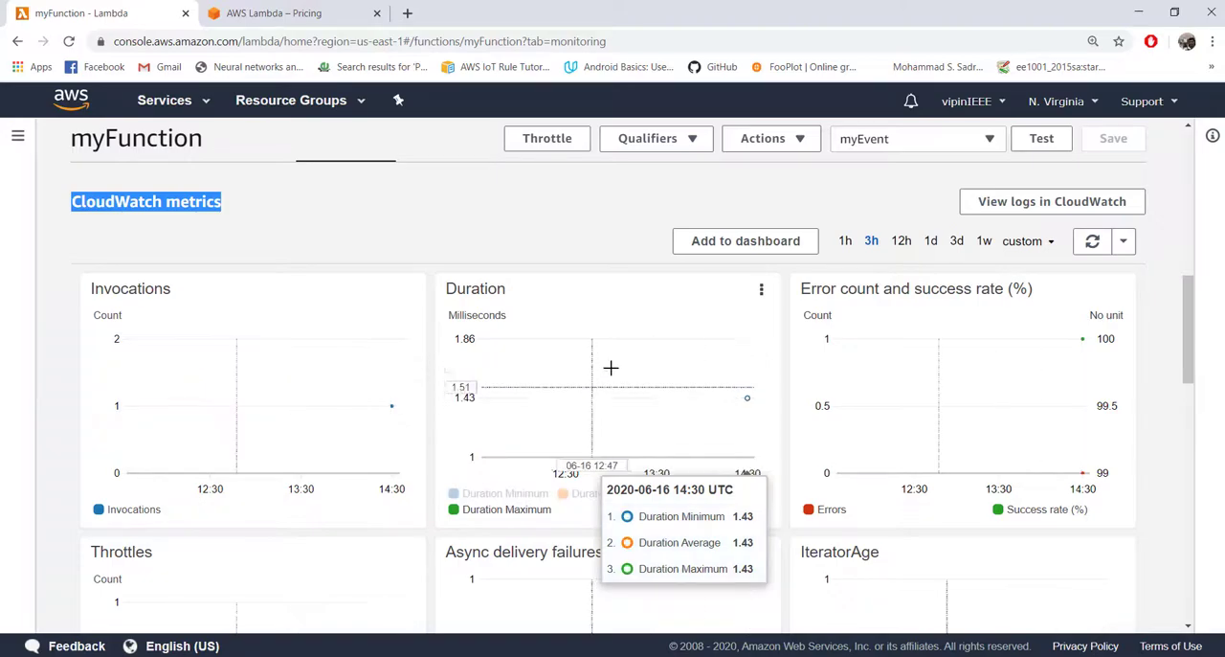
{"action": "mouse_move", "coordinate": [386, 406]}
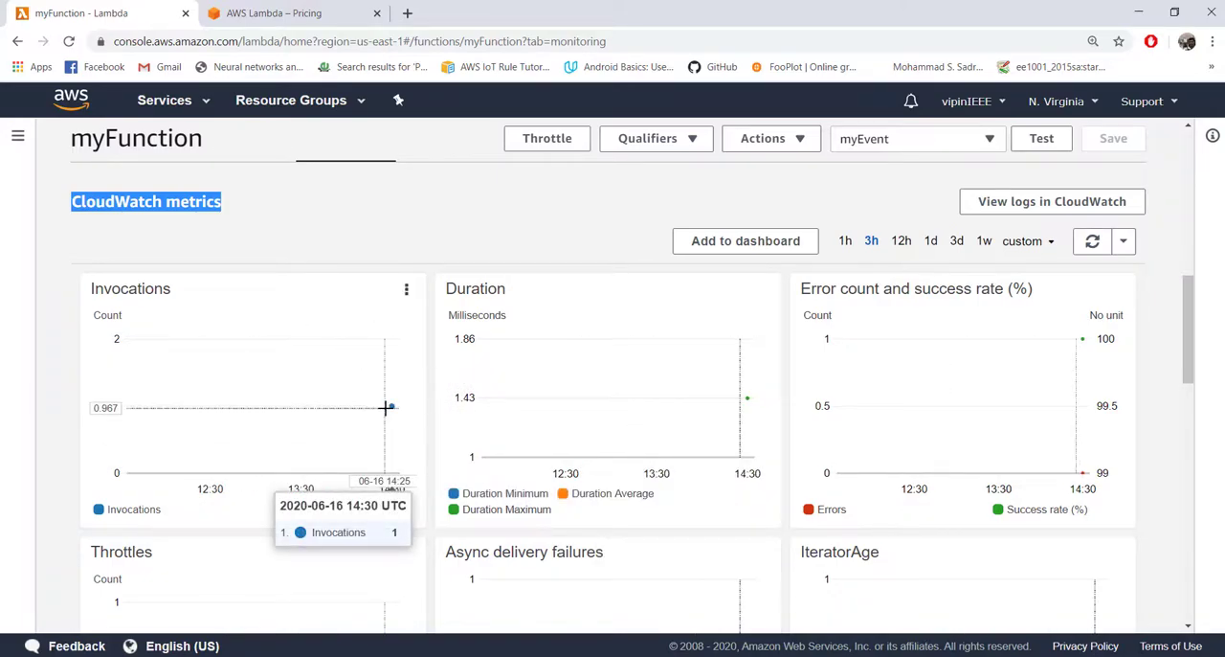
{"action": "mouse_move", "coordinate": [411, 363]}
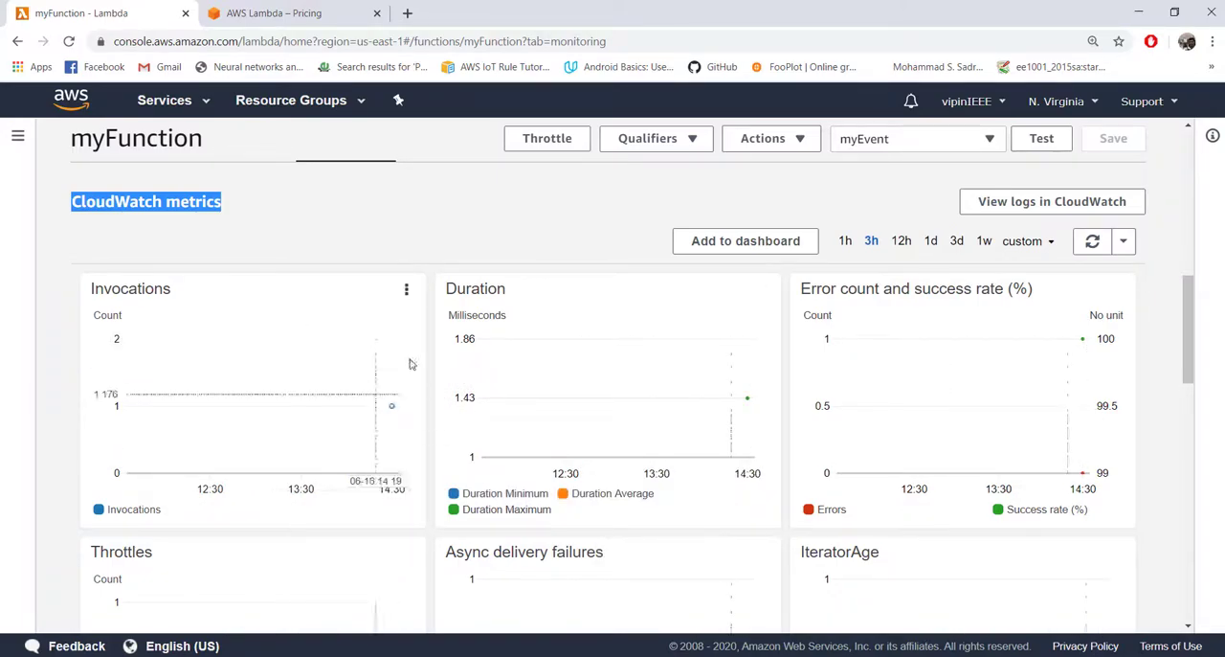
{"action": "scroll", "scroll_direction": "up", "scroll_amount": 3}
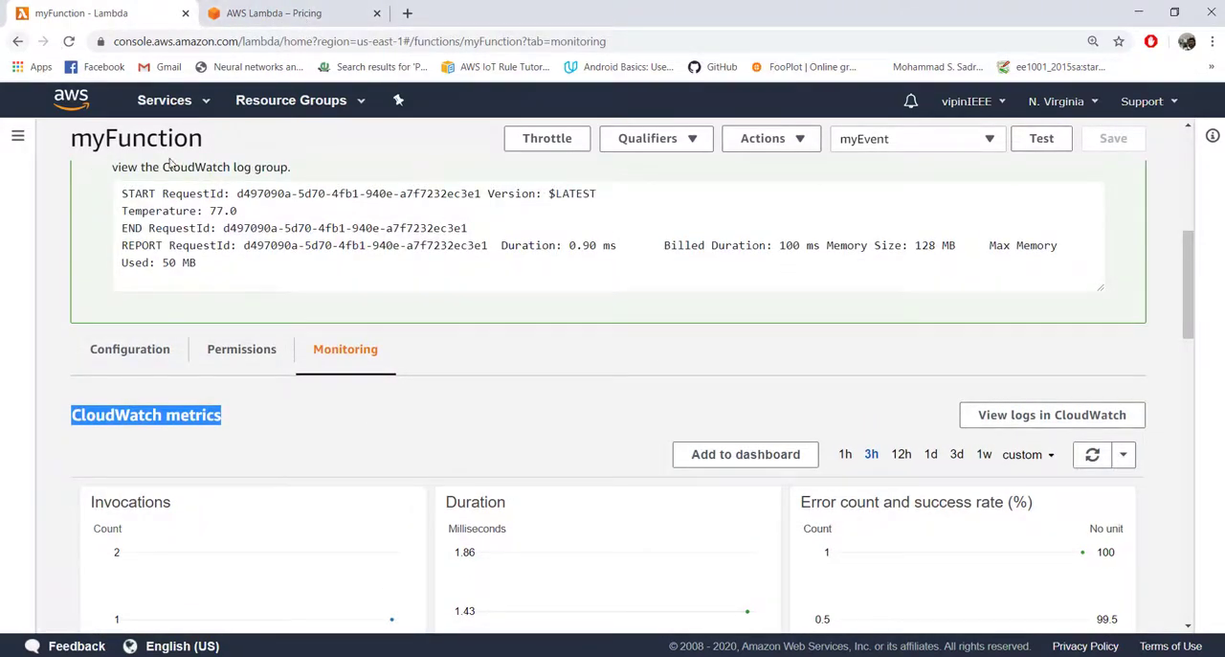
{"action": "scroll", "scroll_direction": "up", "scroll_amount": 3}
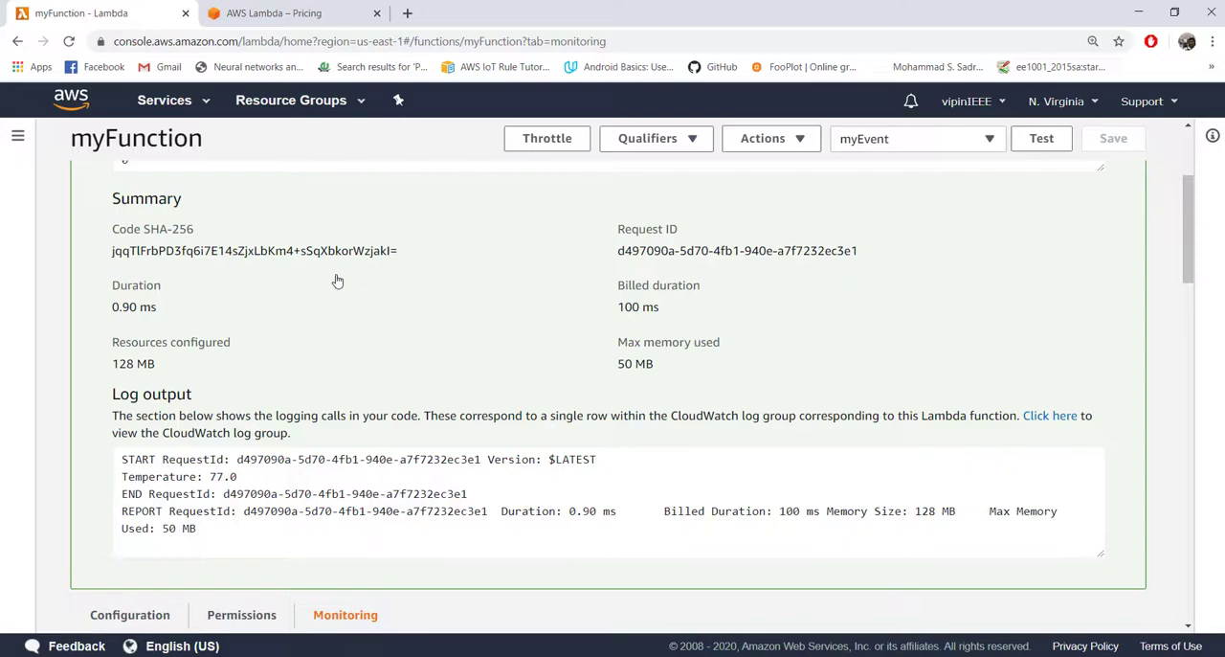
{"action": "scroll", "scroll_direction": "up", "scroll_amount": 3}
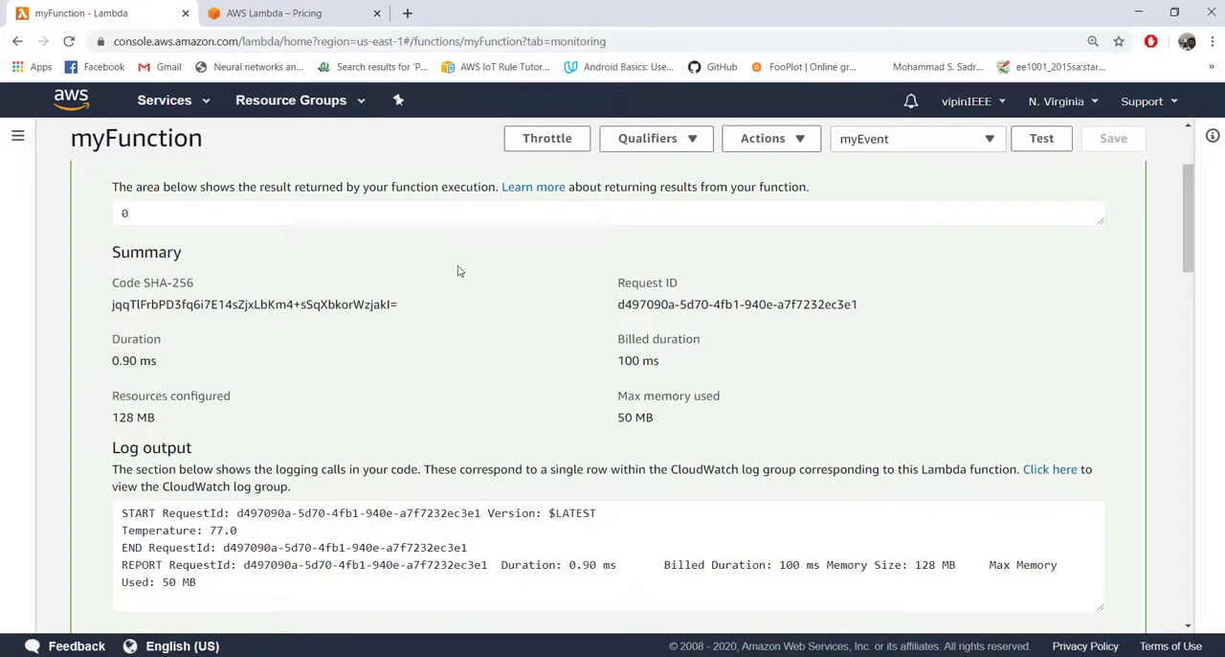
{"action": "scroll", "scroll_direction": "up", "scroll_amount": 3}
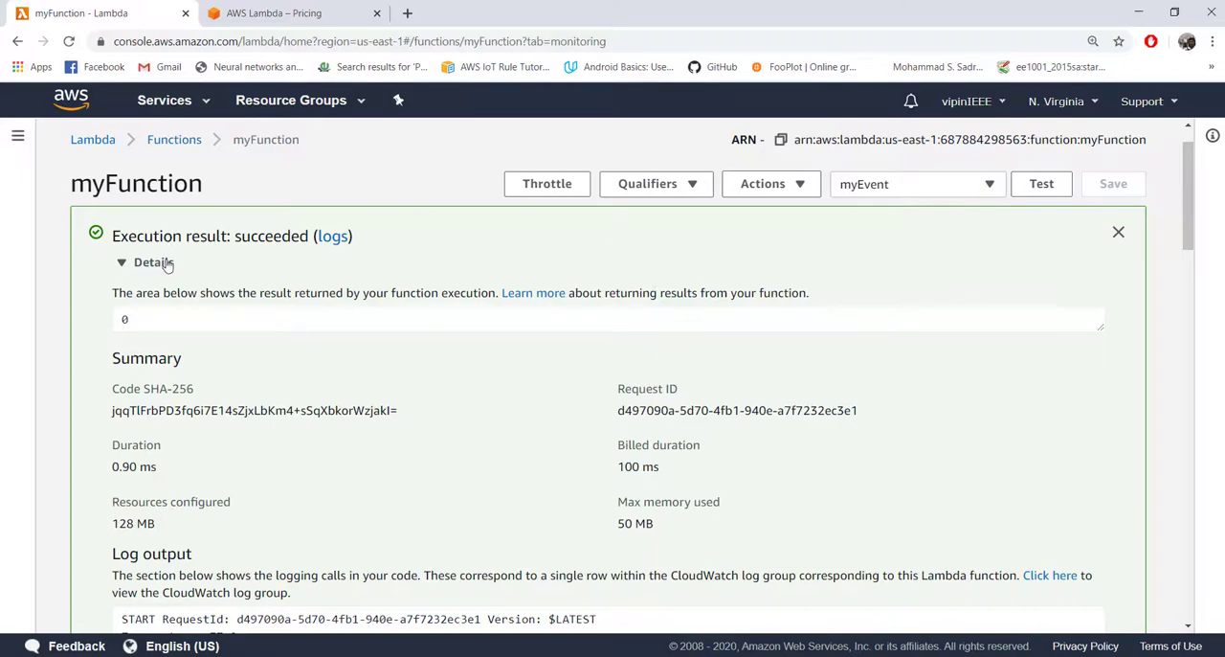
{"action": "mouse_move", "coordinate": [578, 347]}
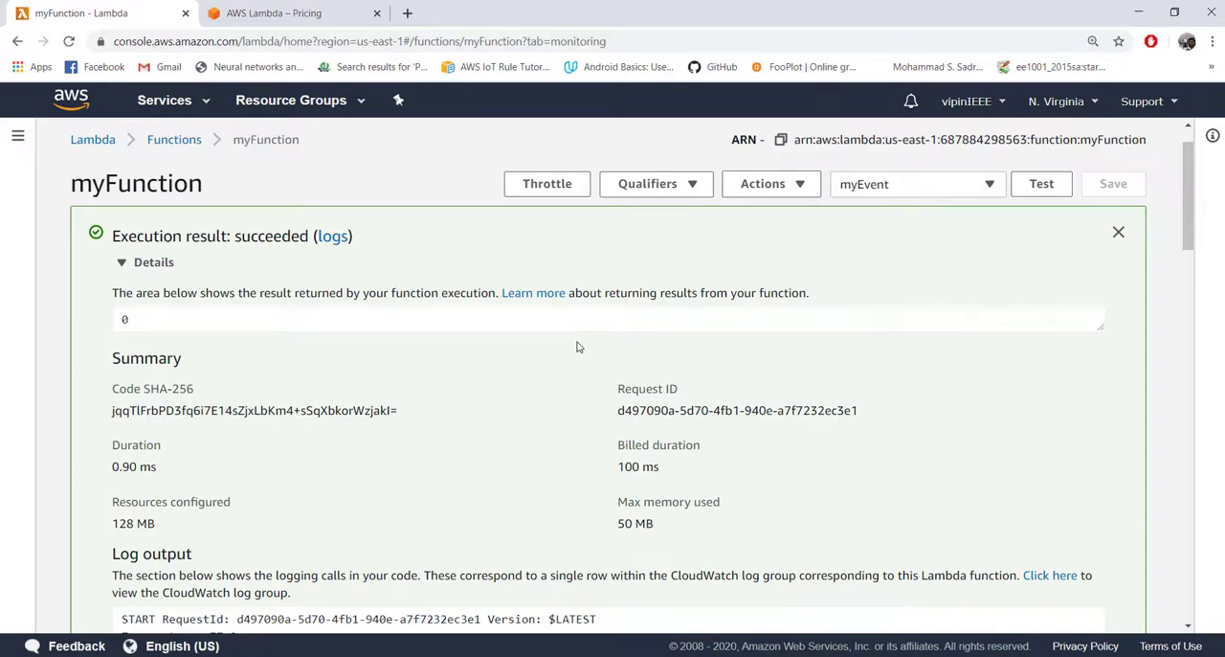
{"action": "mouse_move", "coordinate": [785, 478]}
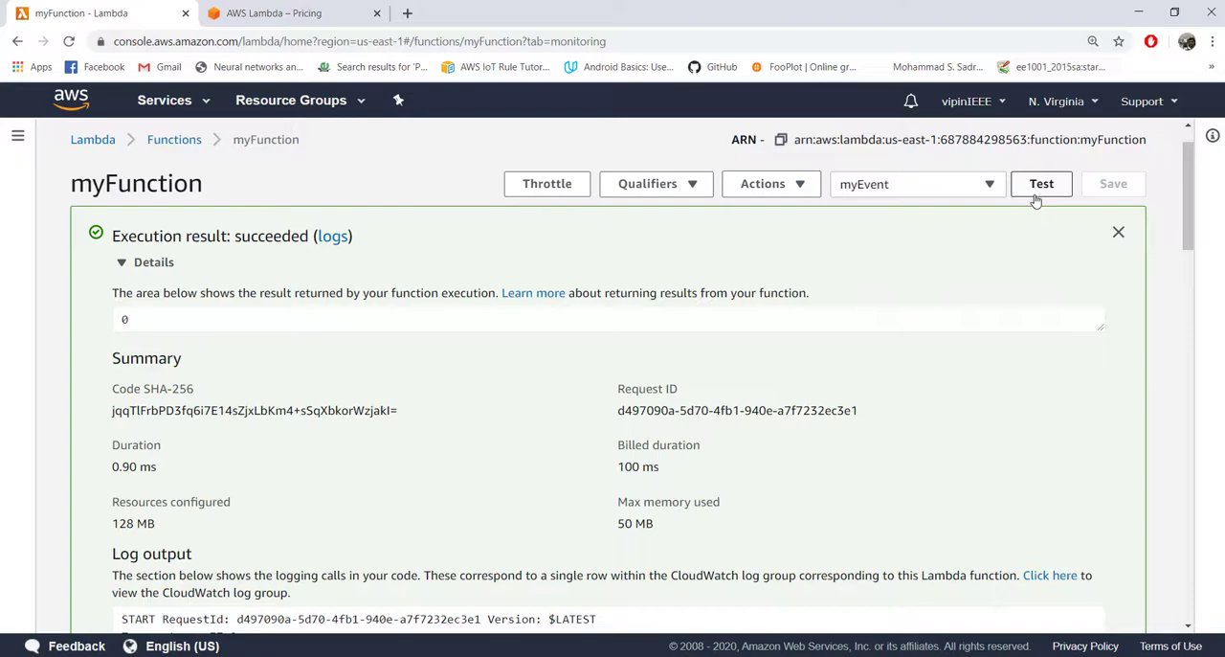
{"action": "mouse_move", "coordinate": [815, 195]}
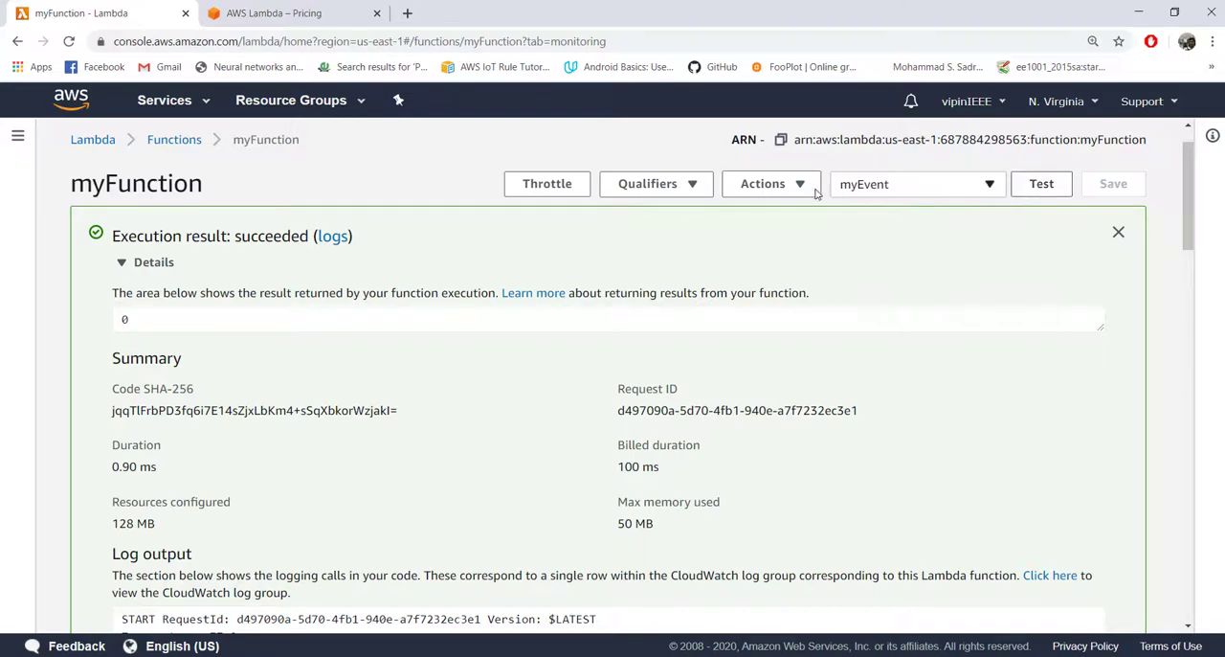
{"action": "scroll", "scroll_direction": "down", "scroll_amount": 3}
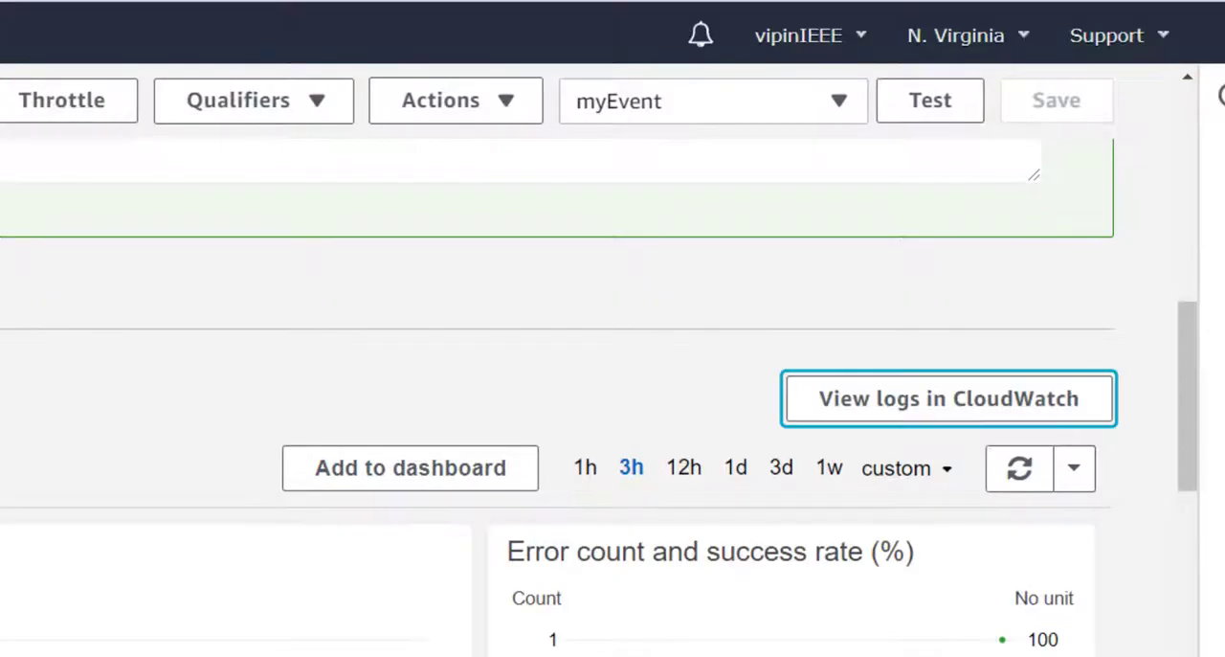
{"action": "mouse_move", "coordinate": [950, 401]}
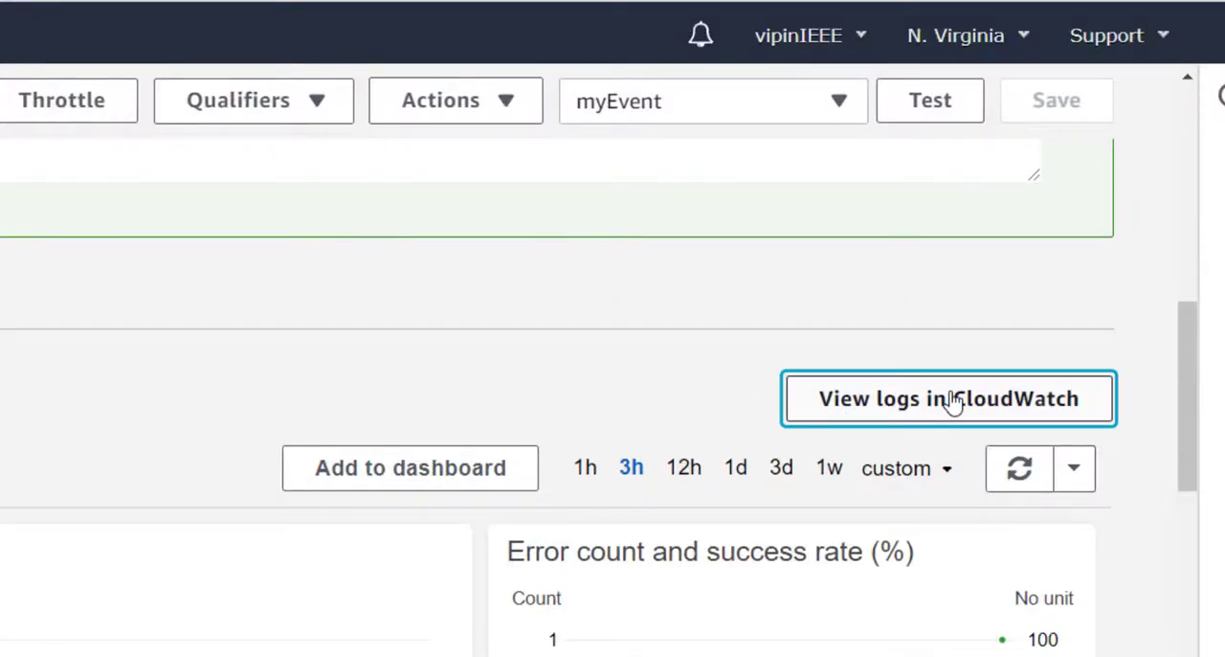
Step: View myFunction's CloudWatch log stream with both Temperature: 77.0 entries, then return to the function page
{"action": "left_click", "coordinate": [950, 398]}
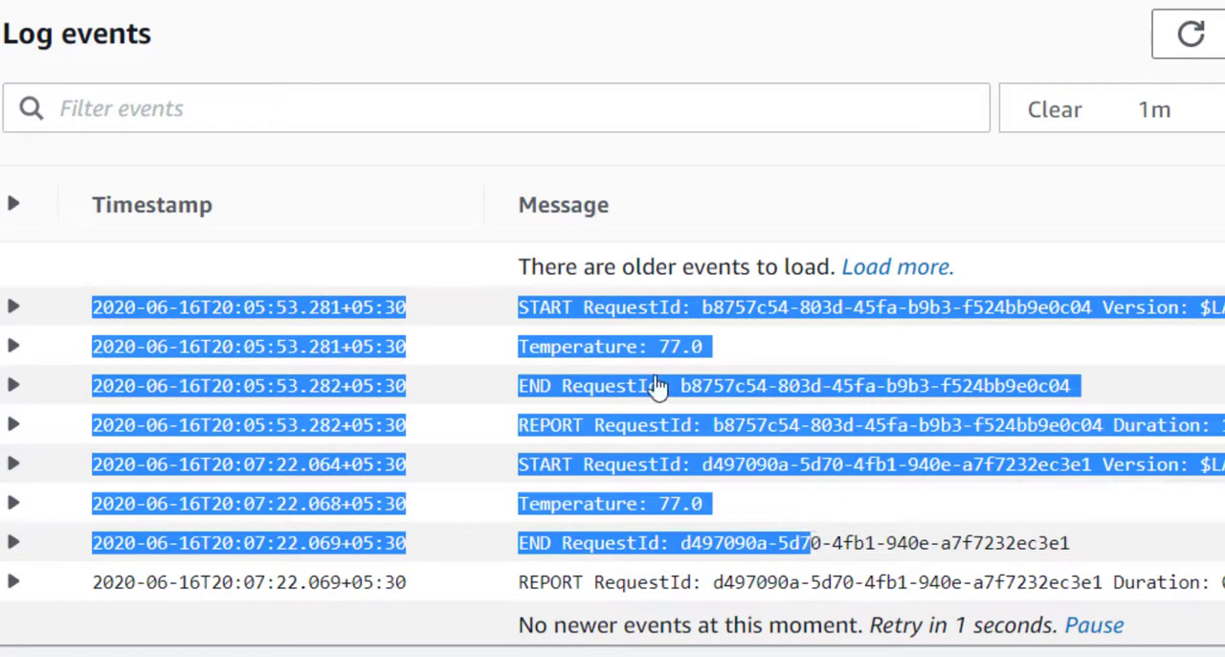
{"action": "left_click", "coordinate": [13, 345]}
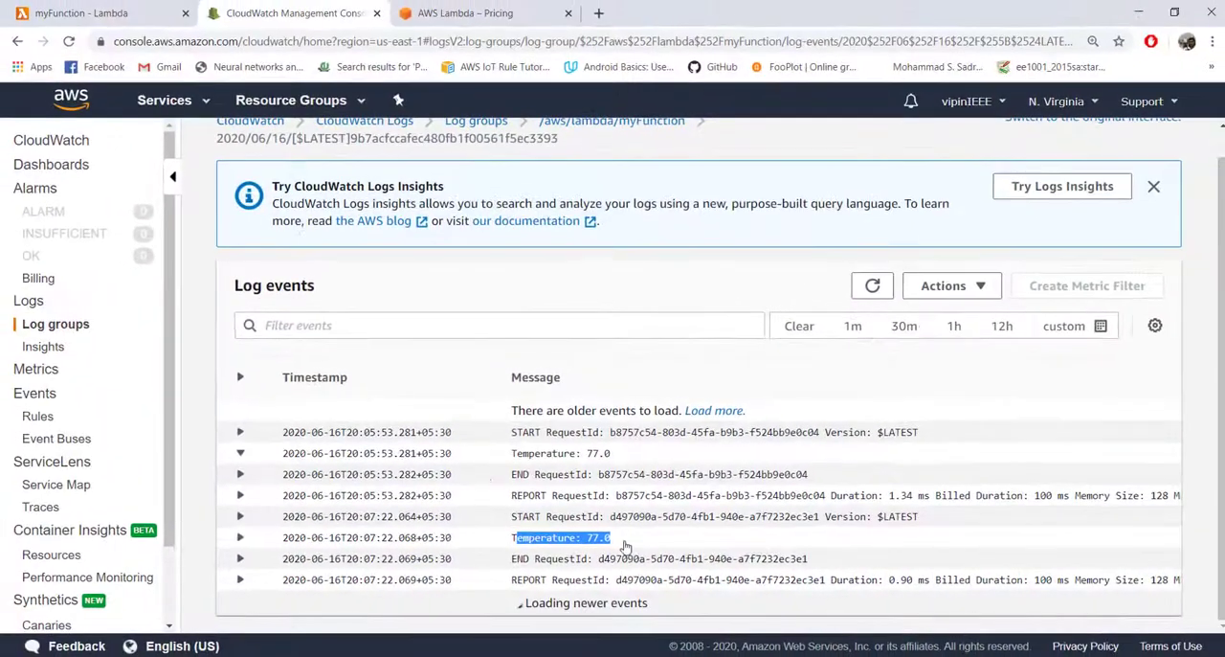
{"action": "left_click", "coordinate": [96, 12]}
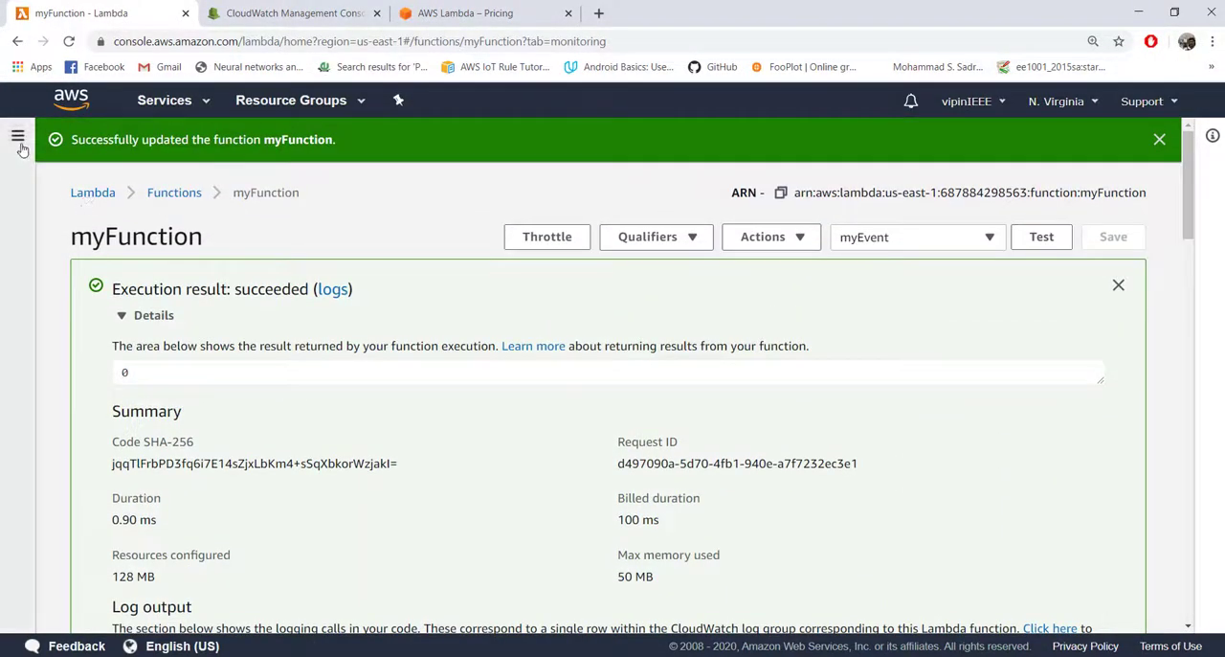
Step: Navigate via the Lambda sidebar to the Functions list showing only myFunction
{"action": "left_click", "coordinate": [19, 138]}
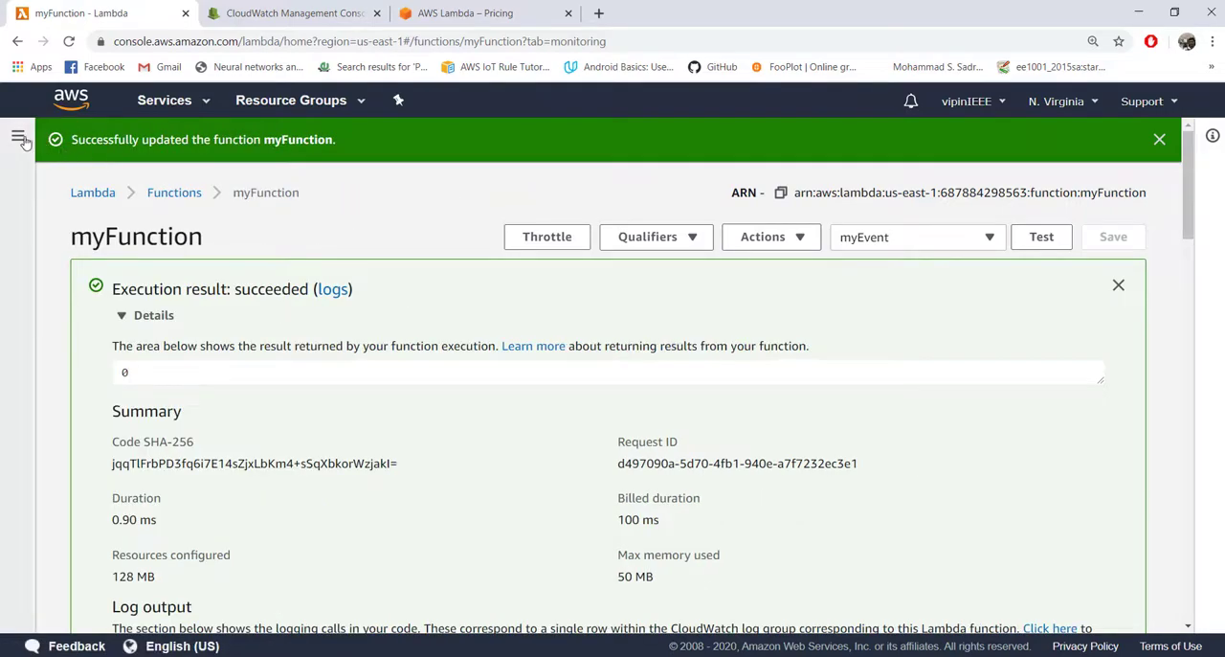
{"action": "left_click", "coordinate": [21, 140]}
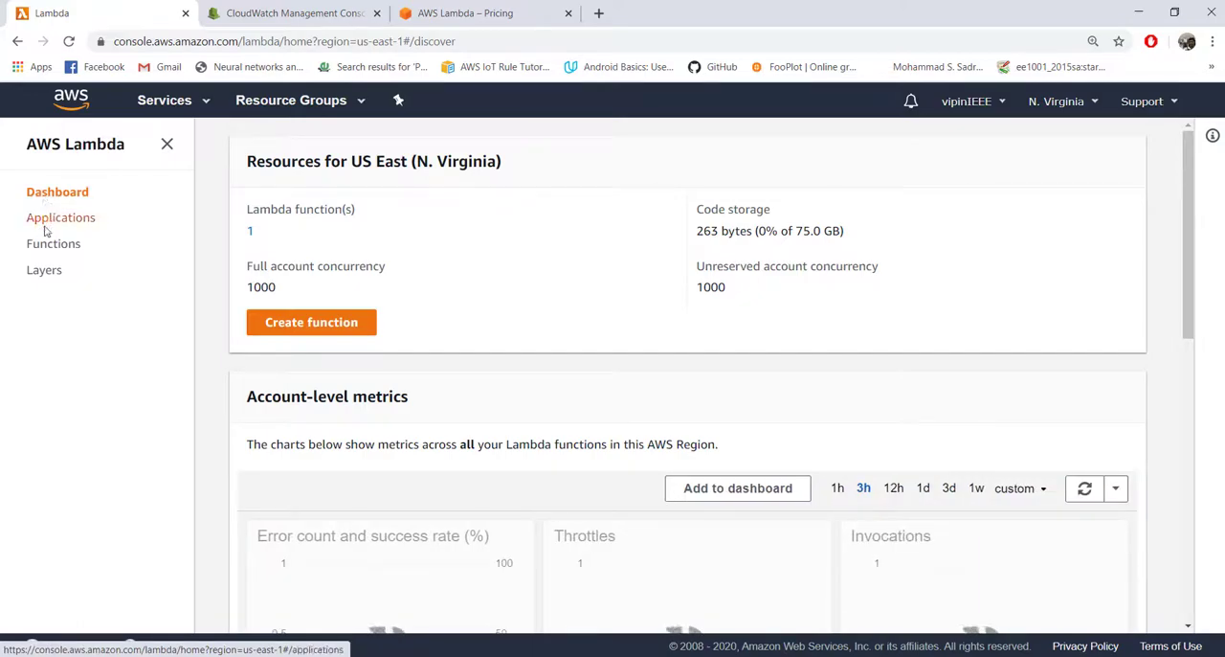
{"action": "left_click", "coordinate": [54, 243]}
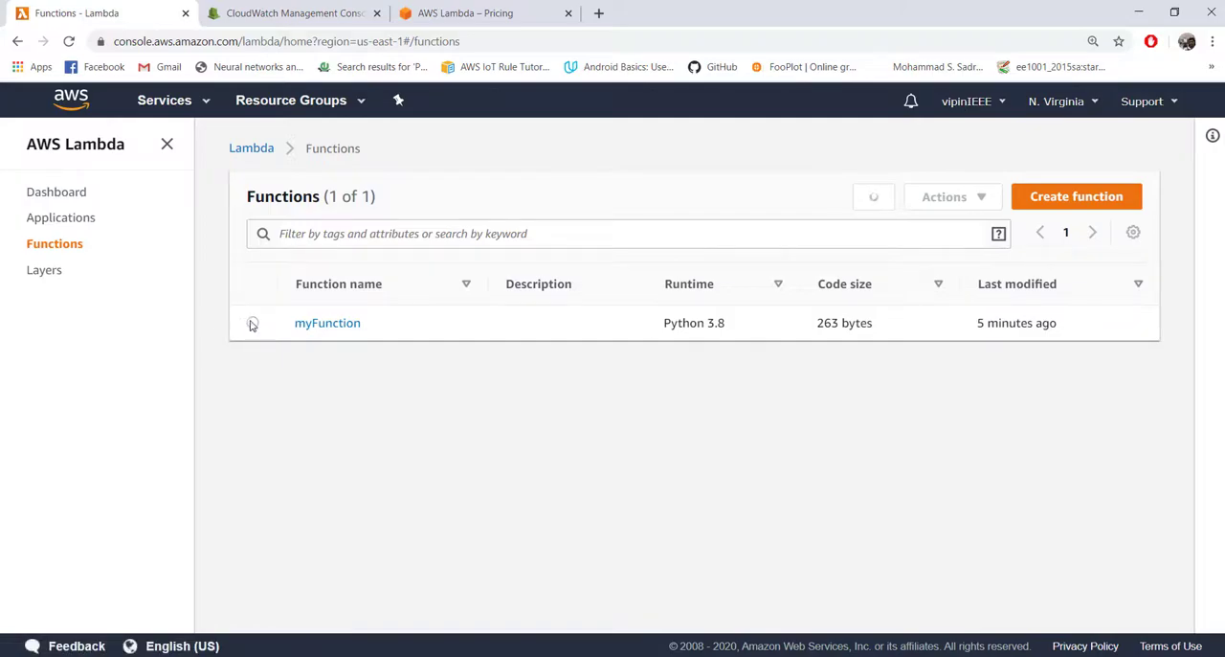
Step: Select myFunction, delete it via Actions and confirm, leaving the list empty
{"action": "left_click", "coordinate": [241, 325]}
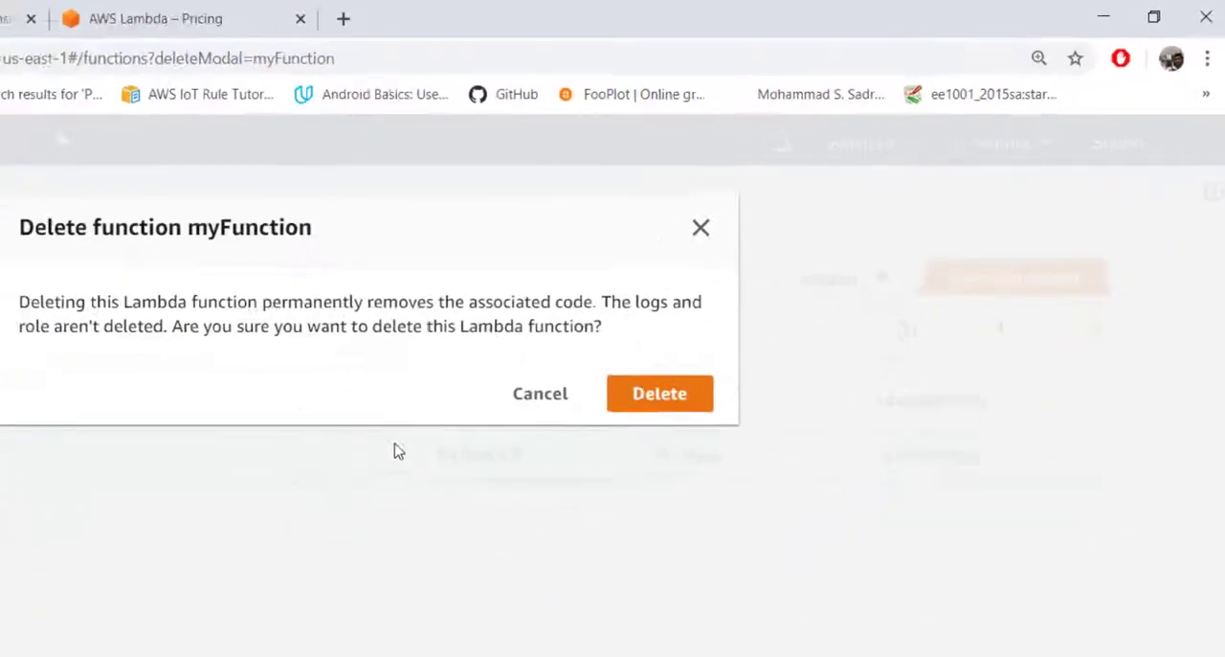
{"action": "left_click", "coordinate": [658, 392]}
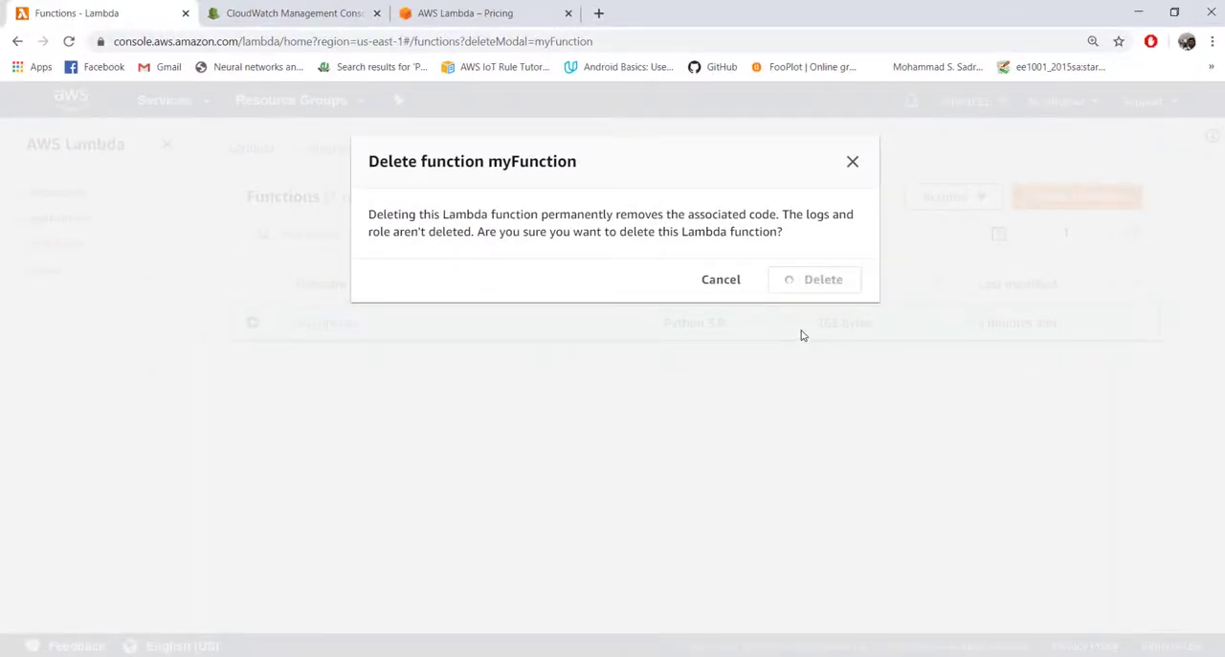
{"action": "left_click", "coordinate": [823, 280]}
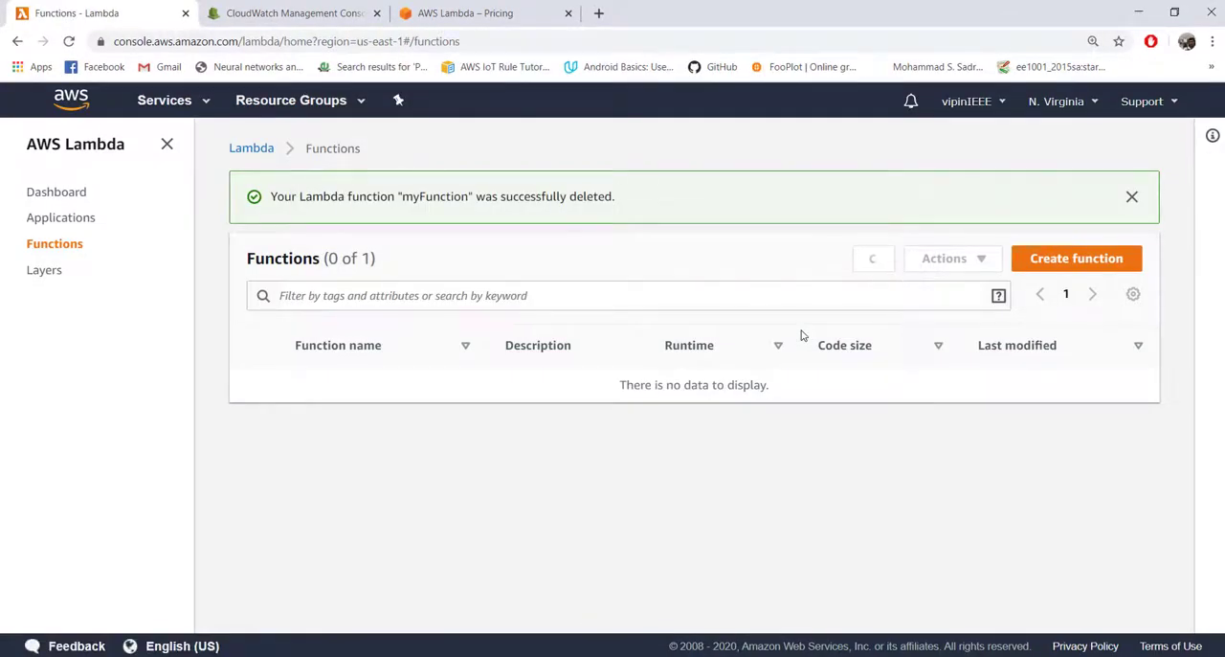
{"action": "left_click", "coordinate": [873, 258]}
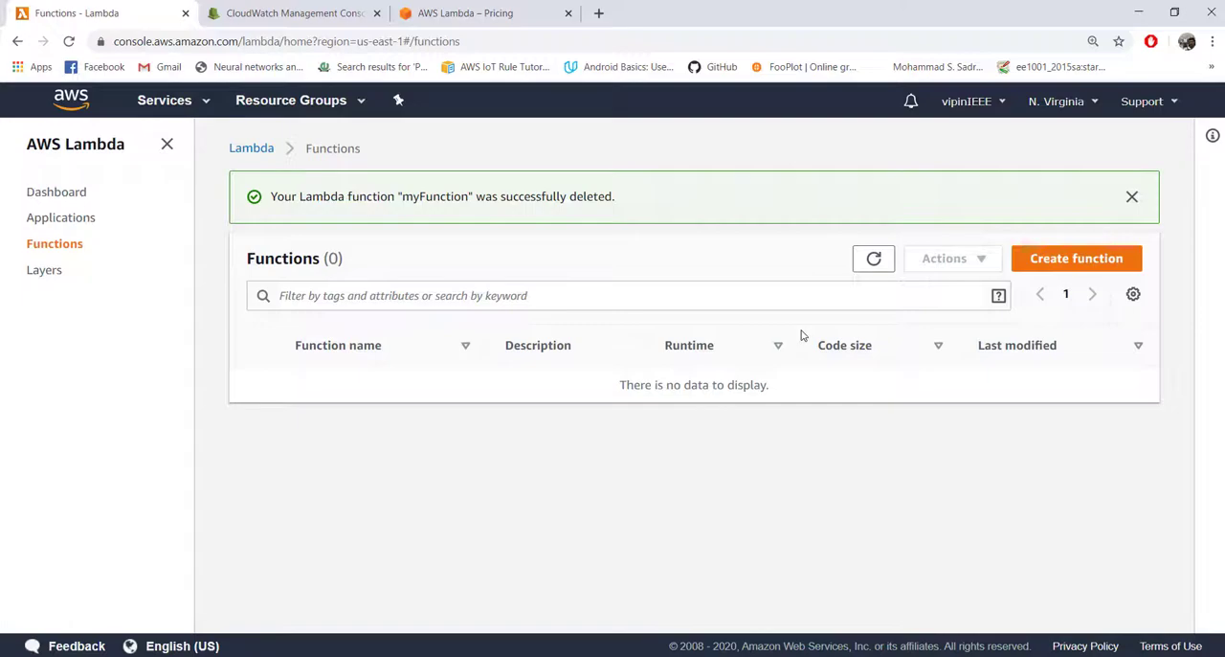
{"action": "mouse_move", "coordinate": [247, 277]}
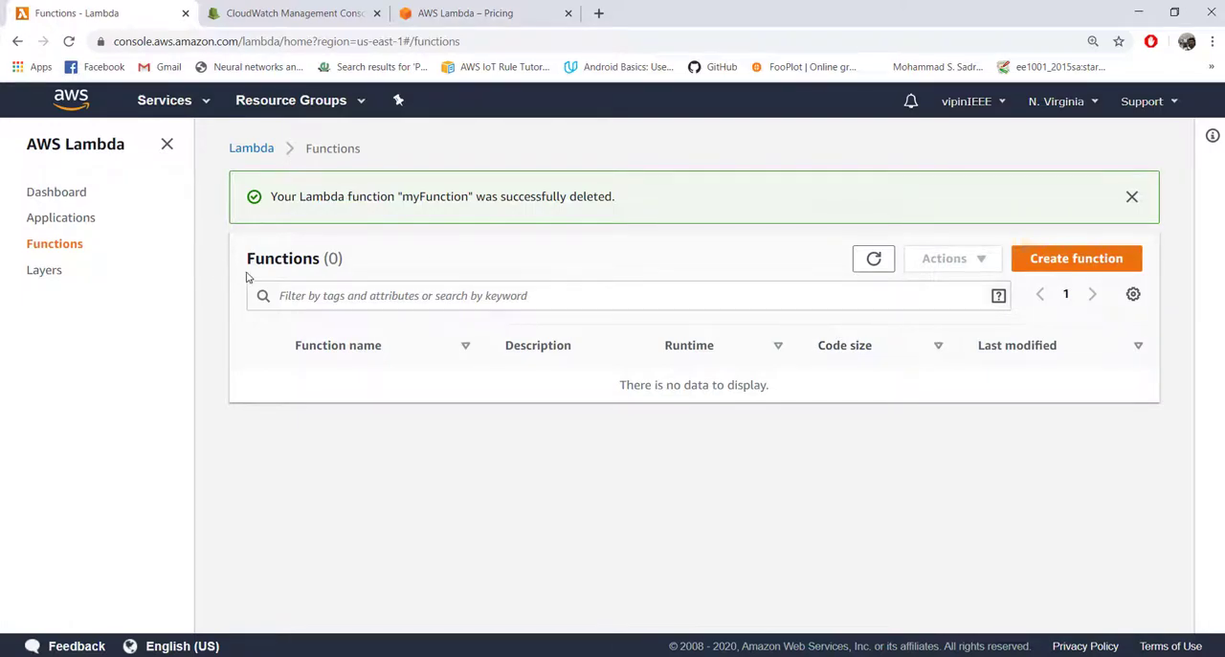
{"action": "mouse_move", "coordinate": [429, 266]}
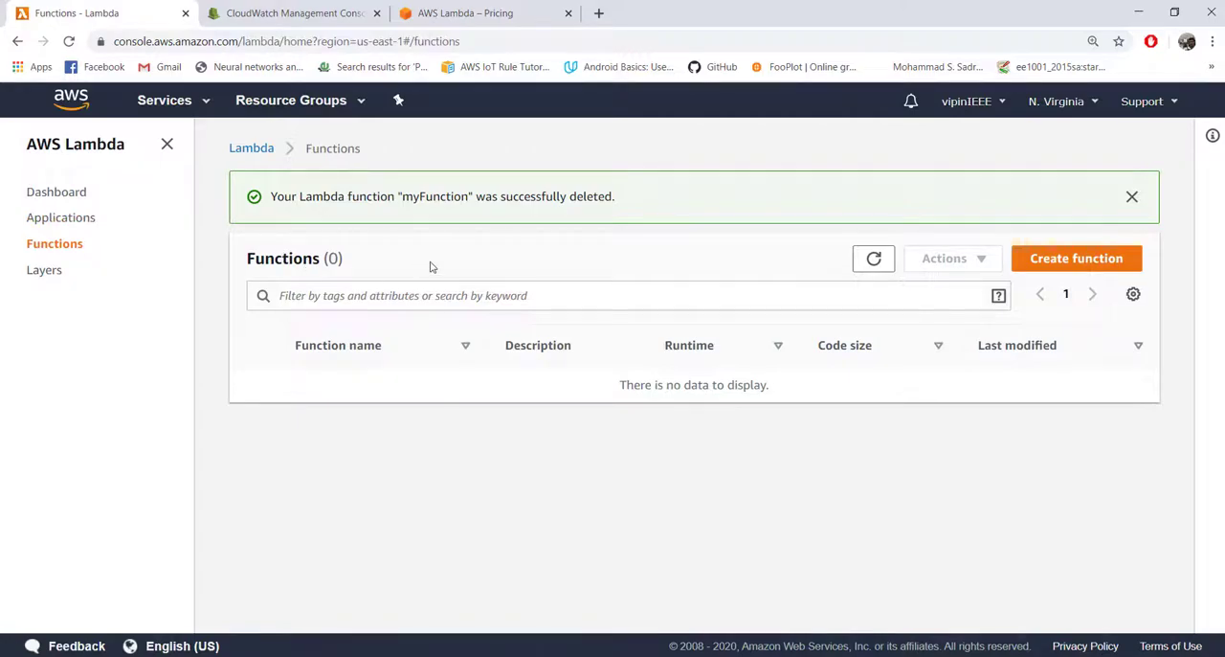
{"action": "mouse_move", "coordinate": [1056, 226]}
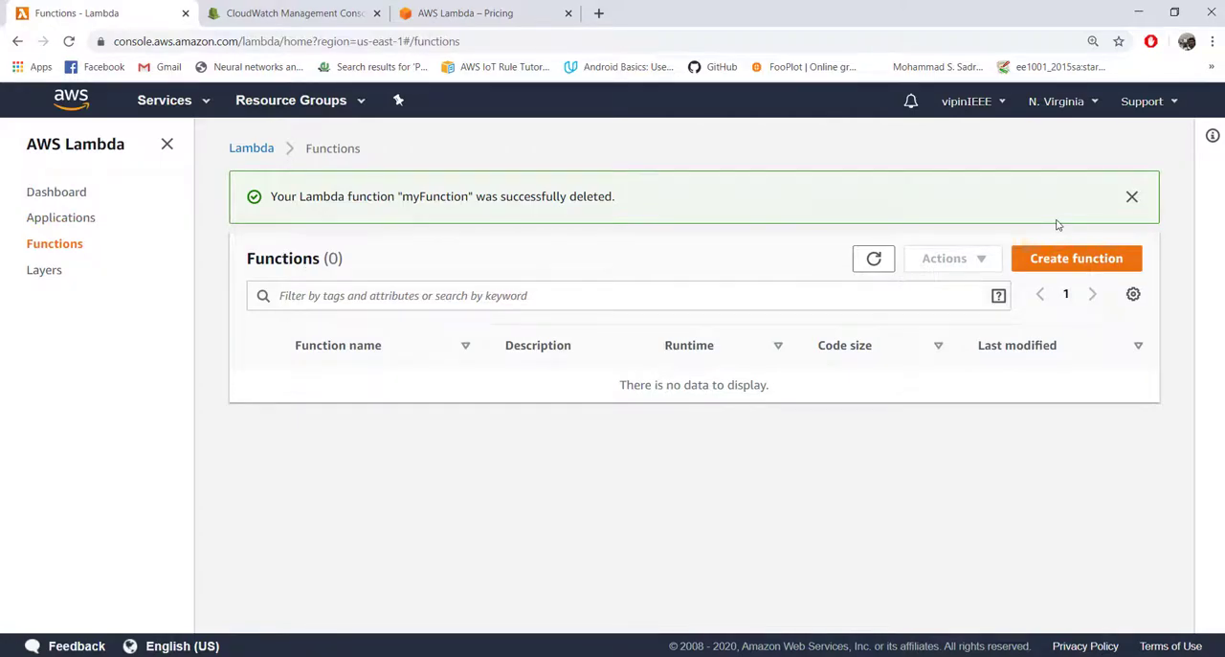